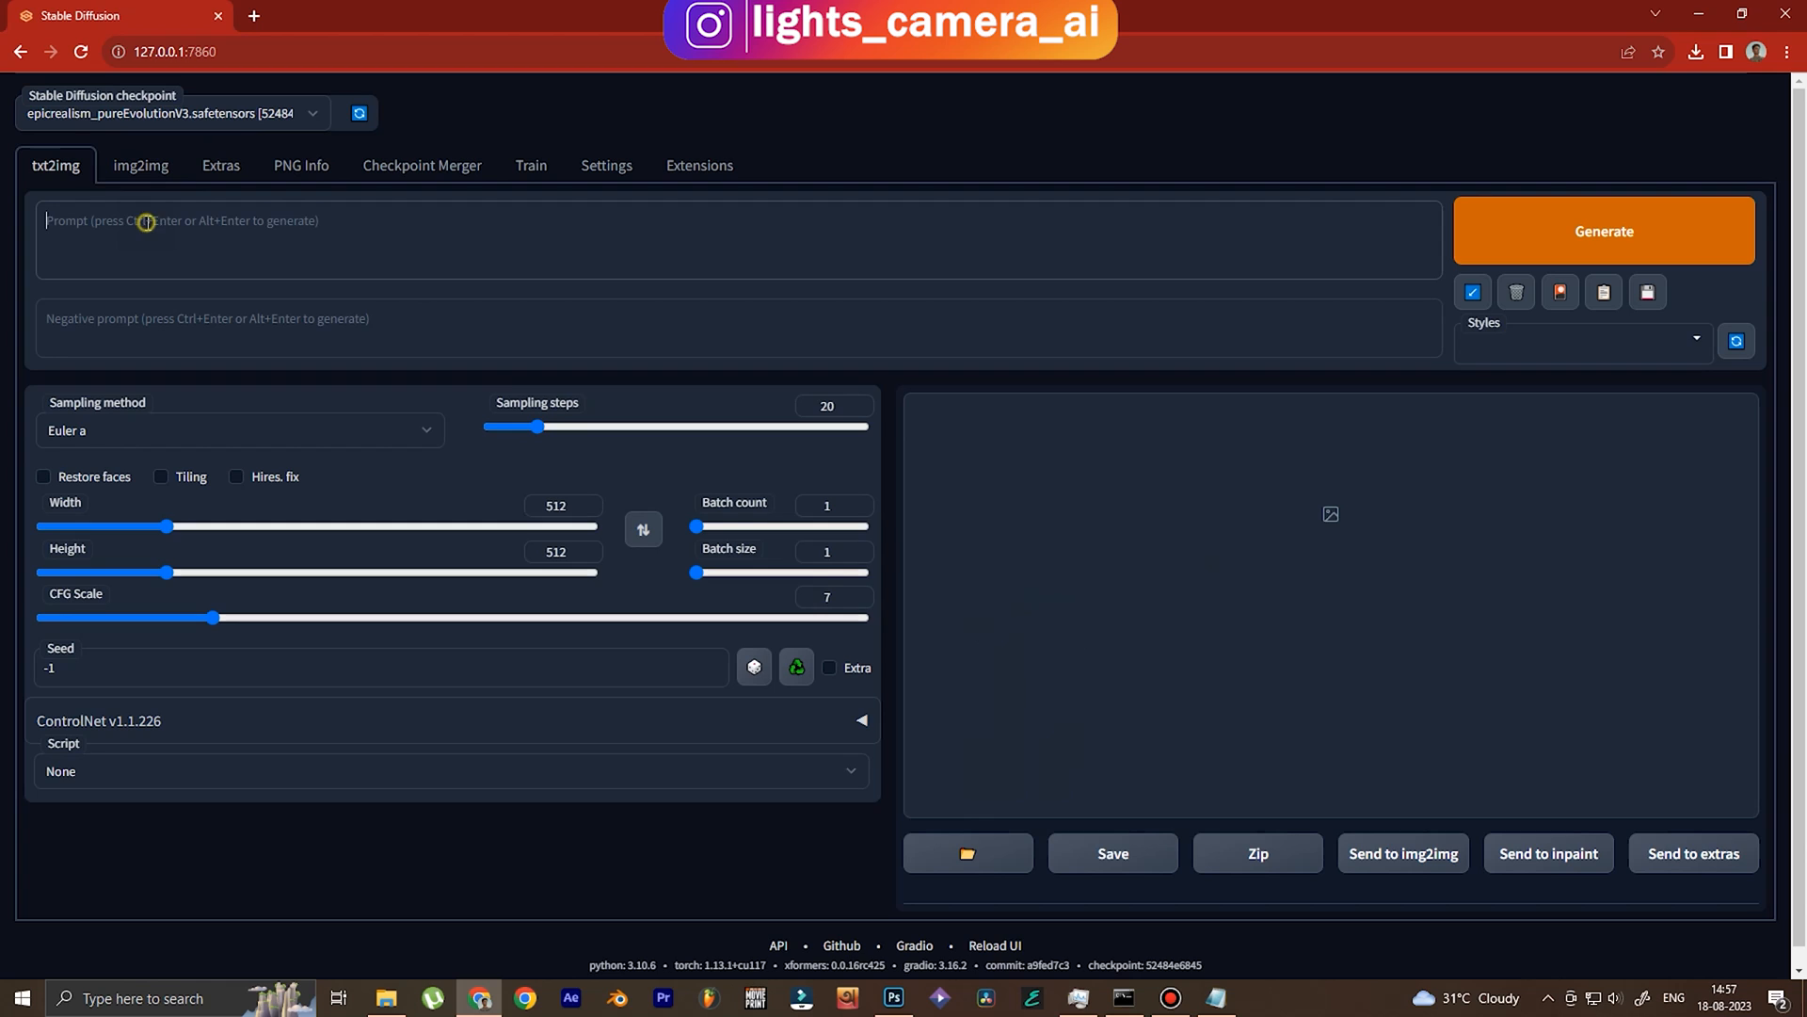
# Enter the txt2img prompt 'beautiful girl, pool of water, wearing tights, glossy'.
pyautogui.write('beautiful girl,')
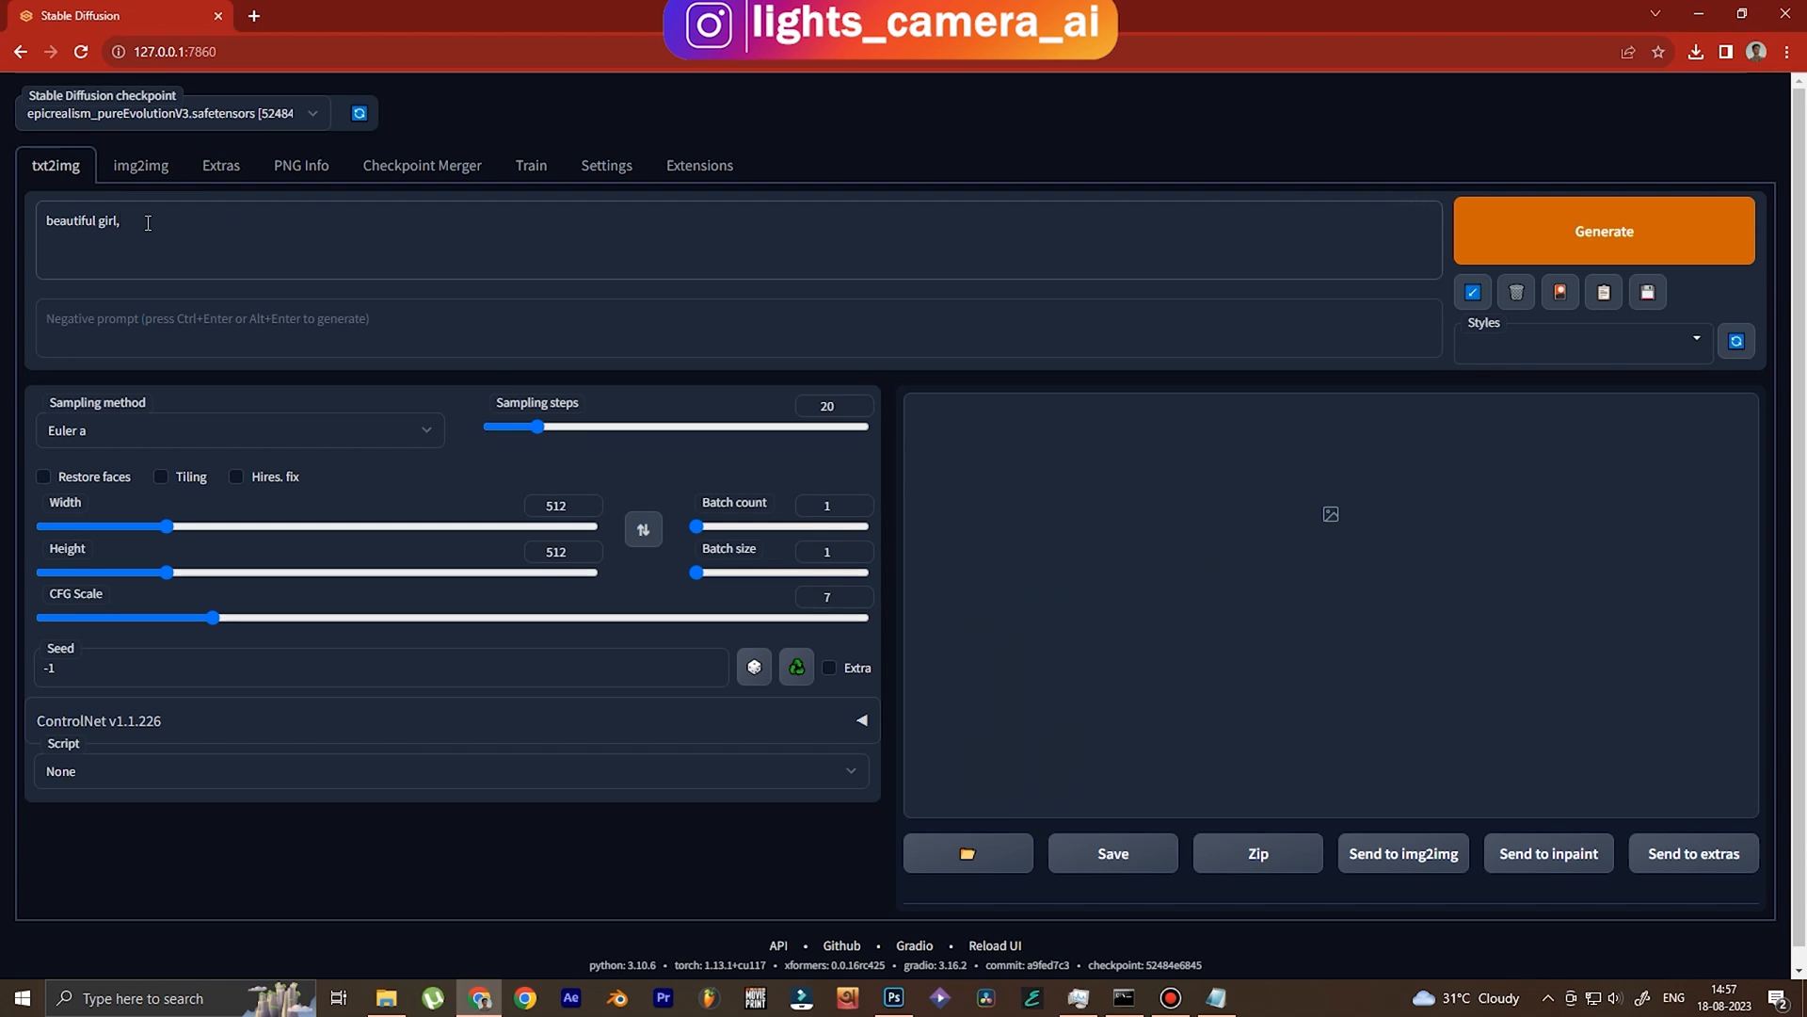
pyautogui.write('pool of water')
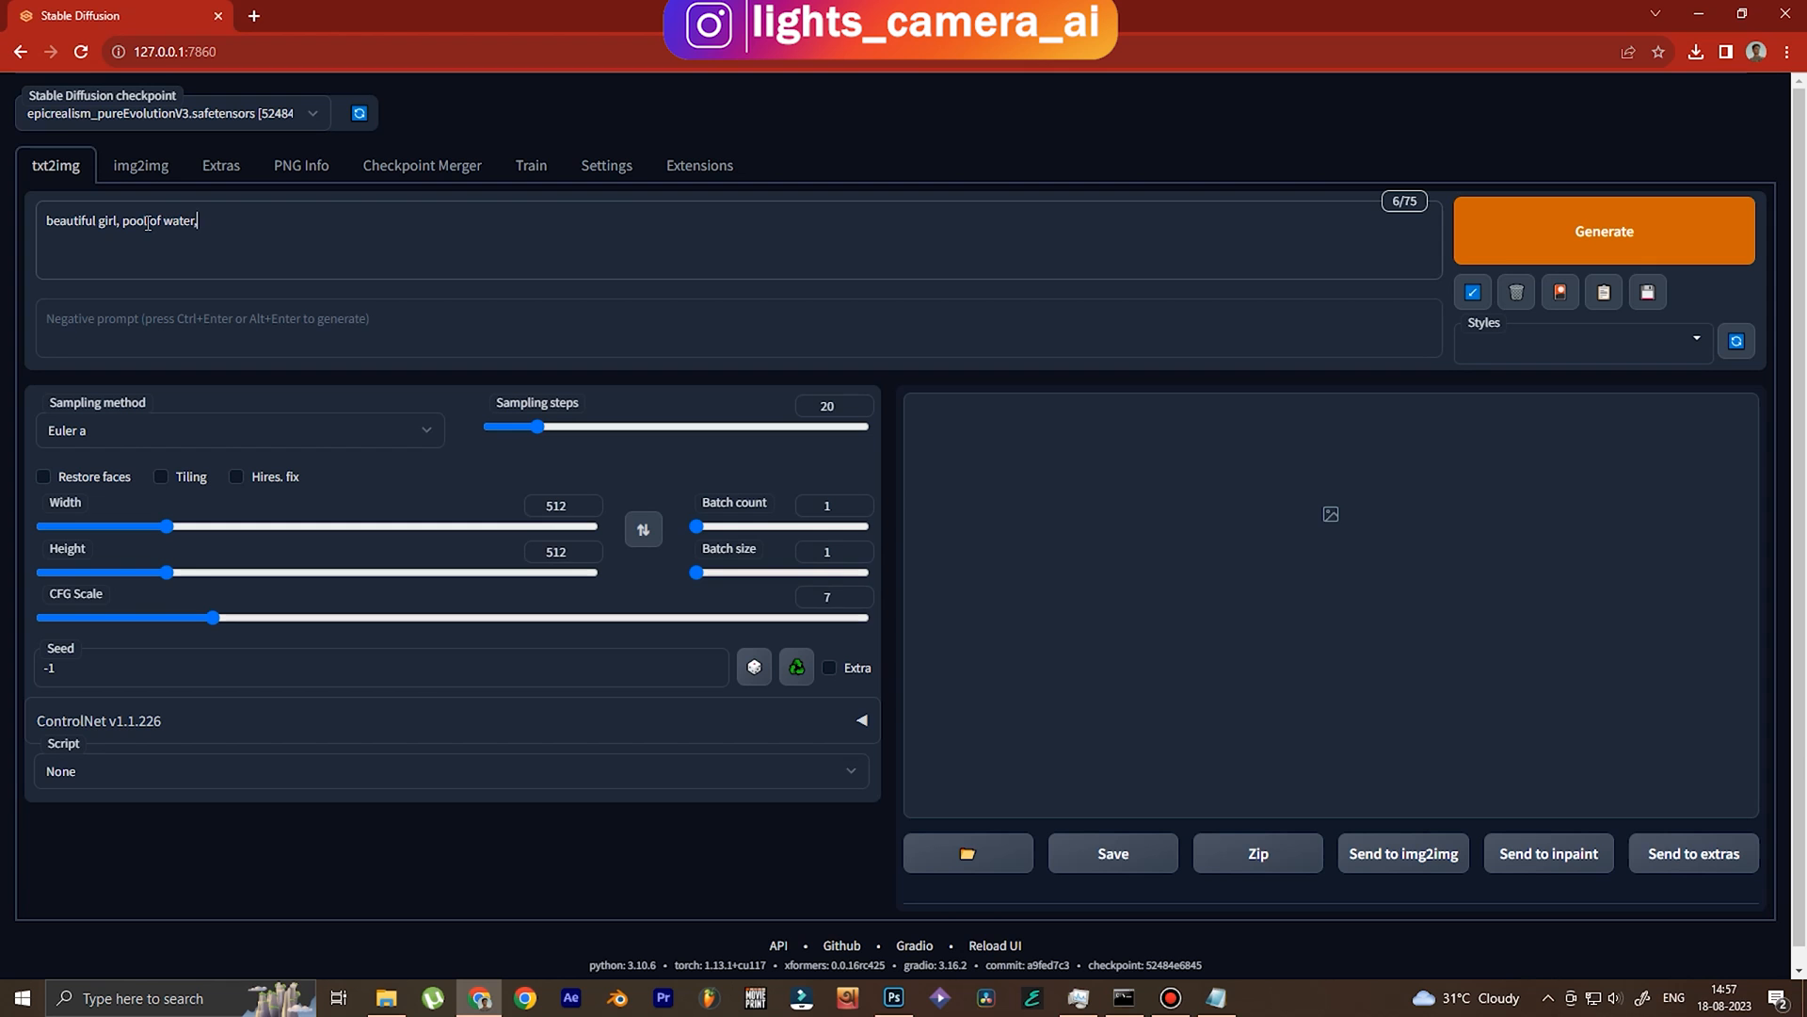
pyautogui.write(', wearing tights, glossy')
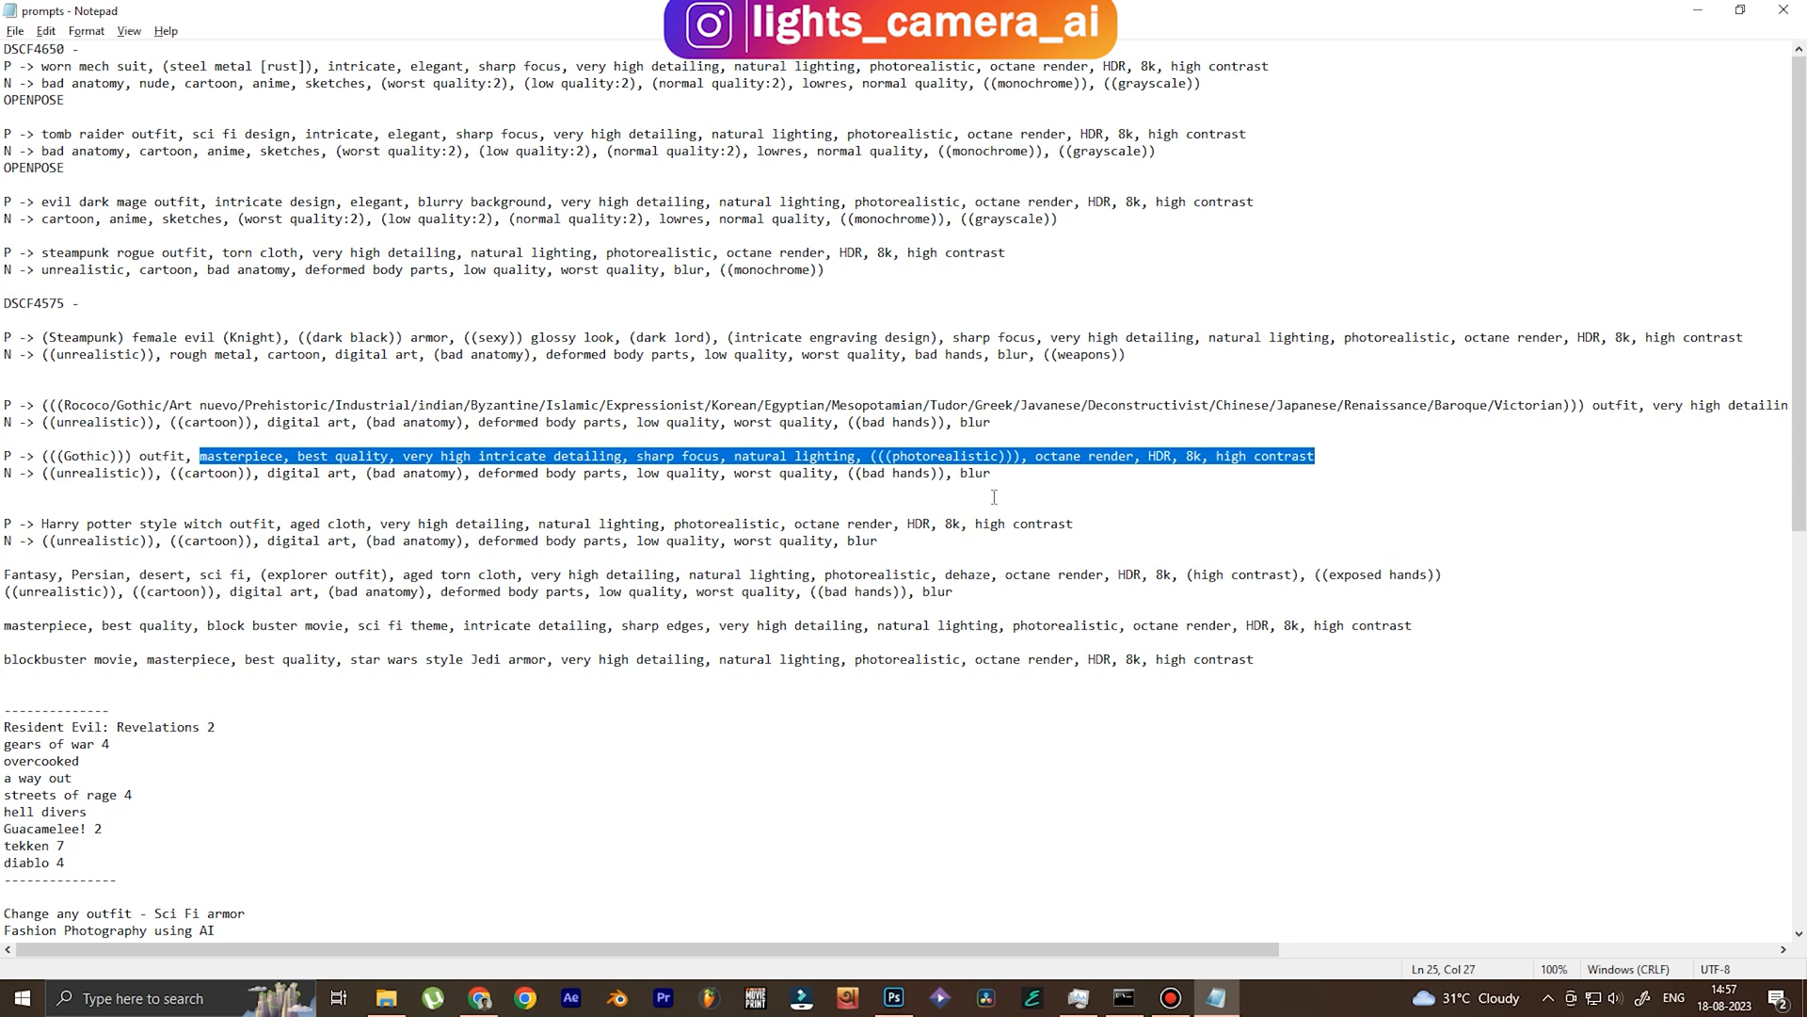
# Copy the quality tags and the negative keywords line from prompts.txt in Notepad.
pyautogui.click(496, 472)
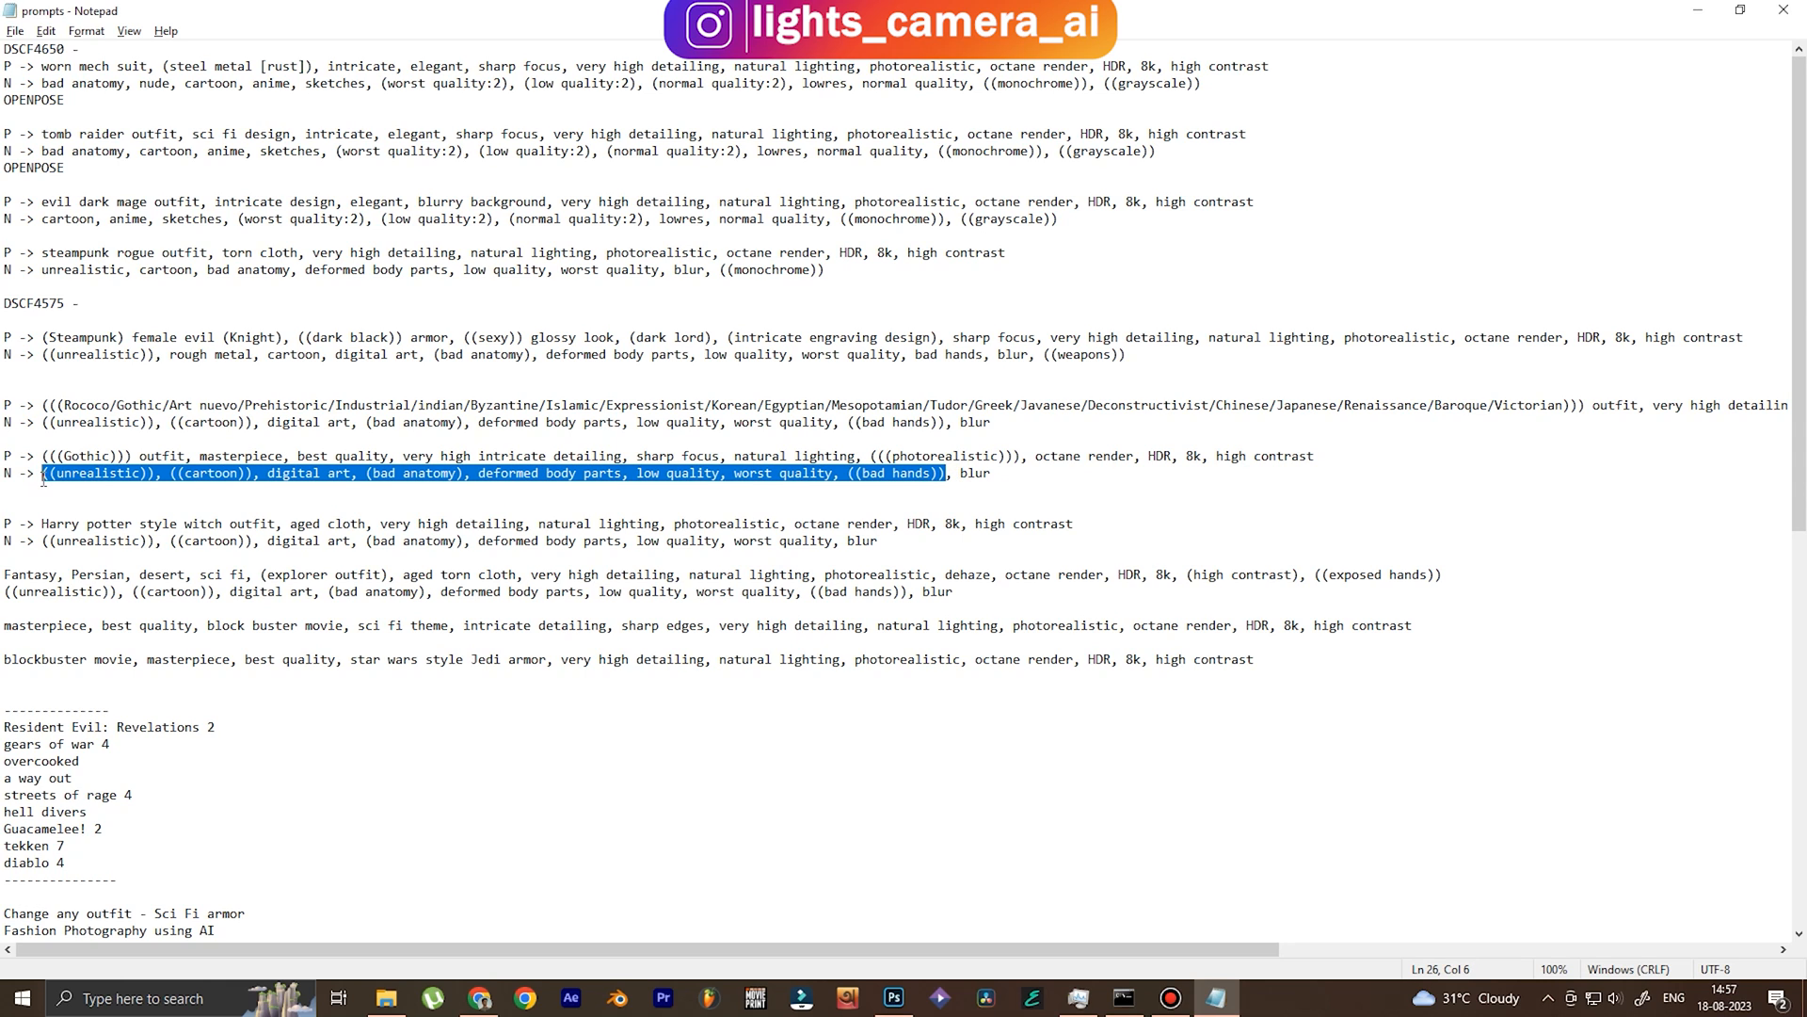
pyautogui.click(523, 998)
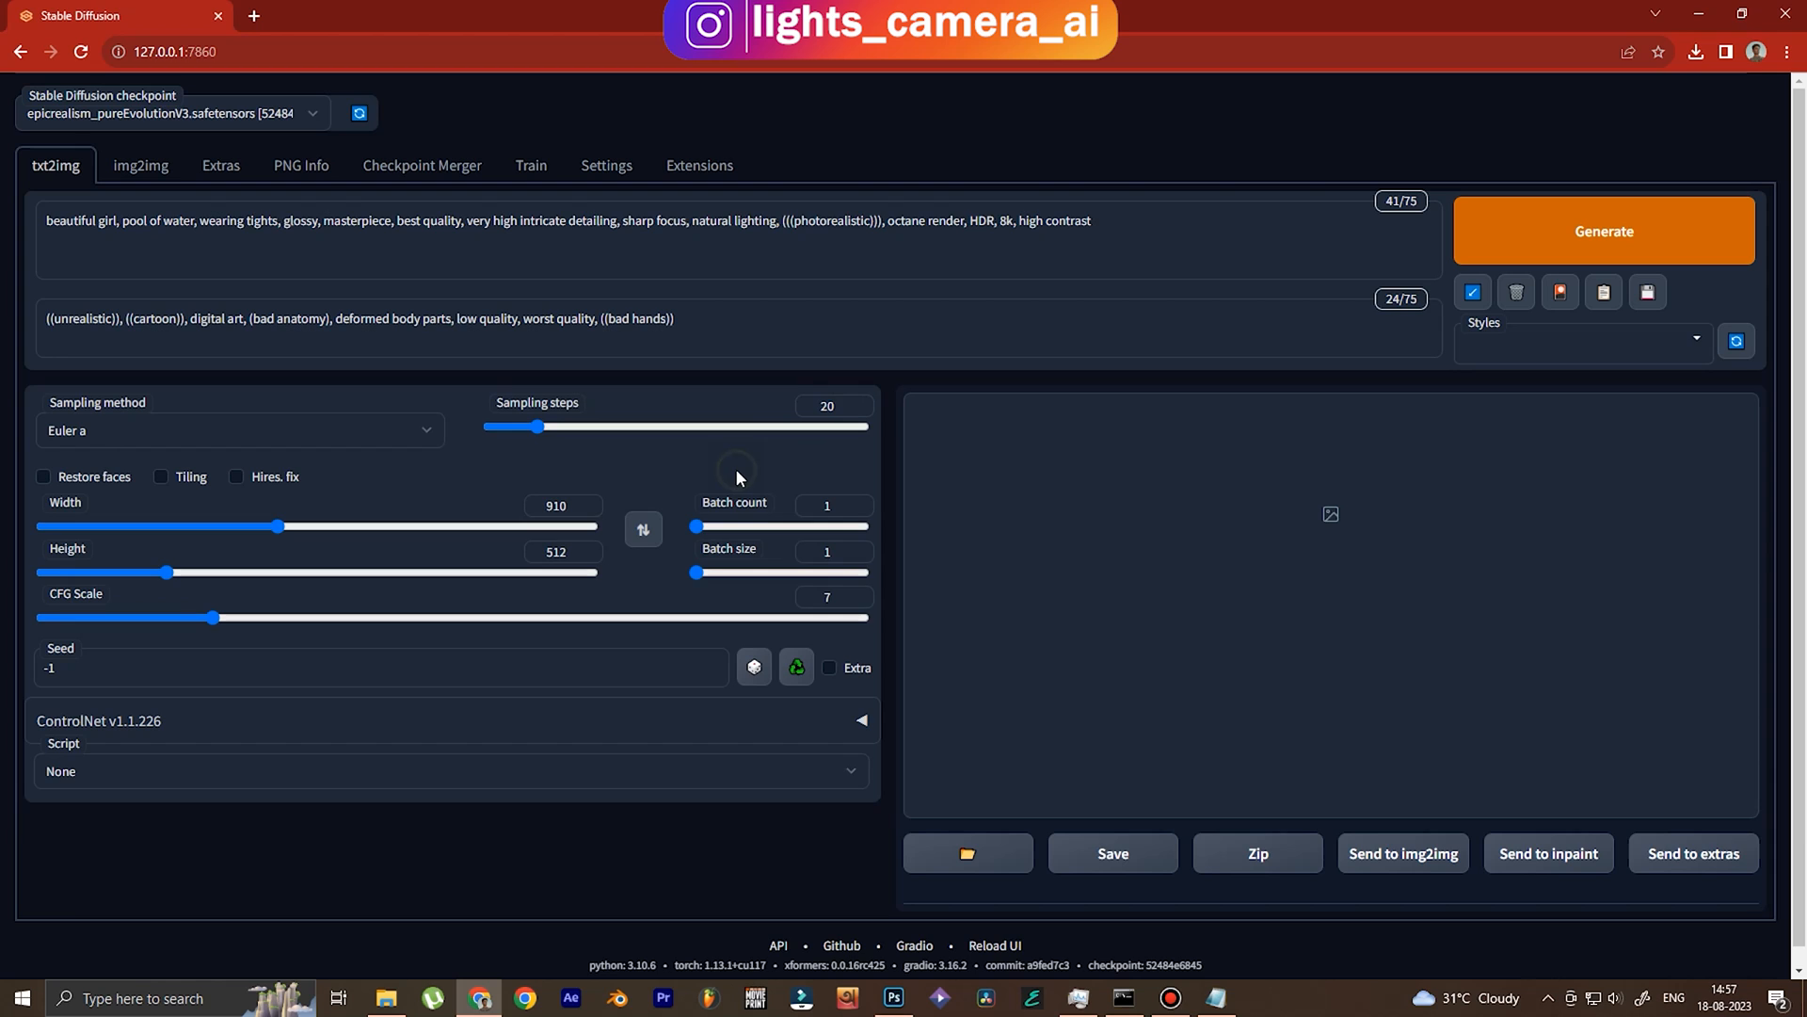
pyautogui.moveTo(81, 486)
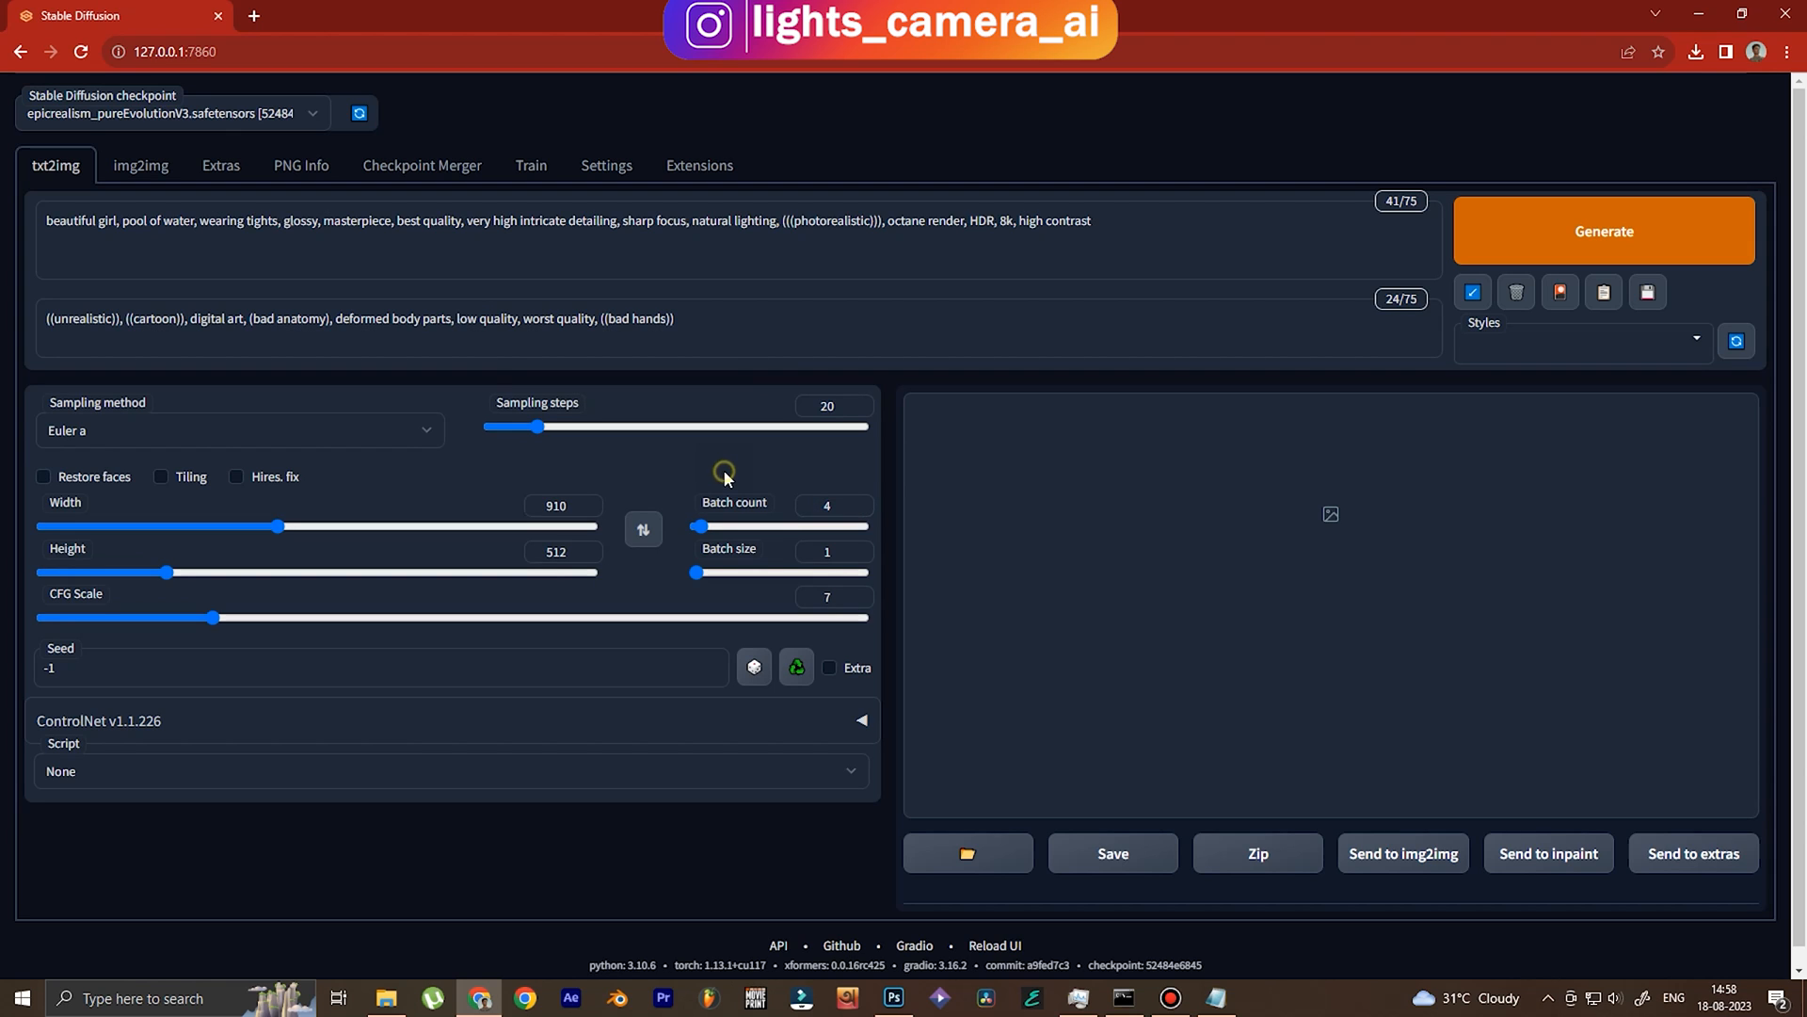
pyautogui.moveTo(276, 768)
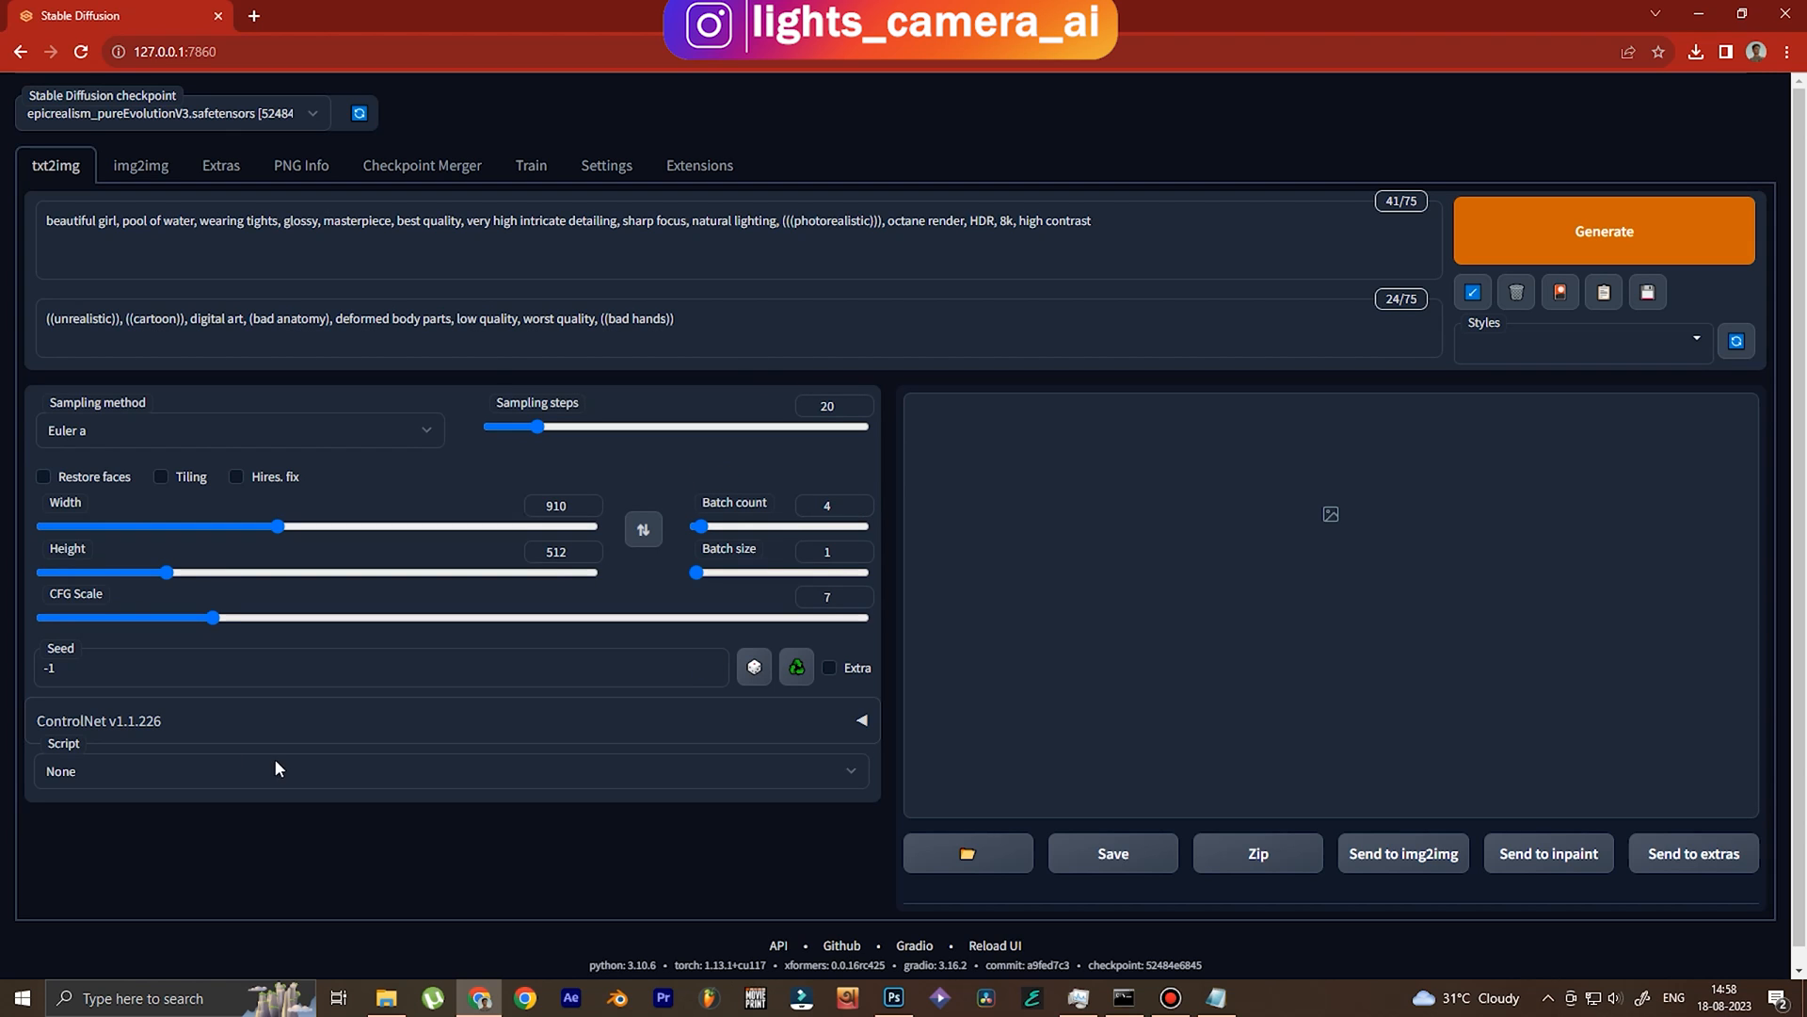
# Generate a batch of 4 girl-in-pool images at width 910.
pyautogui.click(1603, 231)
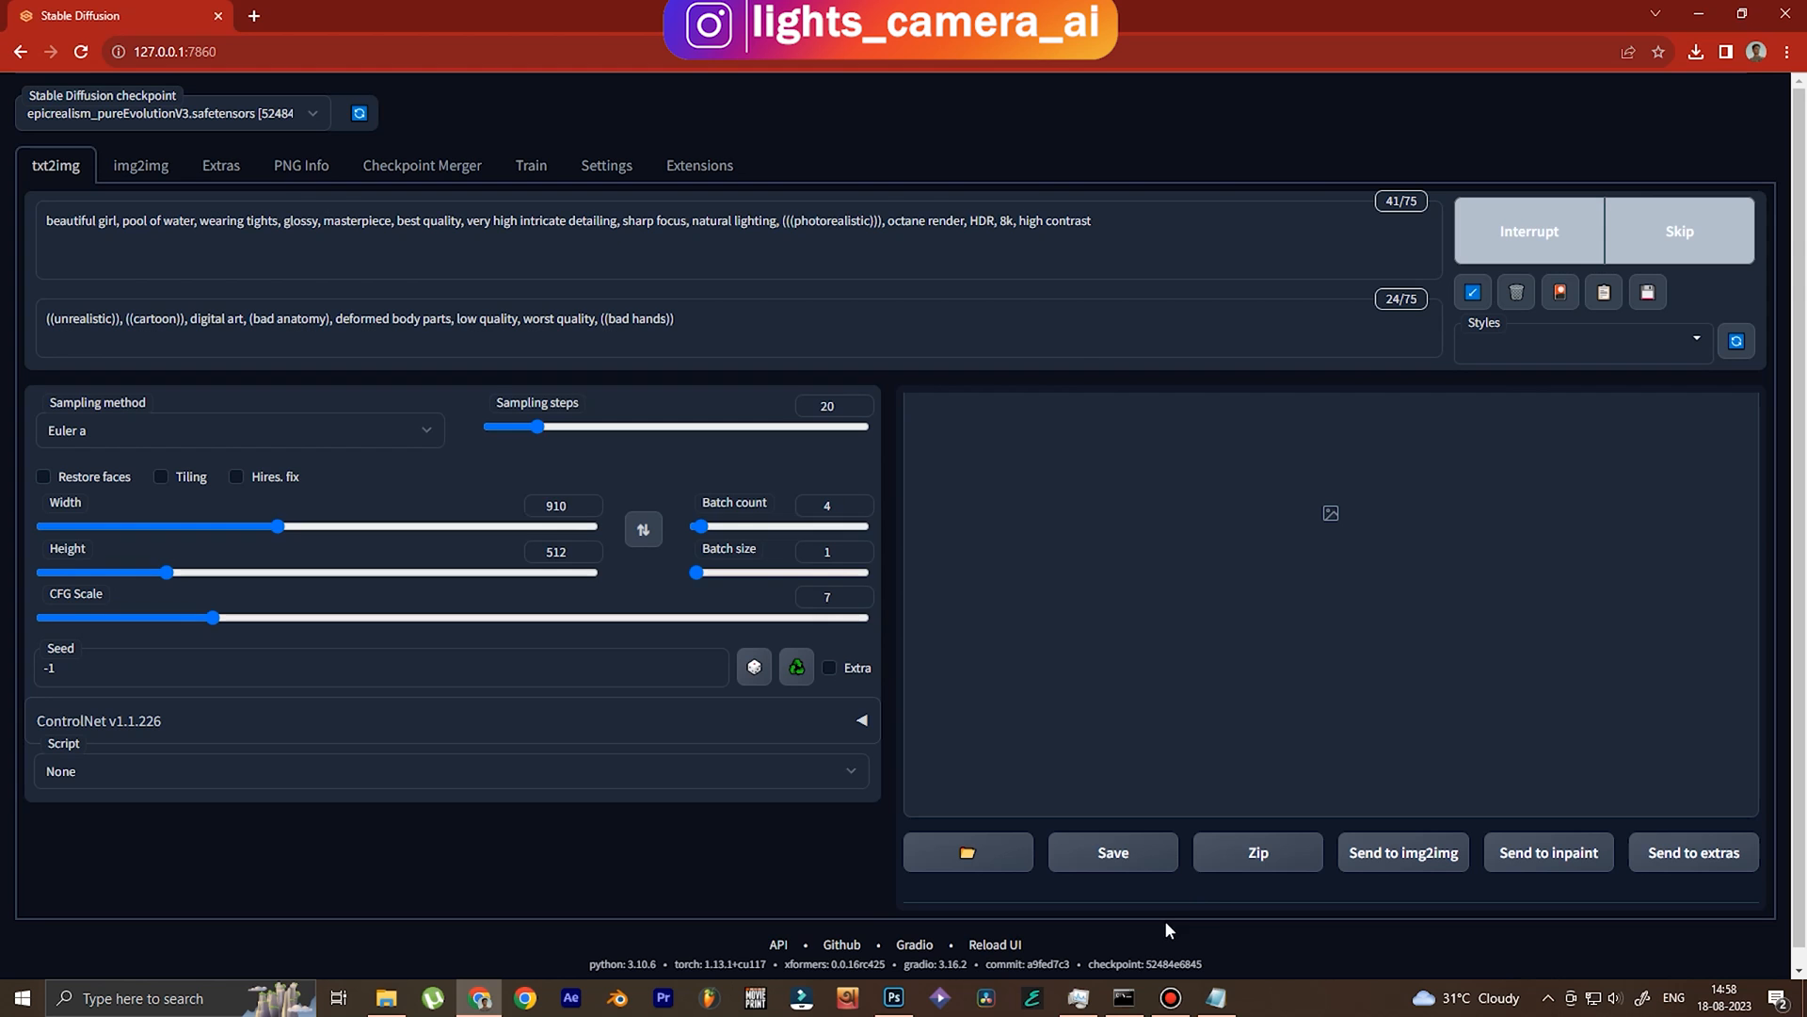
# Monitor progress in the cmd.exe console, then open a finished image full-size.
pyautogui.click(1121, 997)
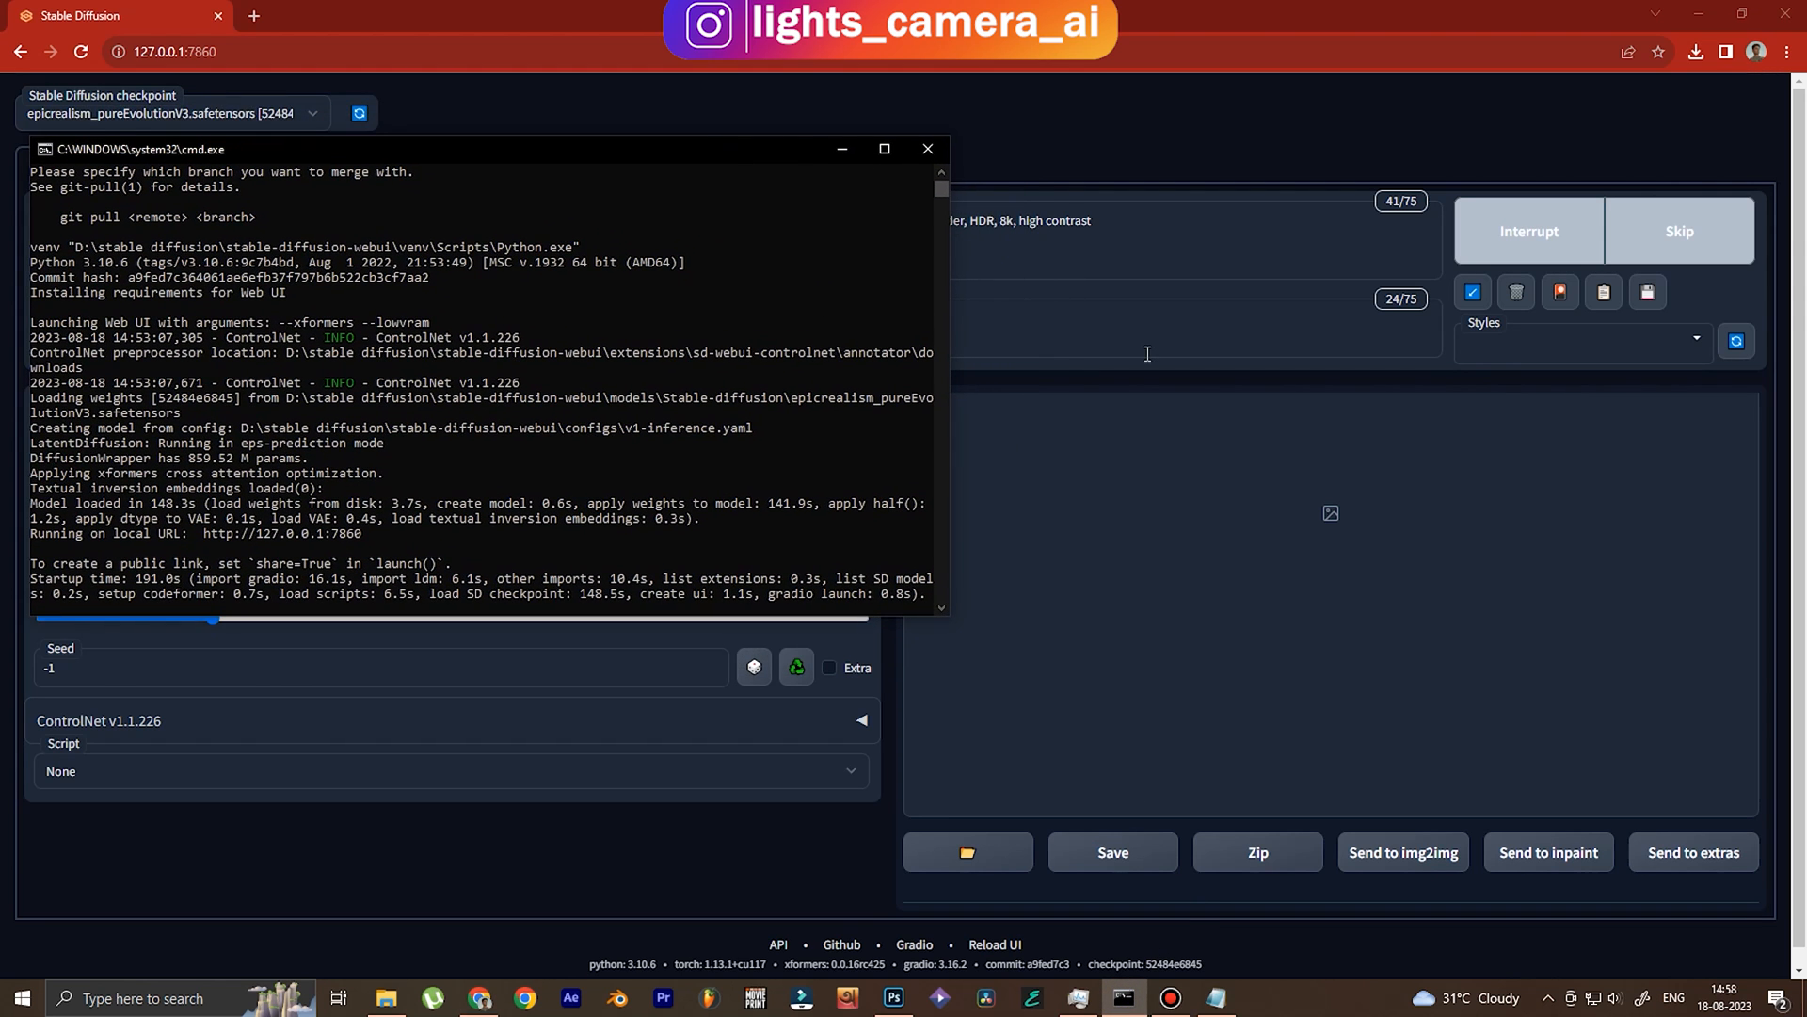
pyautogui.moveTo(684, 155)
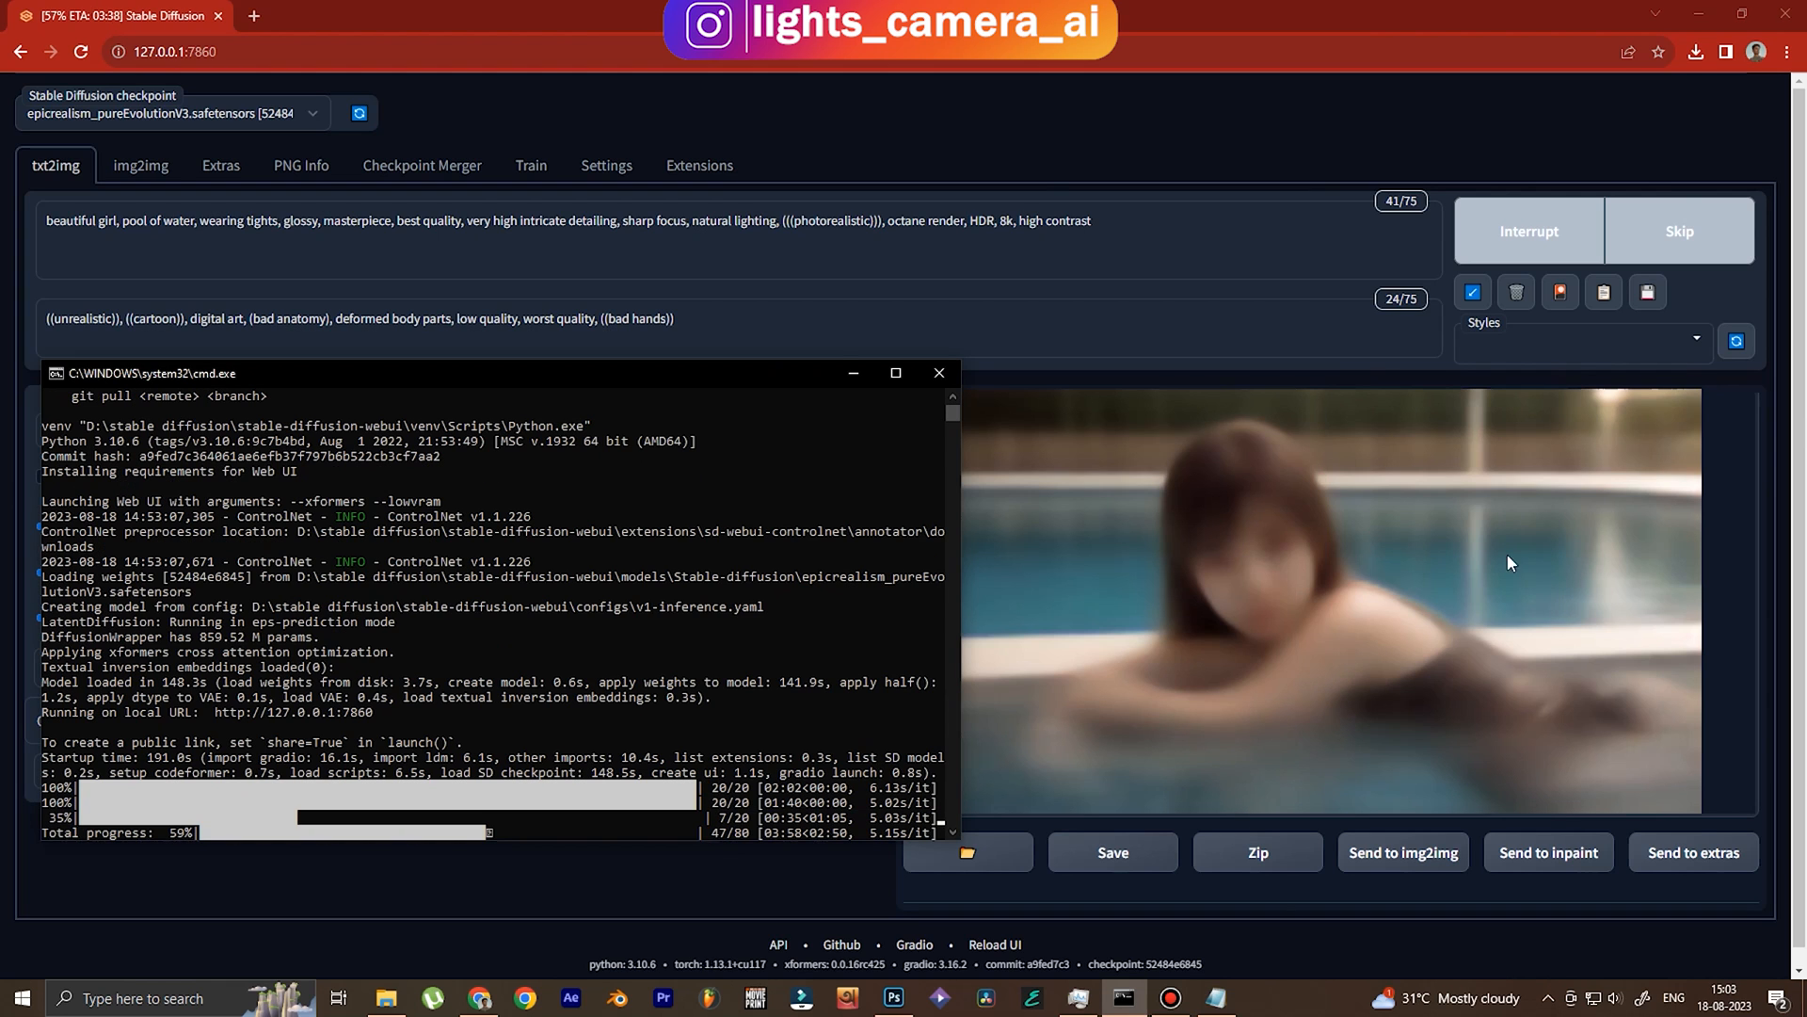
pyautogui.moveTo(1714, 635)
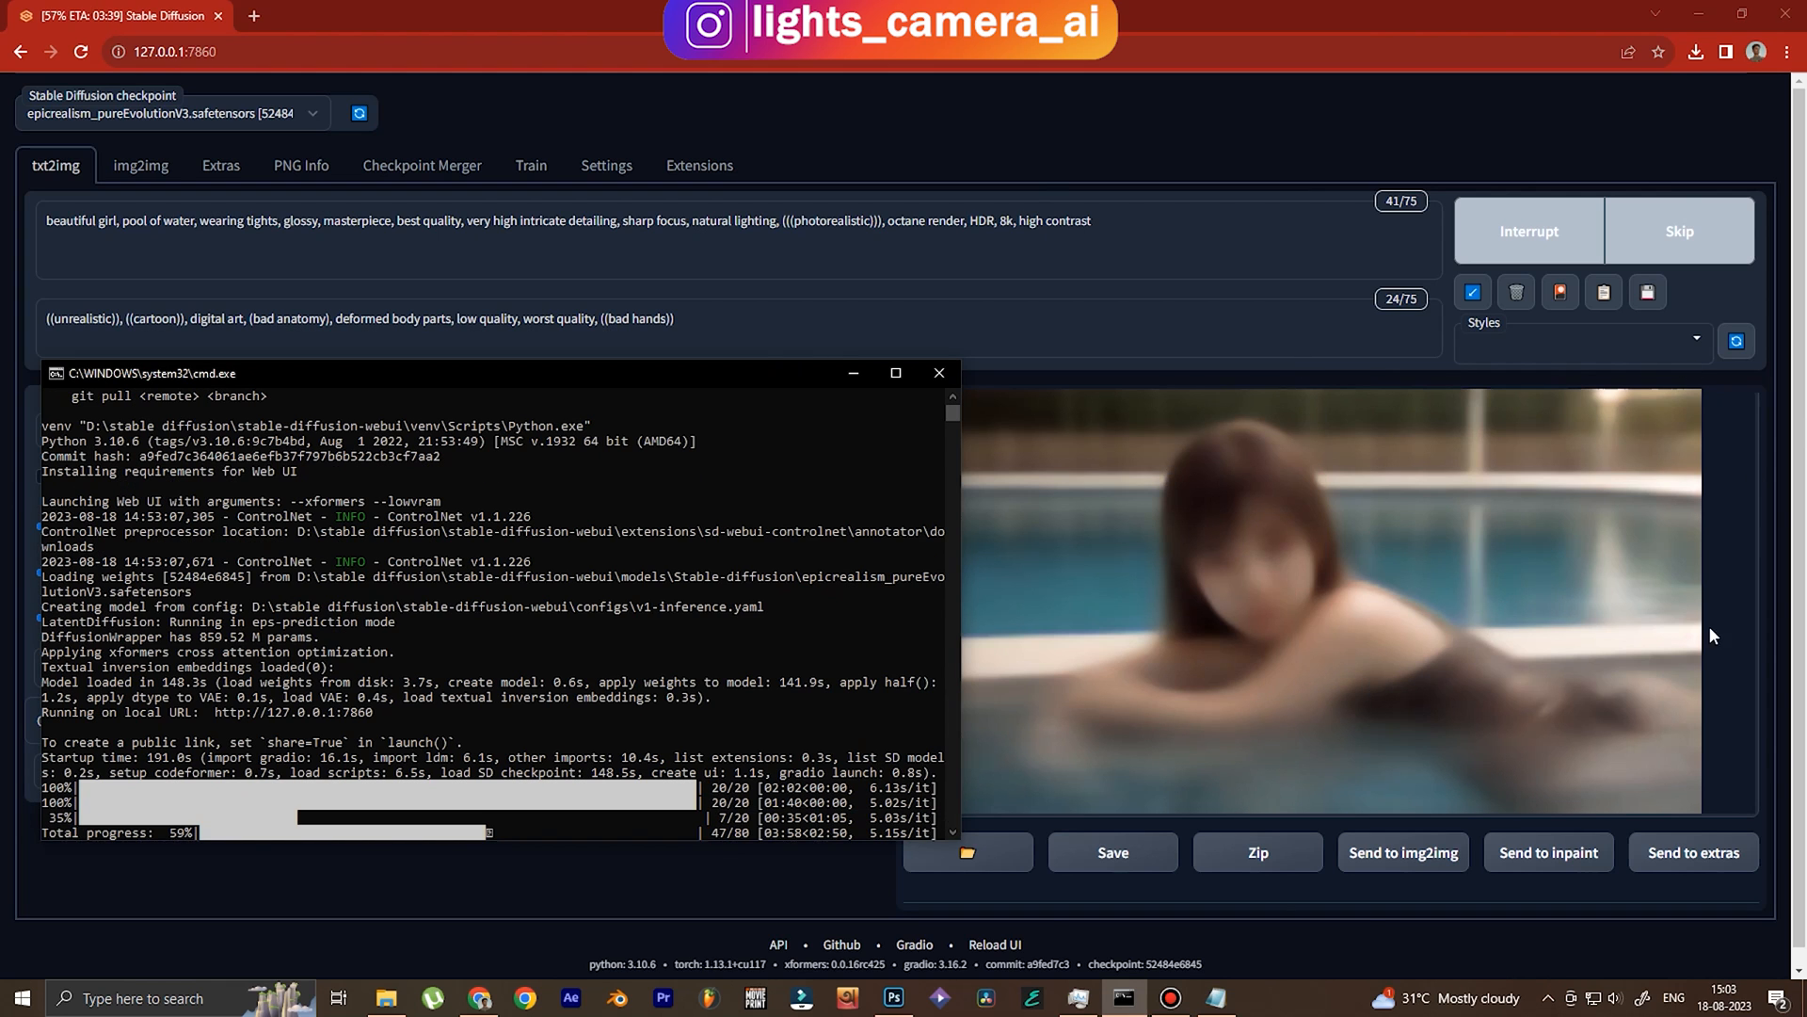
pyautogui.click(937, 373)
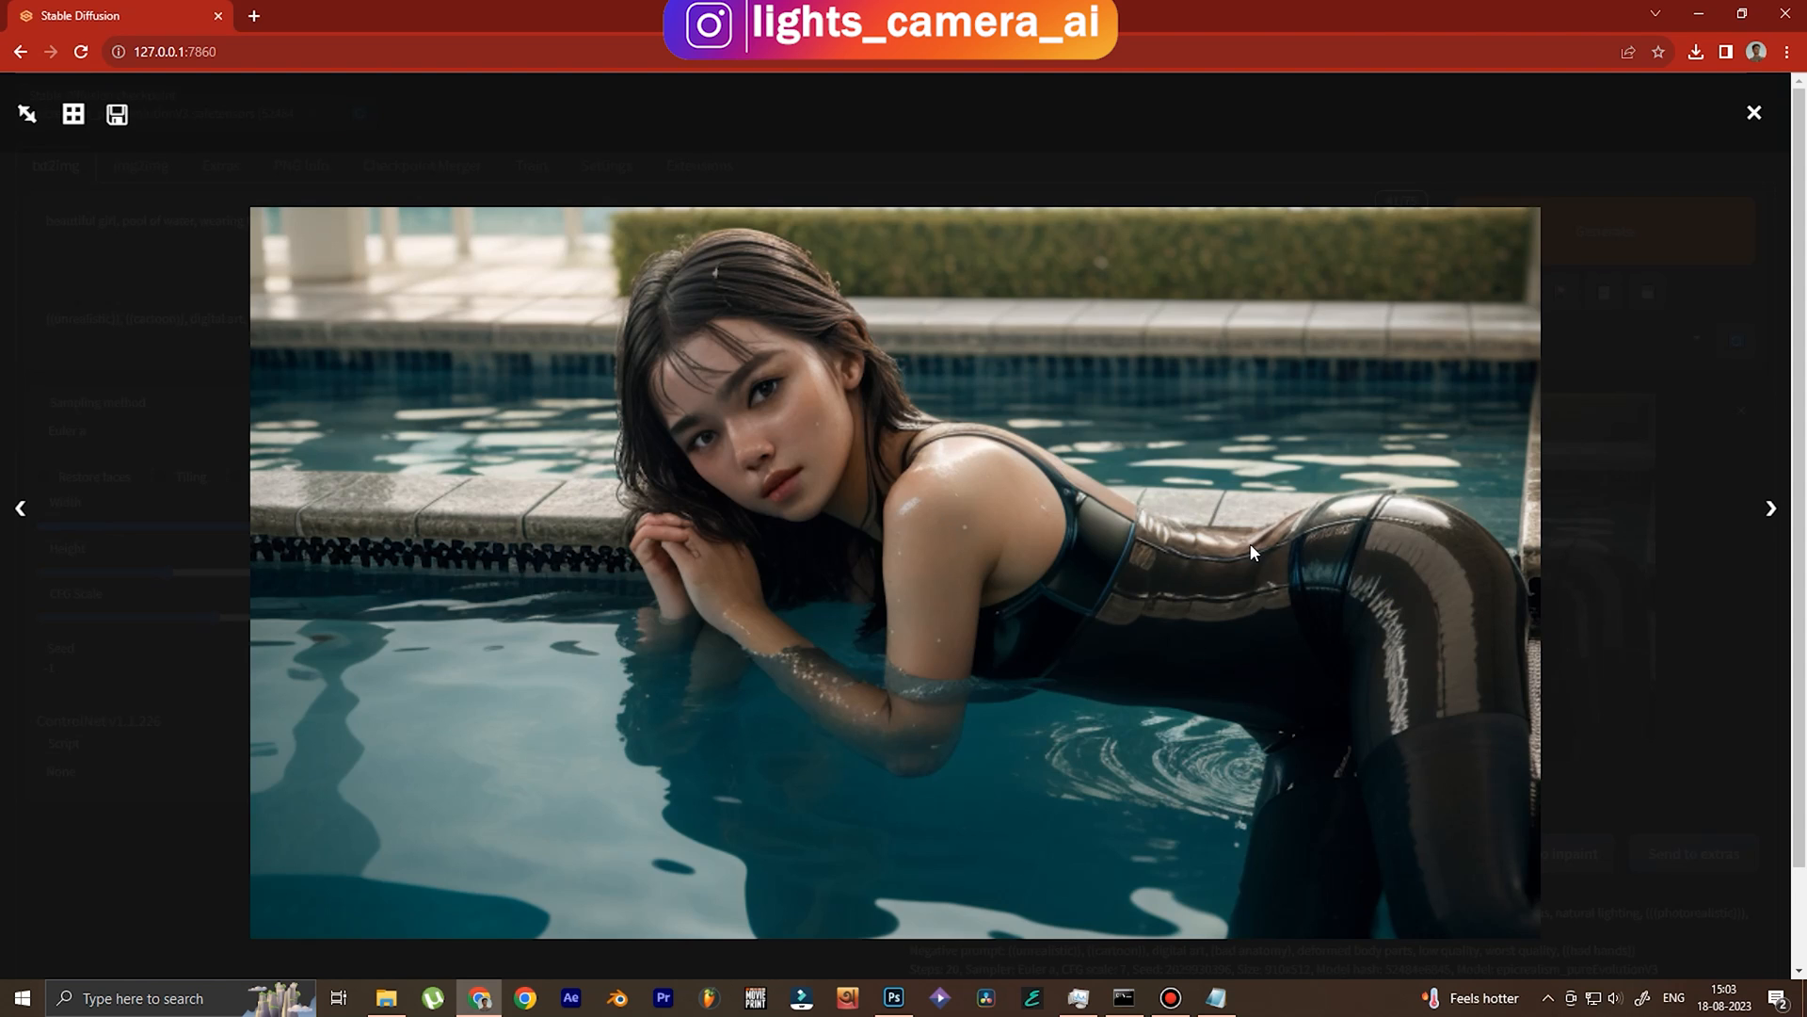
# Close the full-size lightbox view to return to the four finished results.
pyautogui.click(1752, 113)
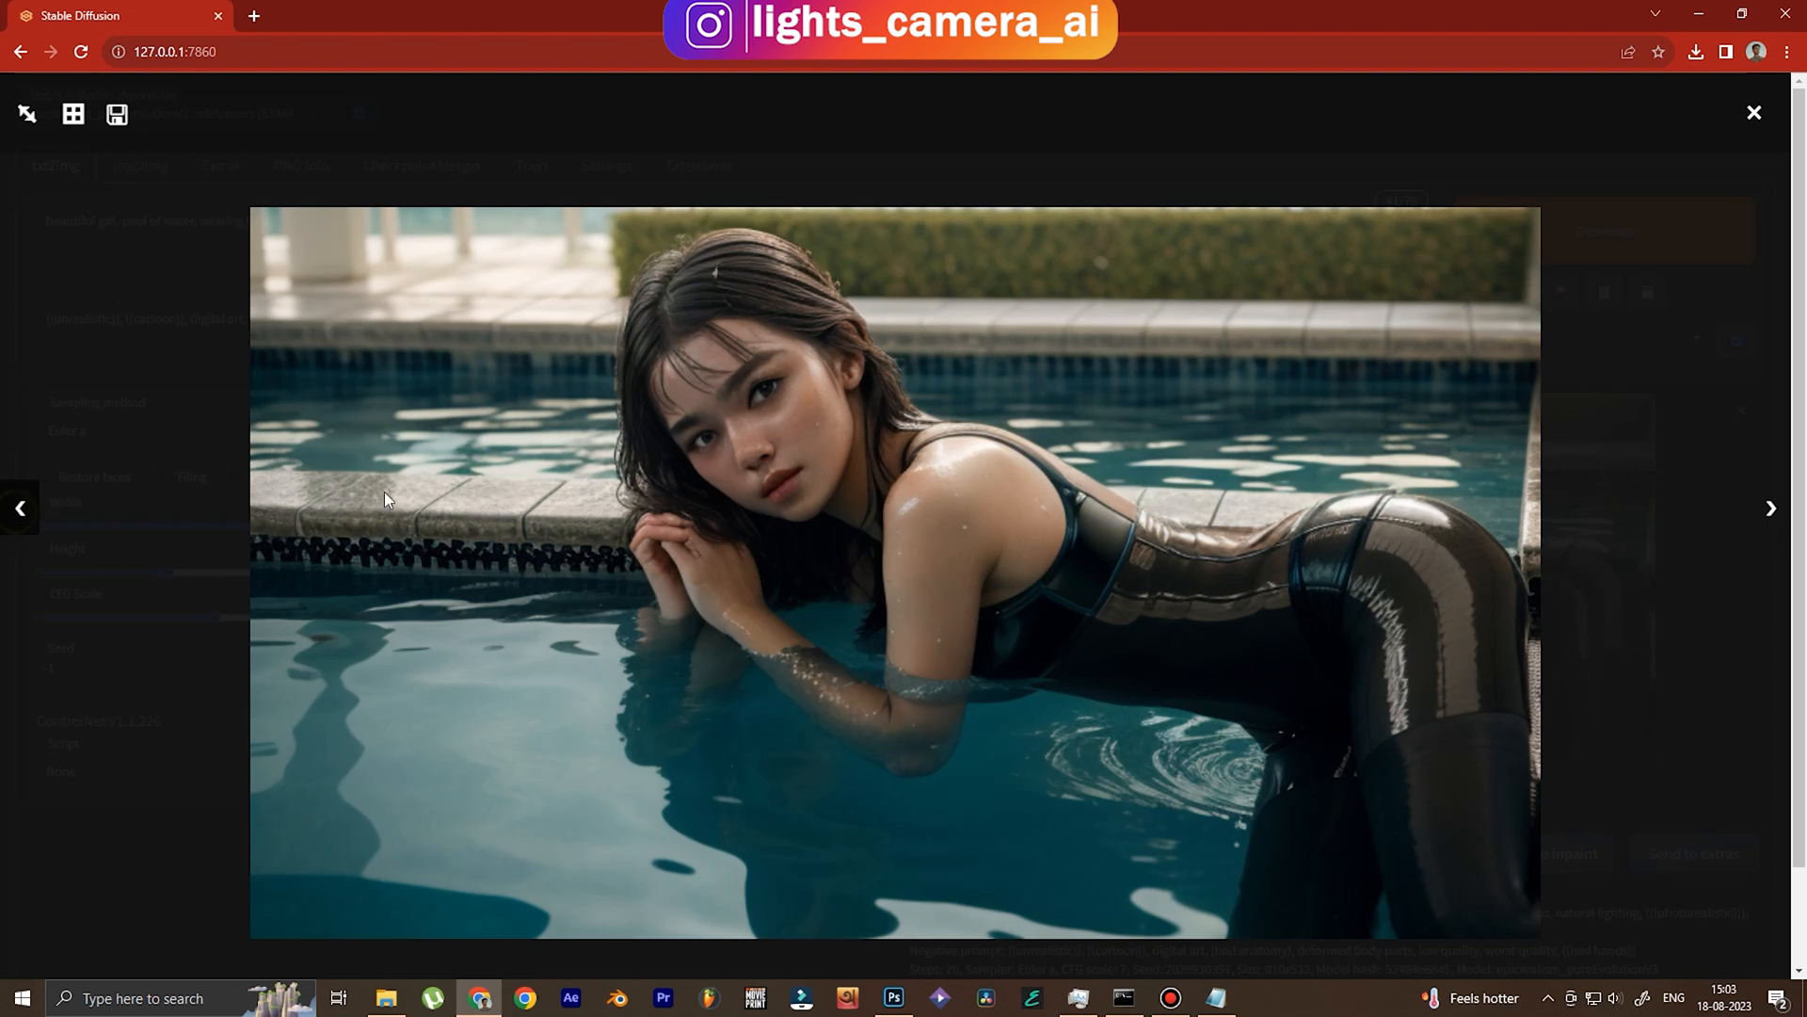
pyautogui.moveTo(1072, 392)
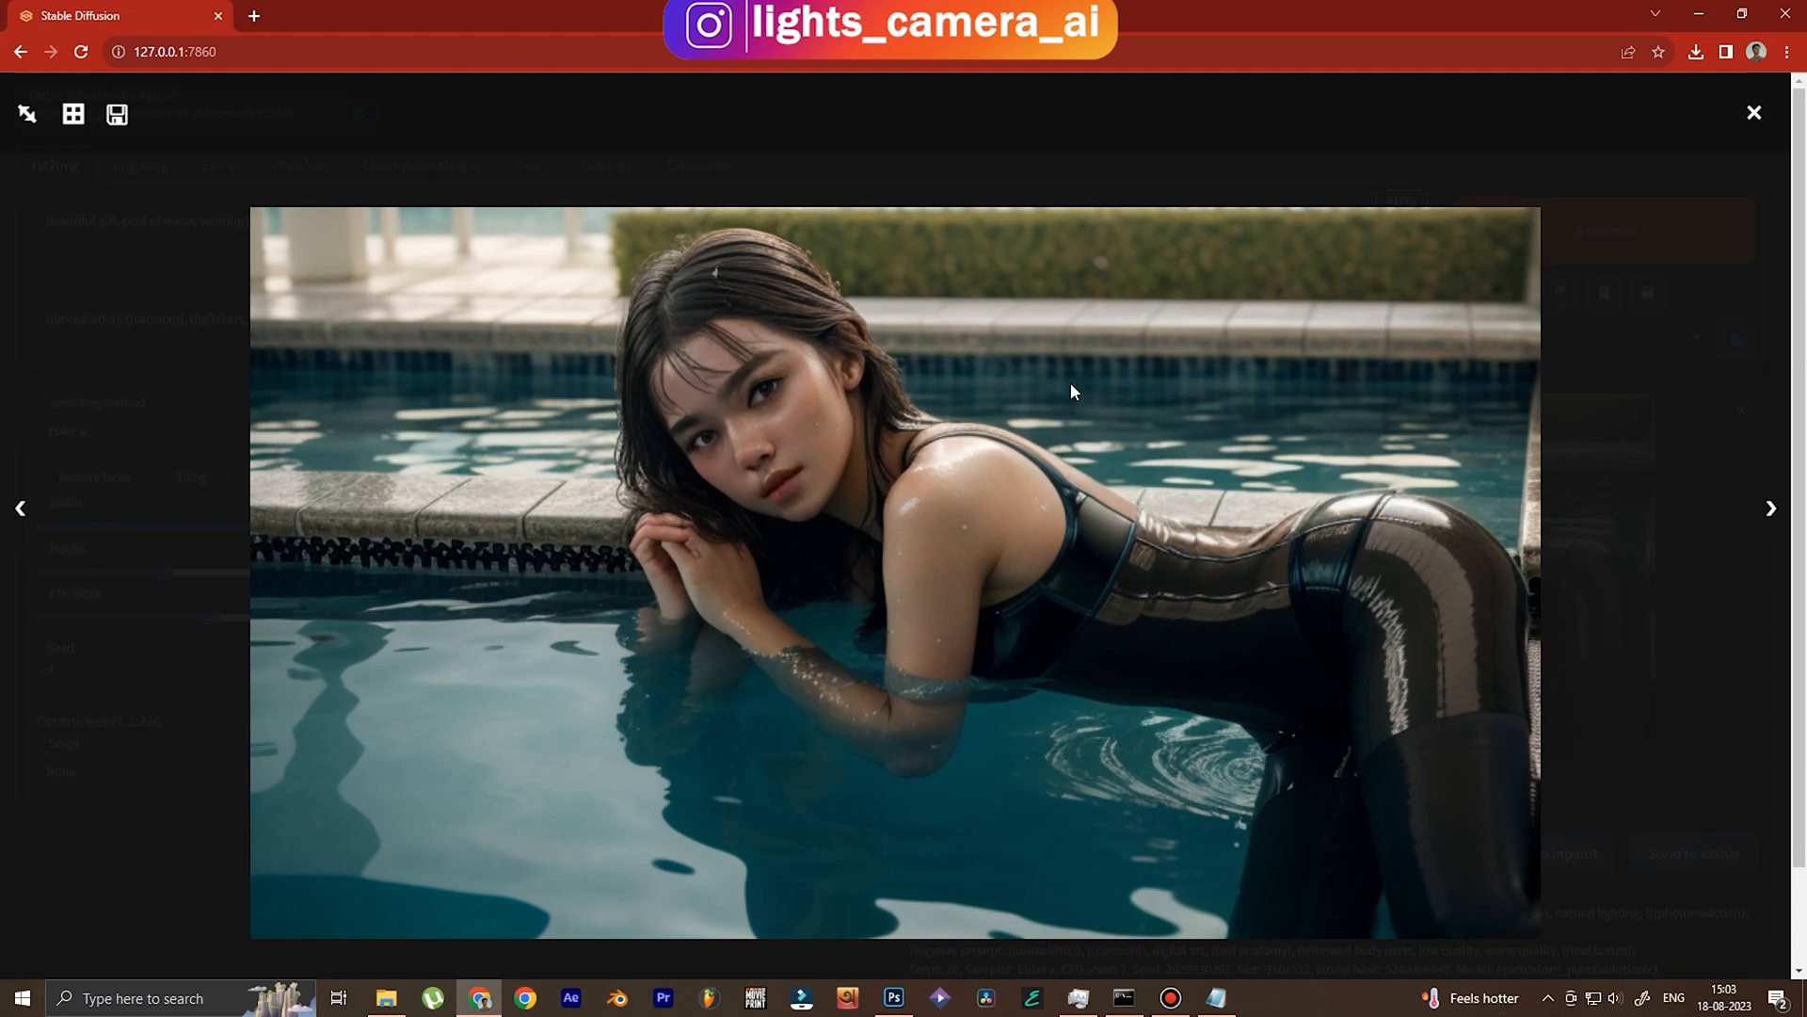
pyautogui.click(1753, 112)
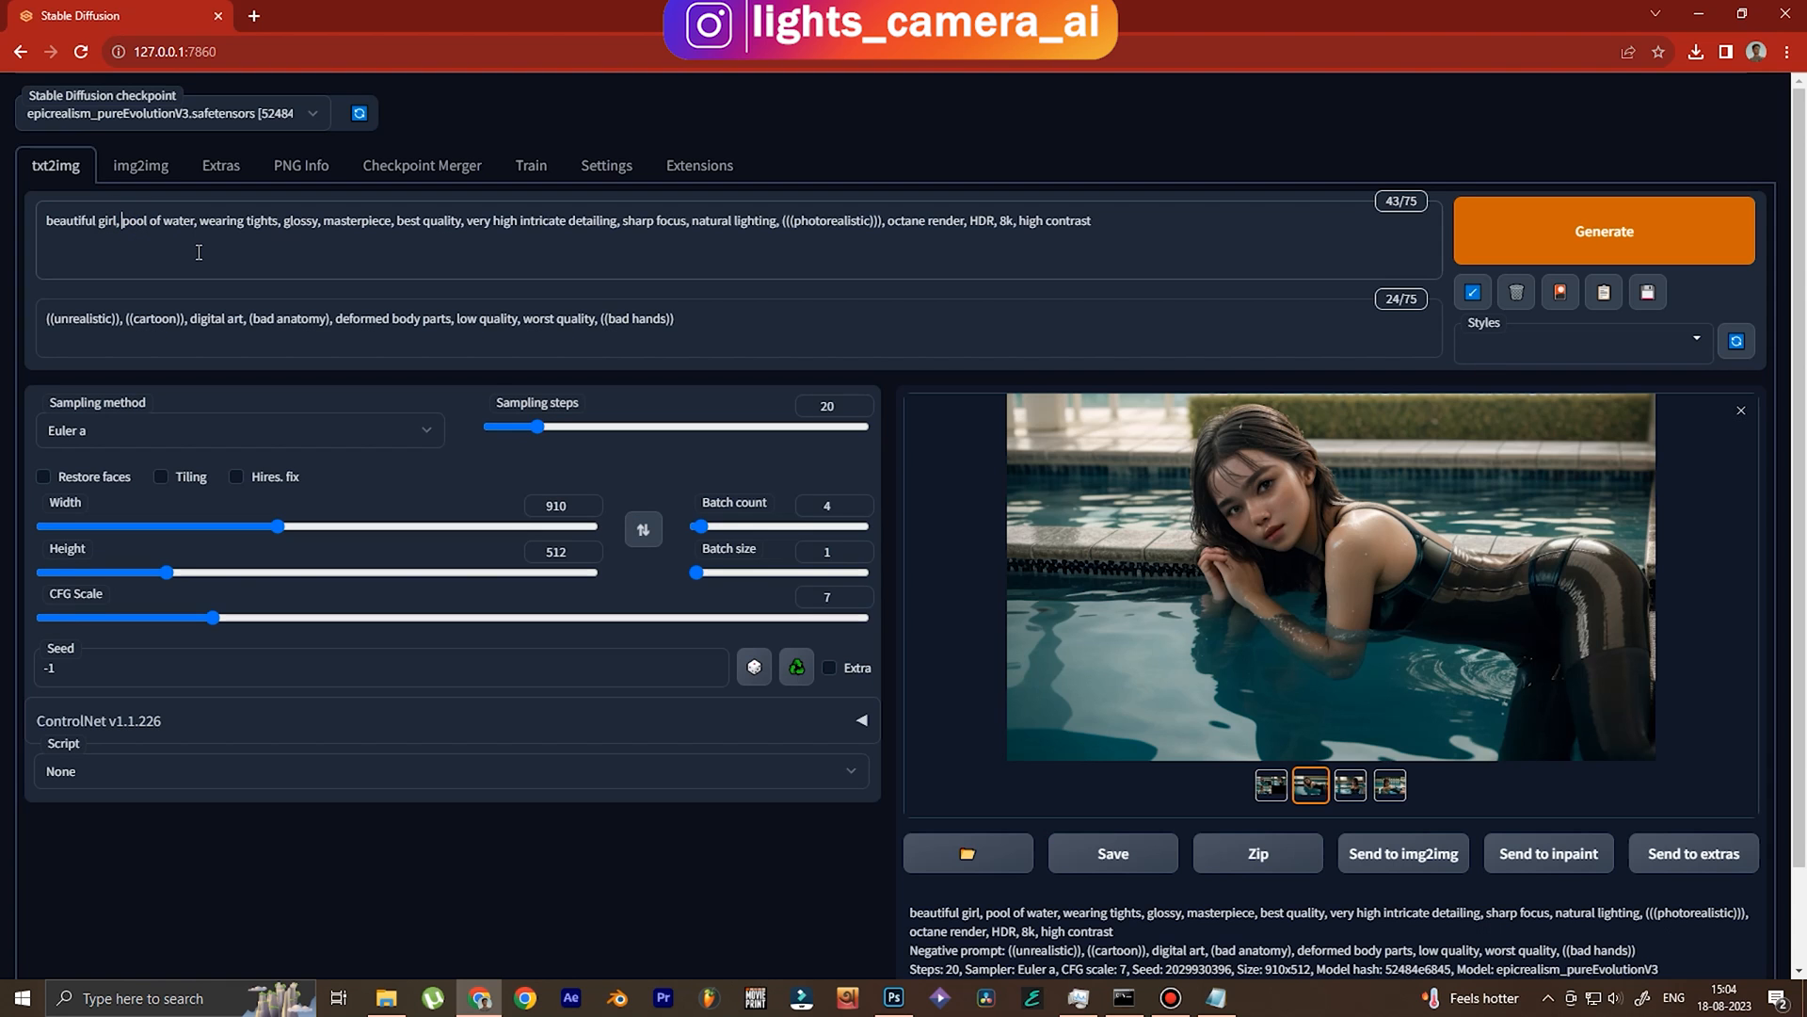
# Change 'swimming' to 'standing' after 'beautiful girl,' and generate a new batch.
pyautogui.write('swimming')
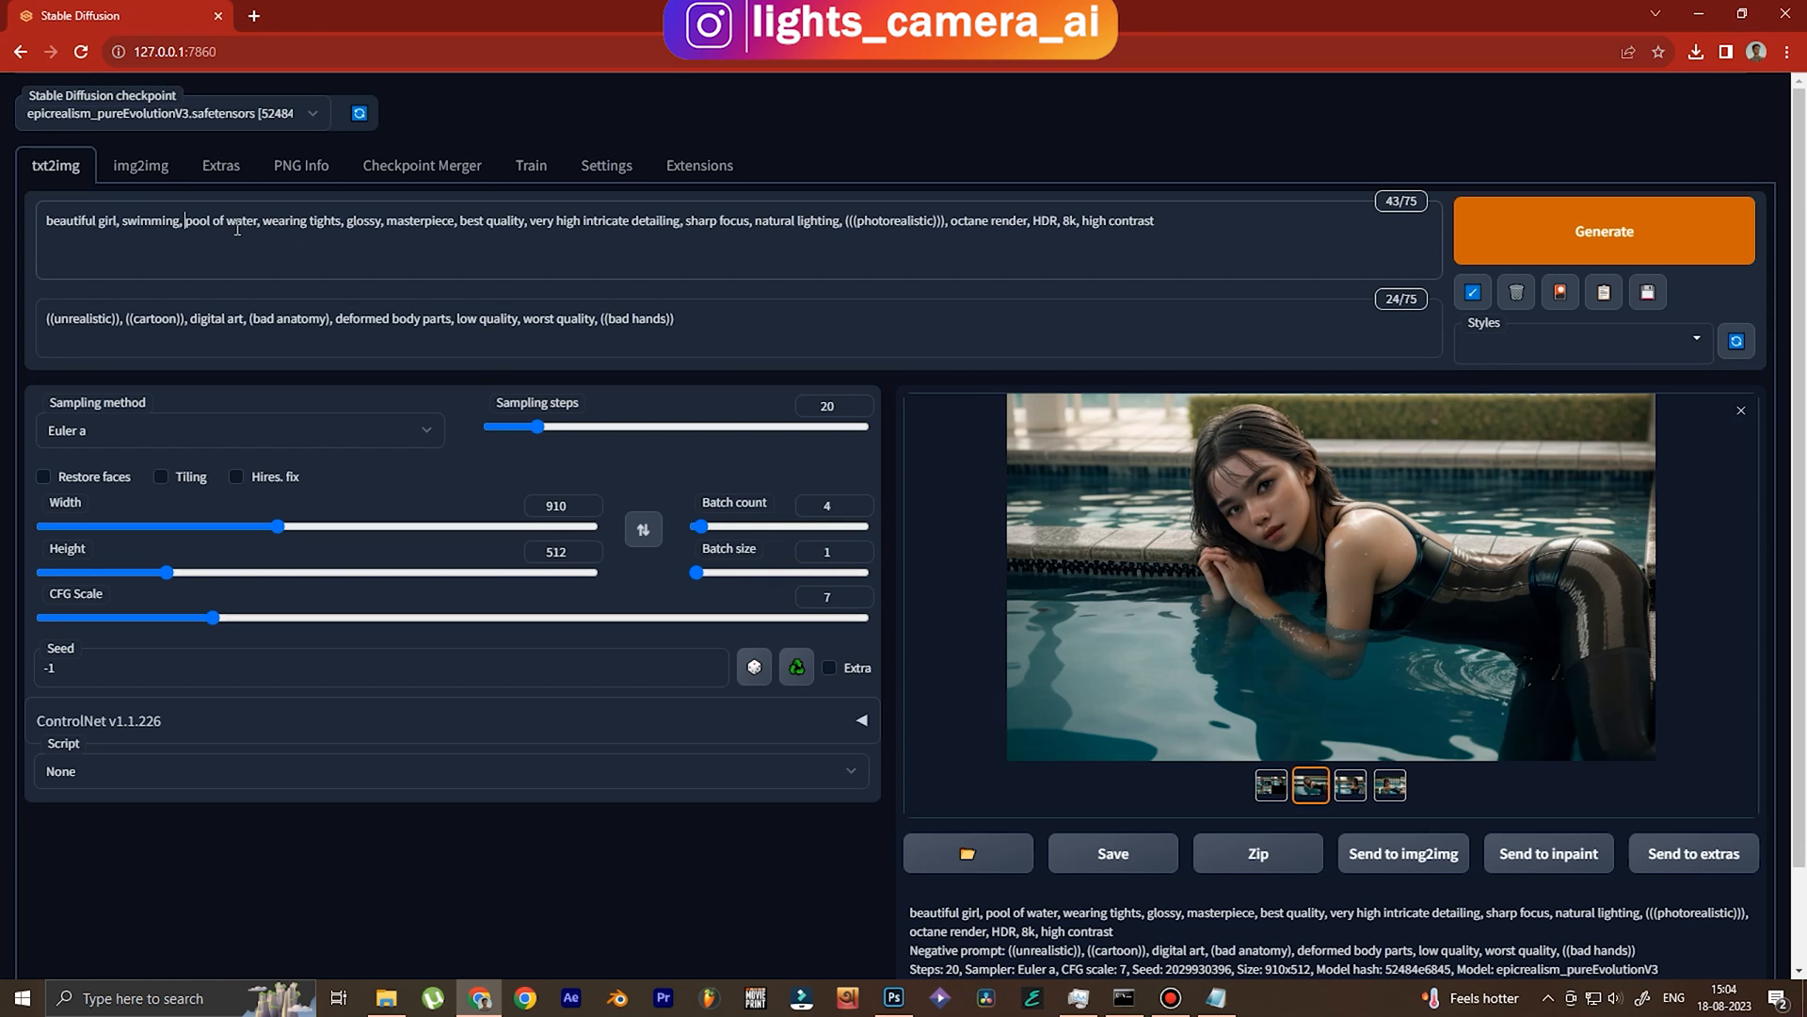
pyautogui.moveTo(277, 239)
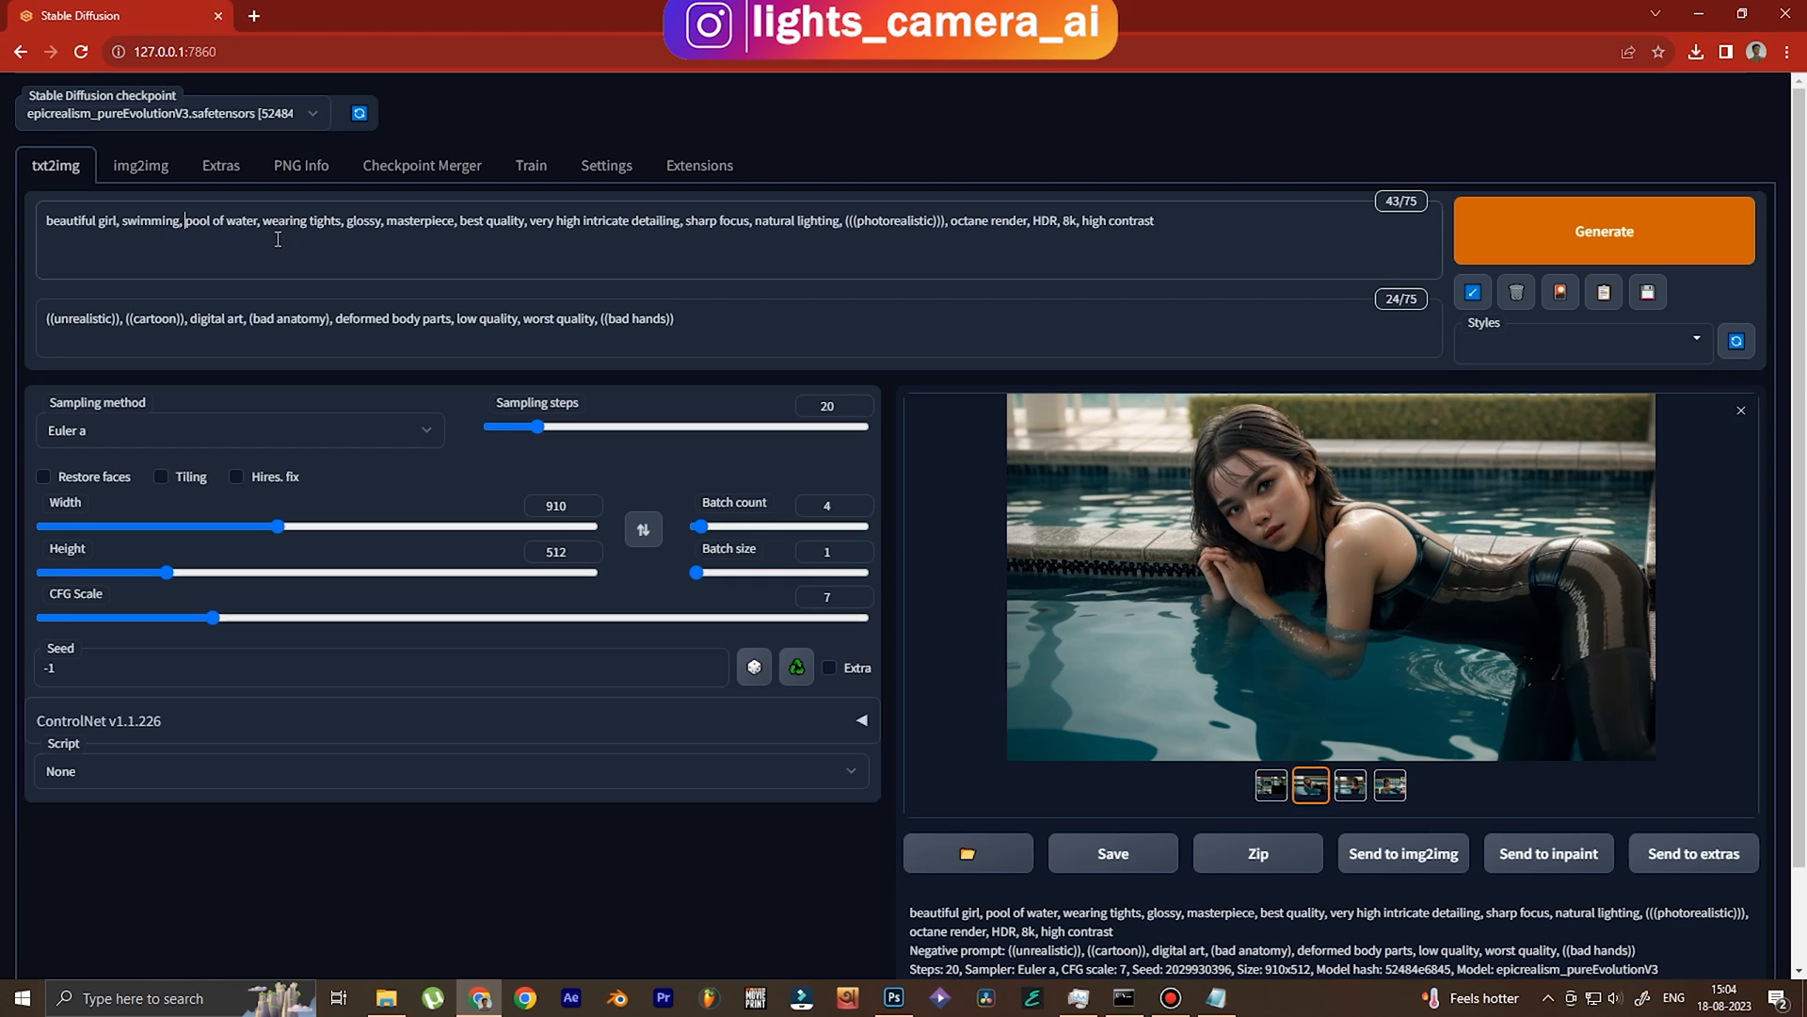
pyautogui.moveTo(124, 226)
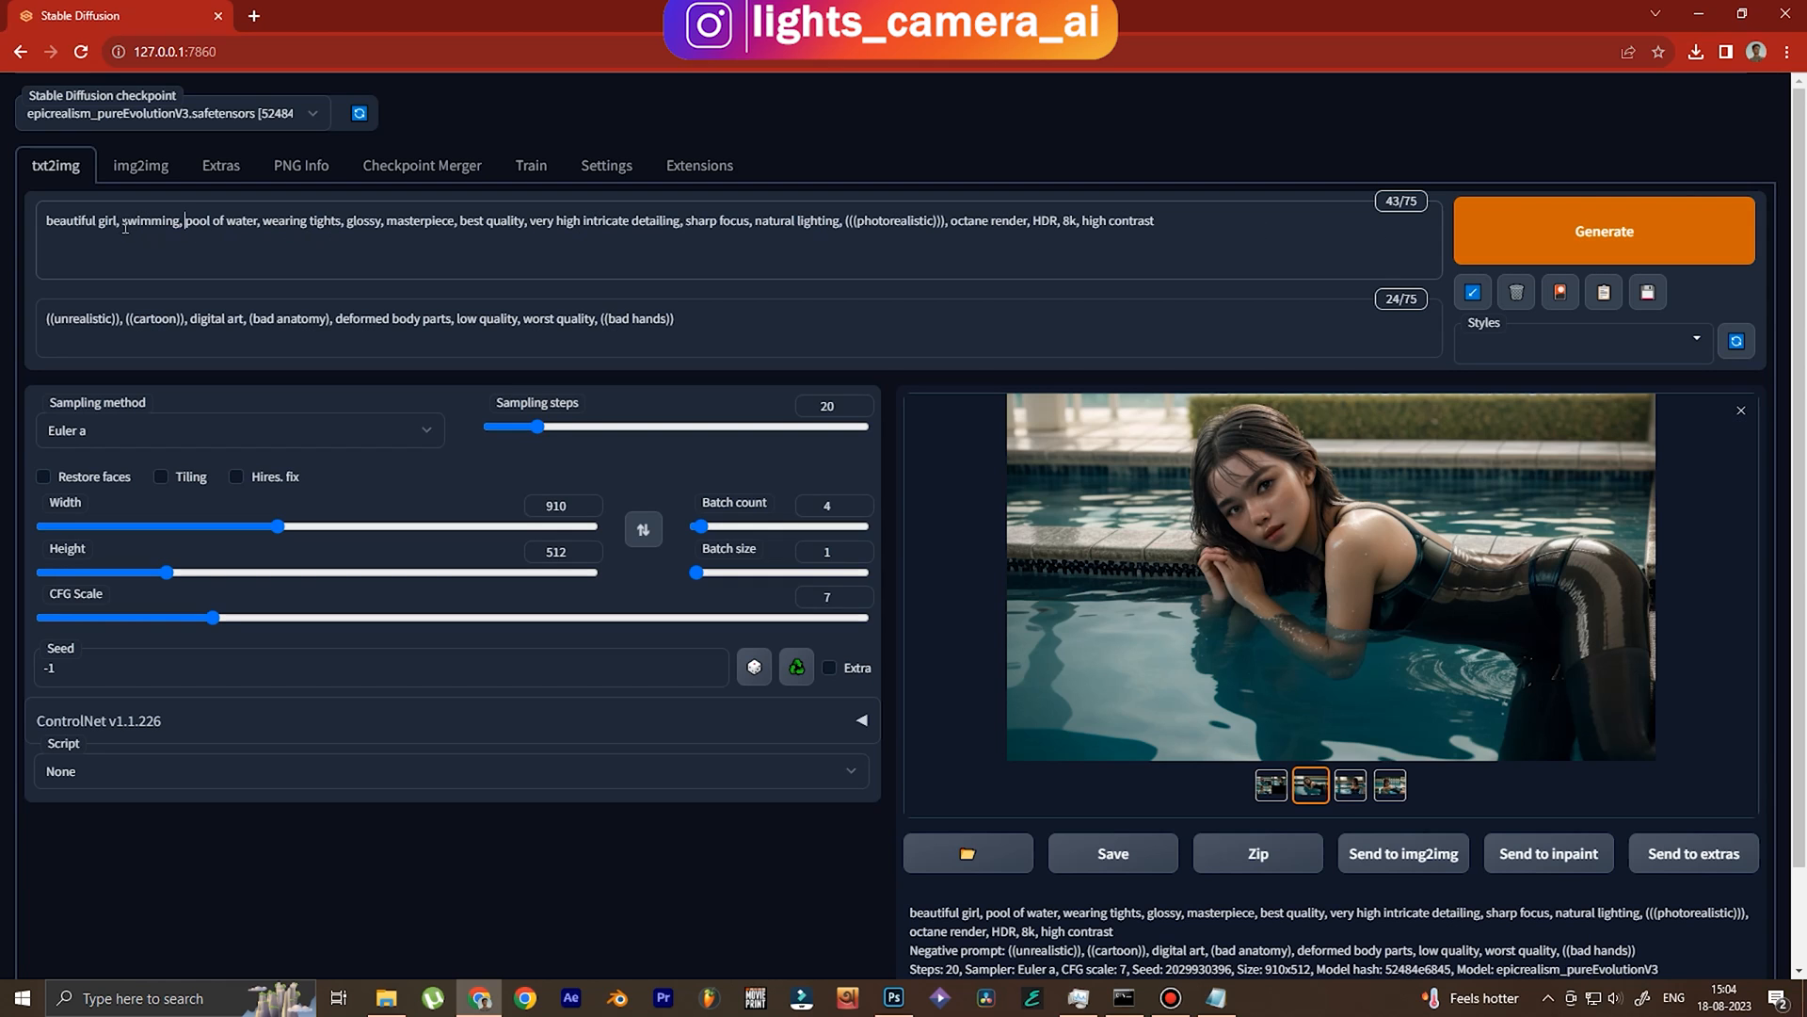
pyautogui.doubleClick(149, 220)
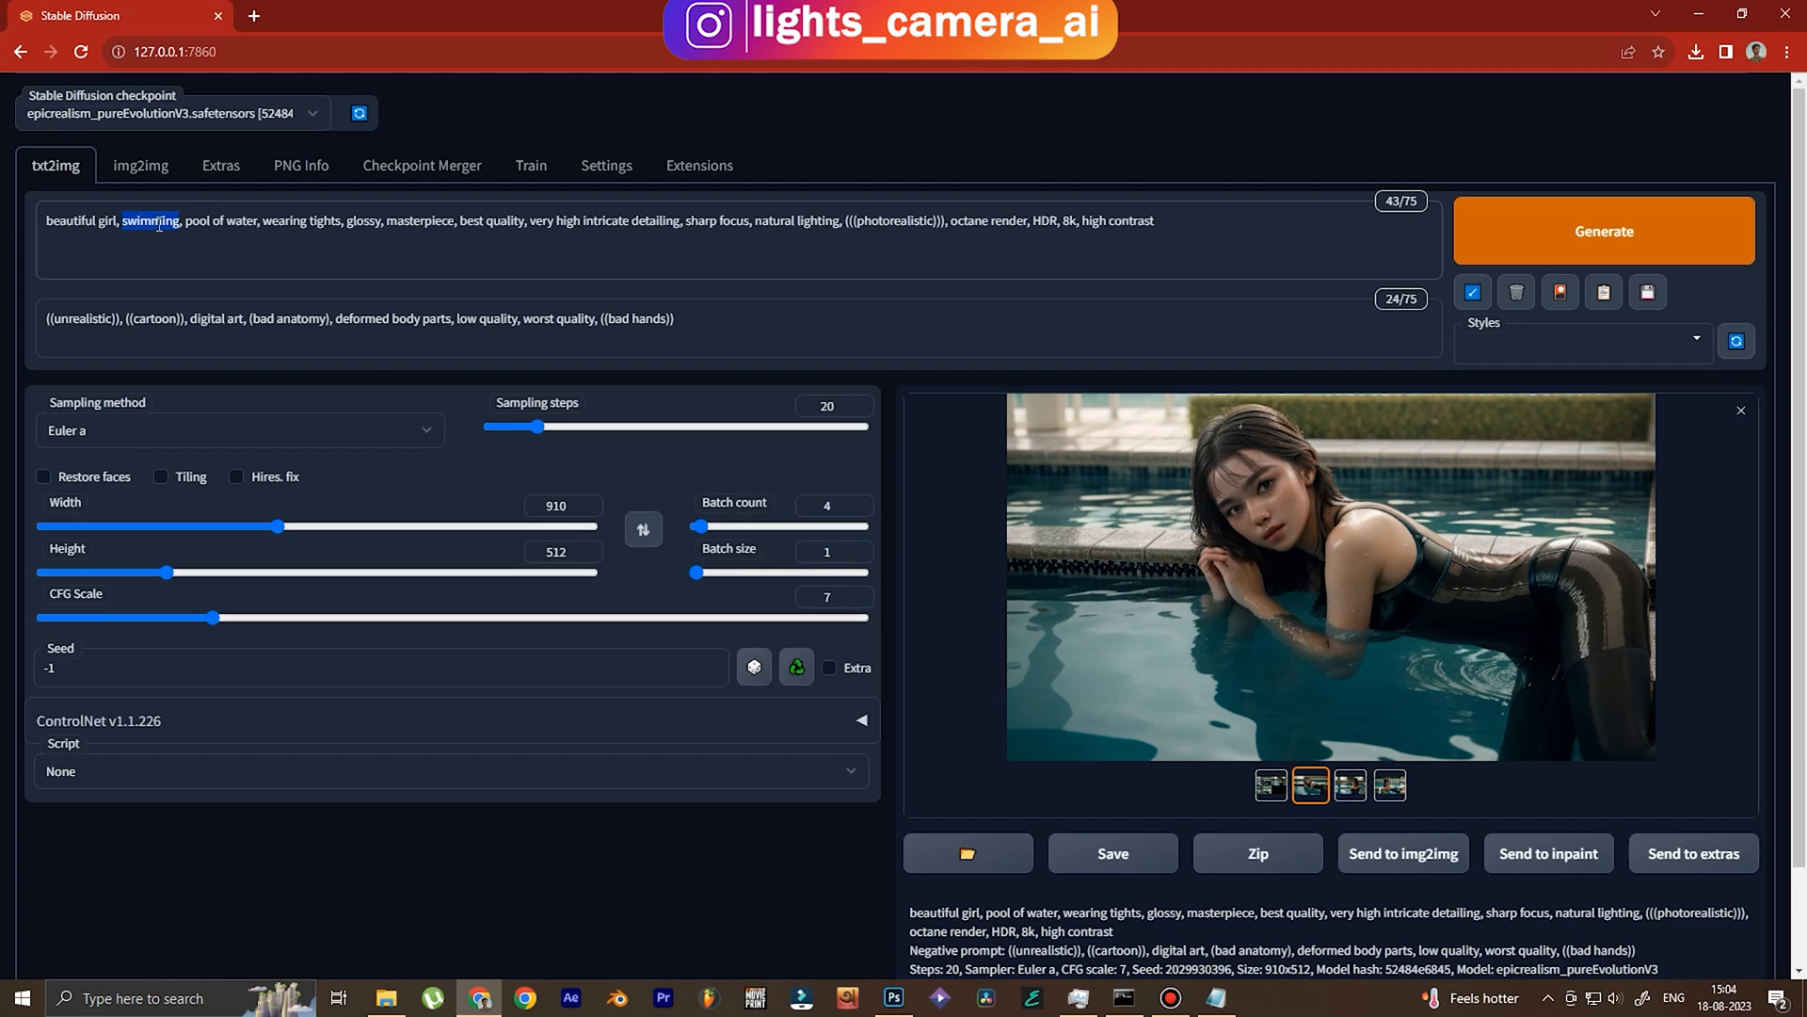
pyautogui.write('standi')
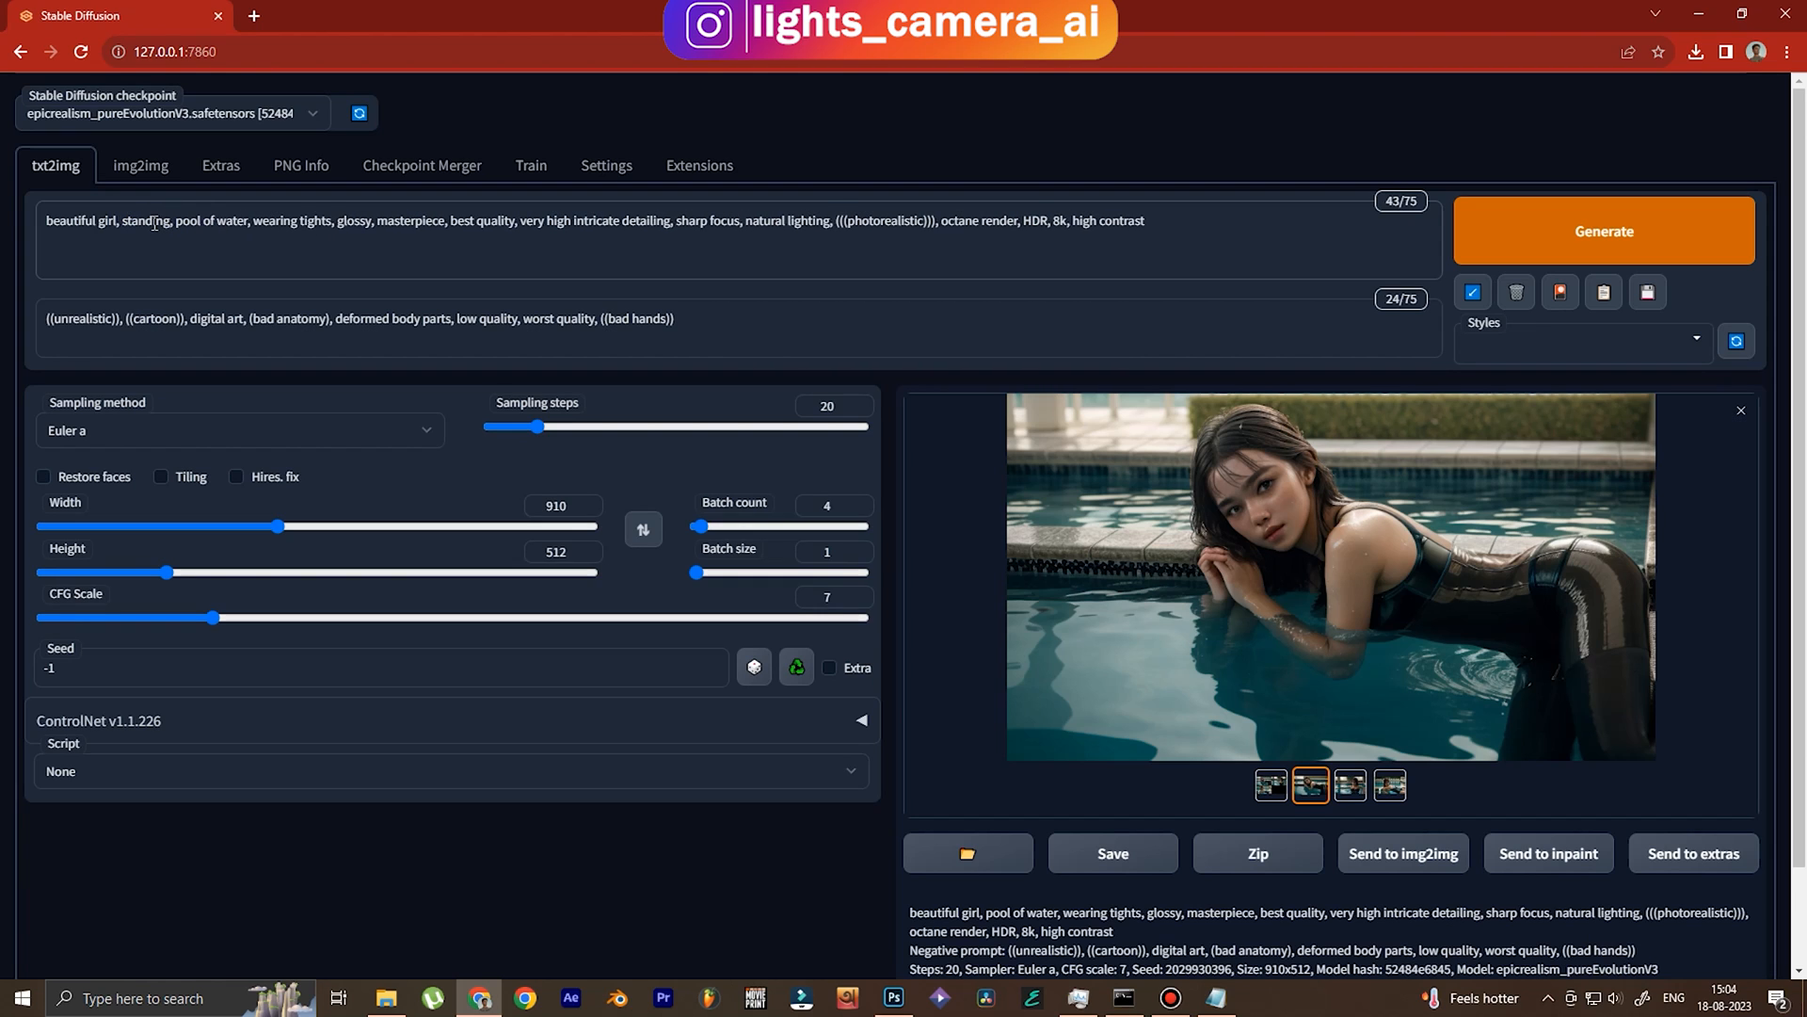
pyautogui.doubleClick(147, 220)
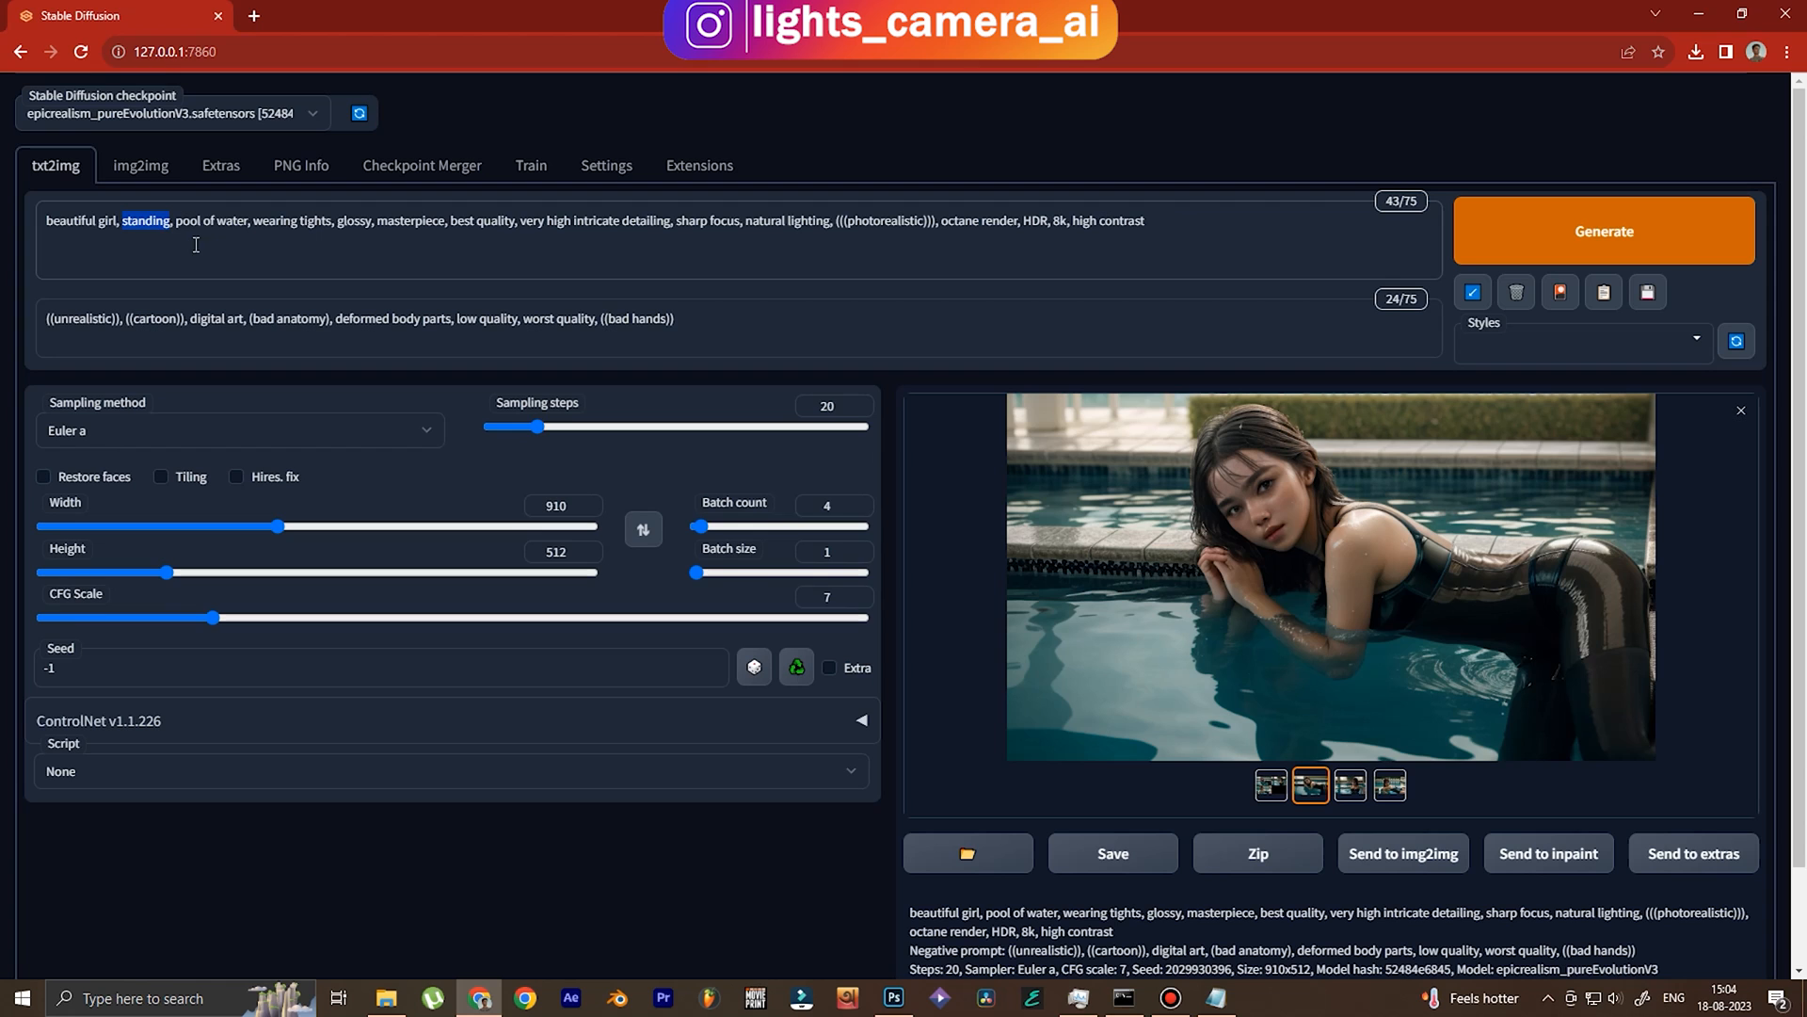
pyautogui.click(1602, 230)
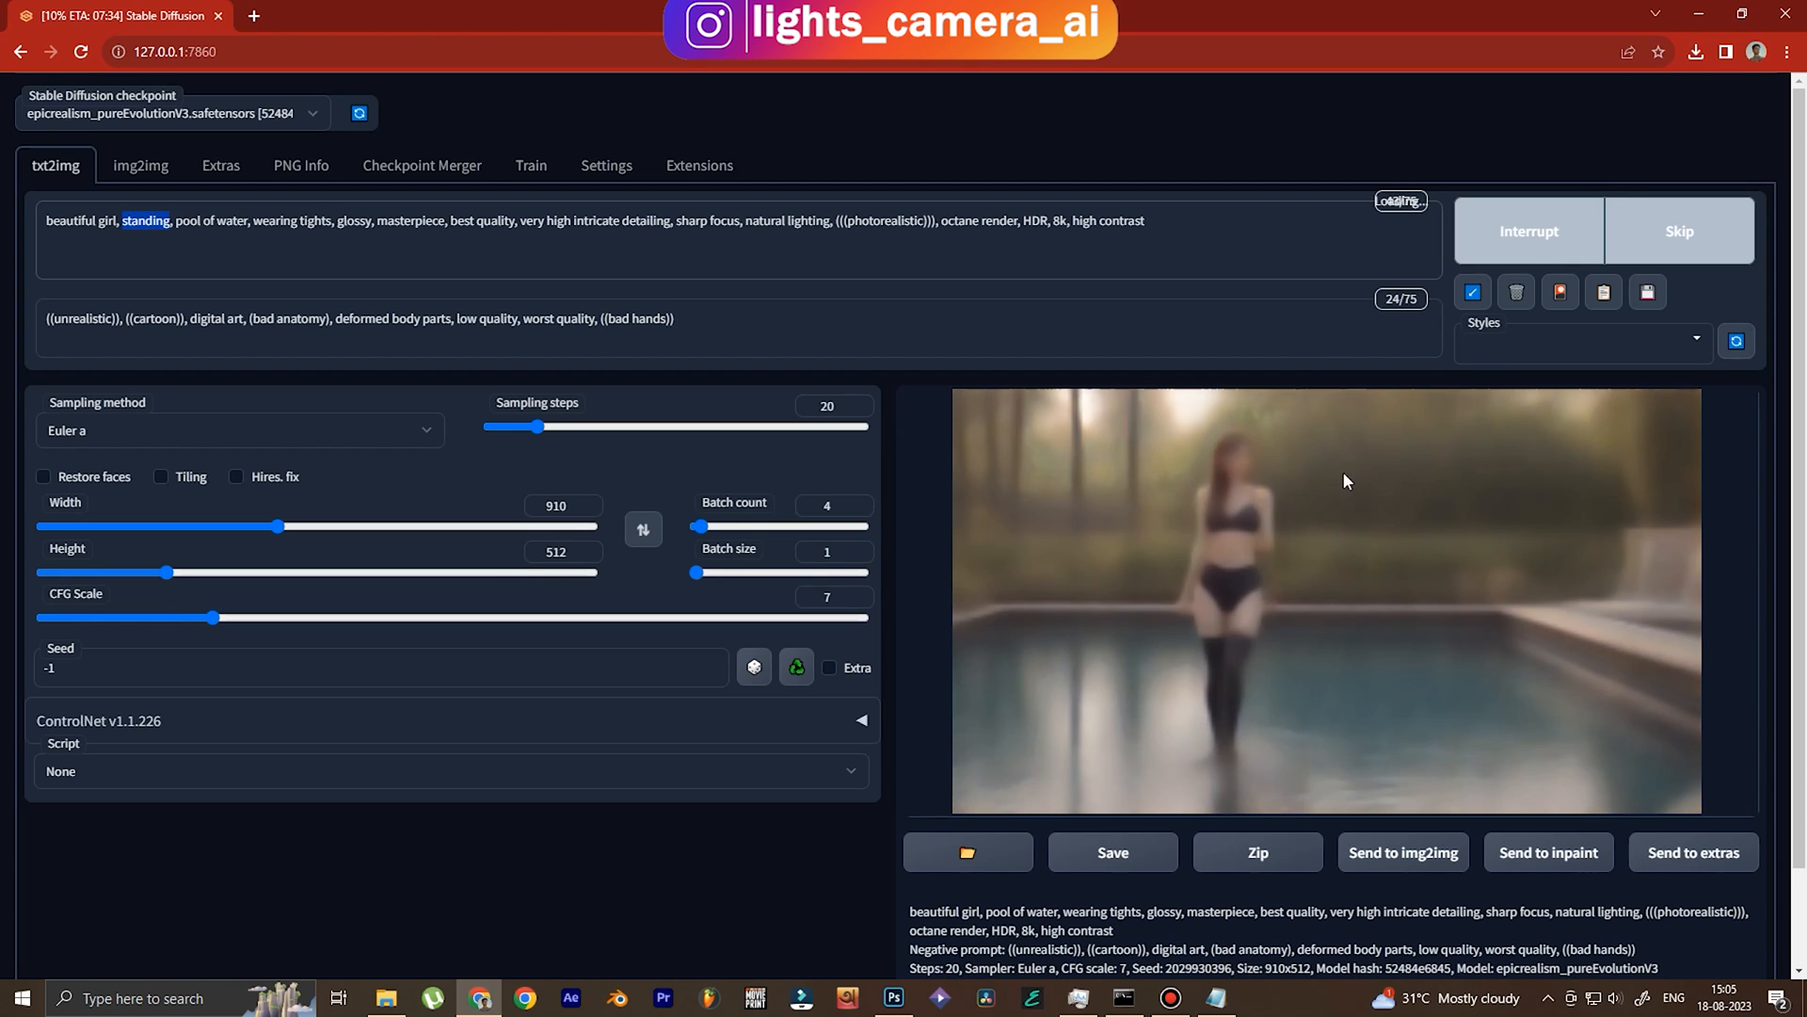
pyautogui.moveTo(1107, 499)
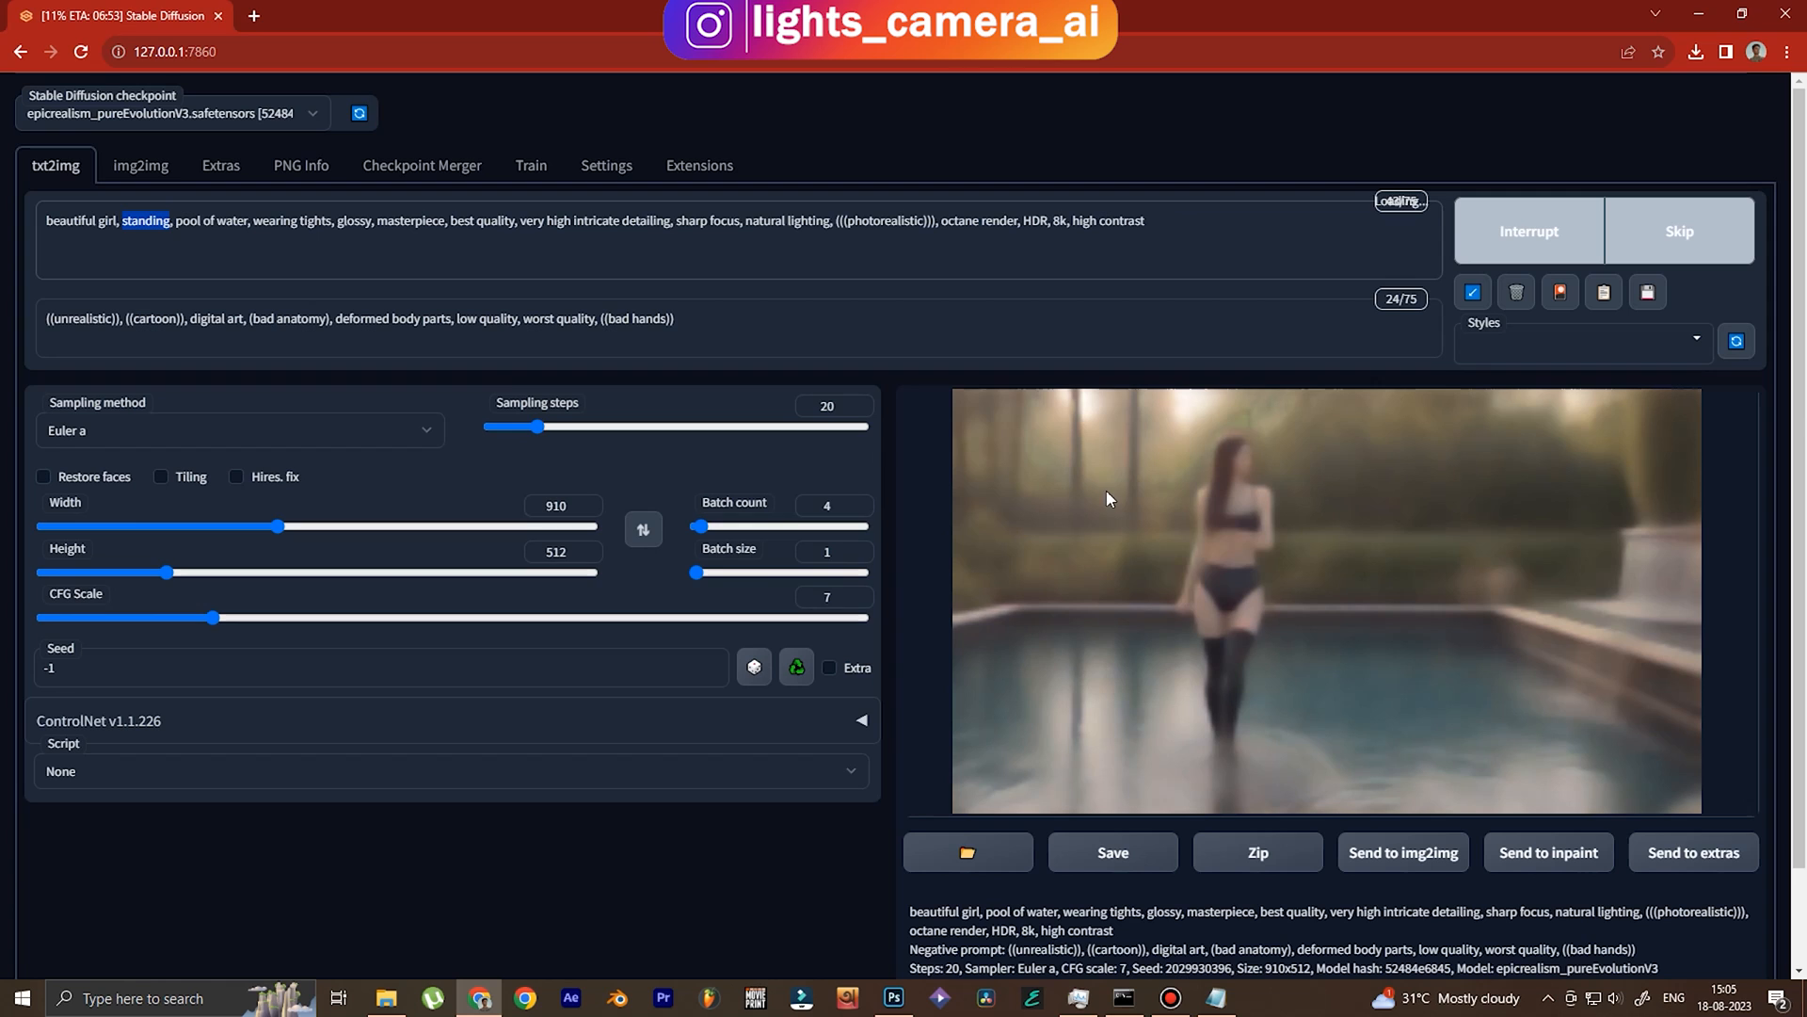
pyautogui.moveTo(1245, 710)
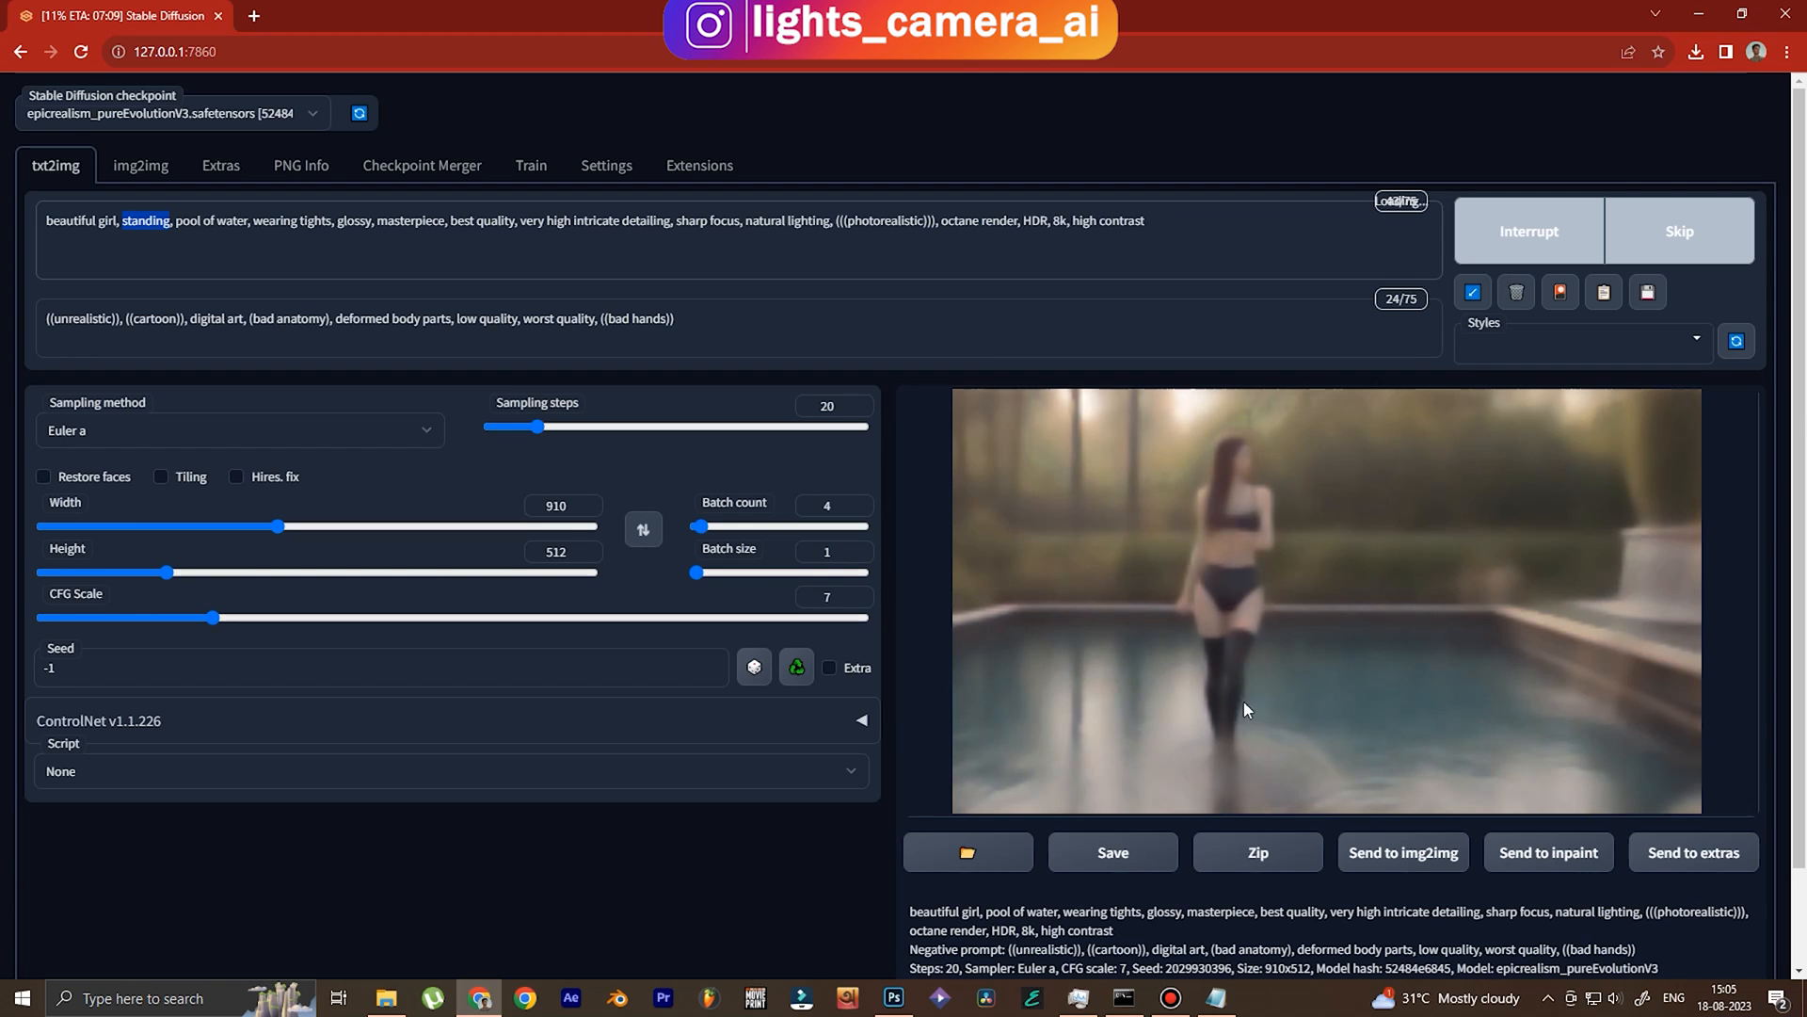
pyautogui.moveTo(1459, 507)
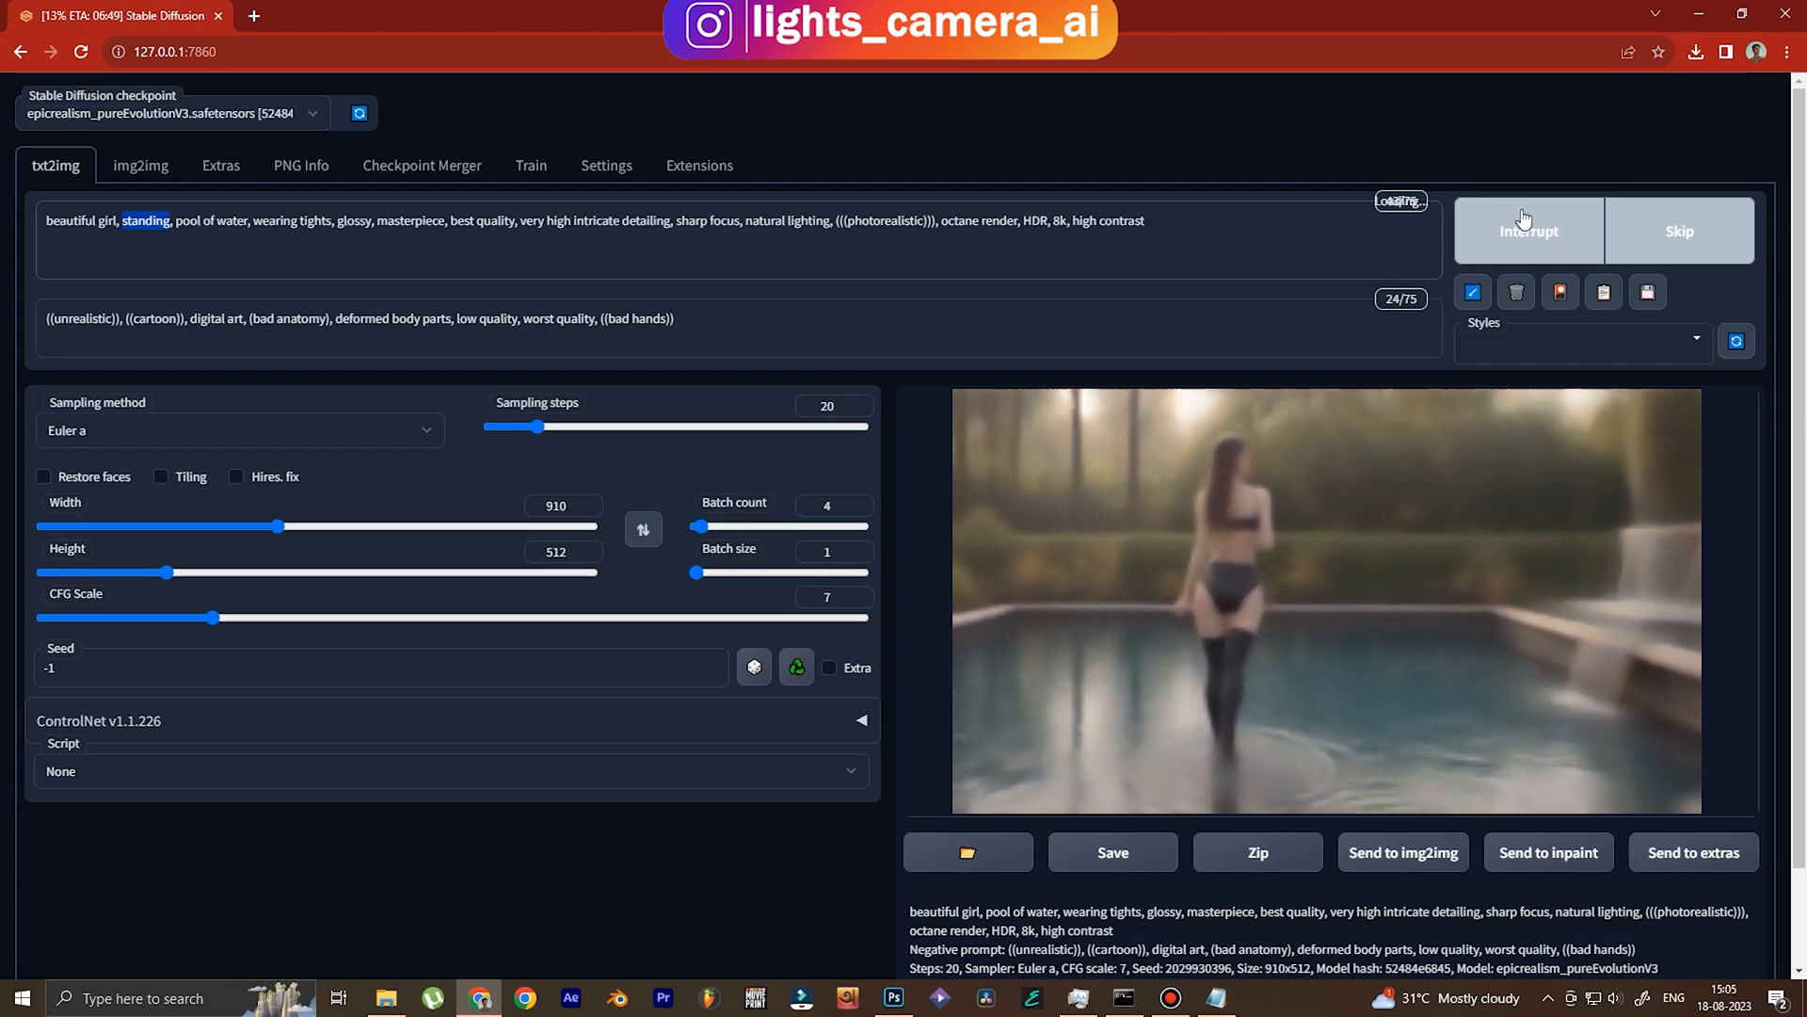
pyautogui.moveTo(1432, 567)
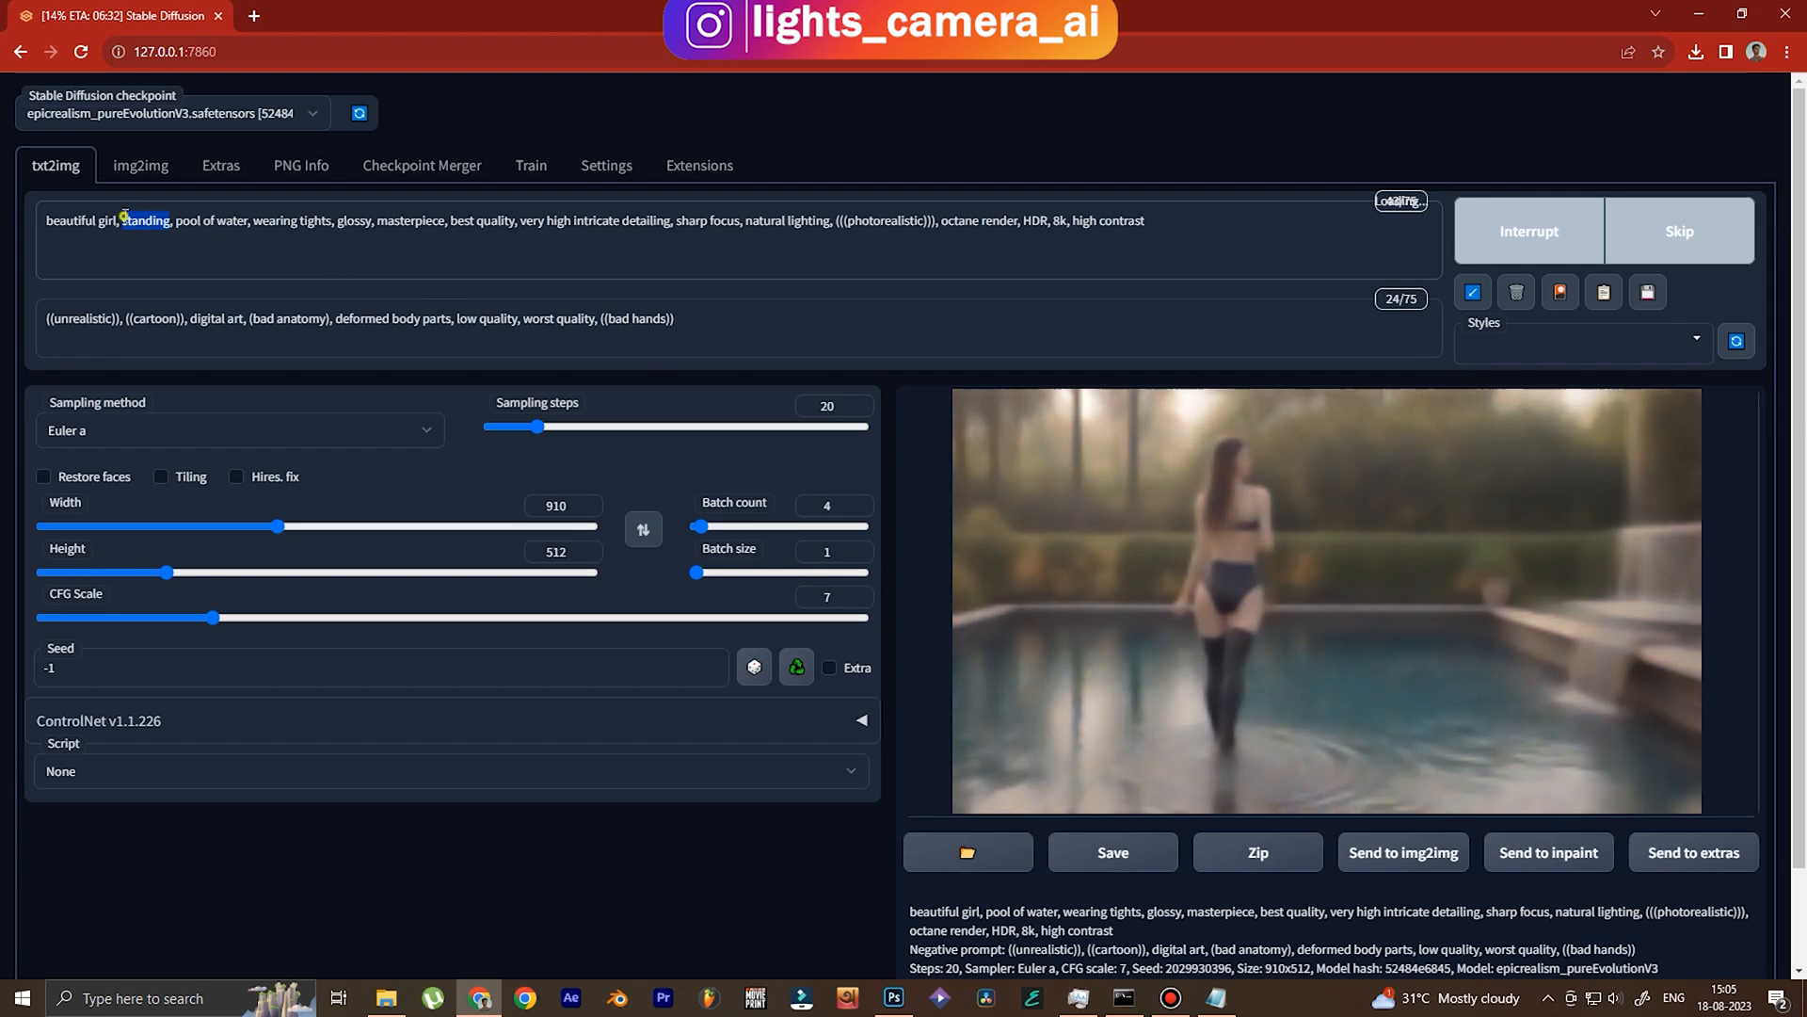
# Type 'swimming' back into the prompt while the standing batch renders.
pyautogui.write('swimm')
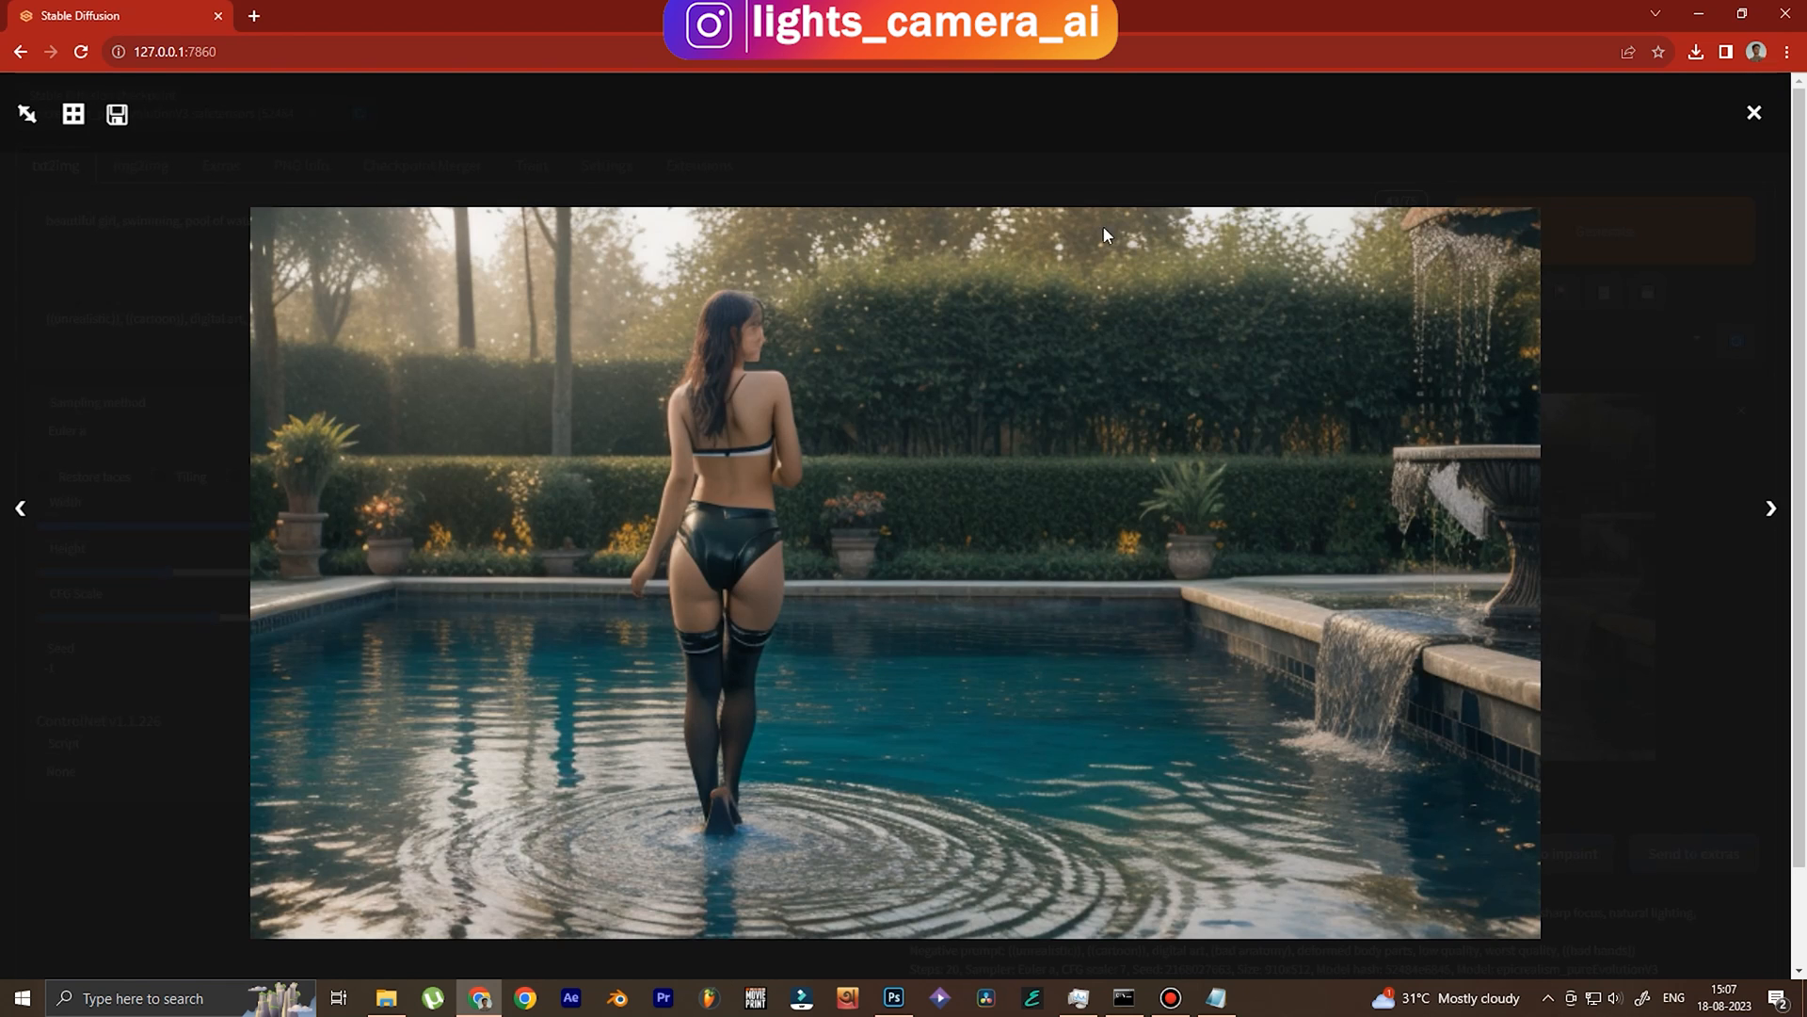
pyautogui.moveTo(1340, 723)
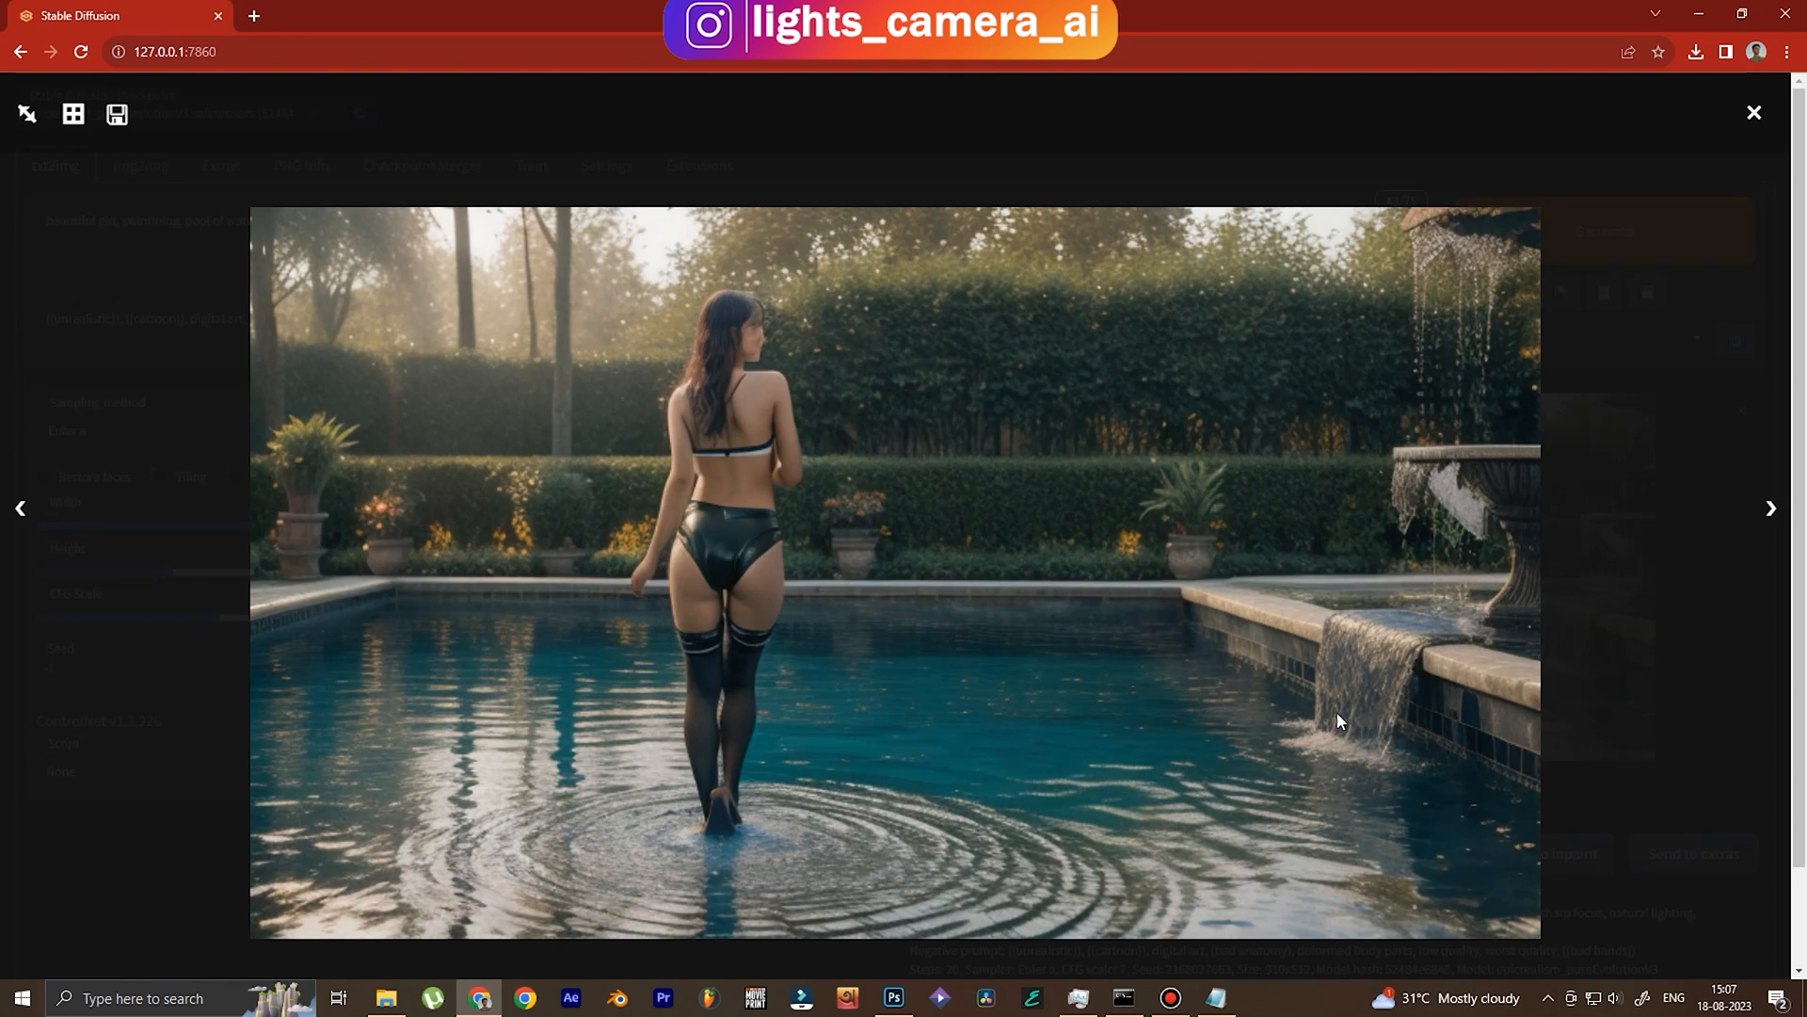
pyautogui.moveTo(1258, 682)
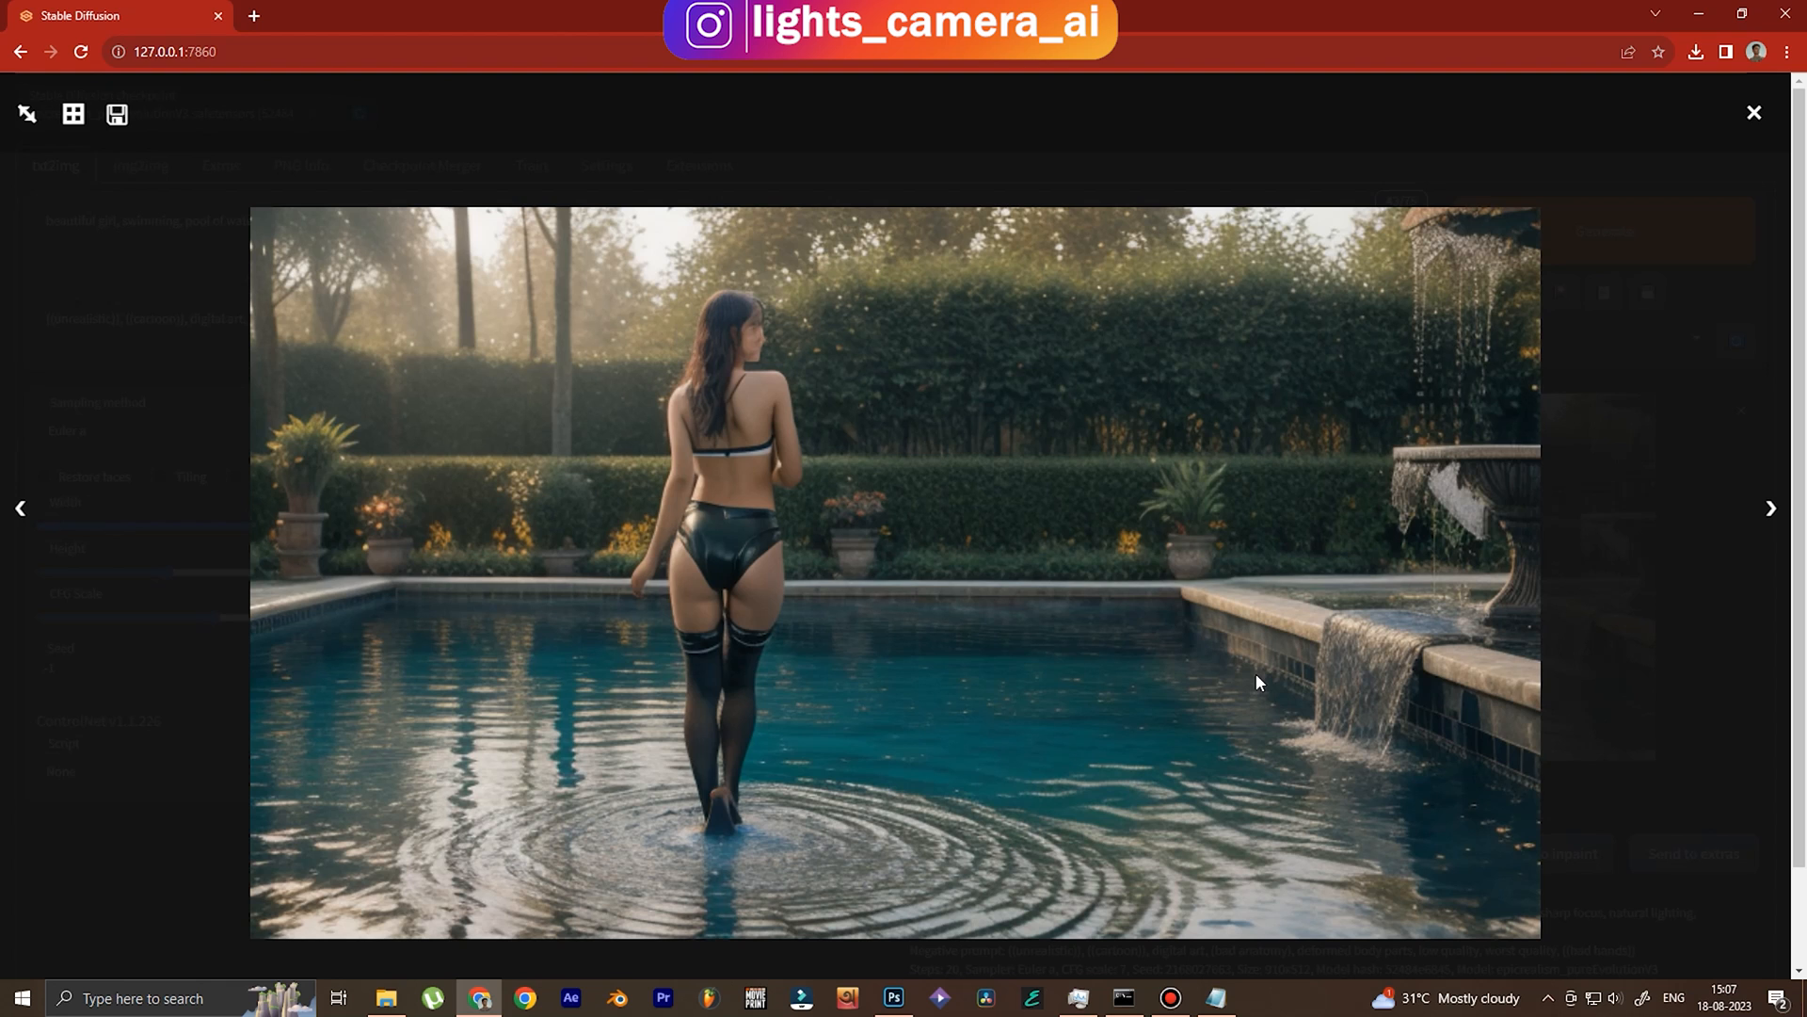
pyautogui.moveTo(1361, 649)
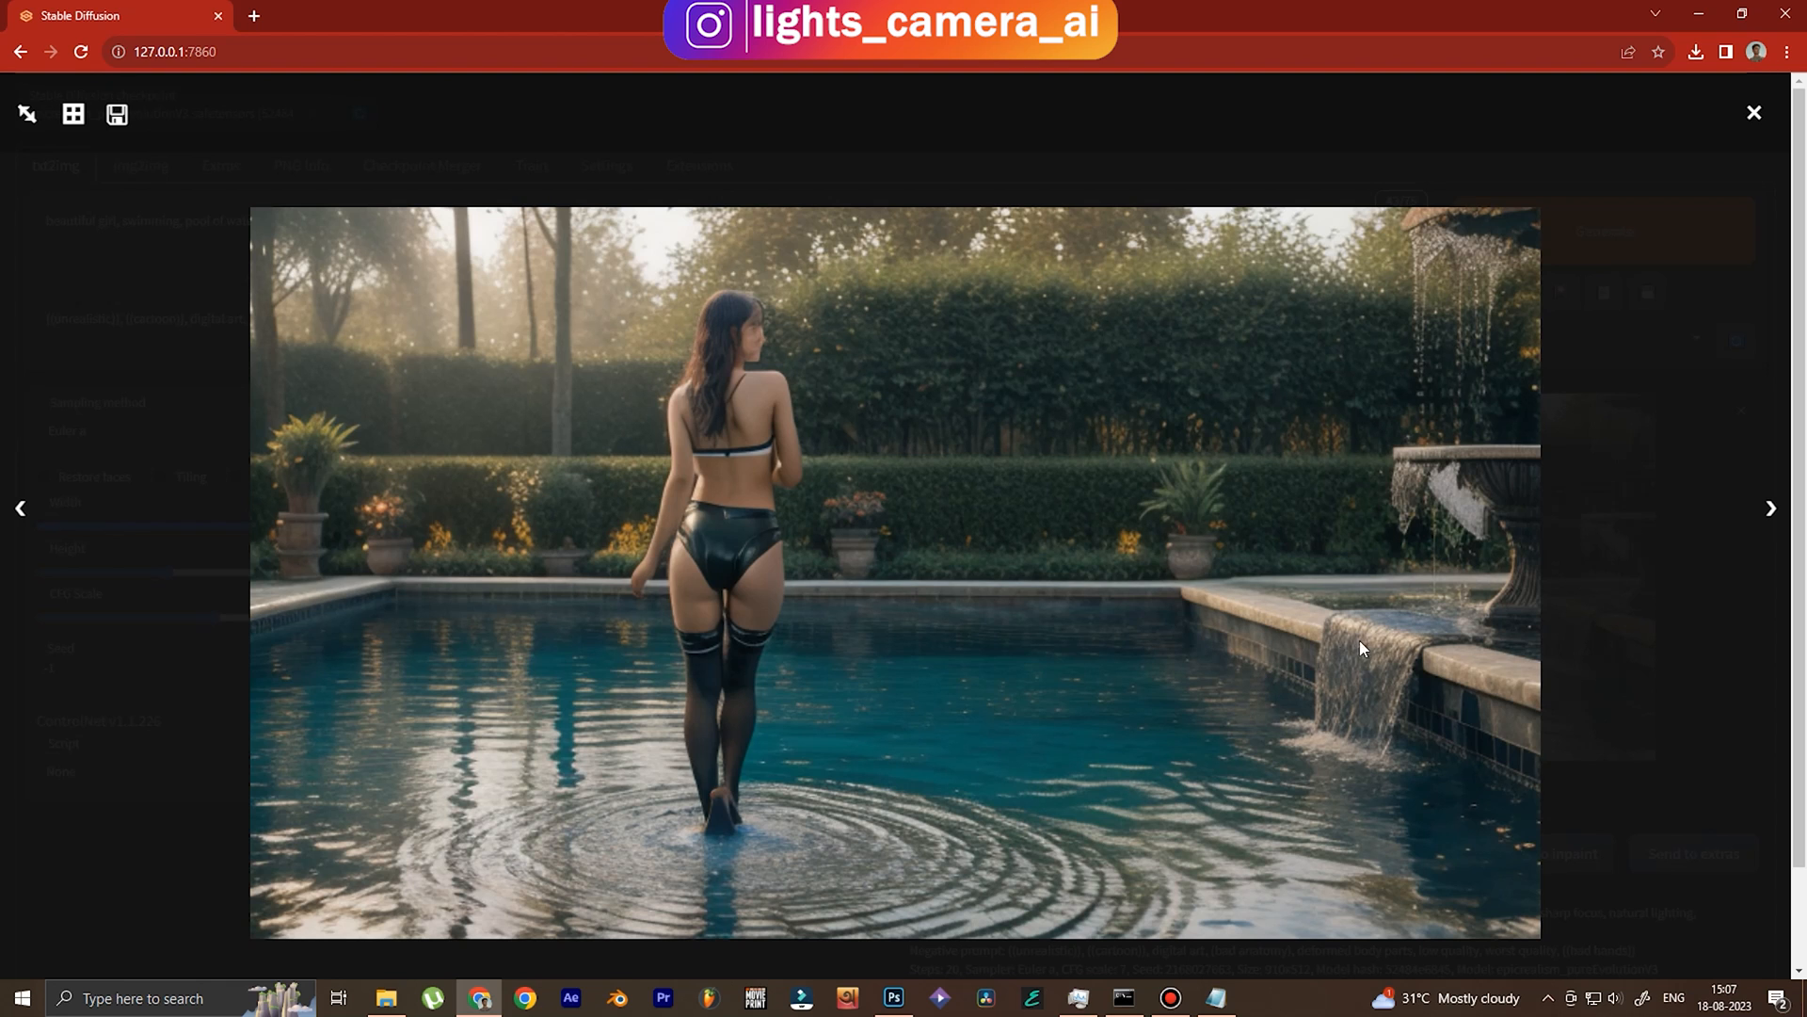
pyautogui.click(1752, 112)
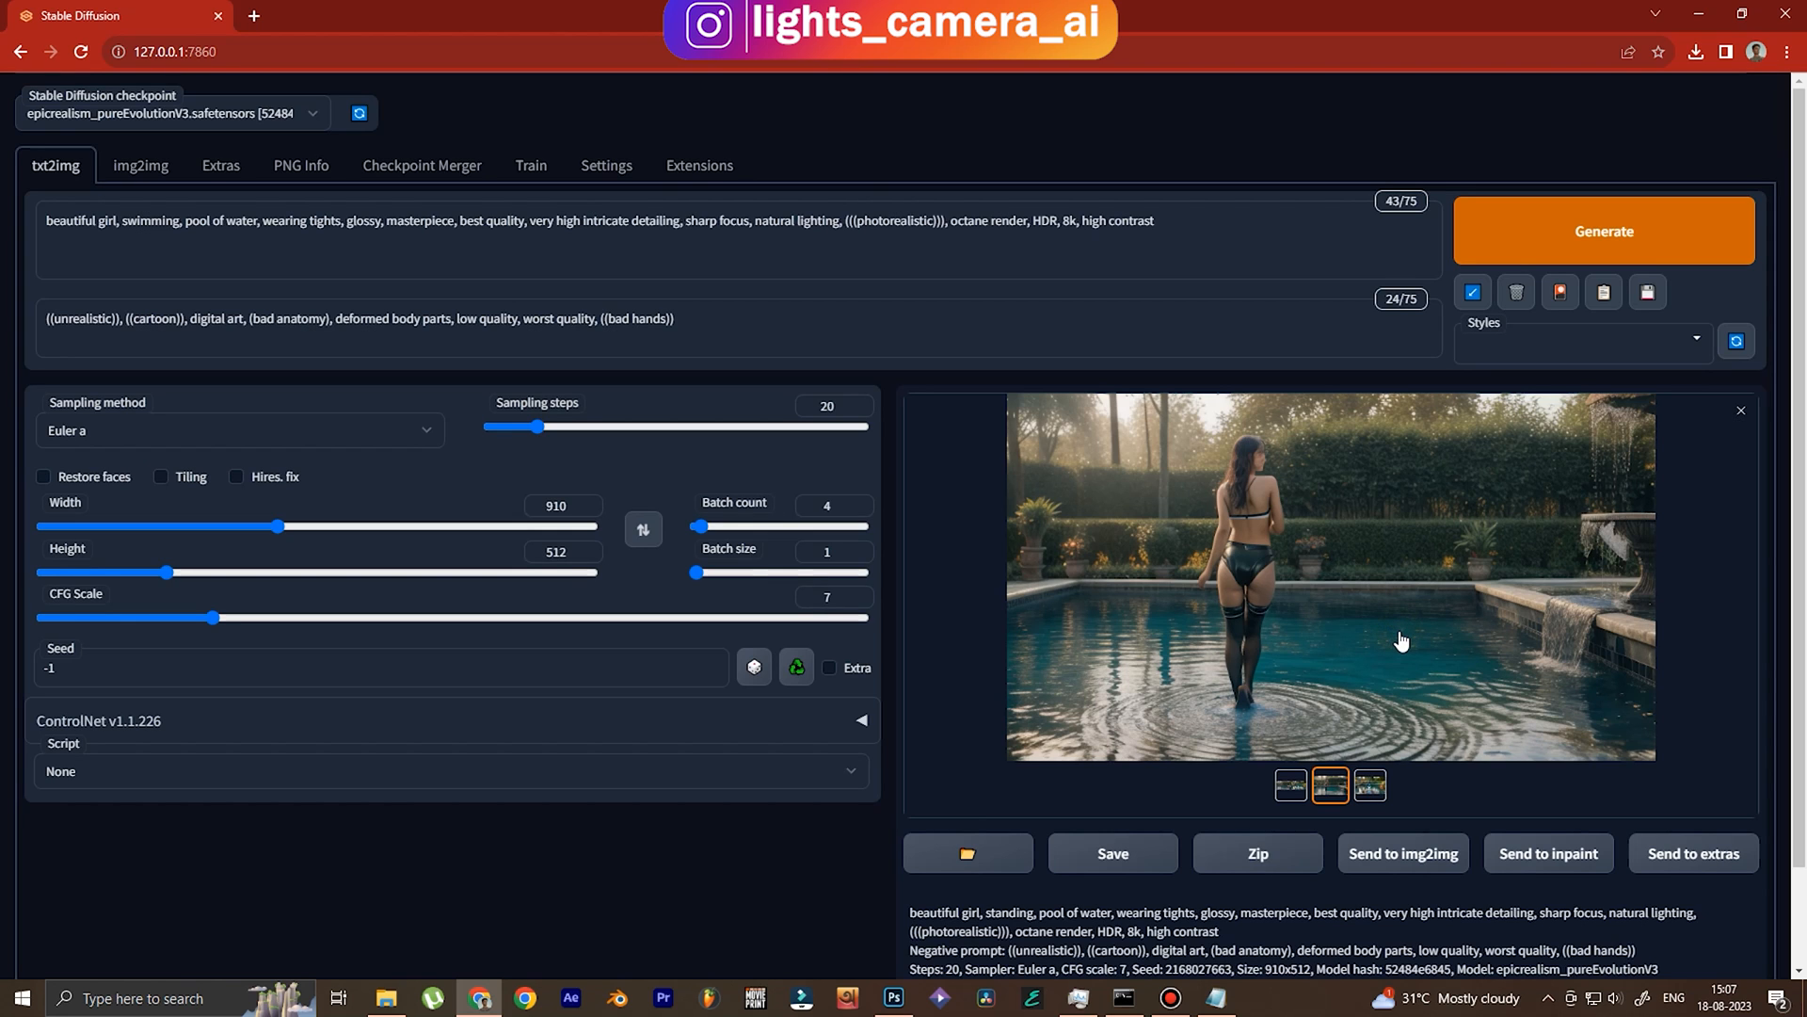
pyautogui.doubleClick(149, 221)
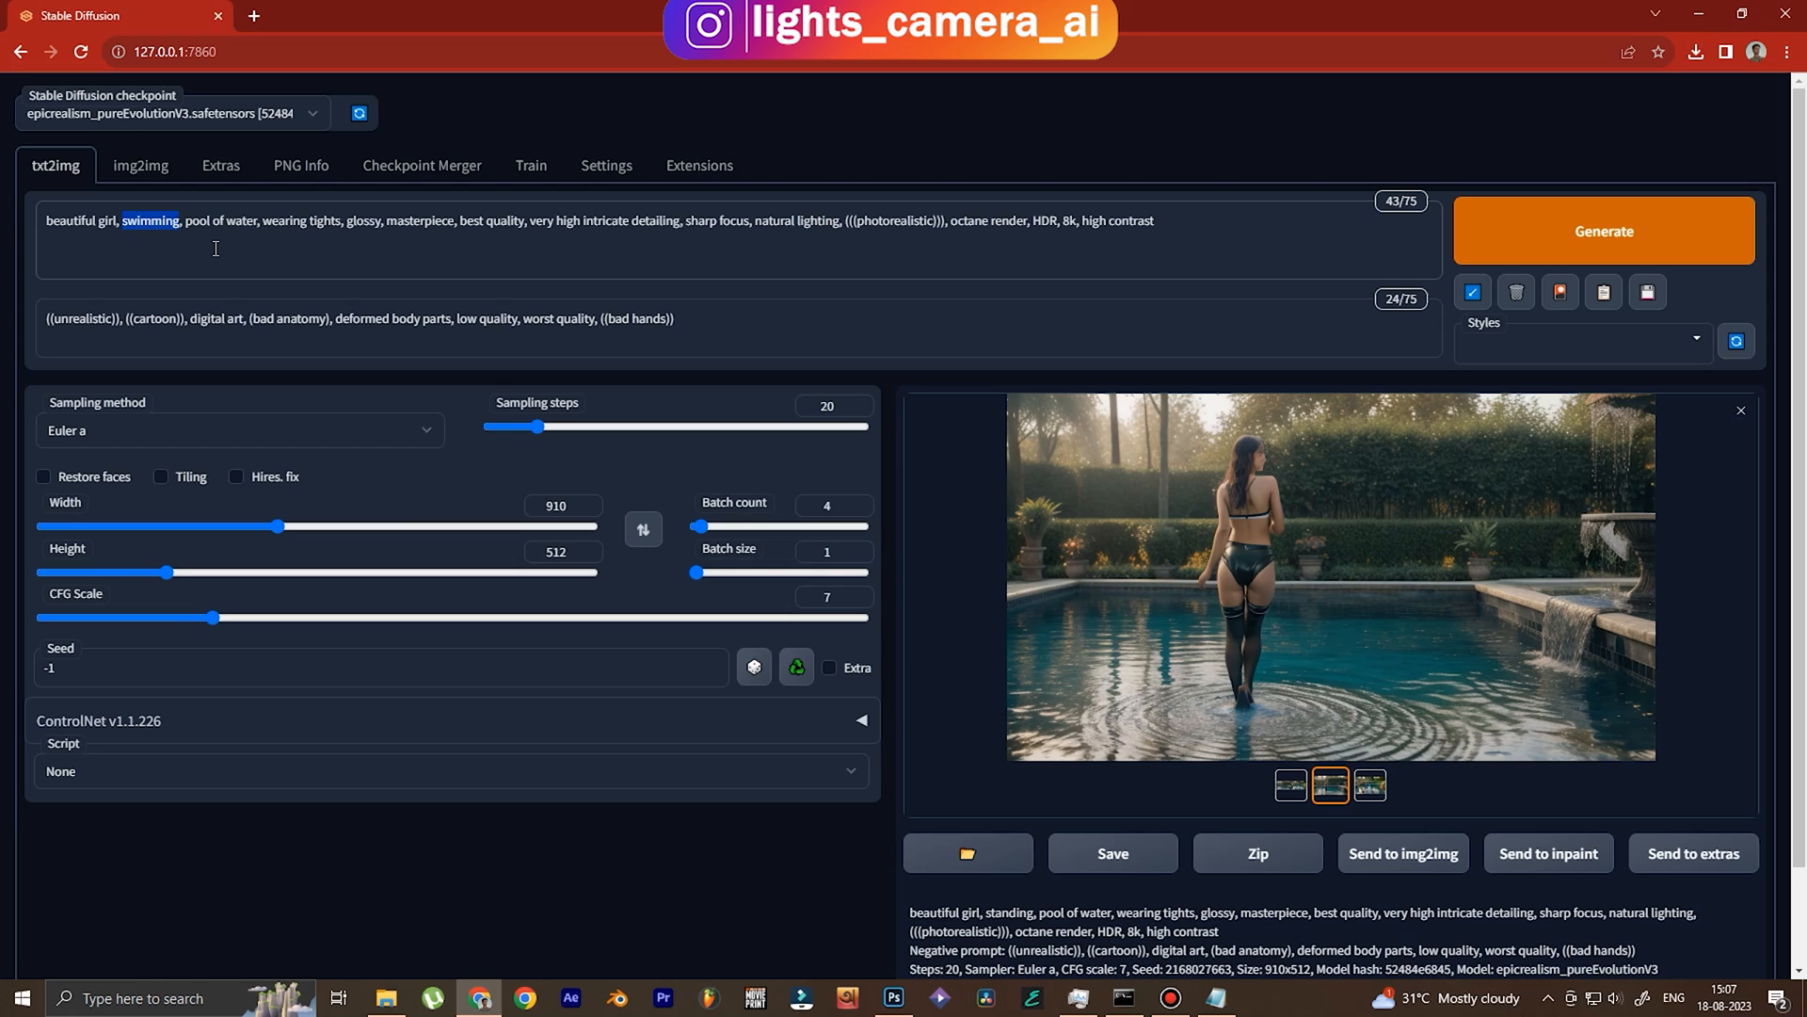
pyautogui.moveTo(264, 247)
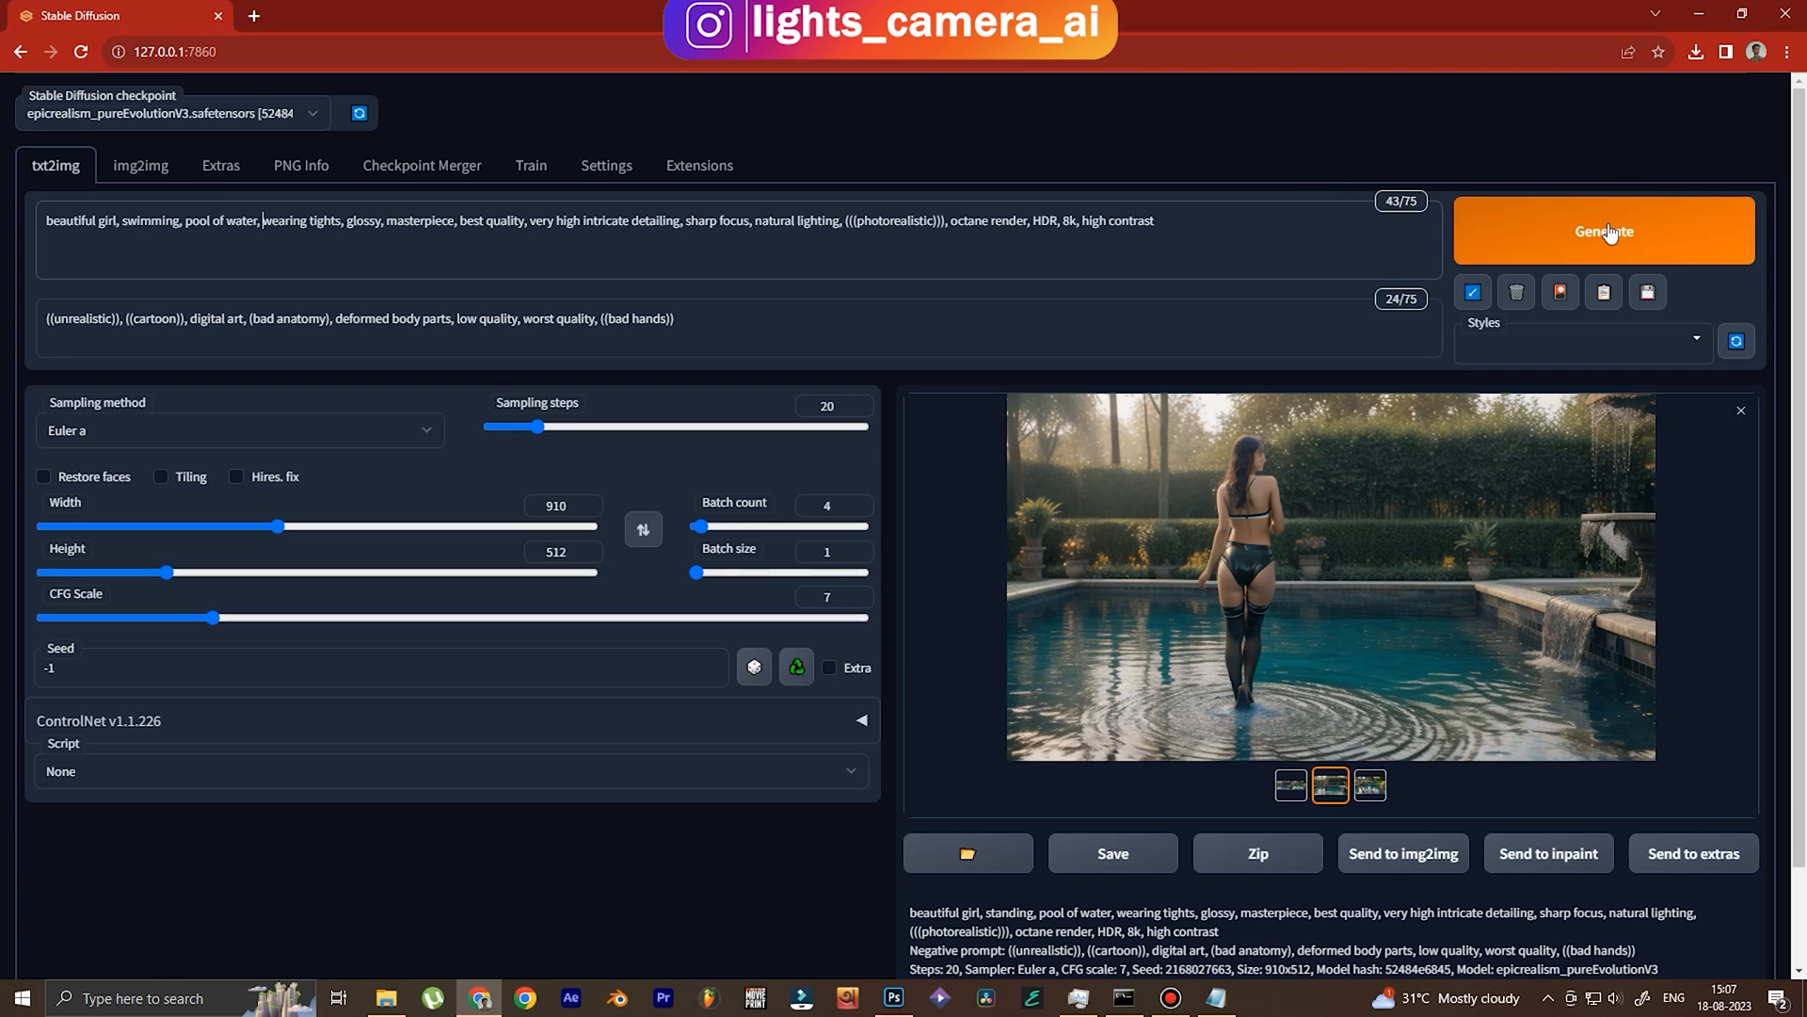
pyautogui.moveTo(861, 696)
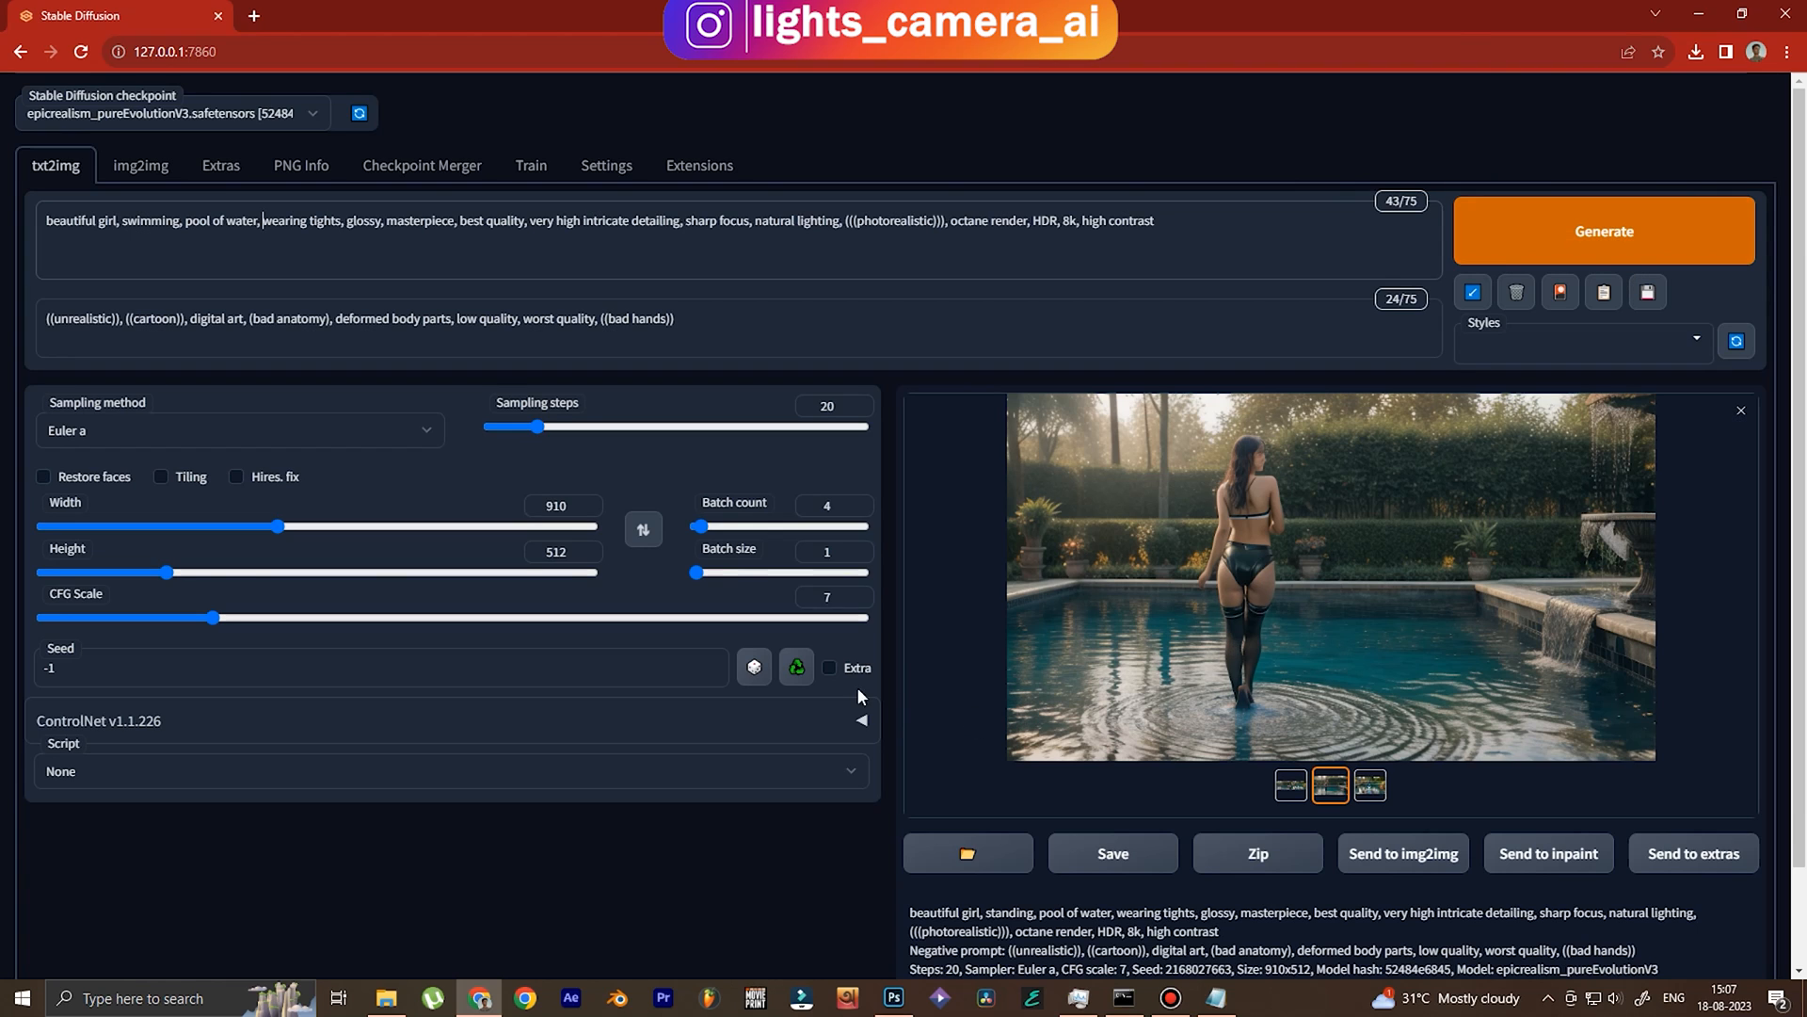
pyautogui.click(795, 667)
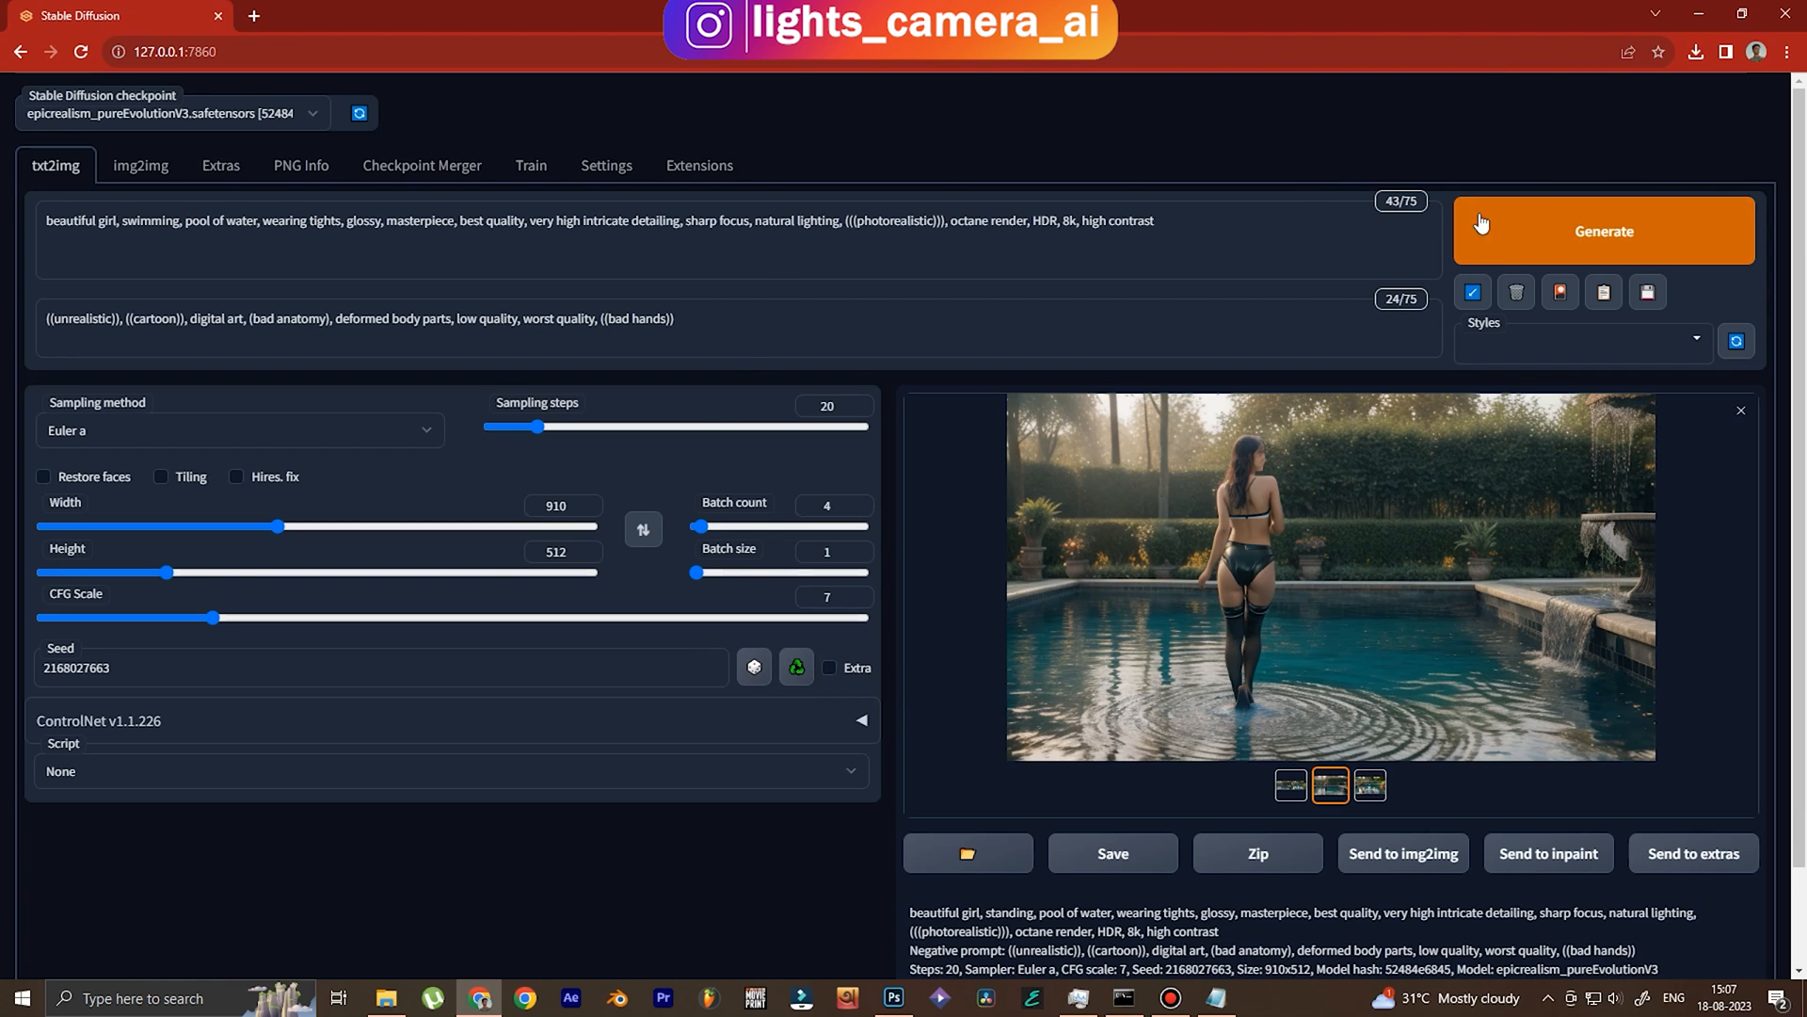
pyautogui.moveTo(329, 220)
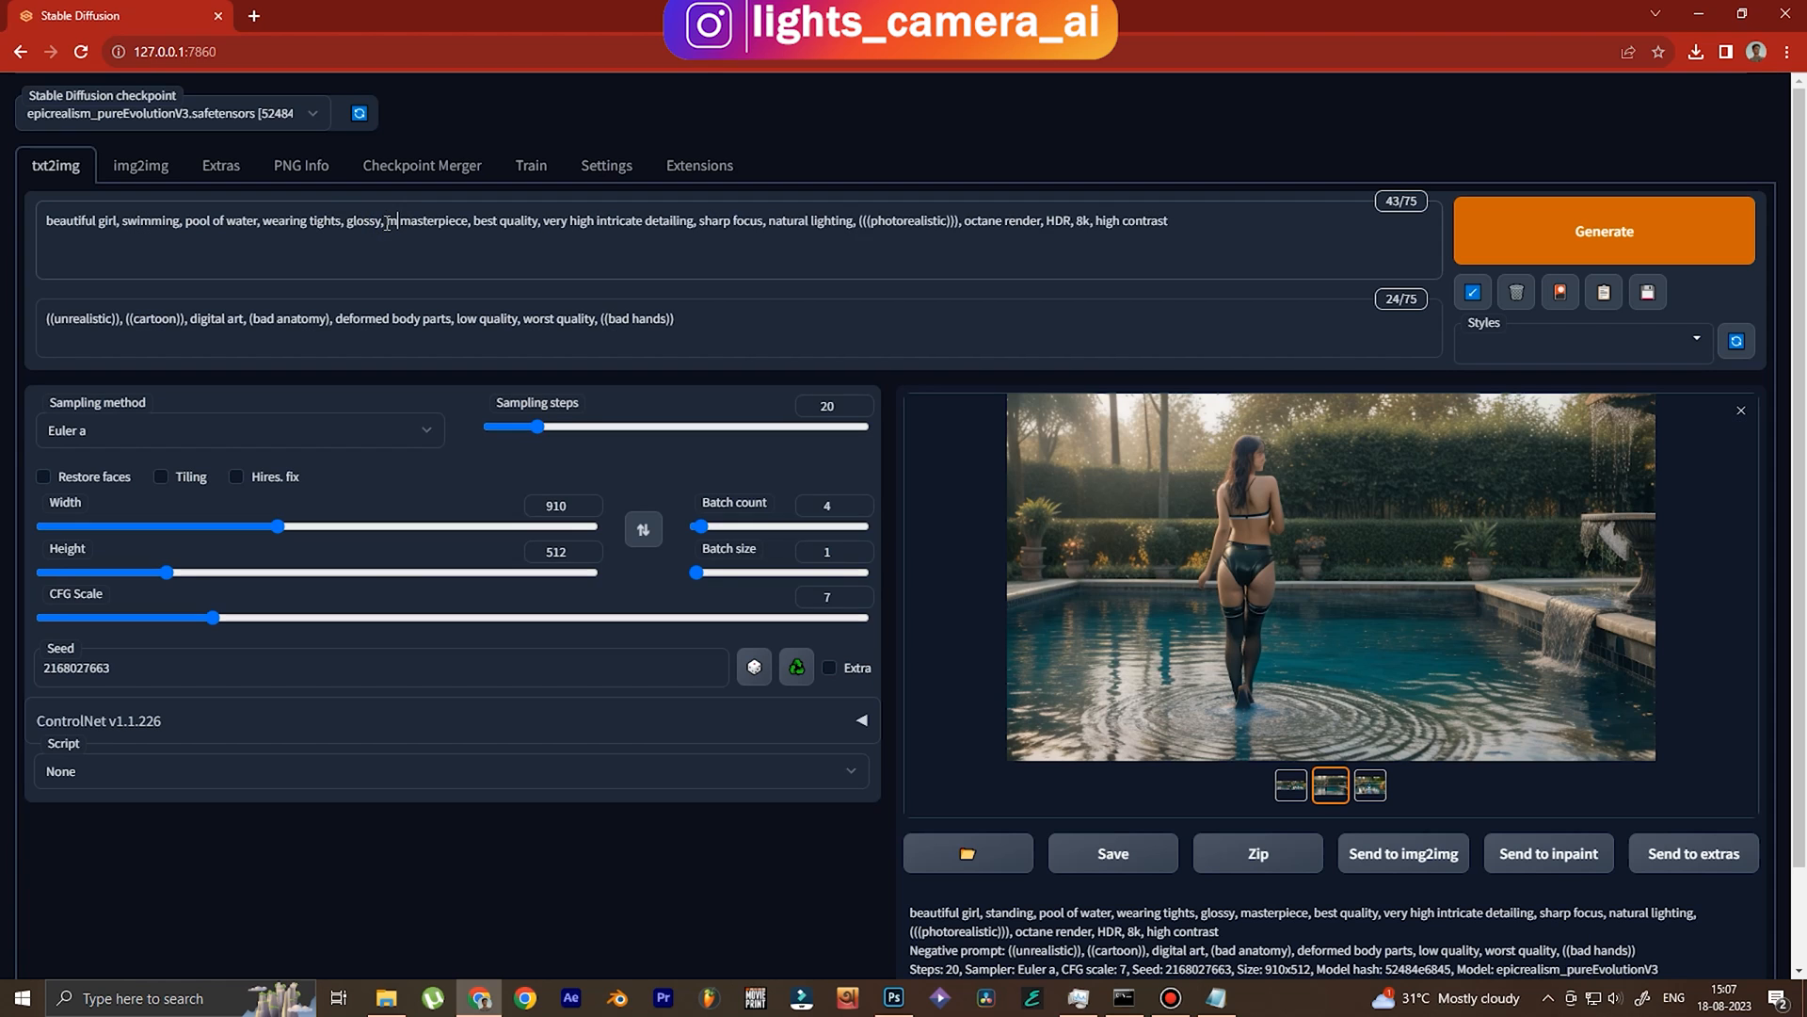
# Add 'medium body shot,' to the prompt and generate new images.
pyautogui.write('edium bopd')
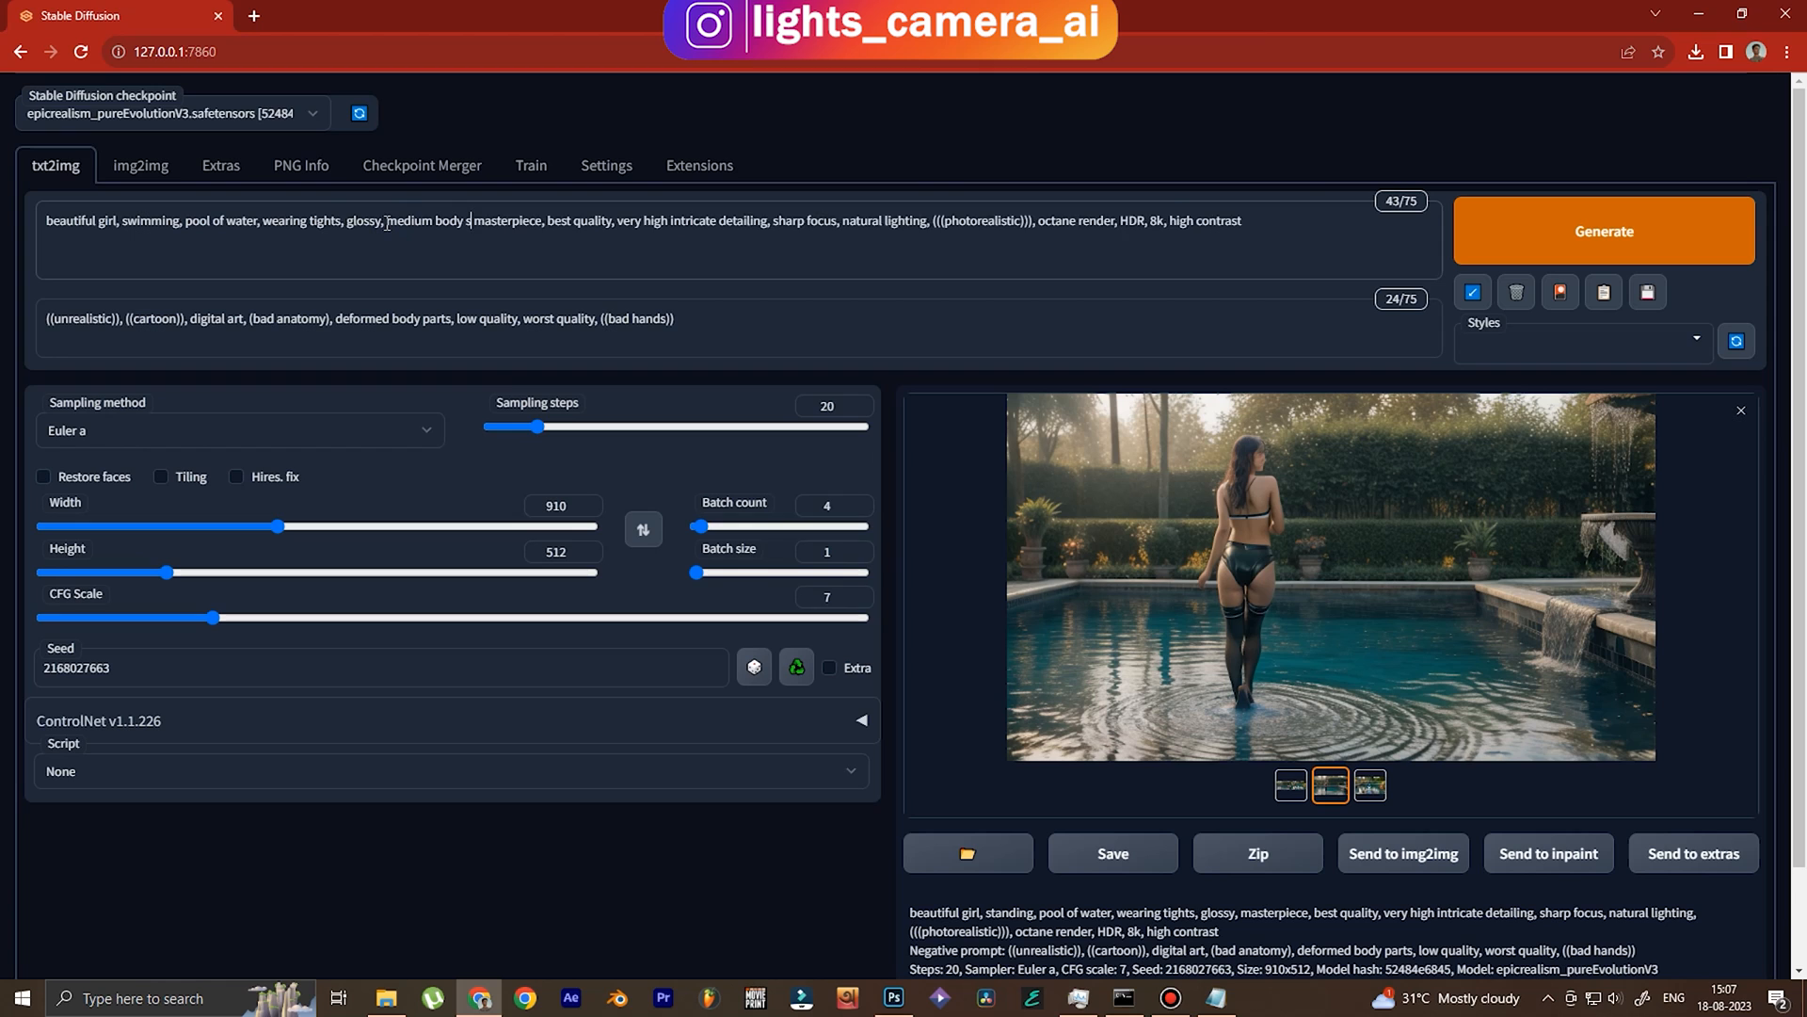
pyautogui.write('hot,')
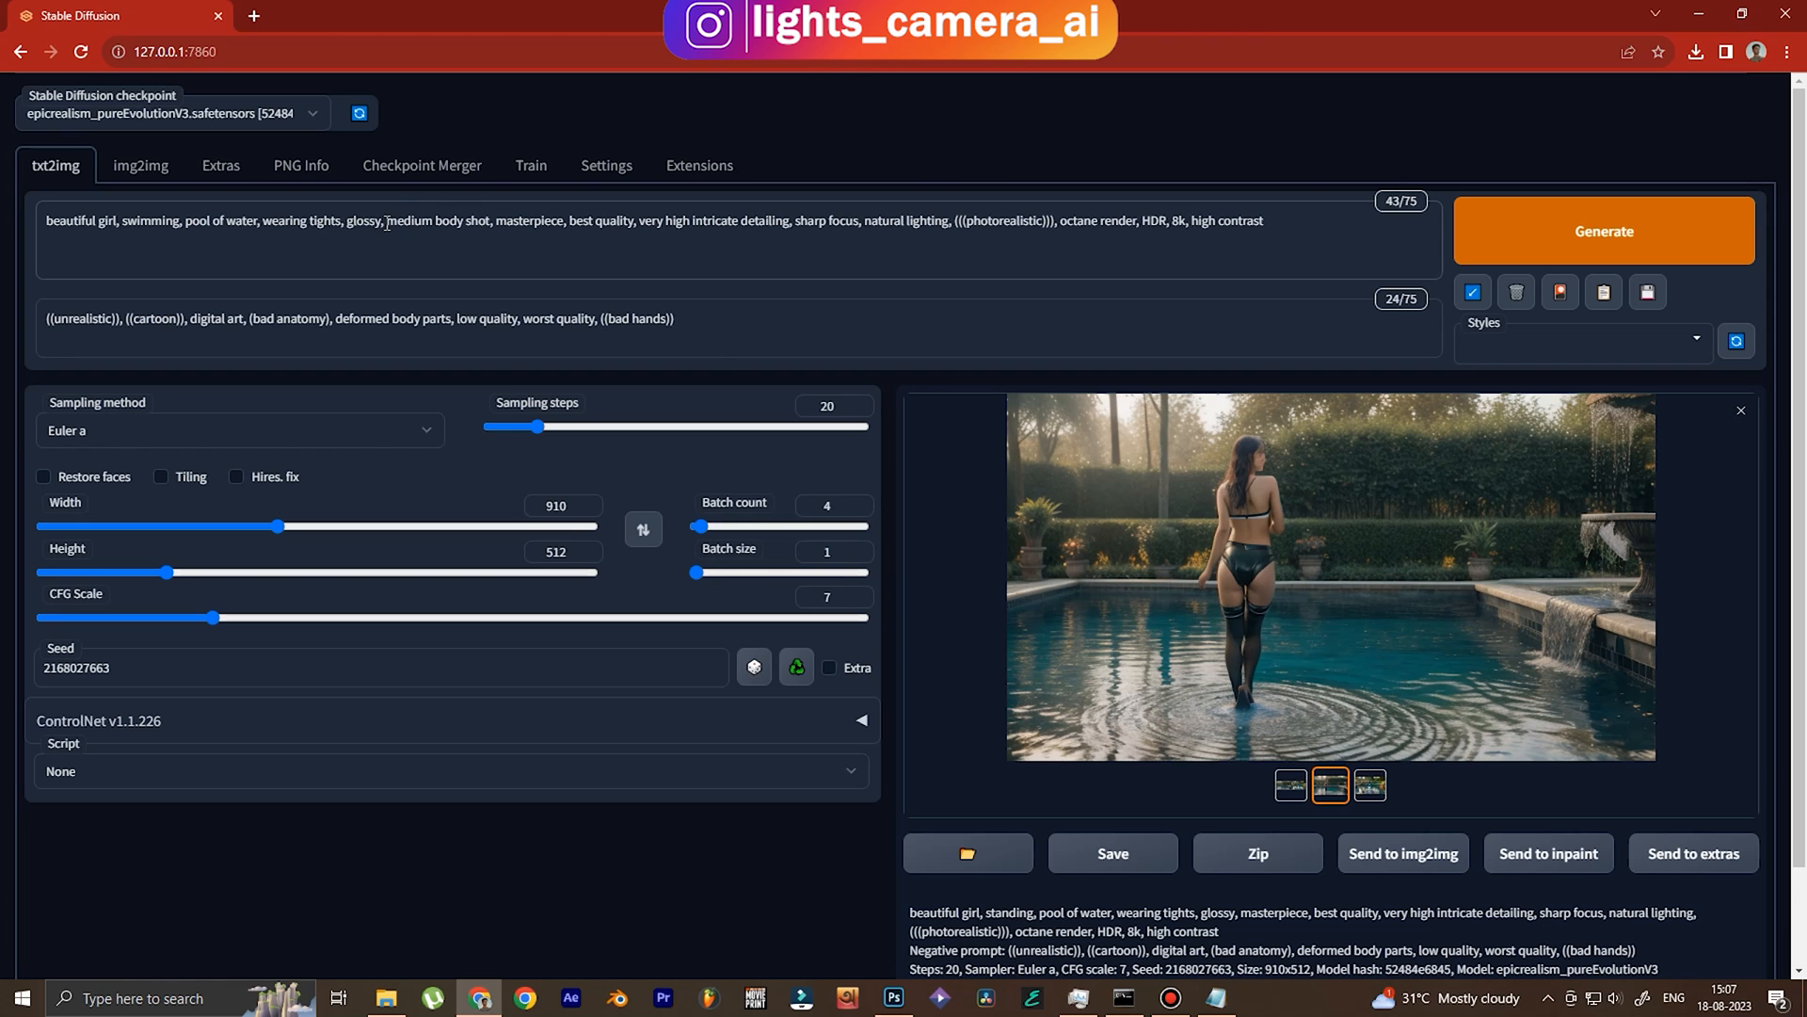
pyautogui.doubleClick(436, 221)
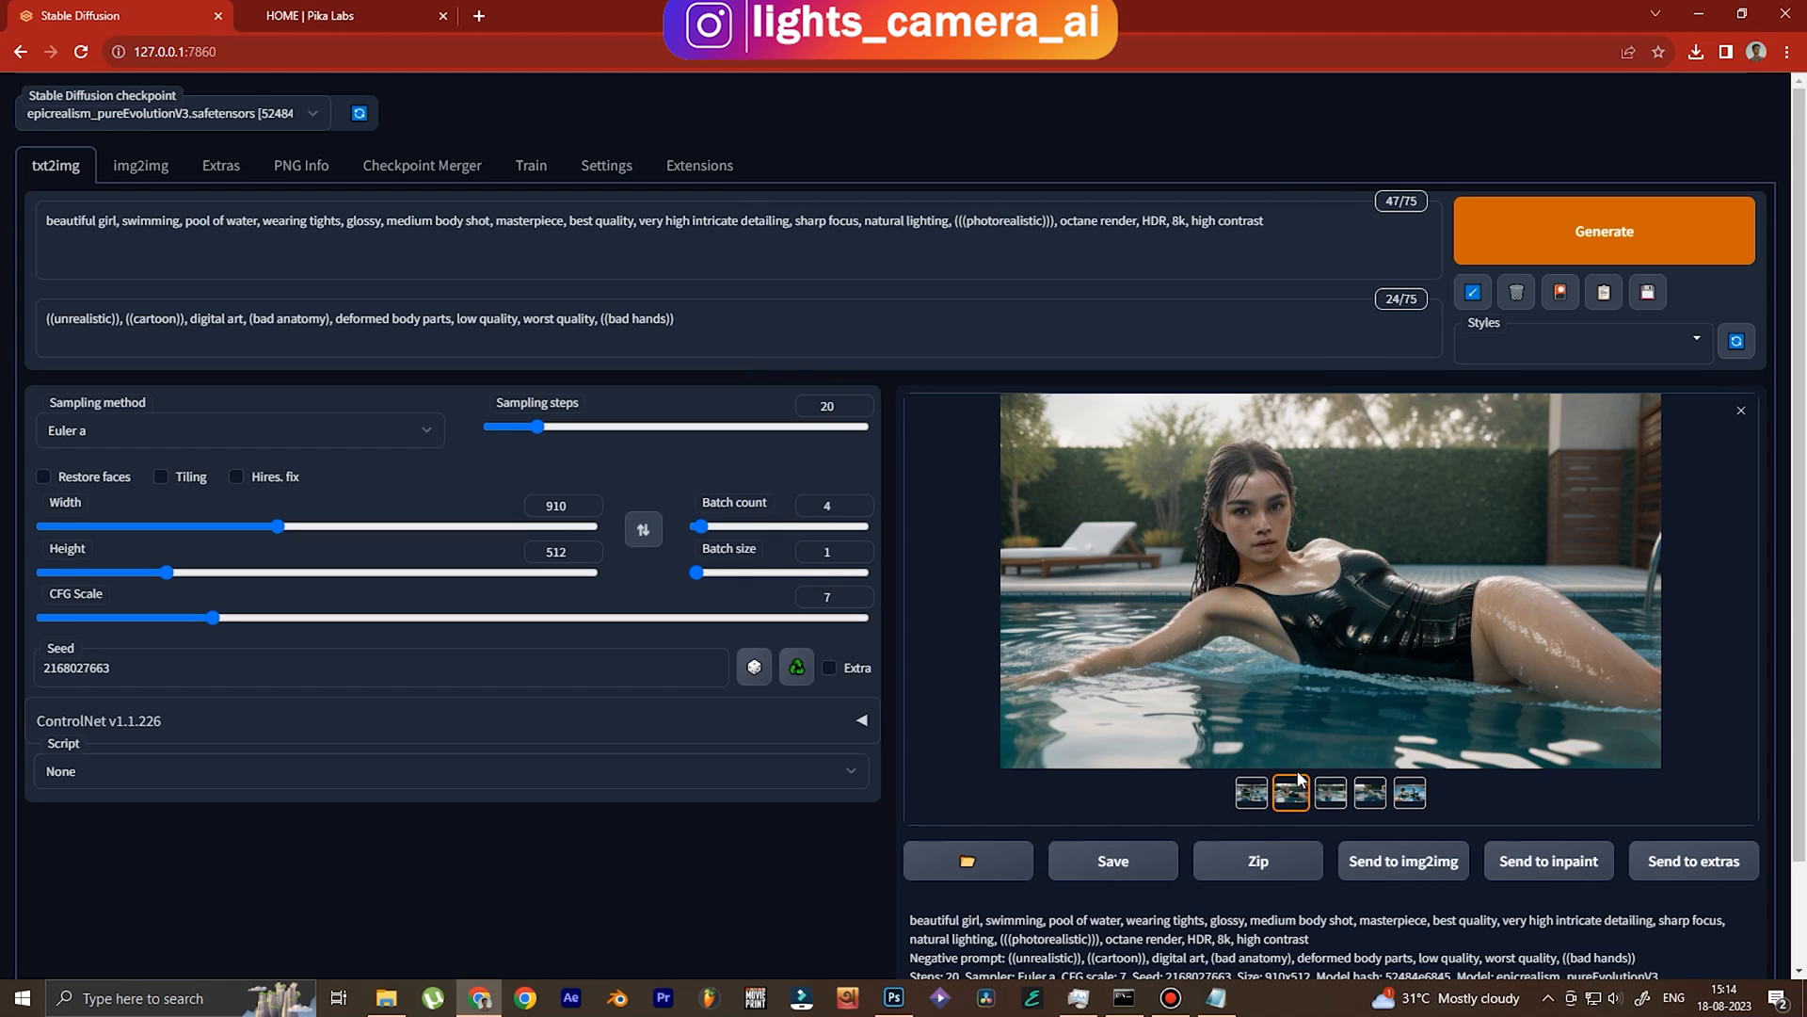
pyautogui.click(1369, 791)
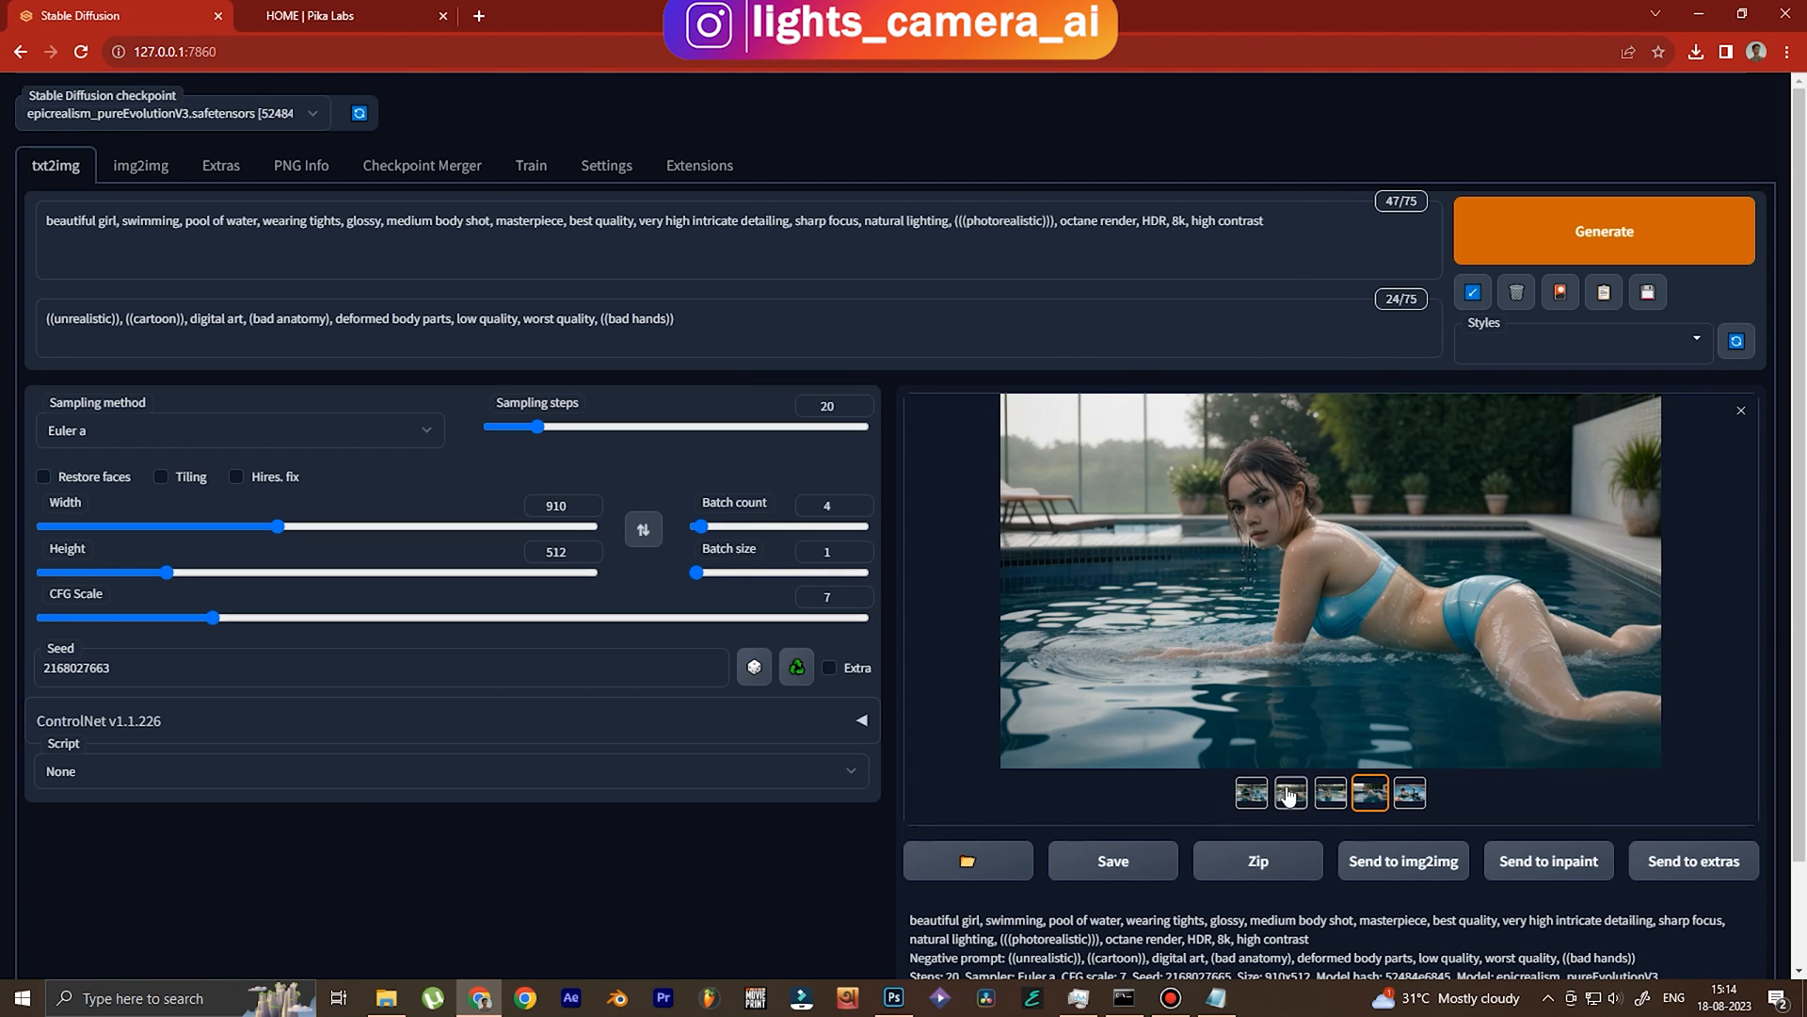
pyautogui.click(1290, 792)
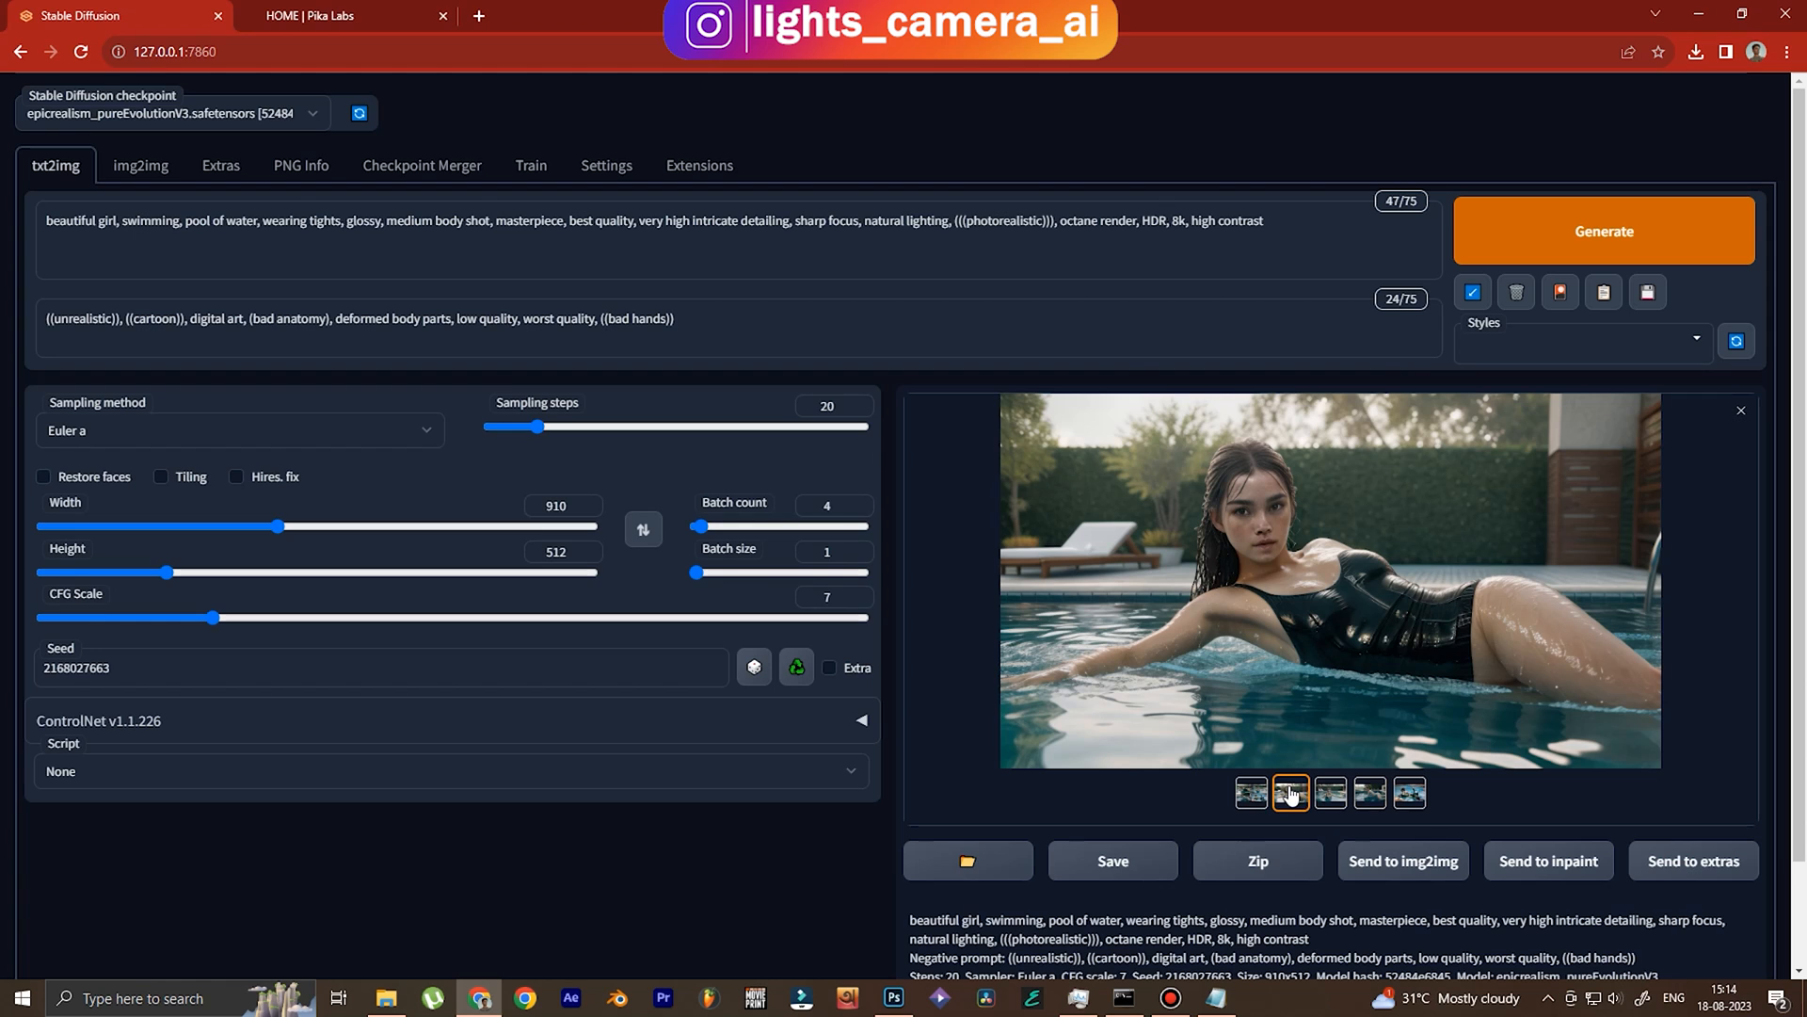
pyautogui.moveTo(1507, 519)
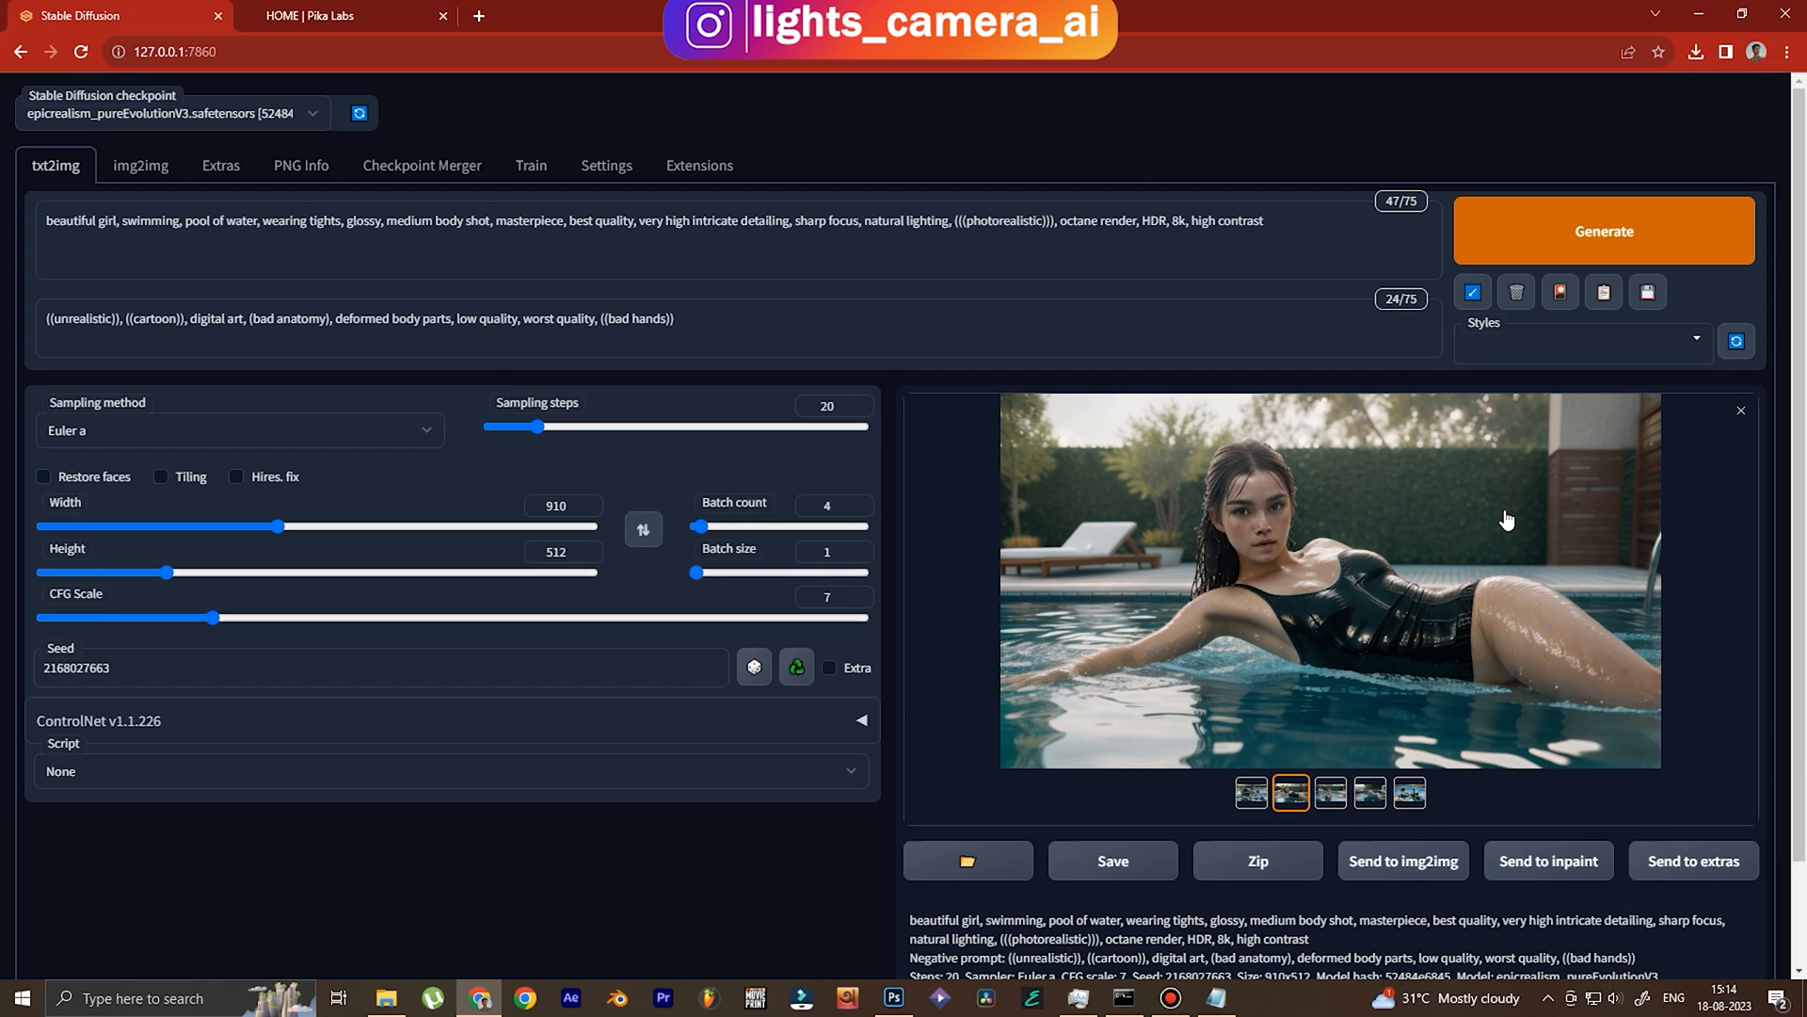
pyautogui.moveTo(1284, 703)
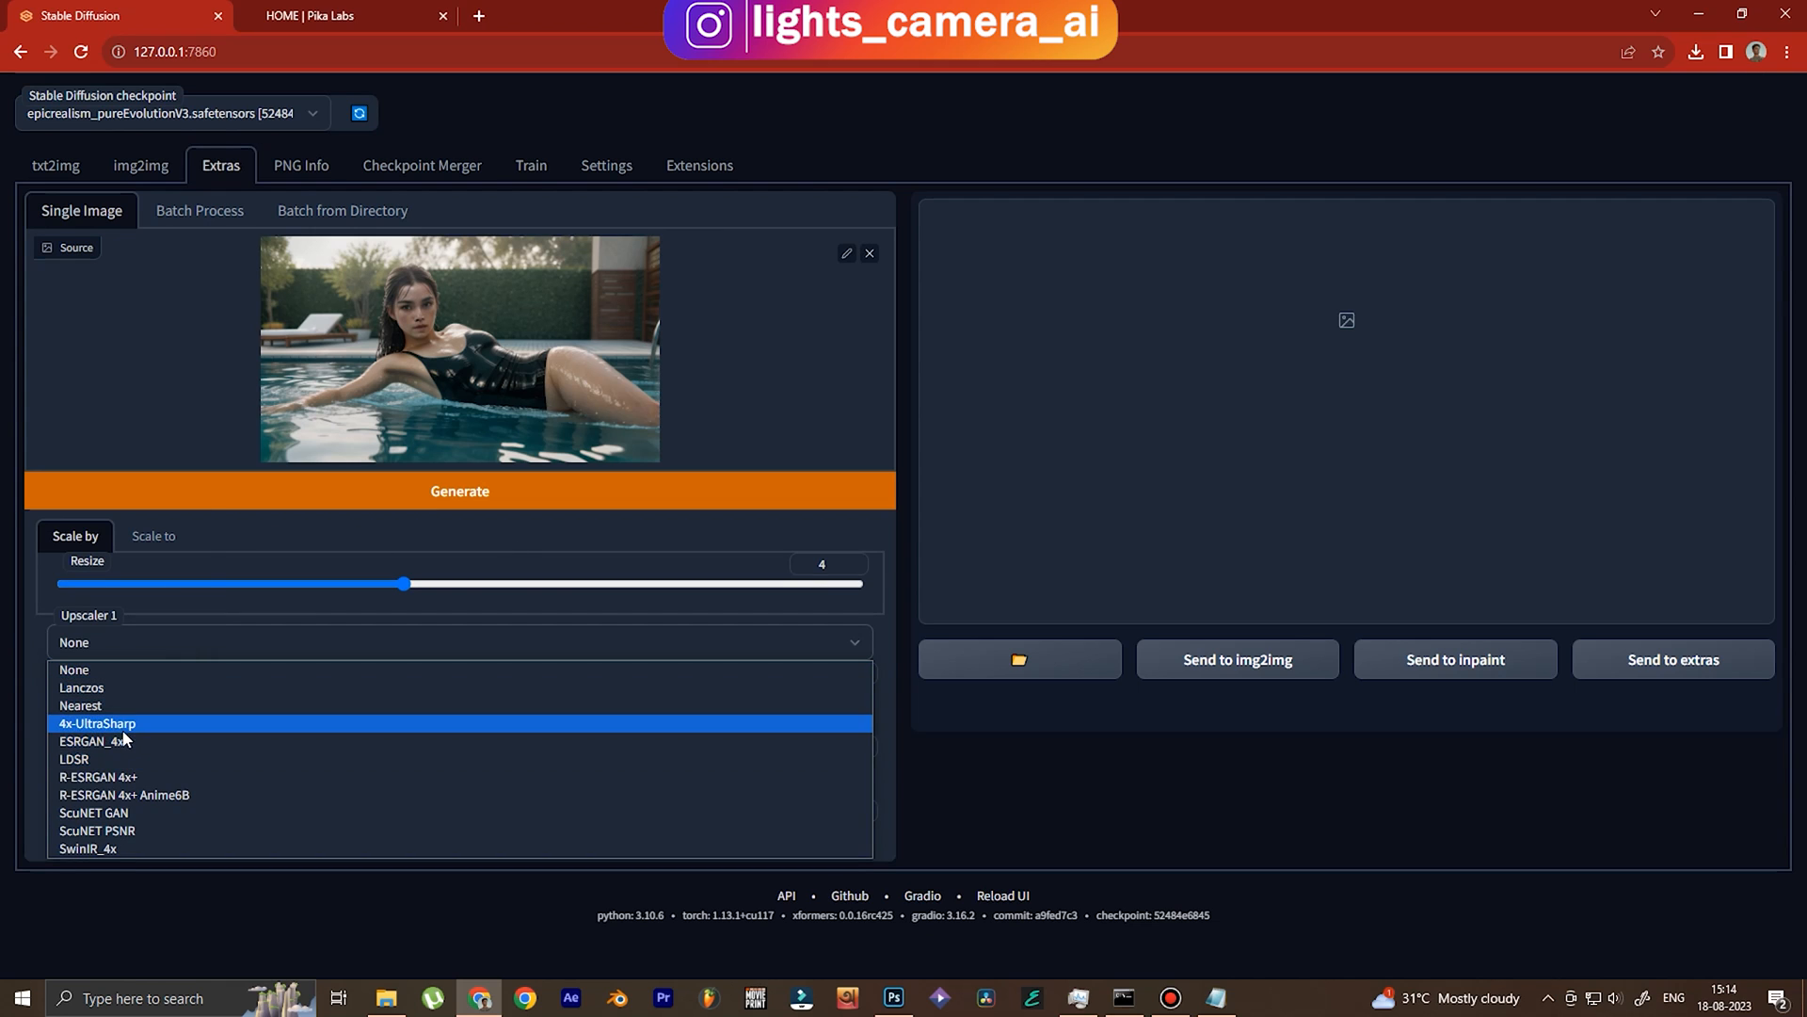
# Upscale the black-swimsuit image, then the standing-girl image, 4× with 4x-UltraSharp.
pyautogui.click(97, 723)
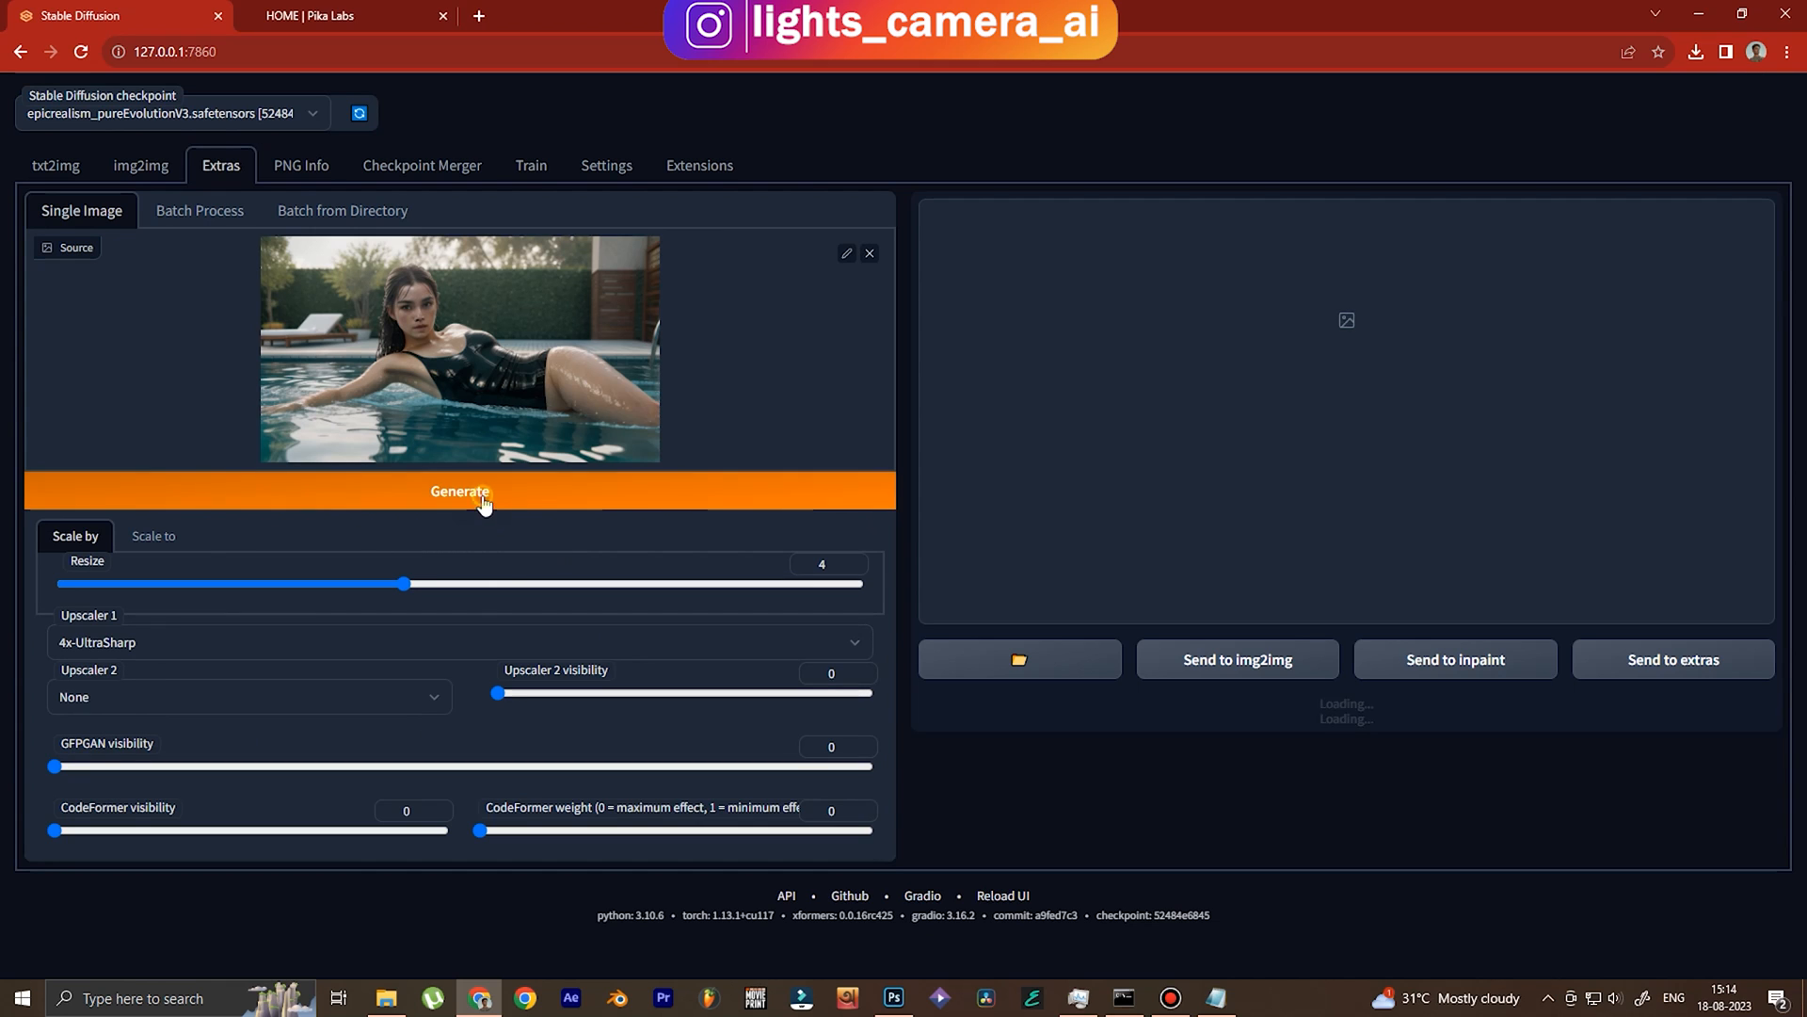
pyautogui.click(459, 490)
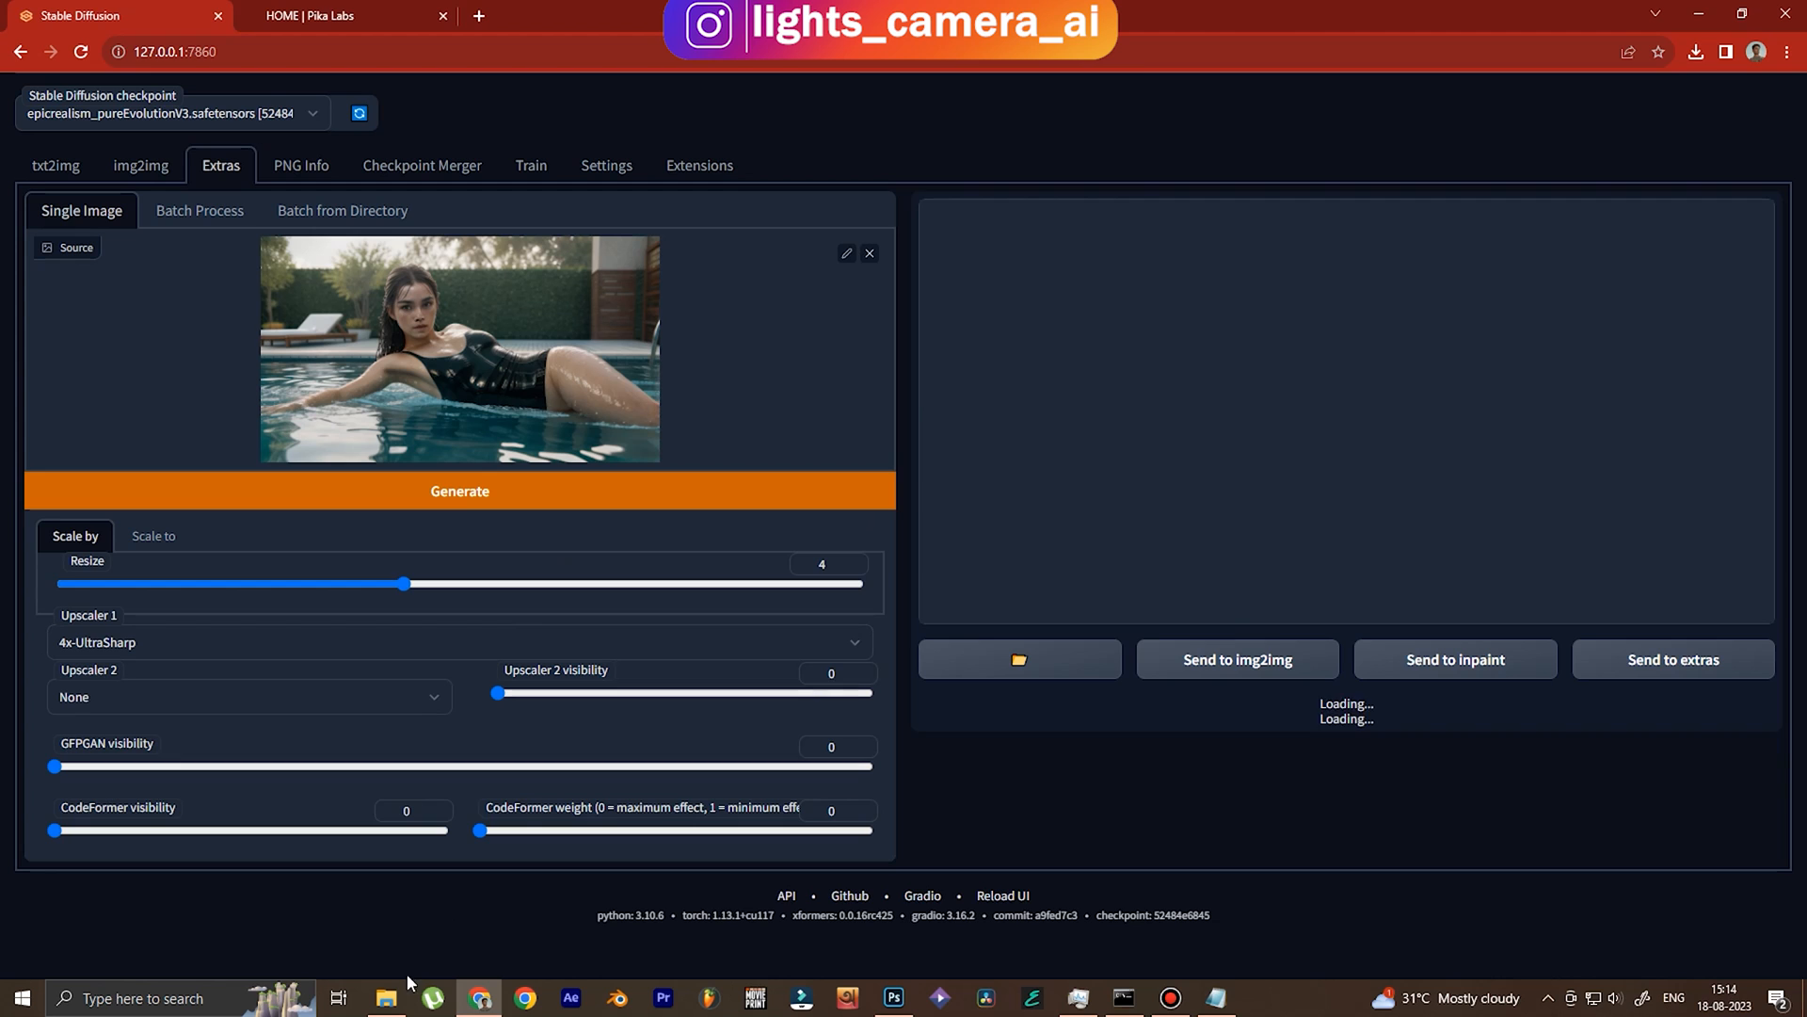
pyautogui.click(459, 349)
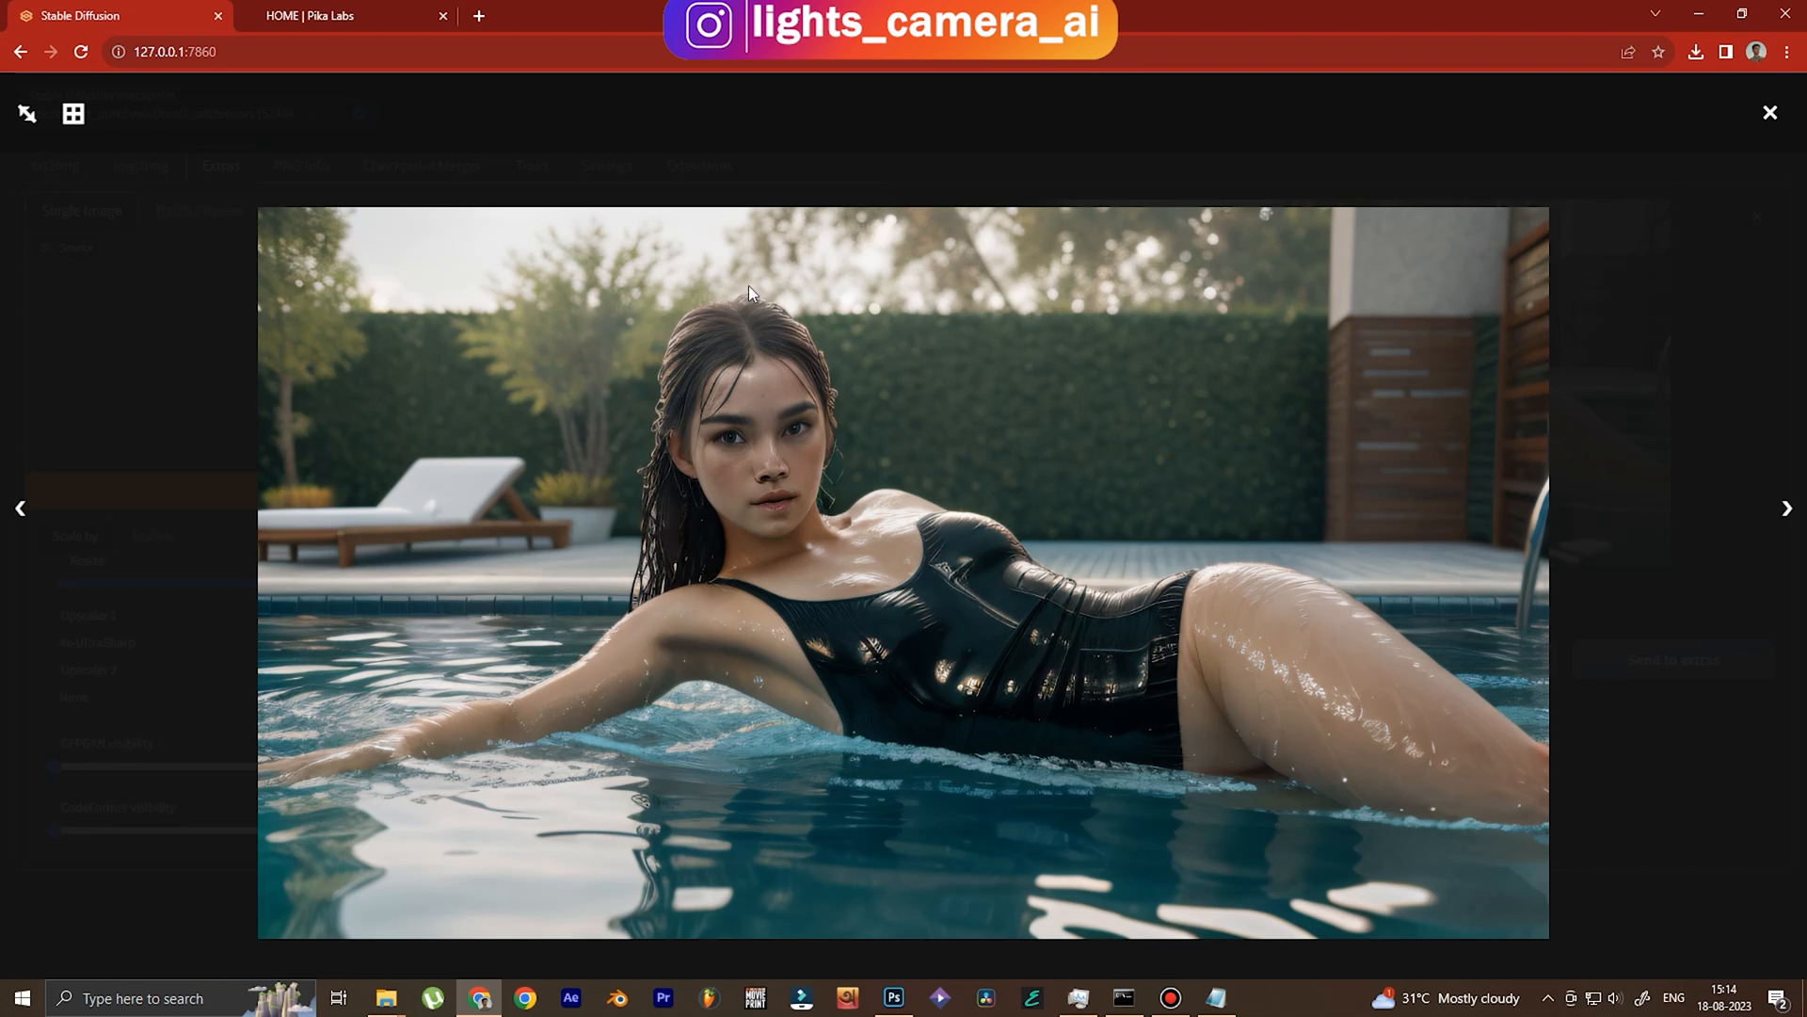
pyautogui.click(1769, 113)
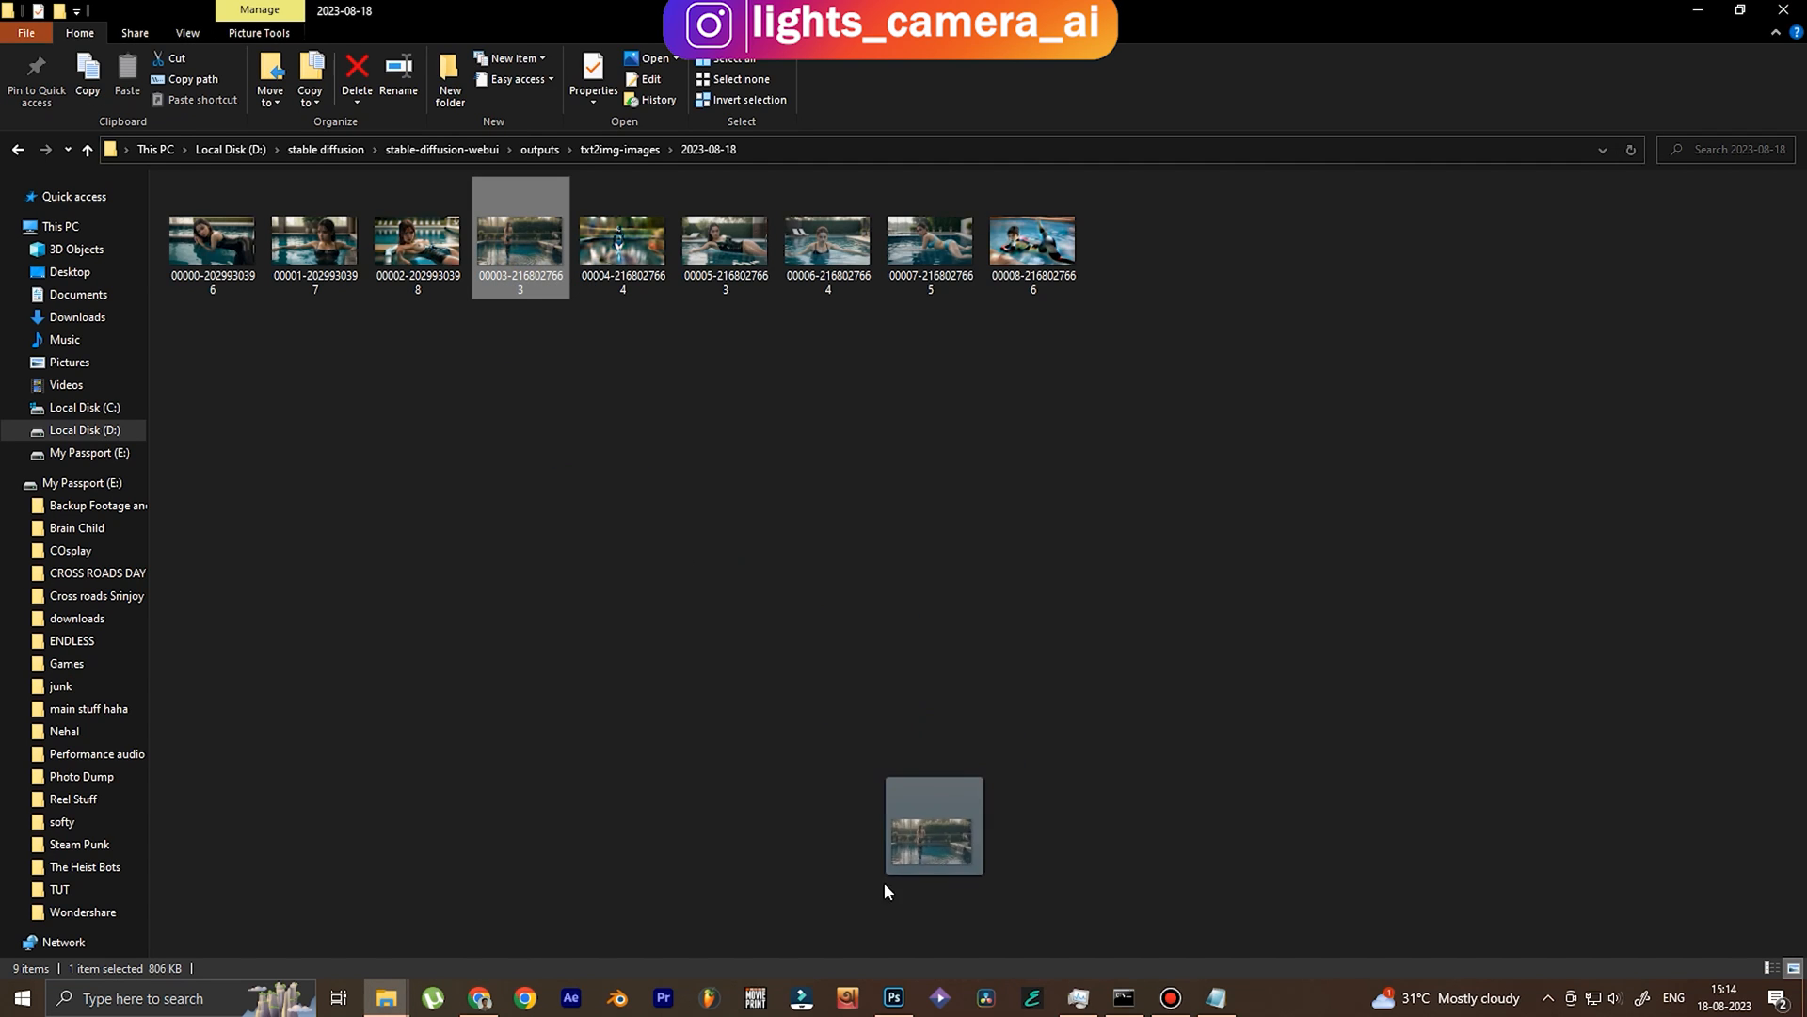
pyautogui.click(478, 997)
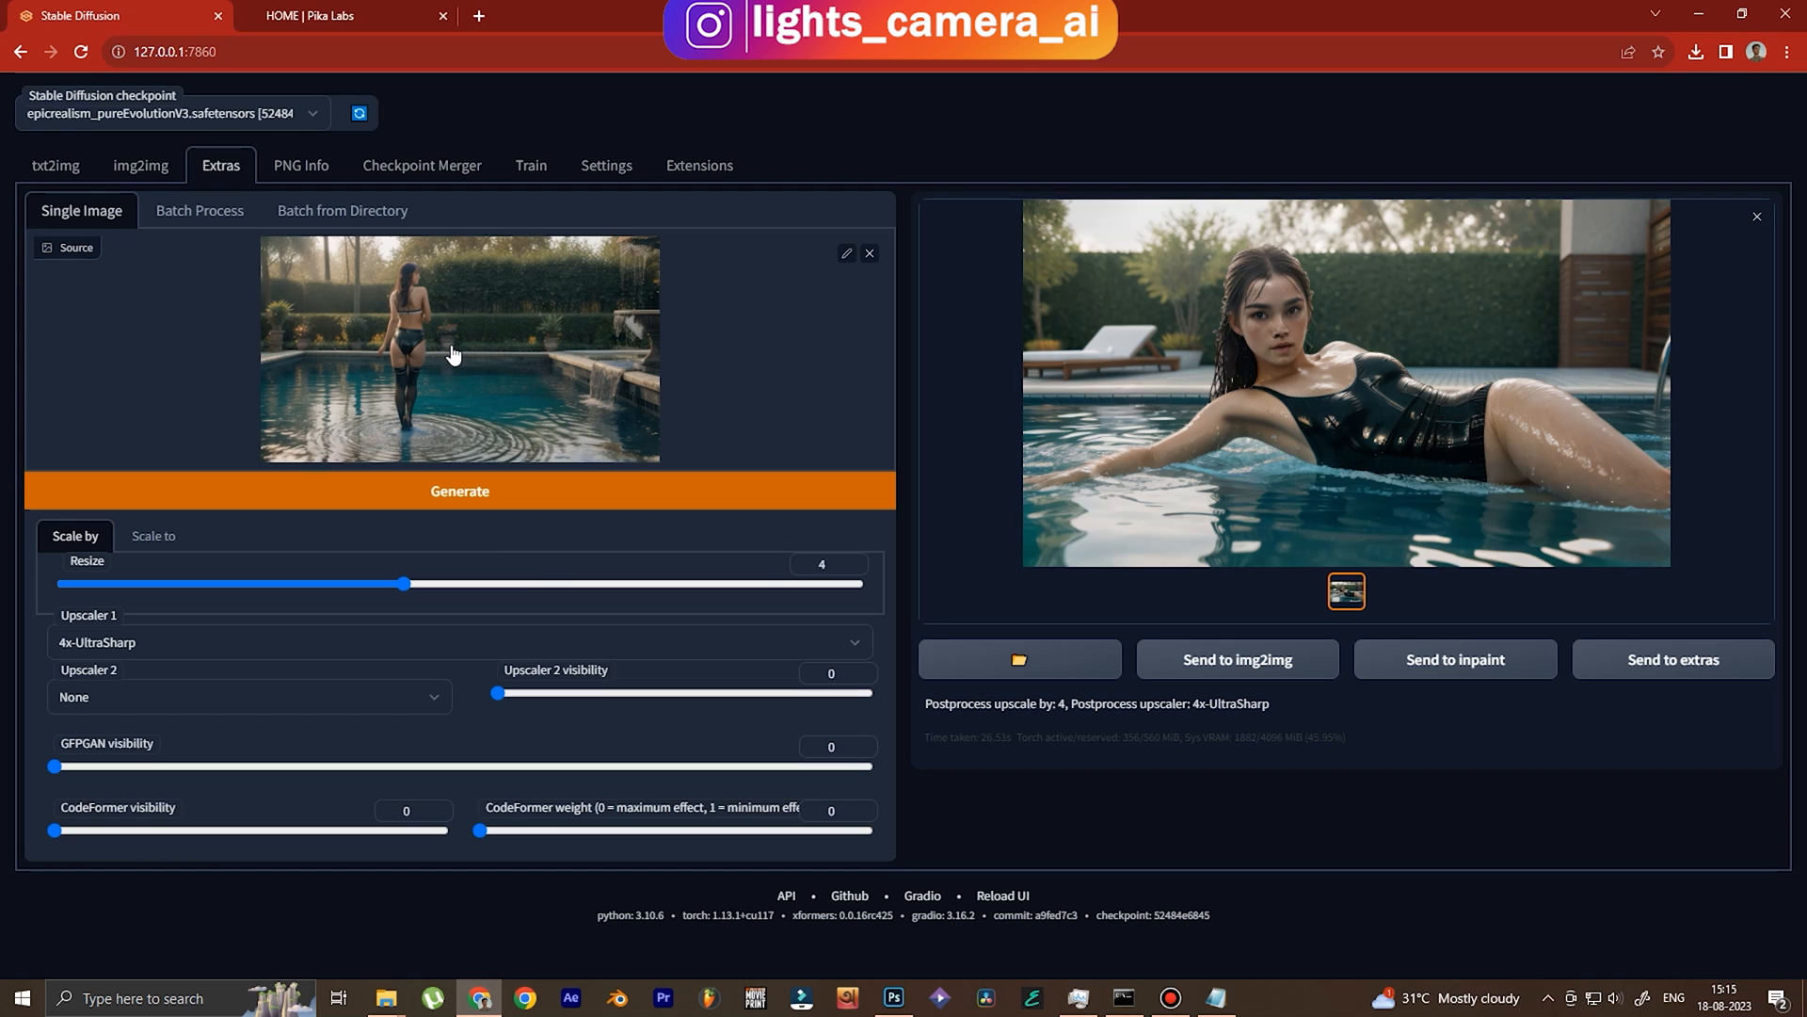
pyautogui.moveTo(514, 500)
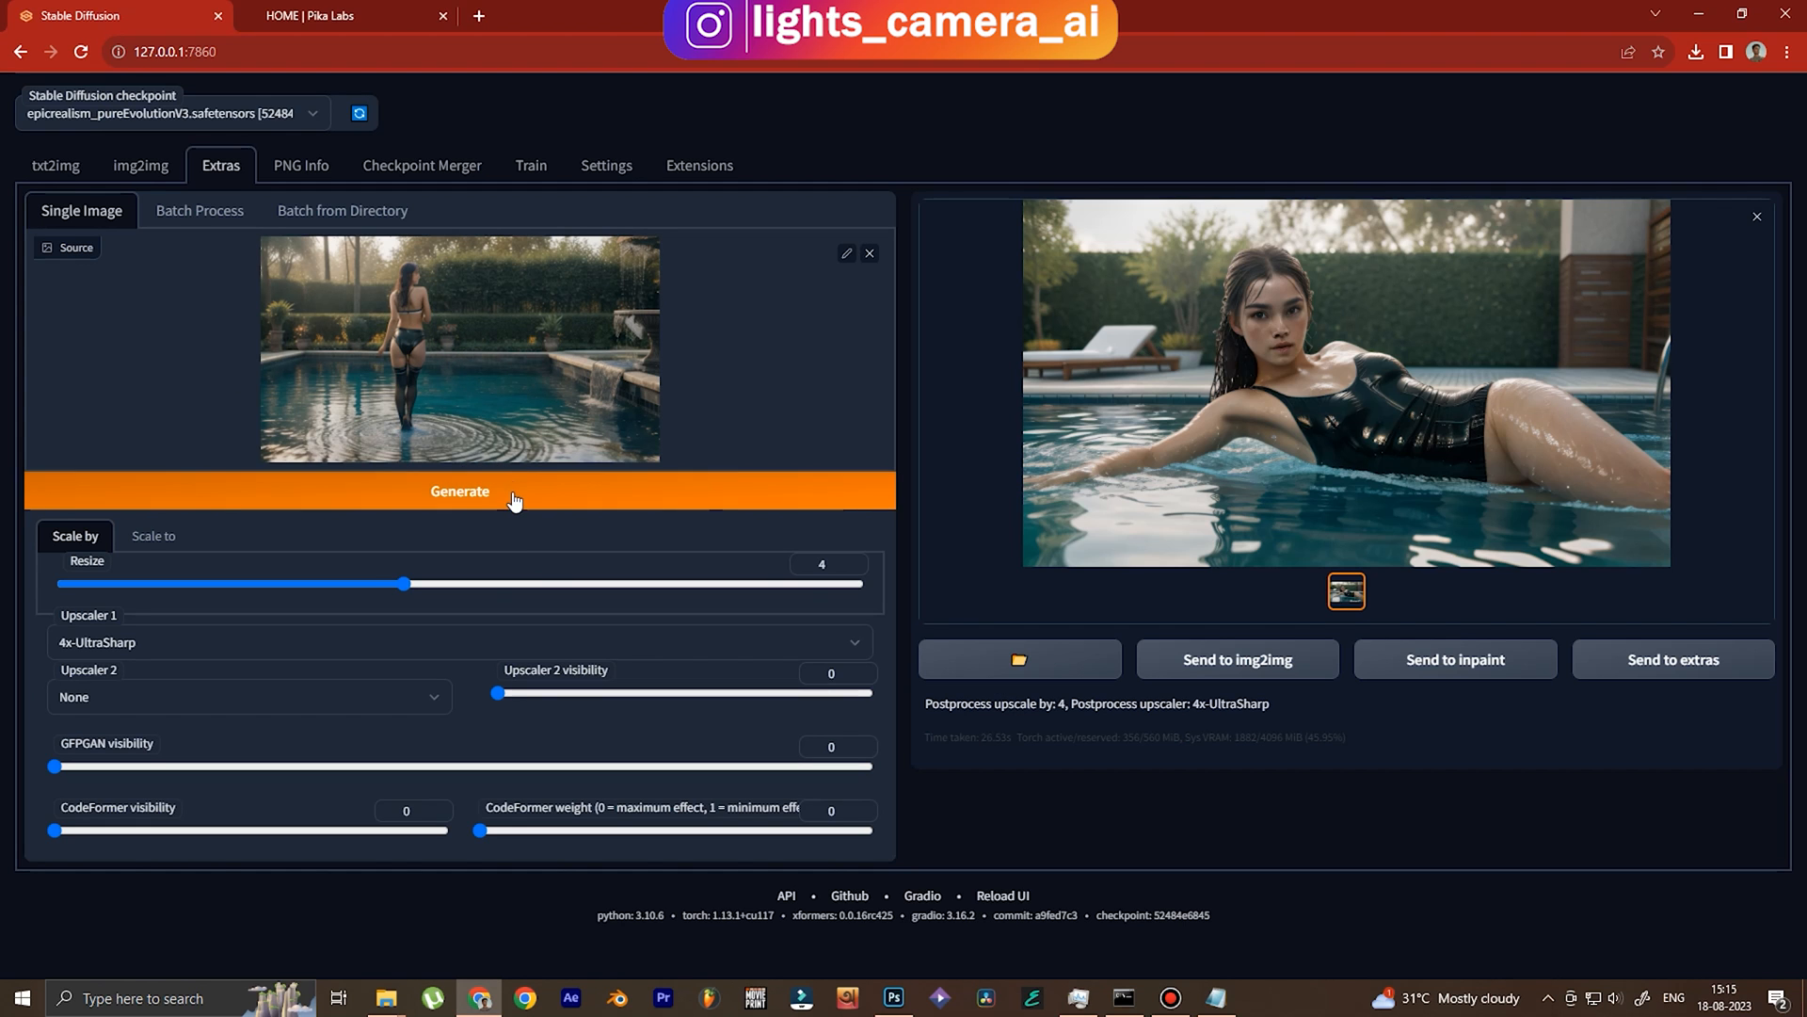
pyautogui.click(893, 998)
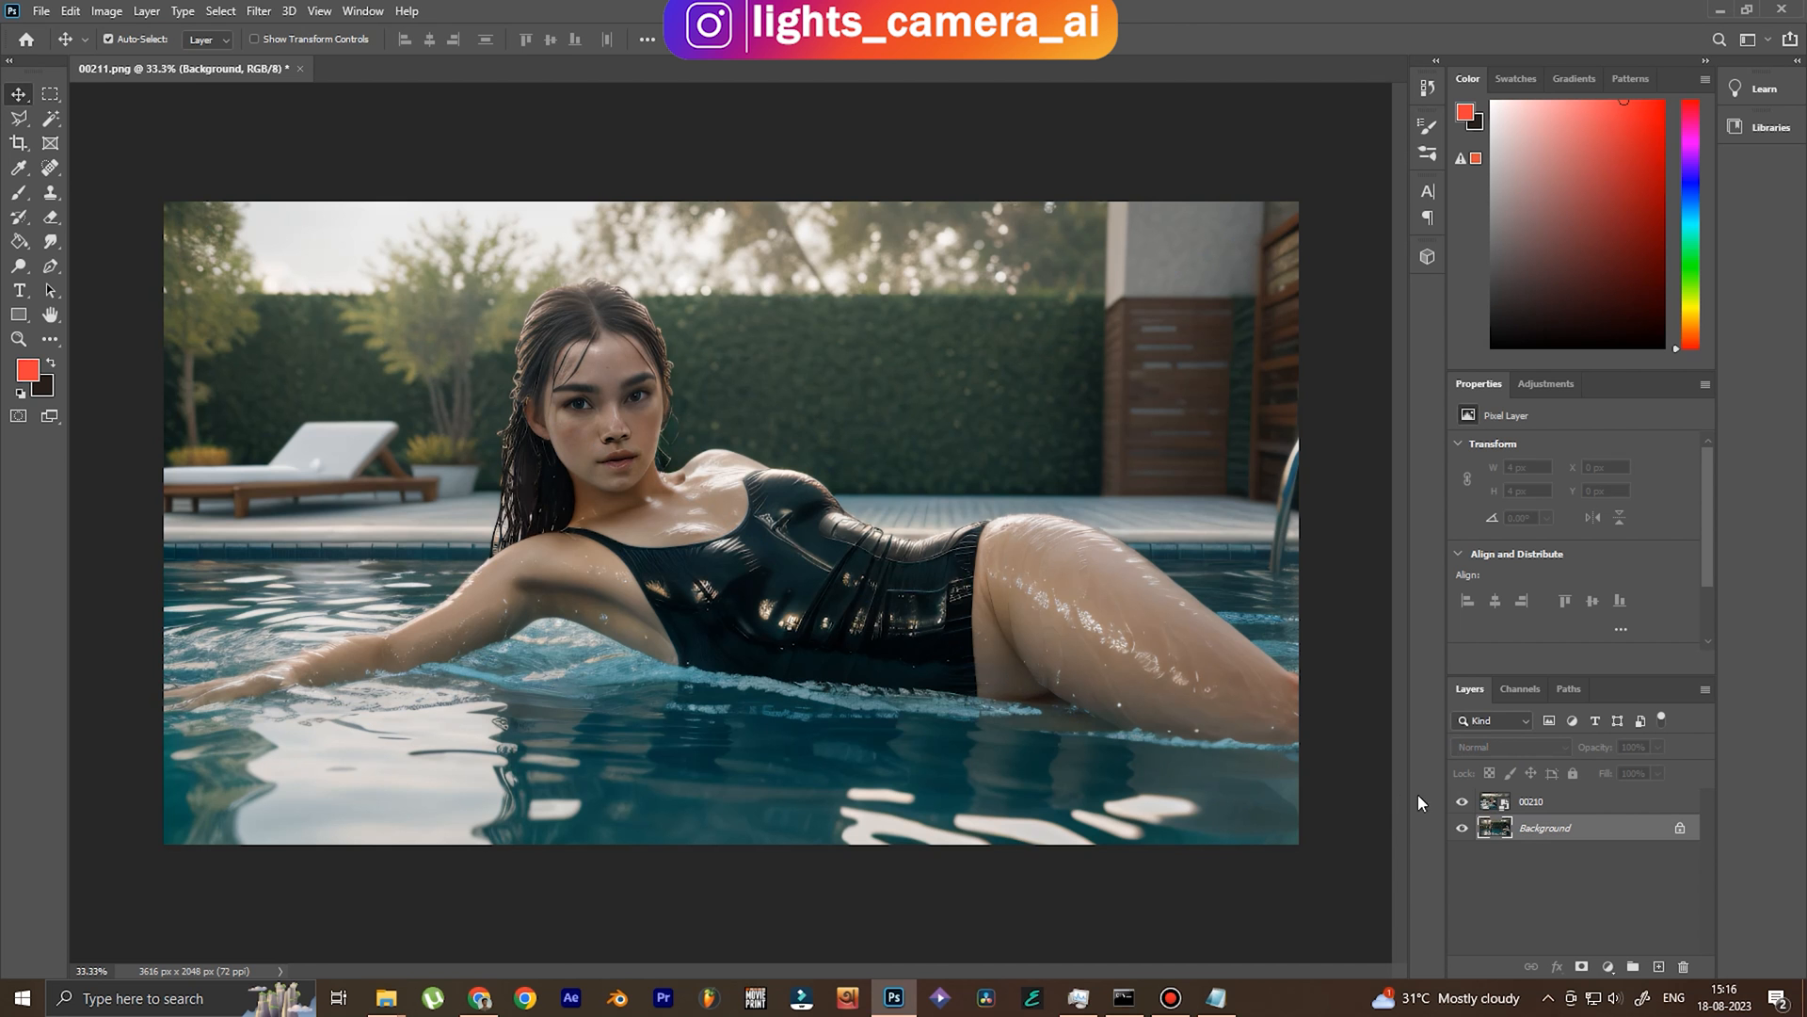
# Hide layer 00210 in Photoshop to reveal the standing-girl upscale.
pyautogui.click(1462, 802)
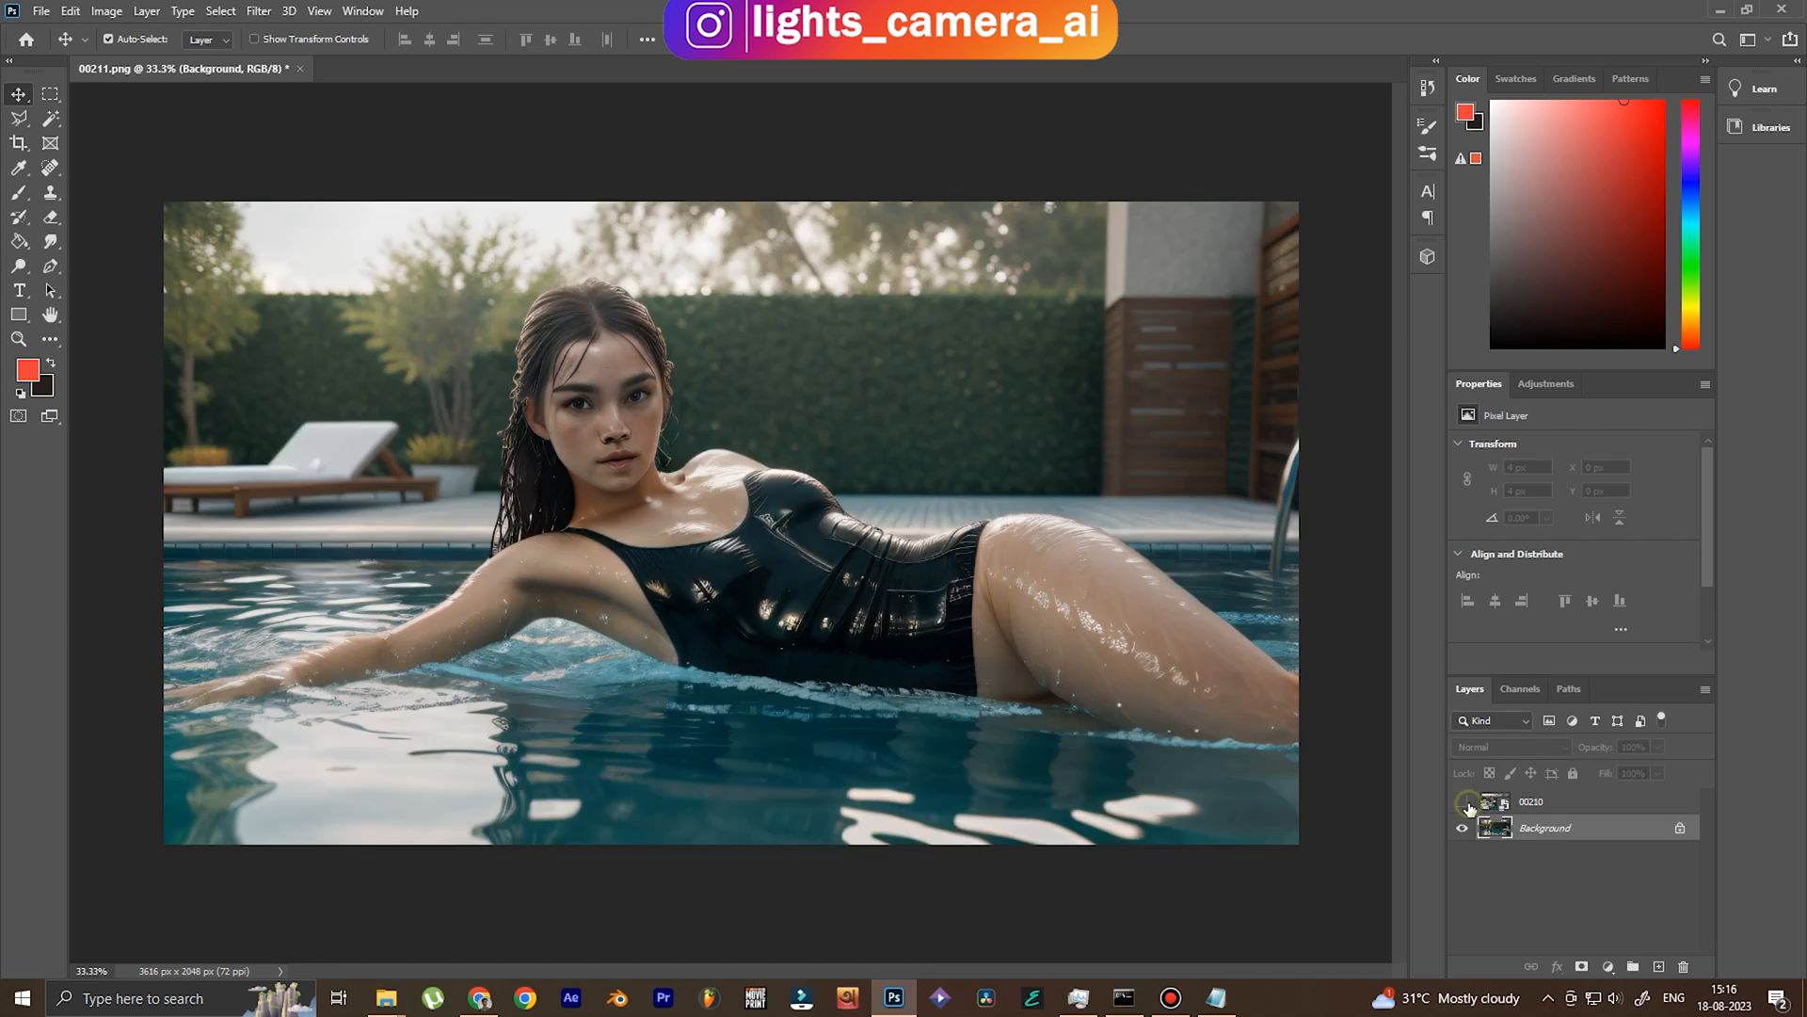
pyautogui.click(1462, 802)
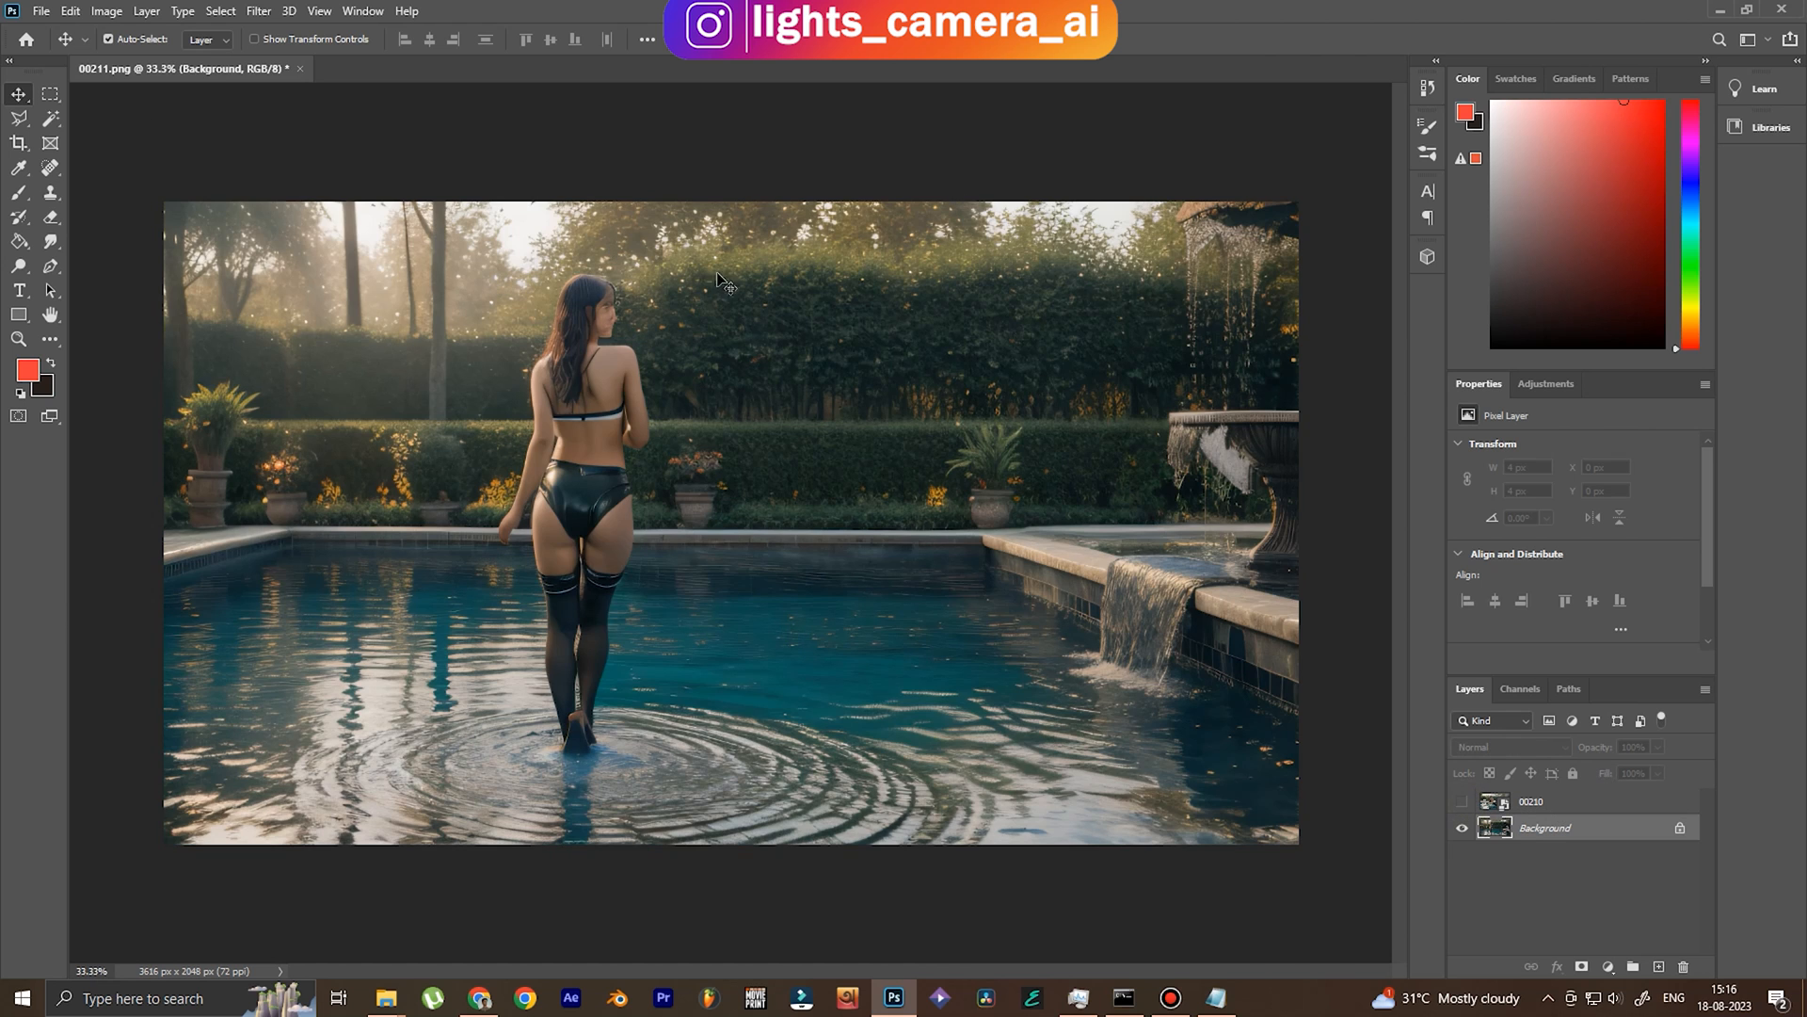
pyautogui.click(40, 10)
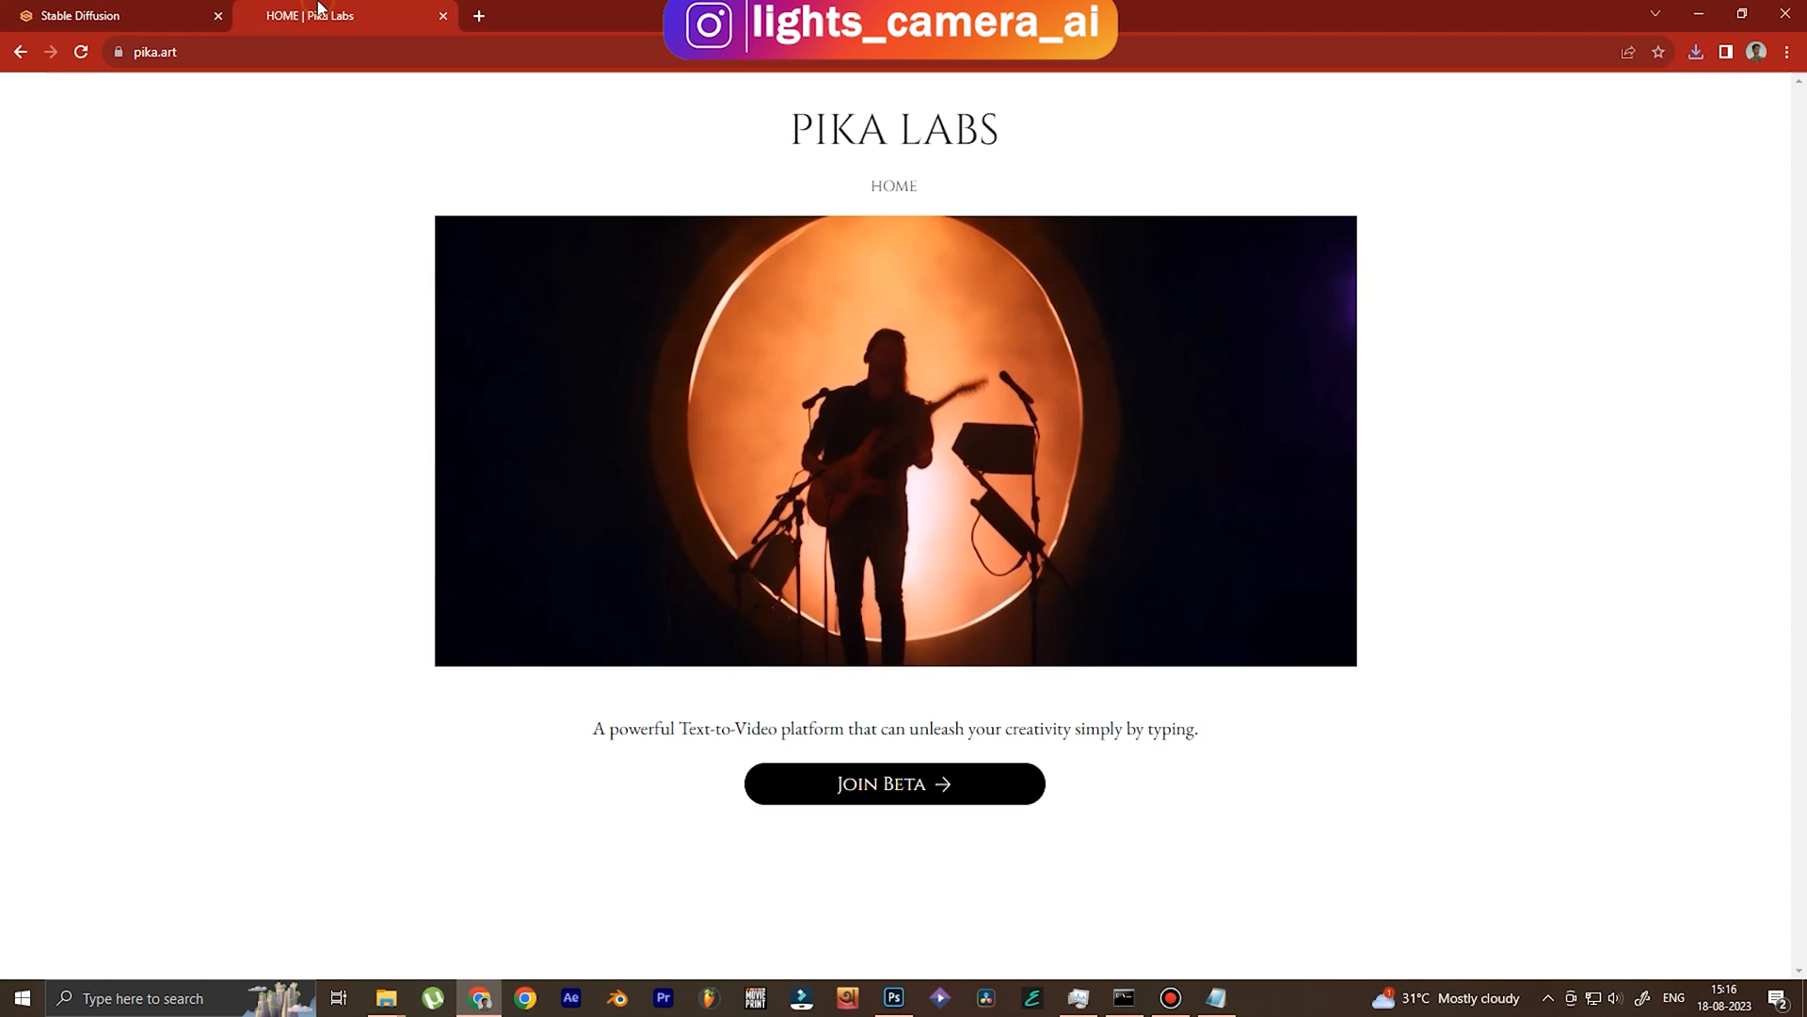
# Join the Pika Labs beta on pika.art to reach the Discord invite.
pyautogui.click(156, 51)
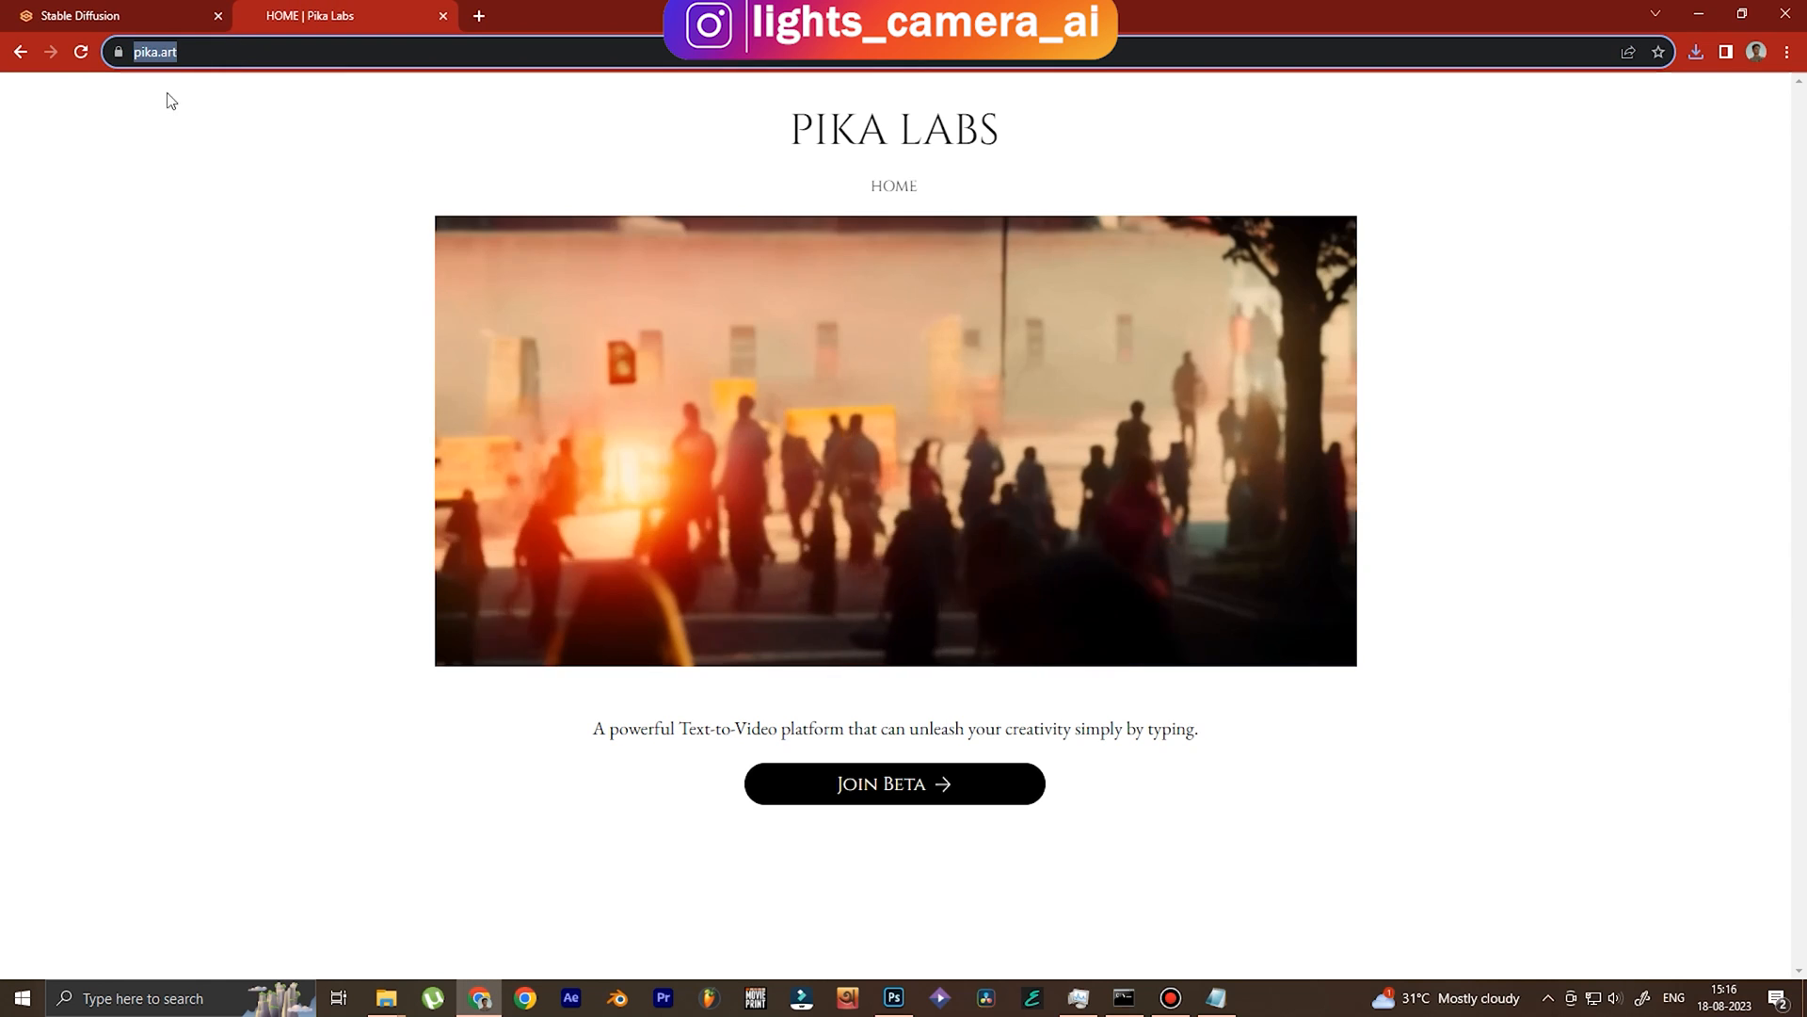
pyautogui.moveTo(894, 784)
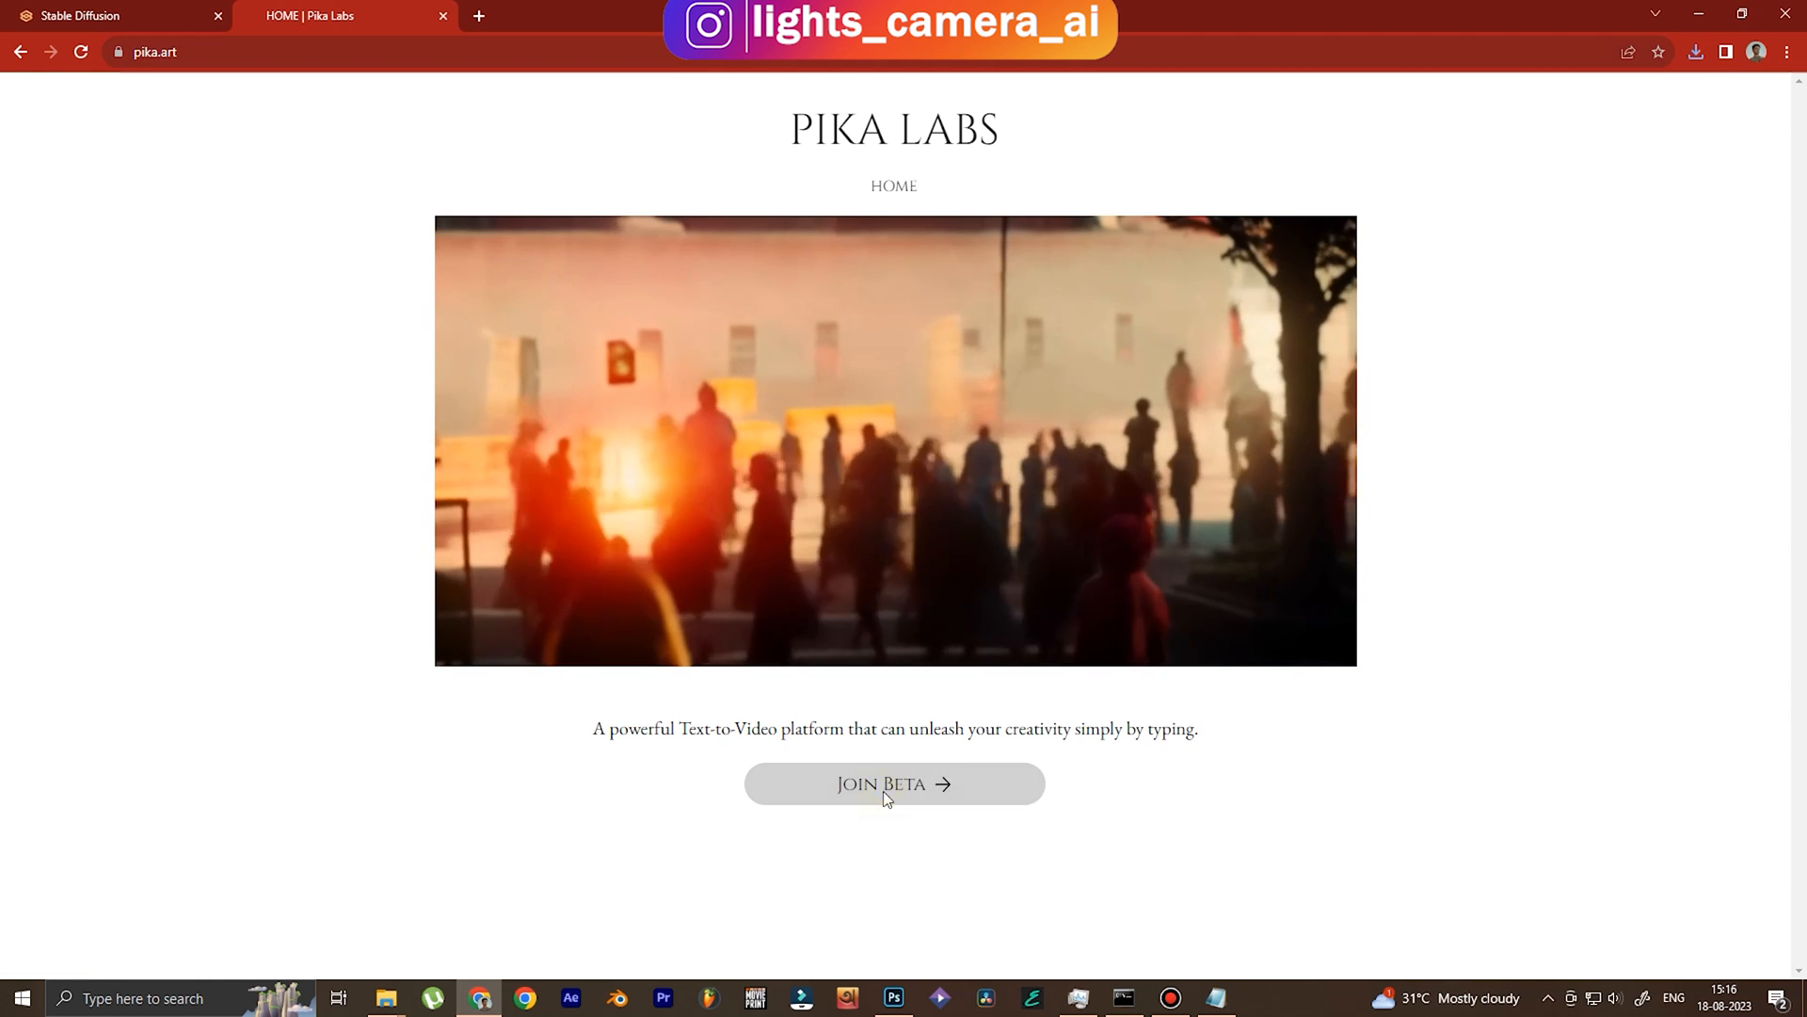
pyautogui.click(894, 784)
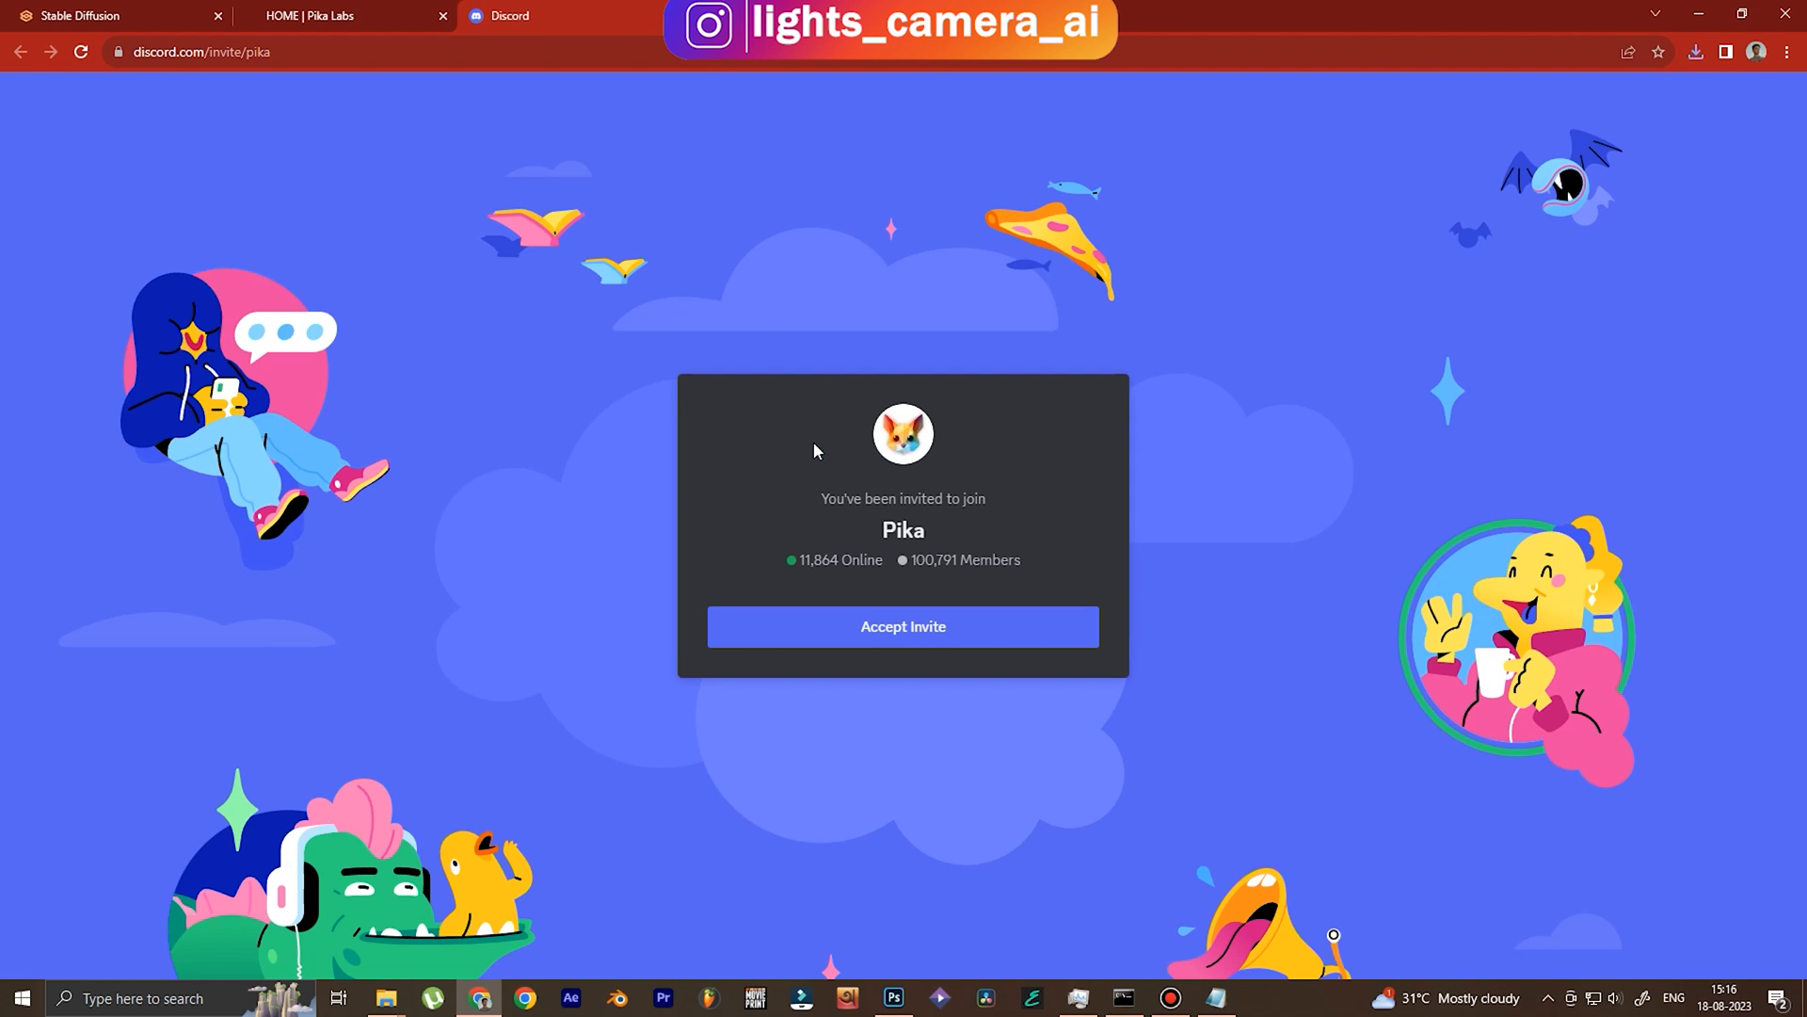
# Accept the invitation to join the Pika Discord server.
pyautogui.click(902, 626)
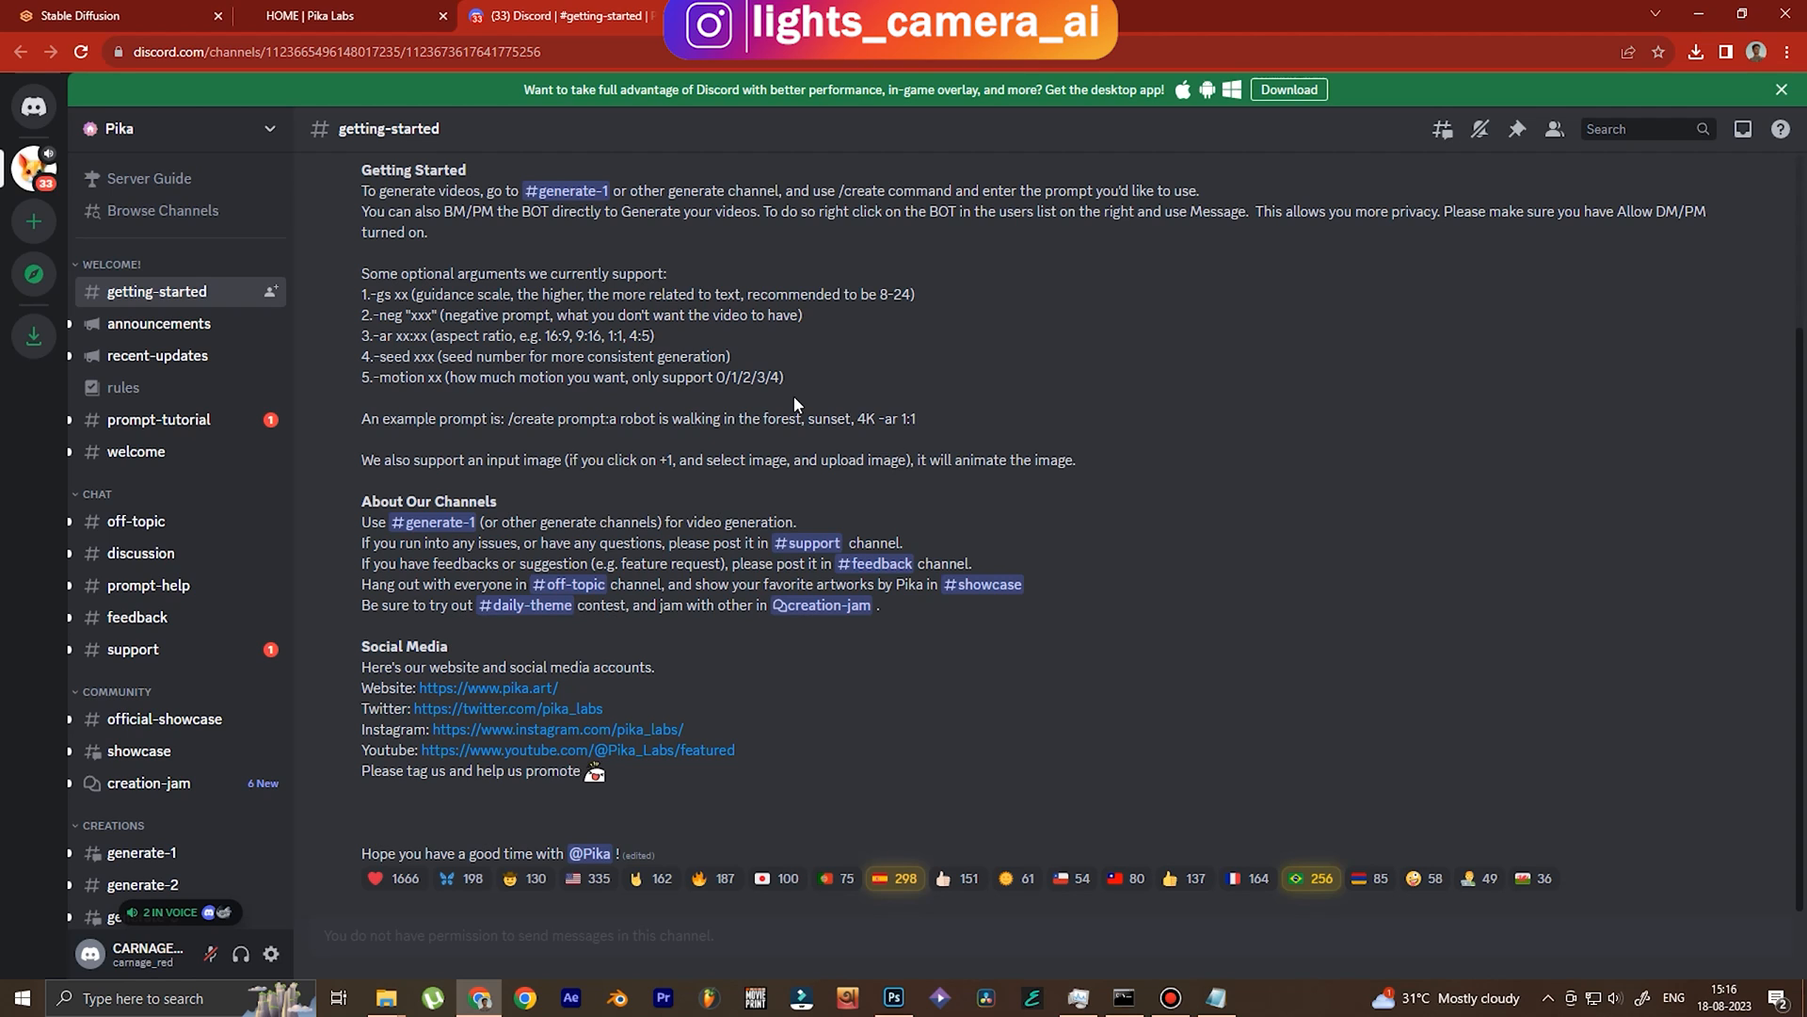
pyautogui.moveTo(832, 780)
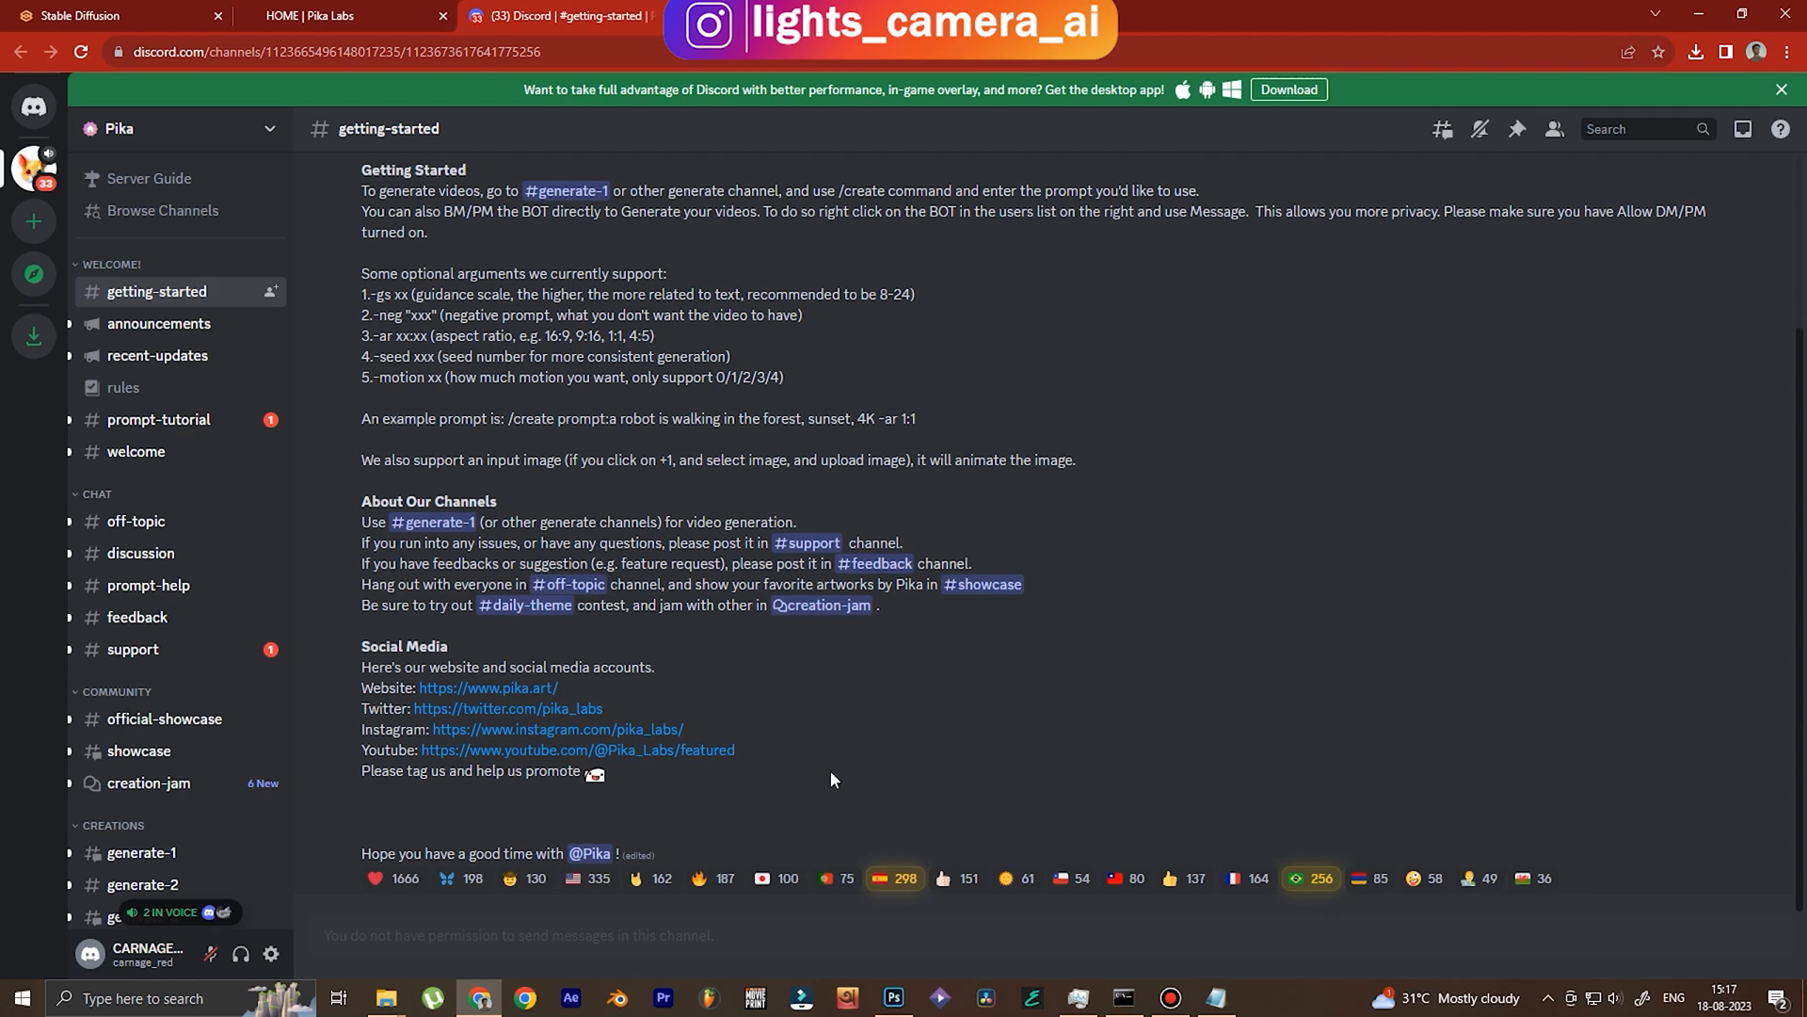
pyautogui.moveTo(142, 853)
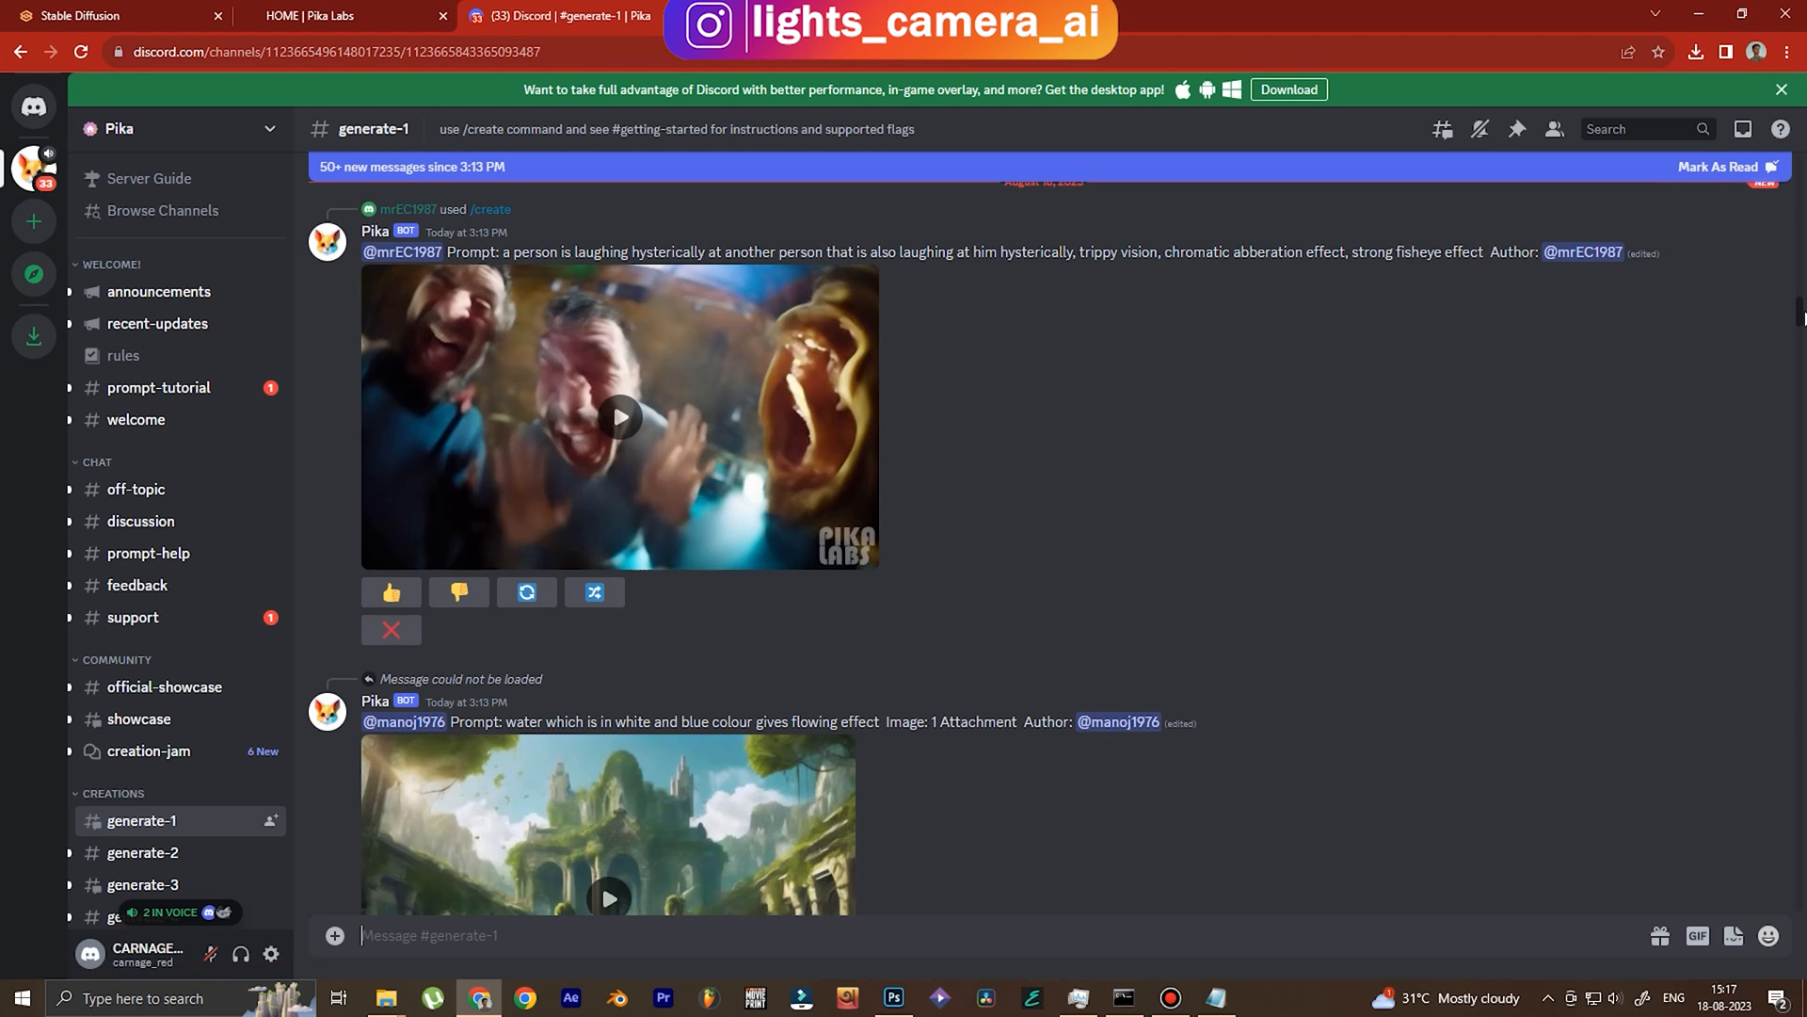
# Browse the generated videos in #generate-1 and show the channel's threads list.
pyautogui.scroll(-3)
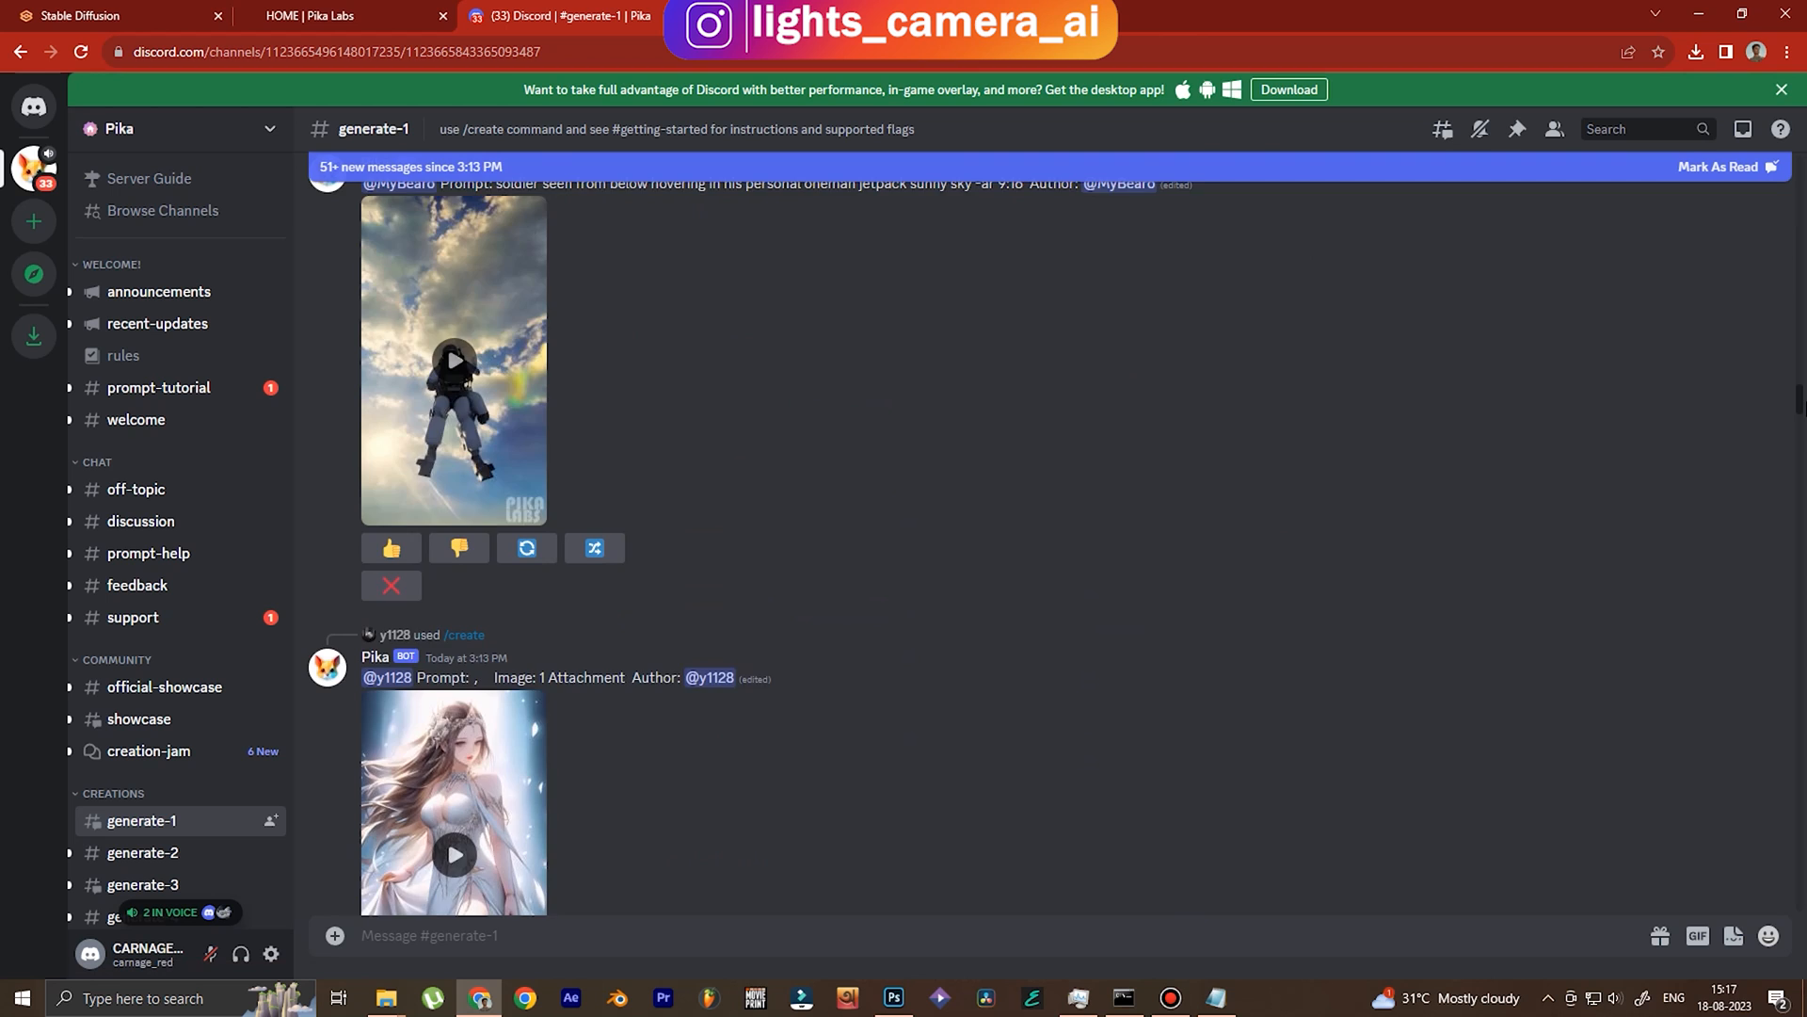
pyautogui.scroll(-3)
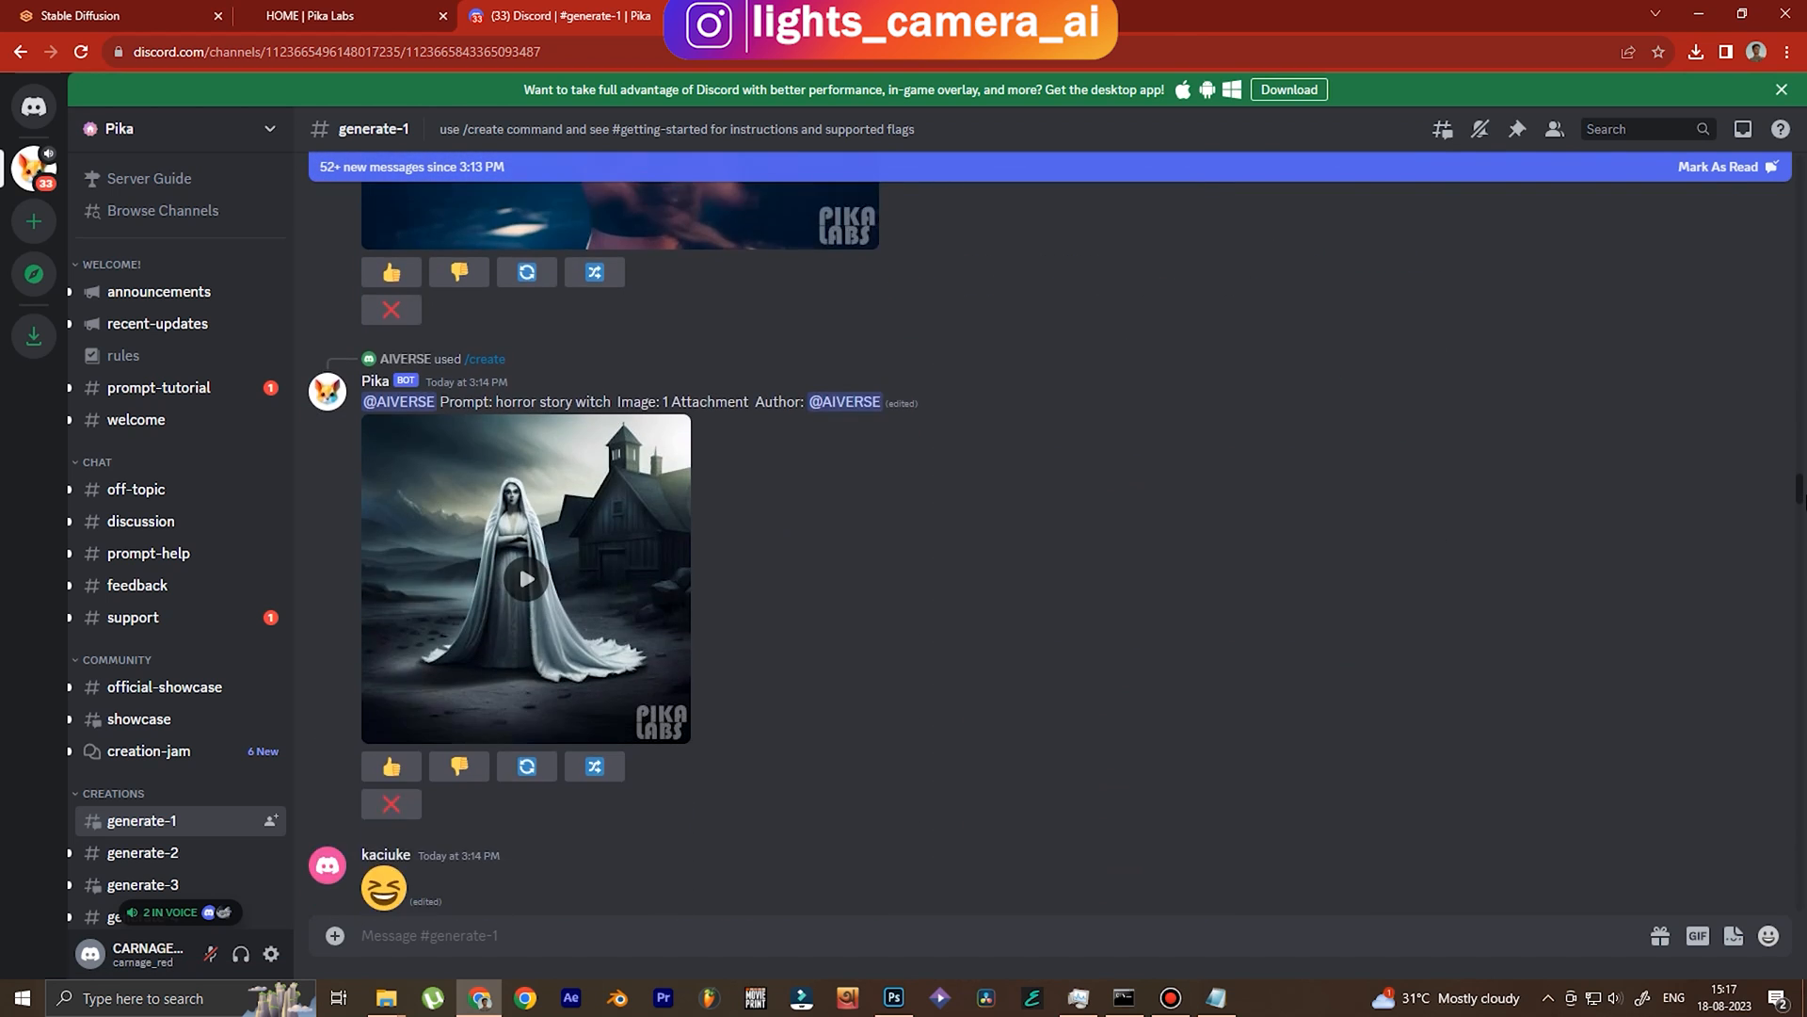
pyautogui.scroll(-3)
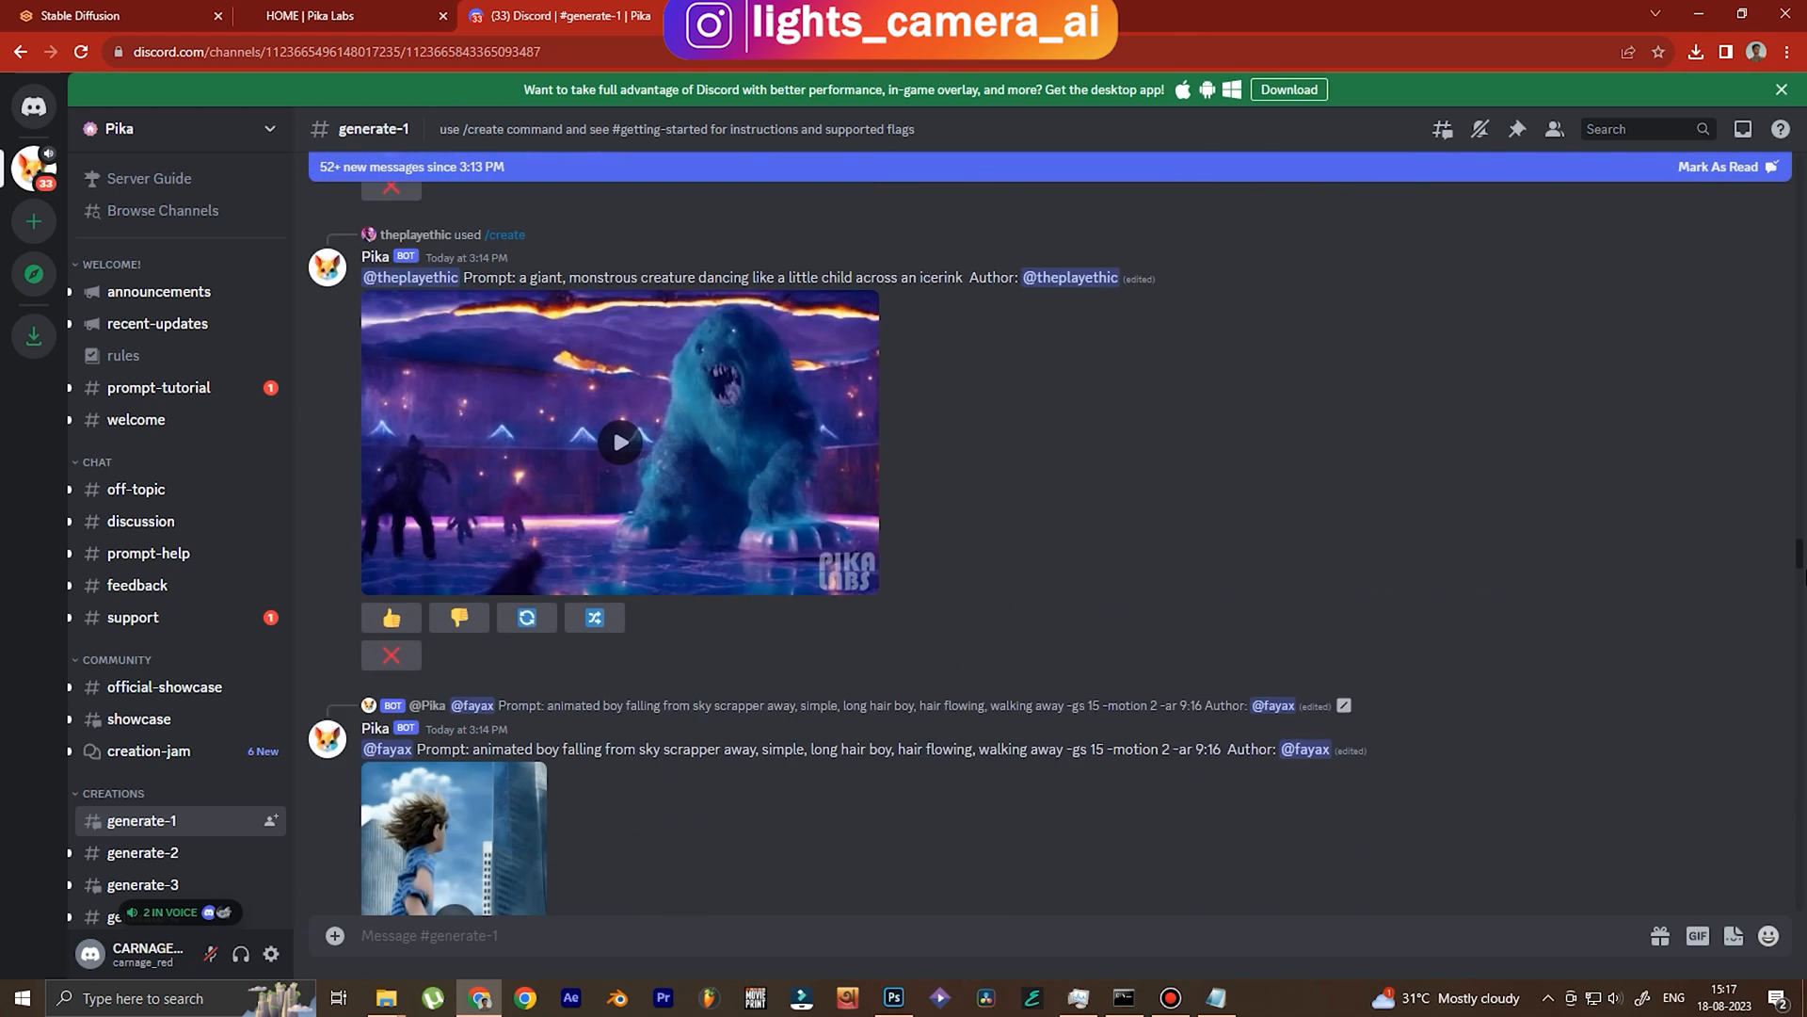
pyautogui.scroll(-3)
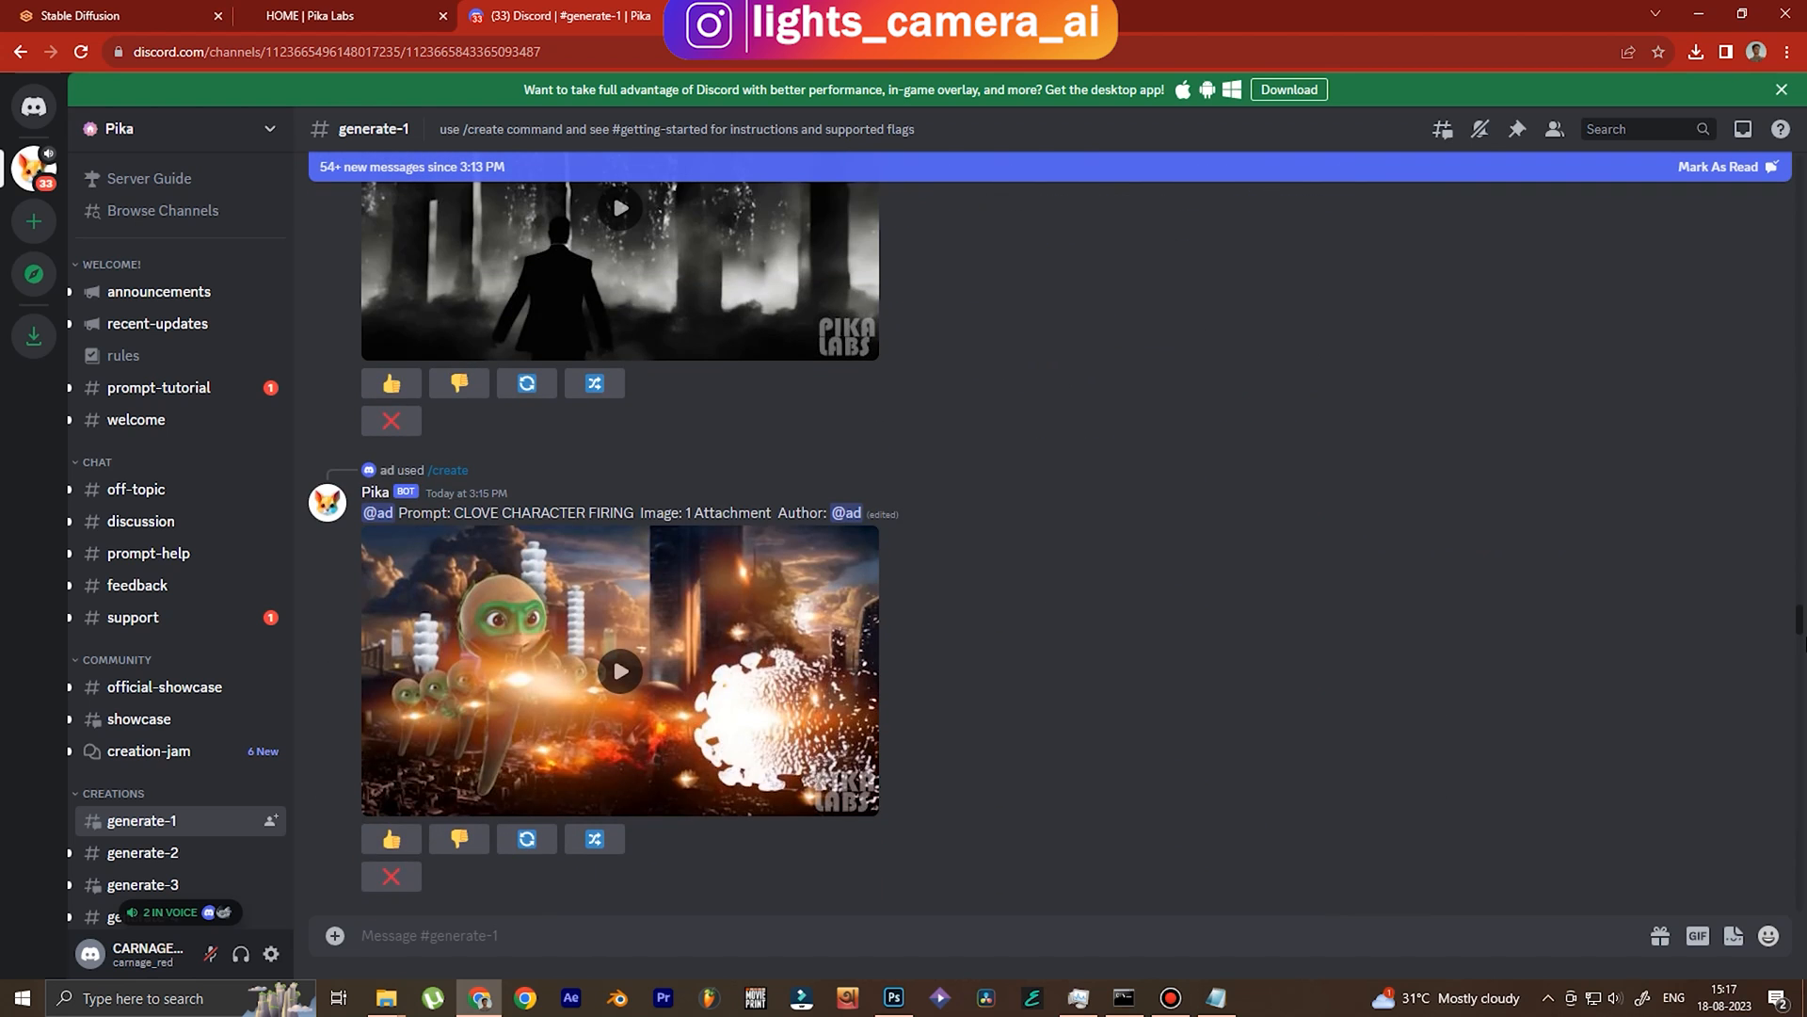
pyautogui.scroll(3)
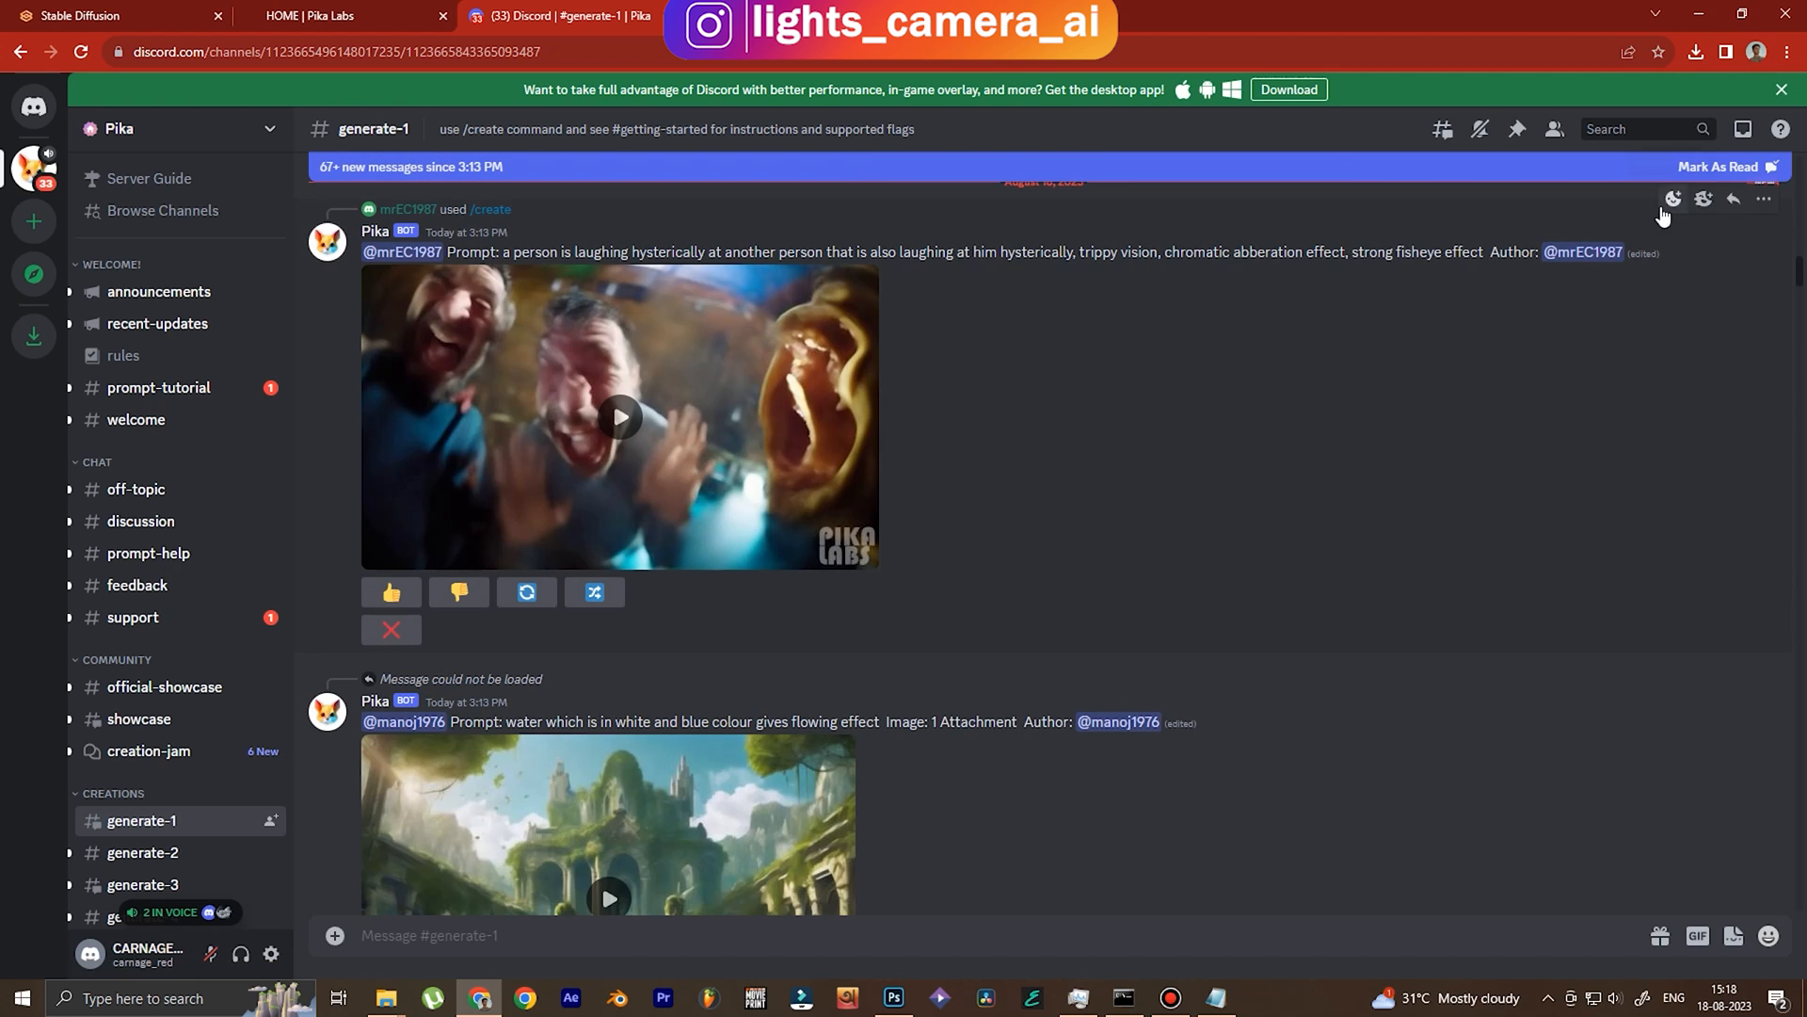
pyautogui.click(1442, 129)
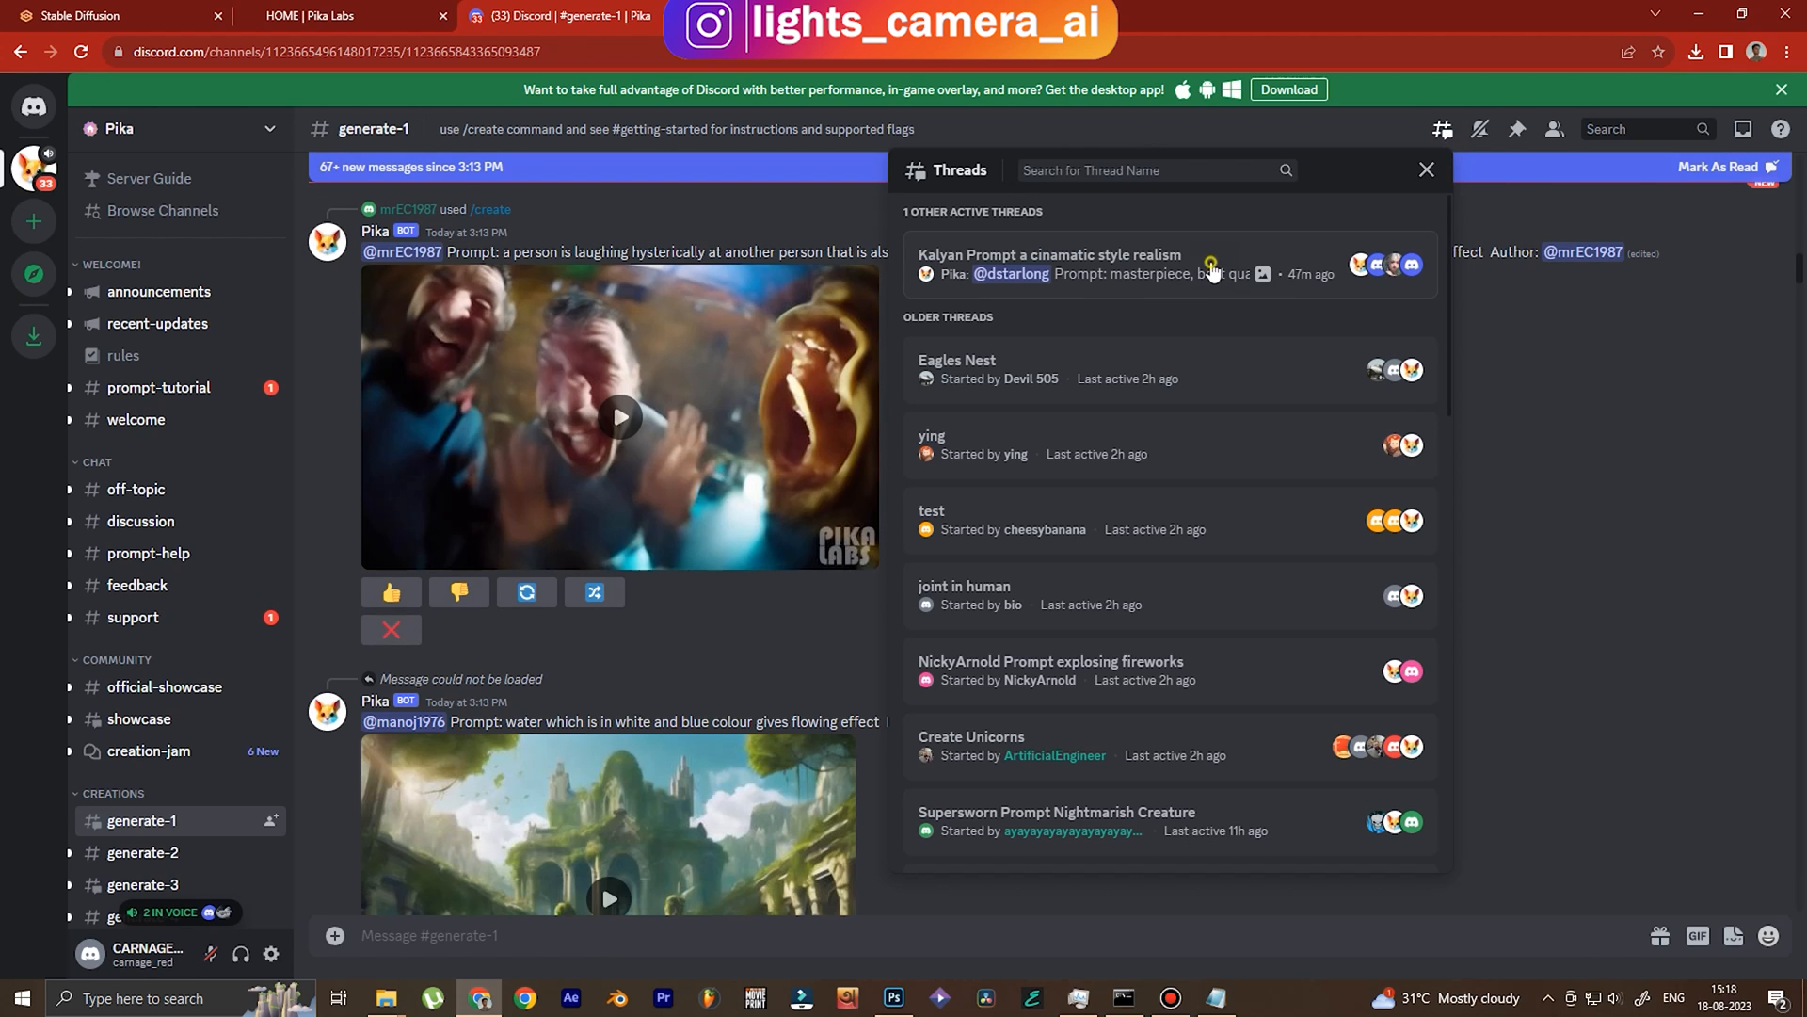
# Open the 'Kalyan Prompt a cinematic style realism' thread and focus its message box.
pyautogui.click(1049, 255)
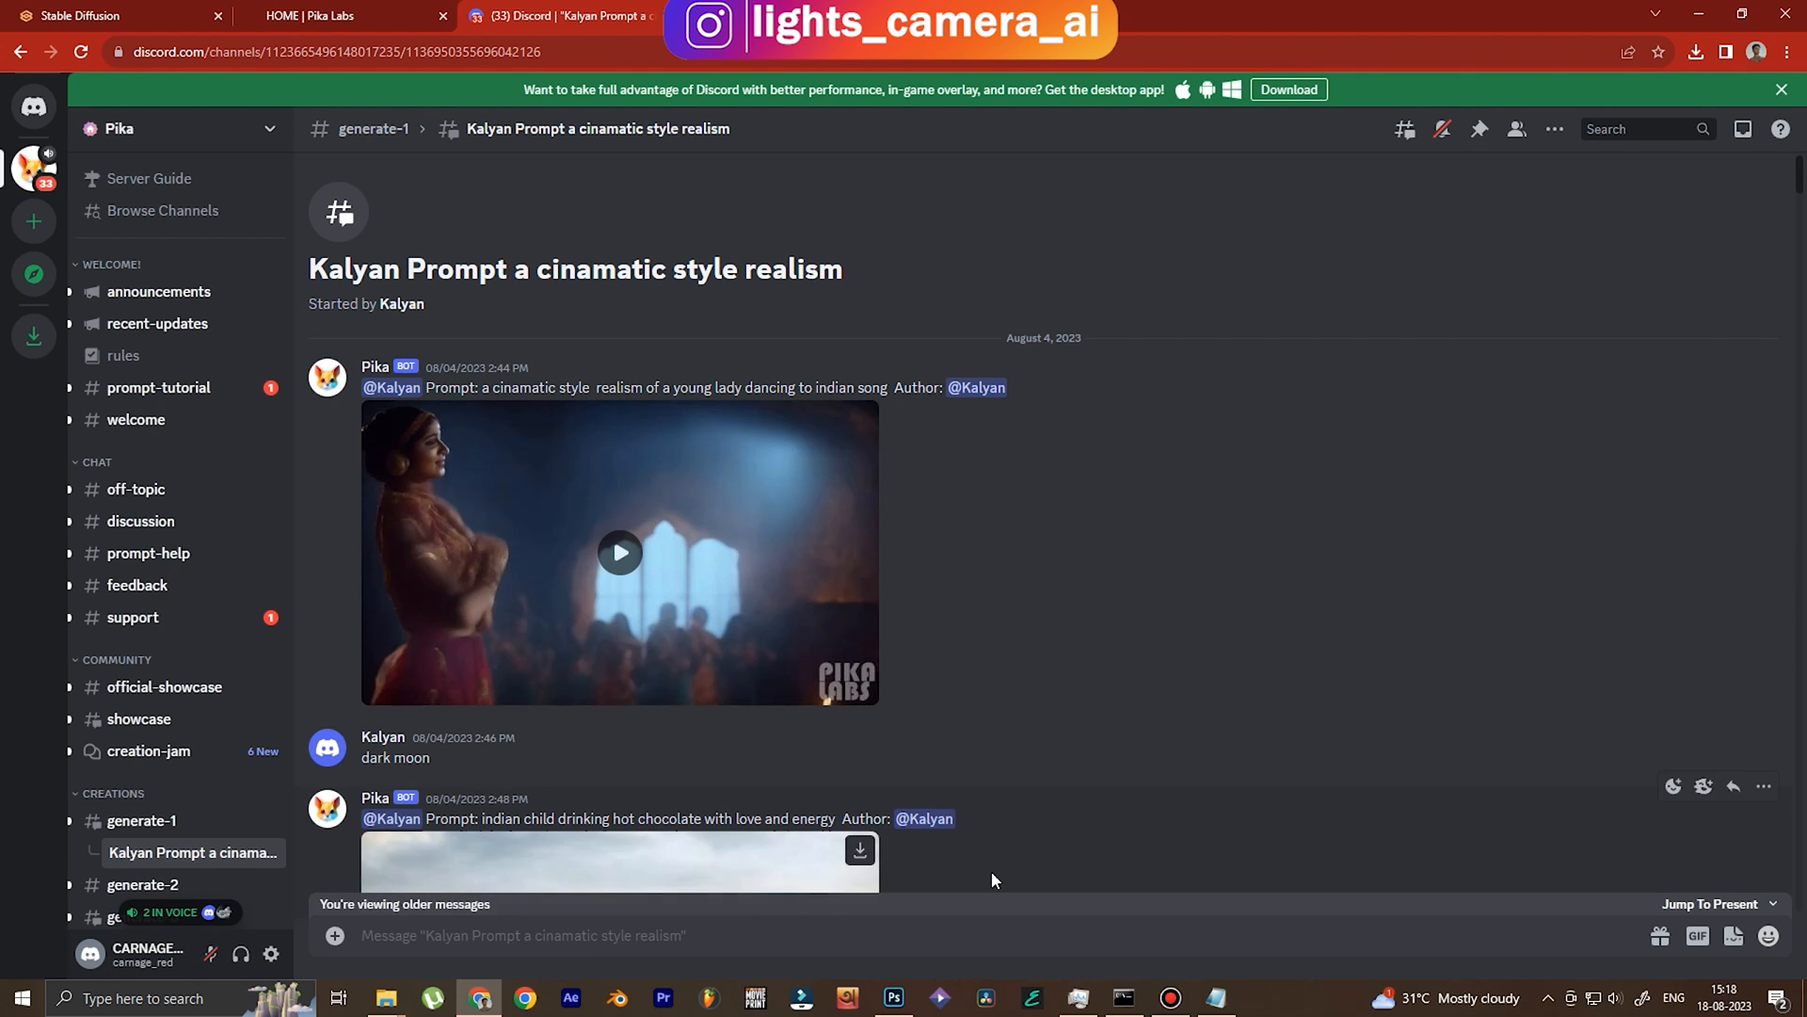
pyautogui.scroll(3)
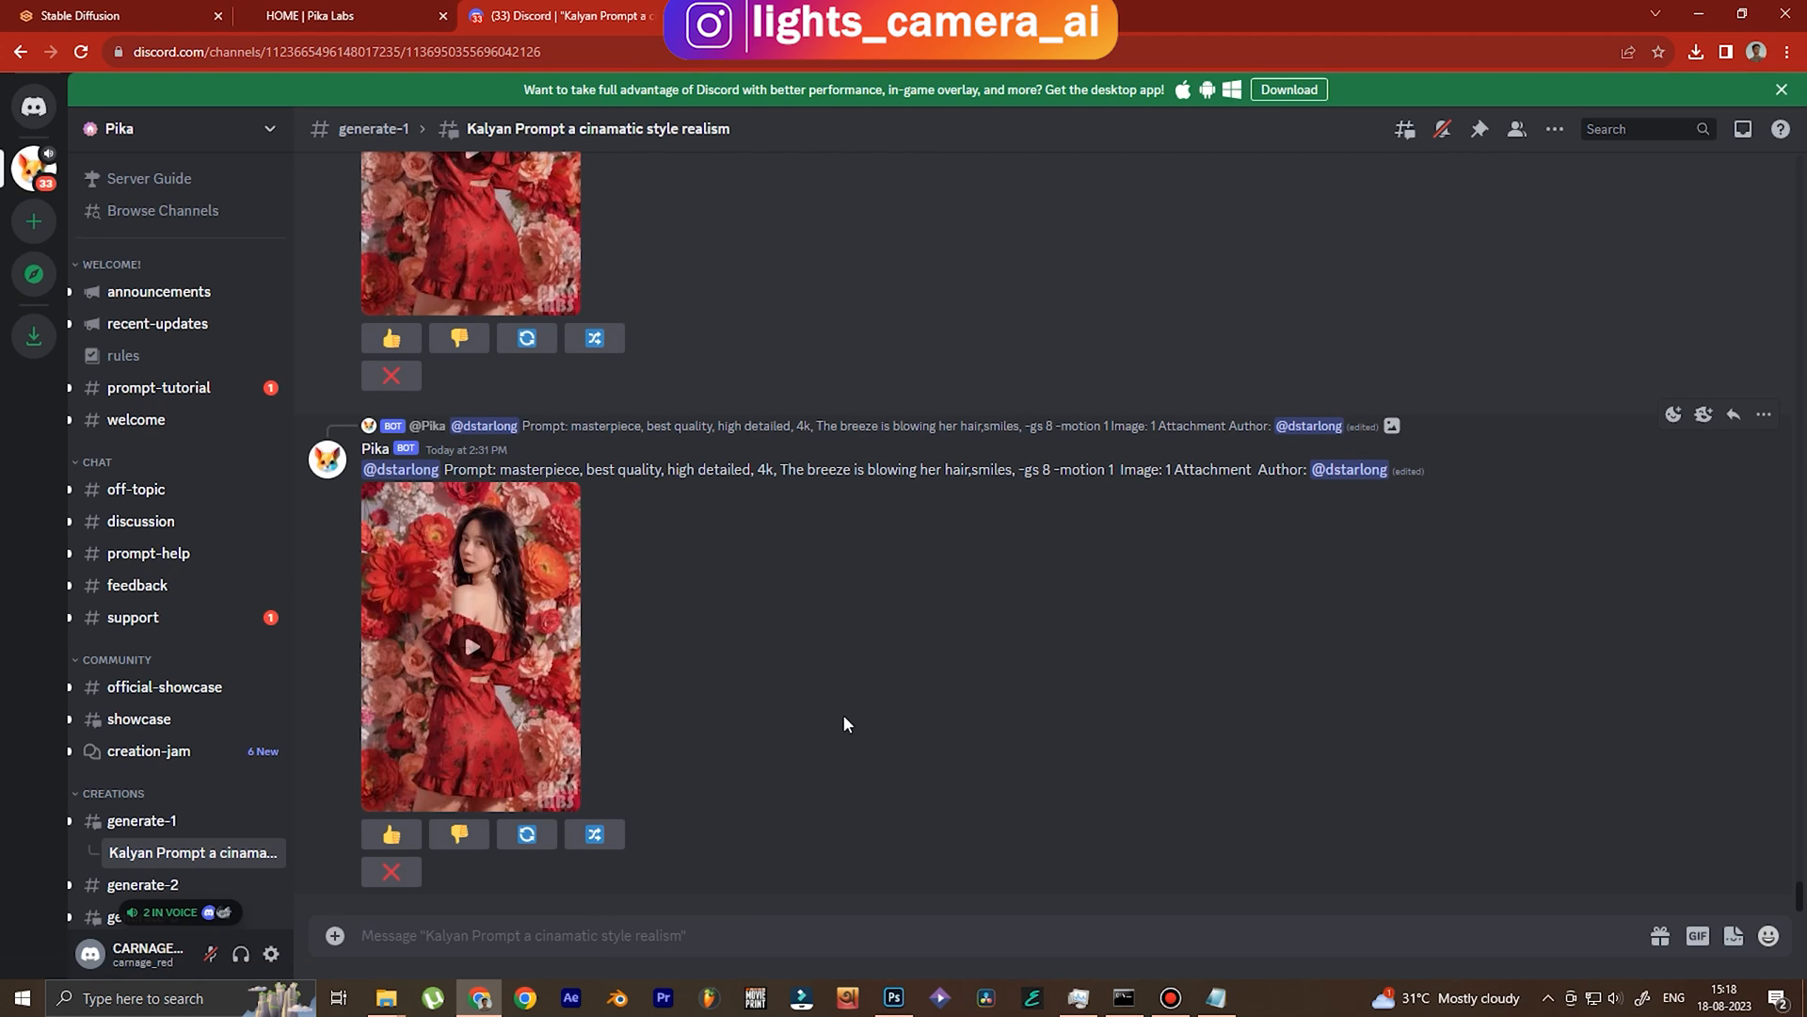
pyautogui.moveTo(600, 647)
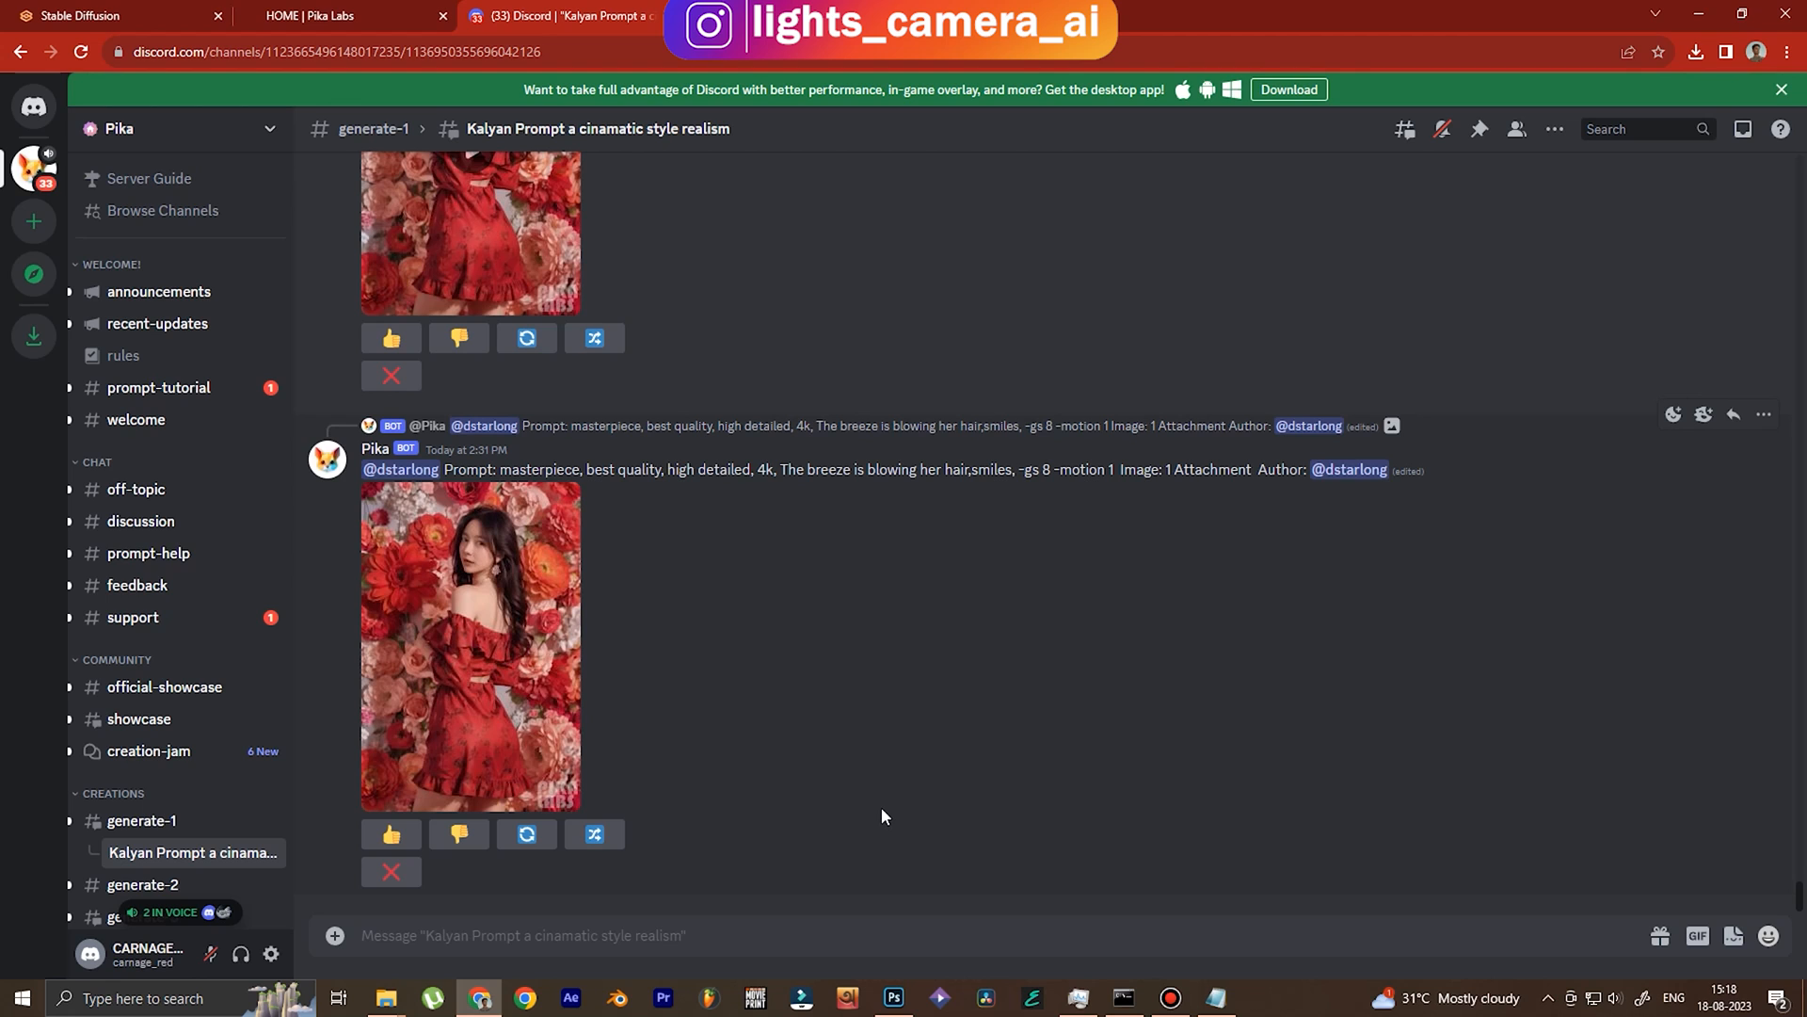
pyautogui.moveTo(827, 669)
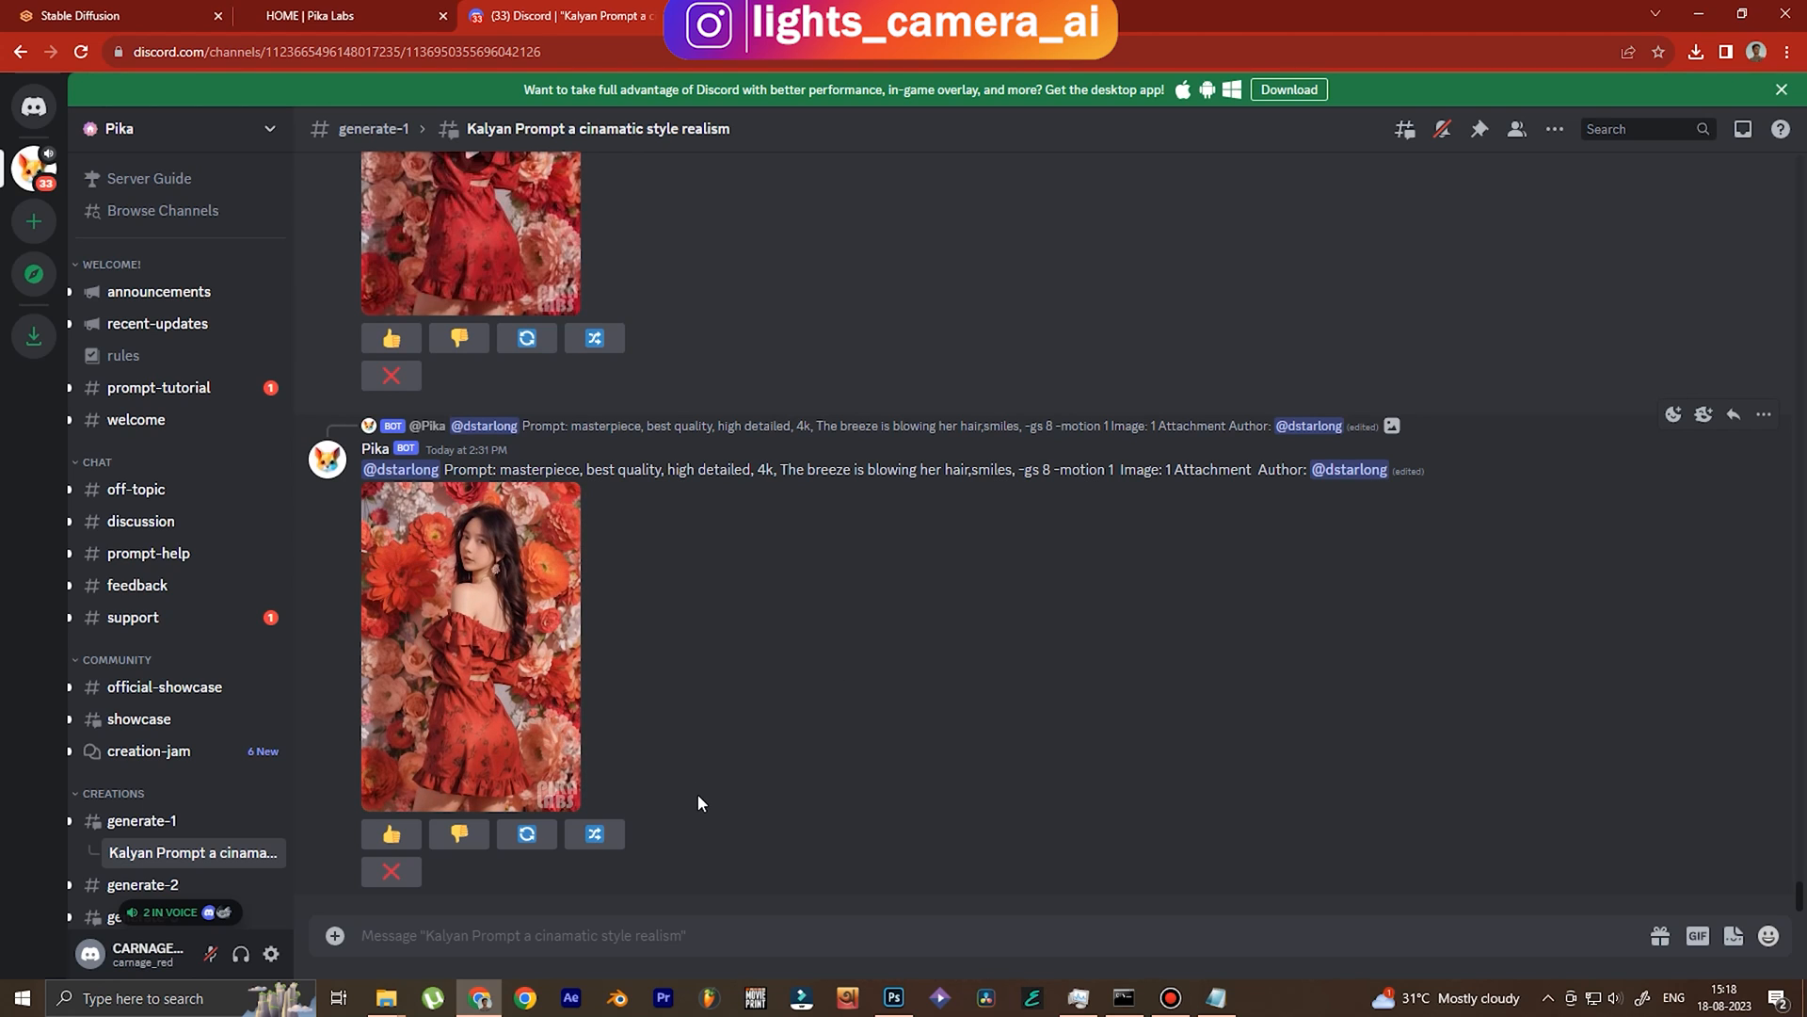
pyautogui.click(470, 646)
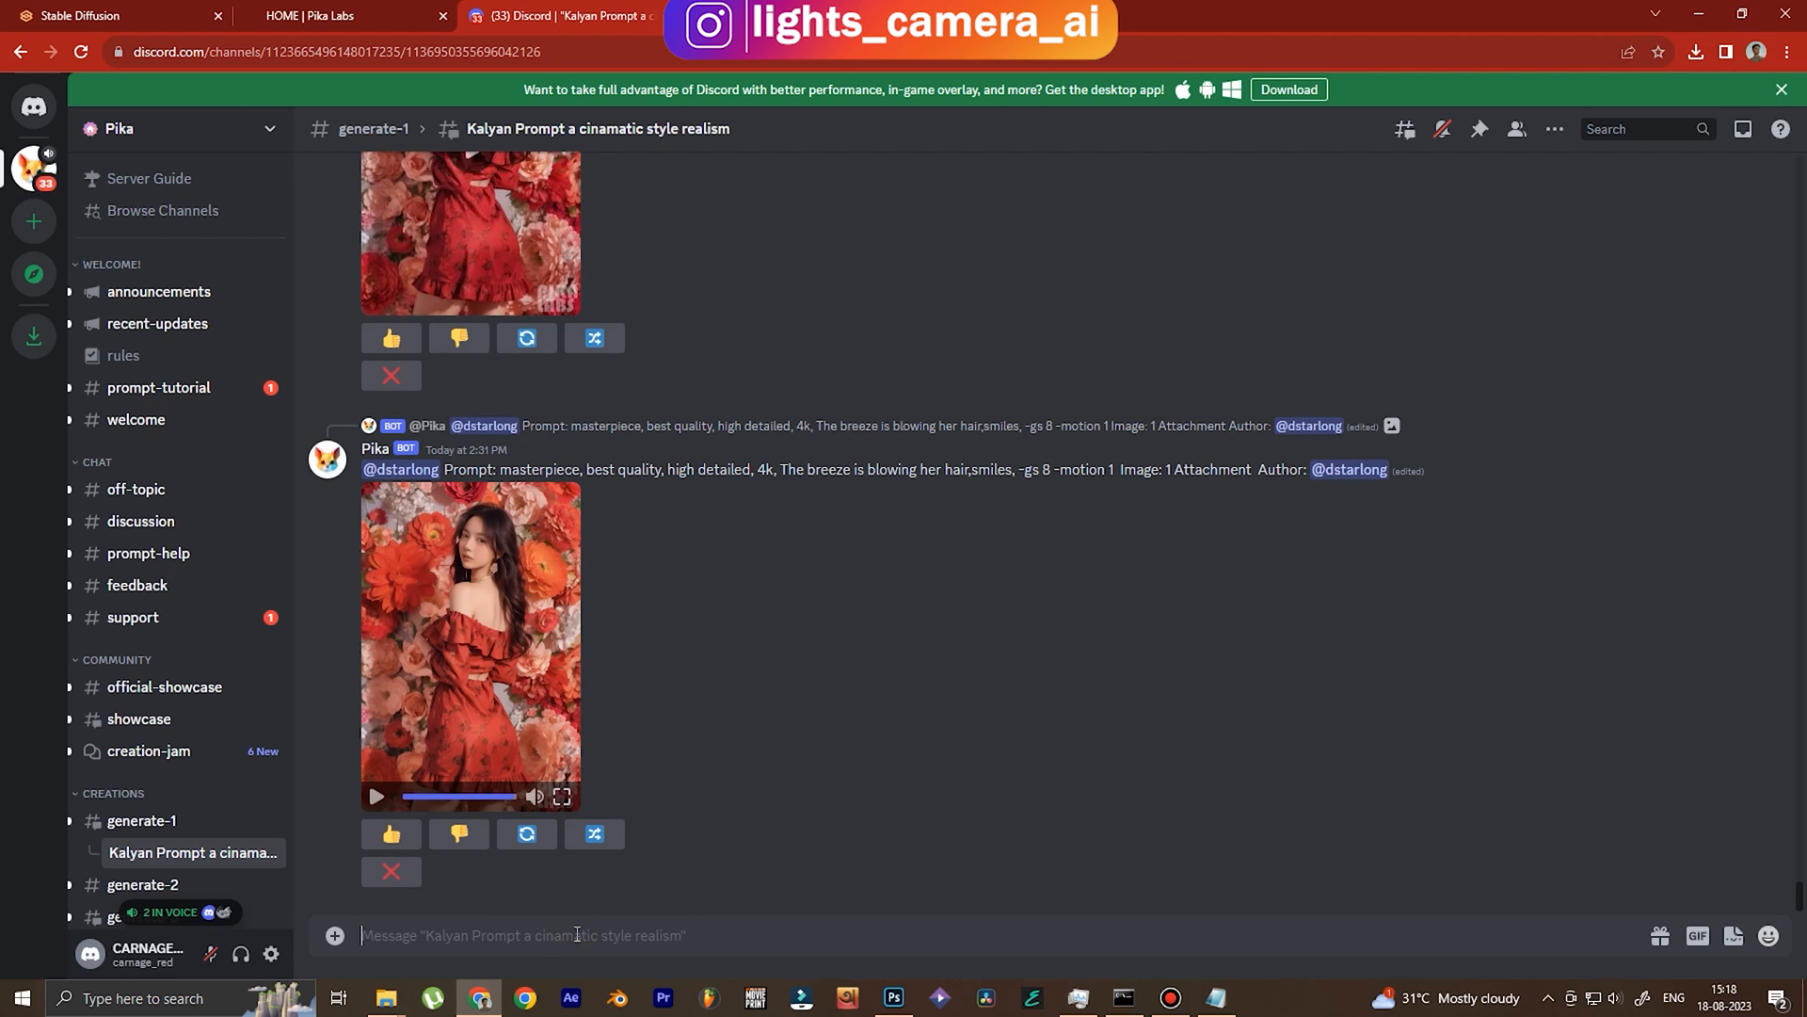
# Build a Pika /create command with the upscaled image 00211.png attached.
pyautogui.write('/create')
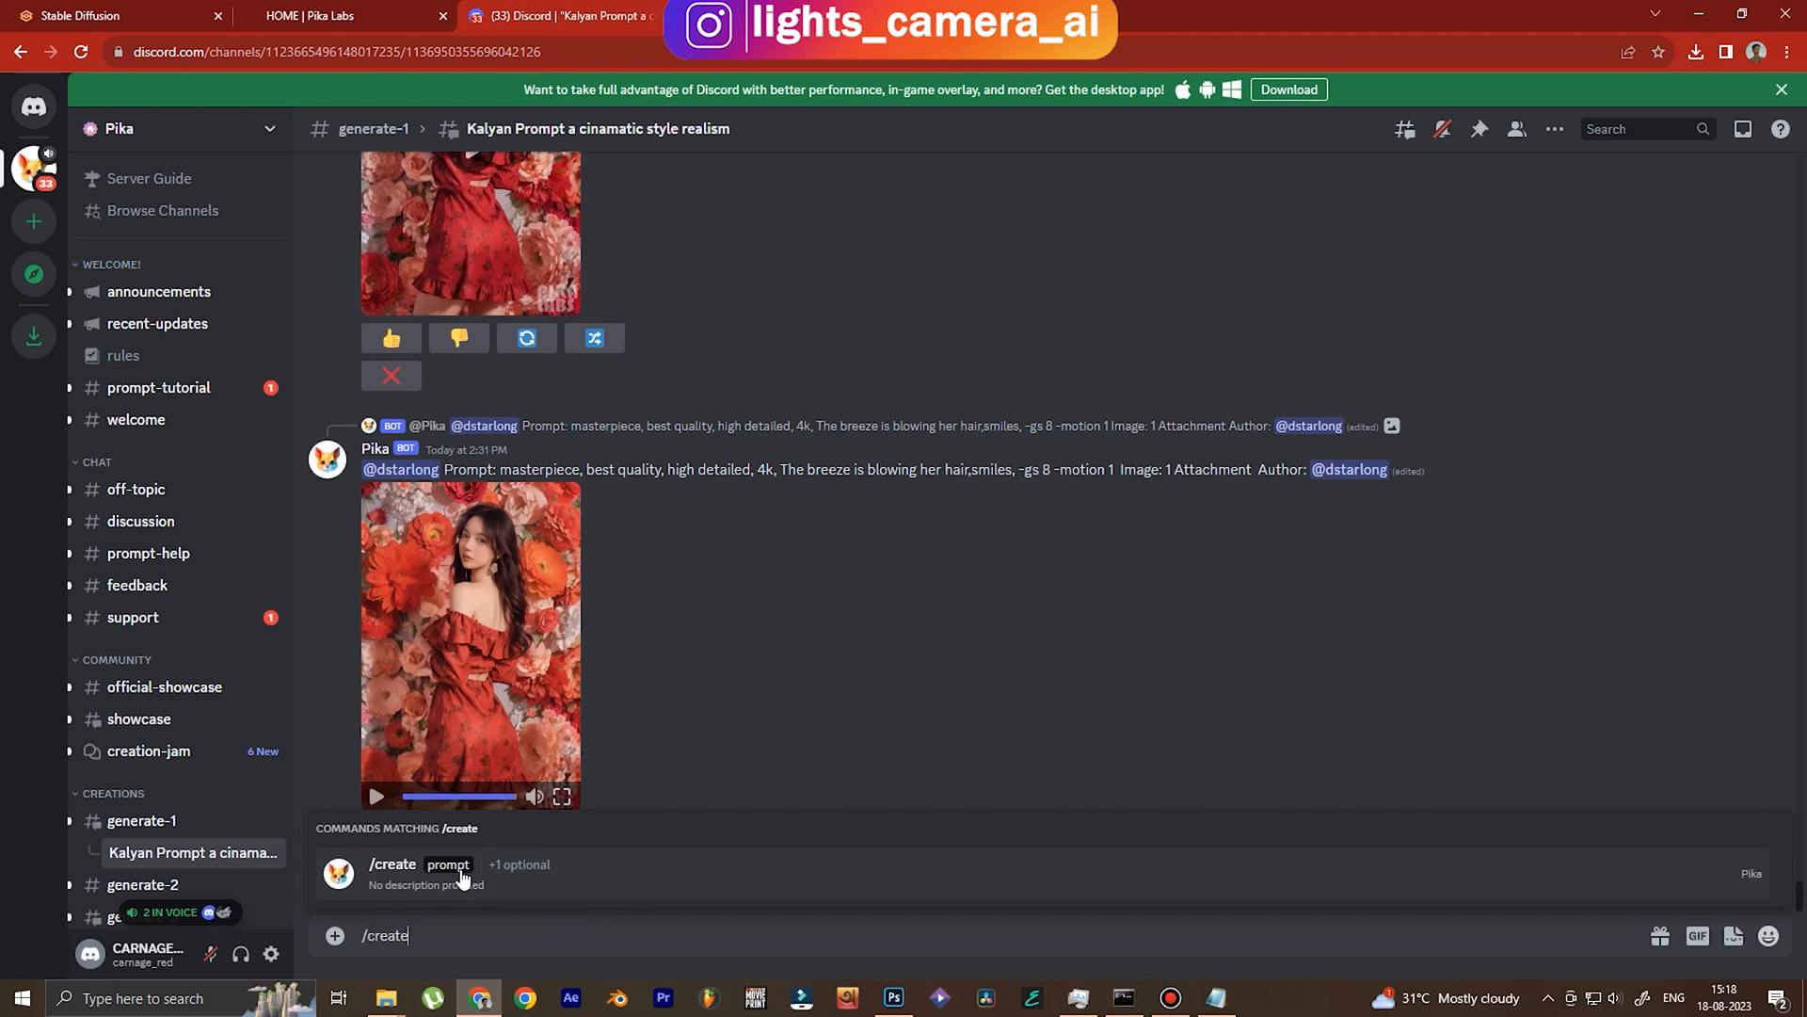
pyautogui.click(392, 863)
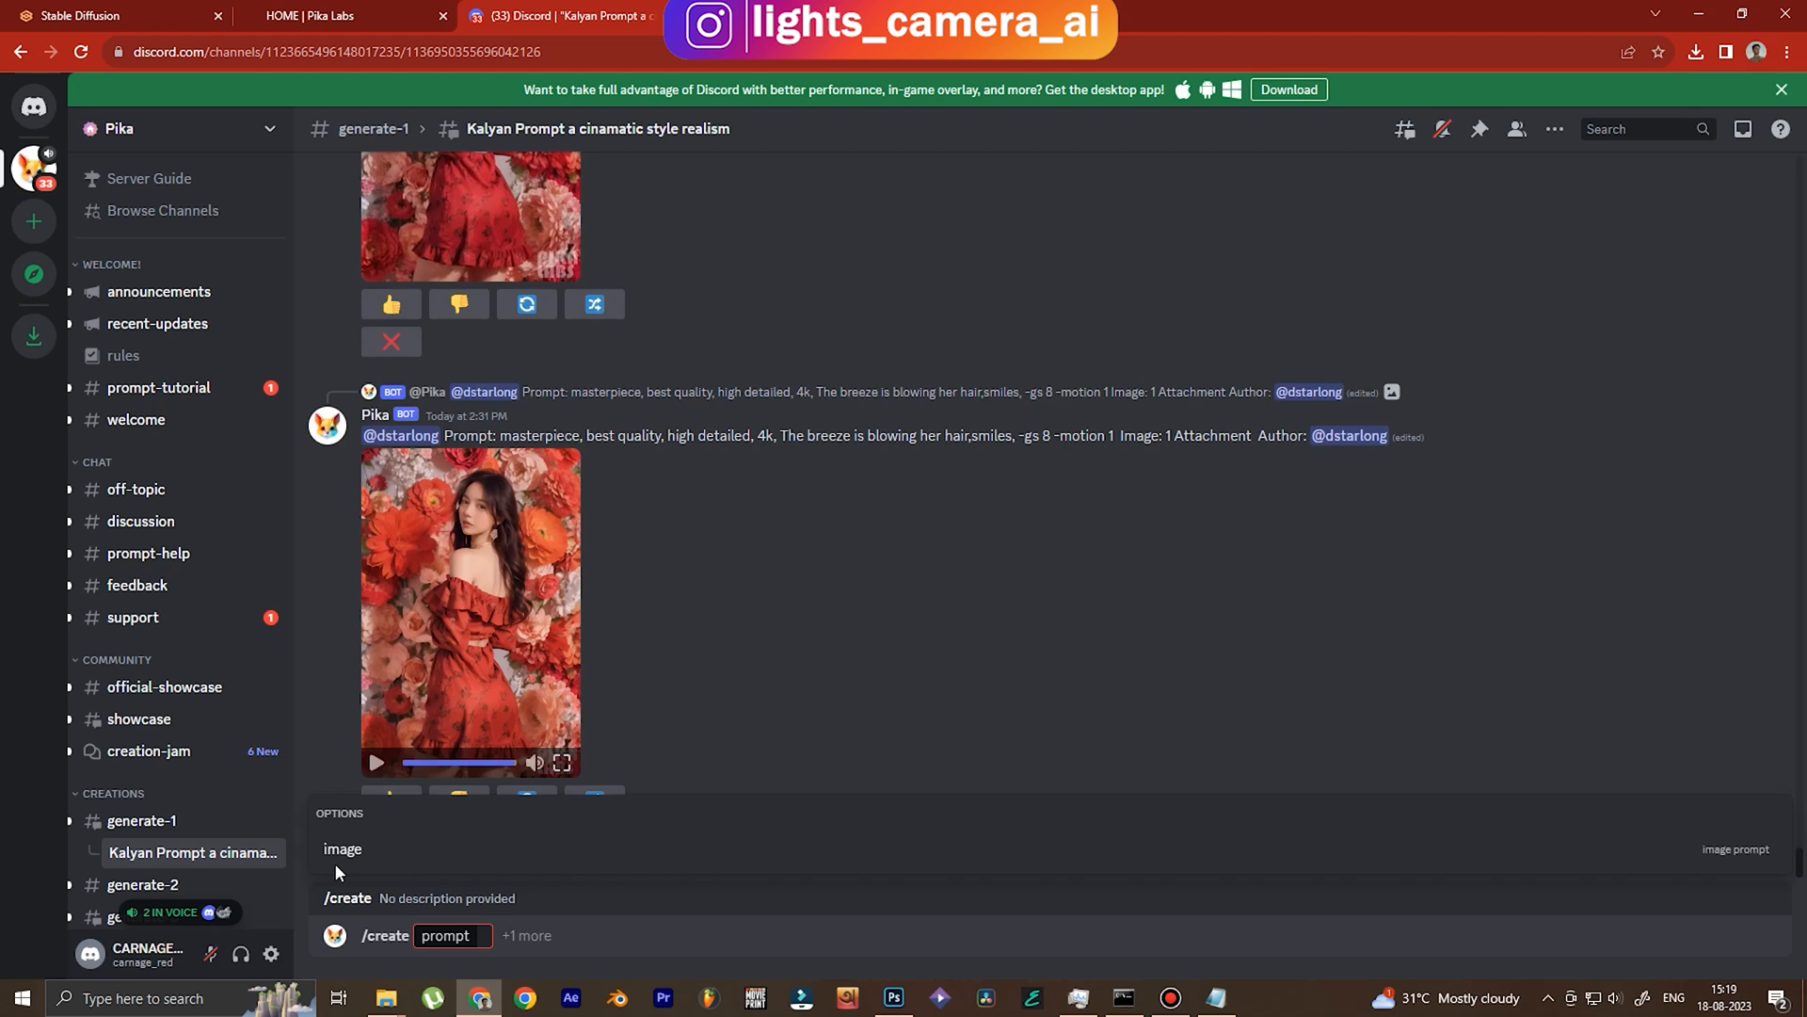
pyautogui.click(386, 997)
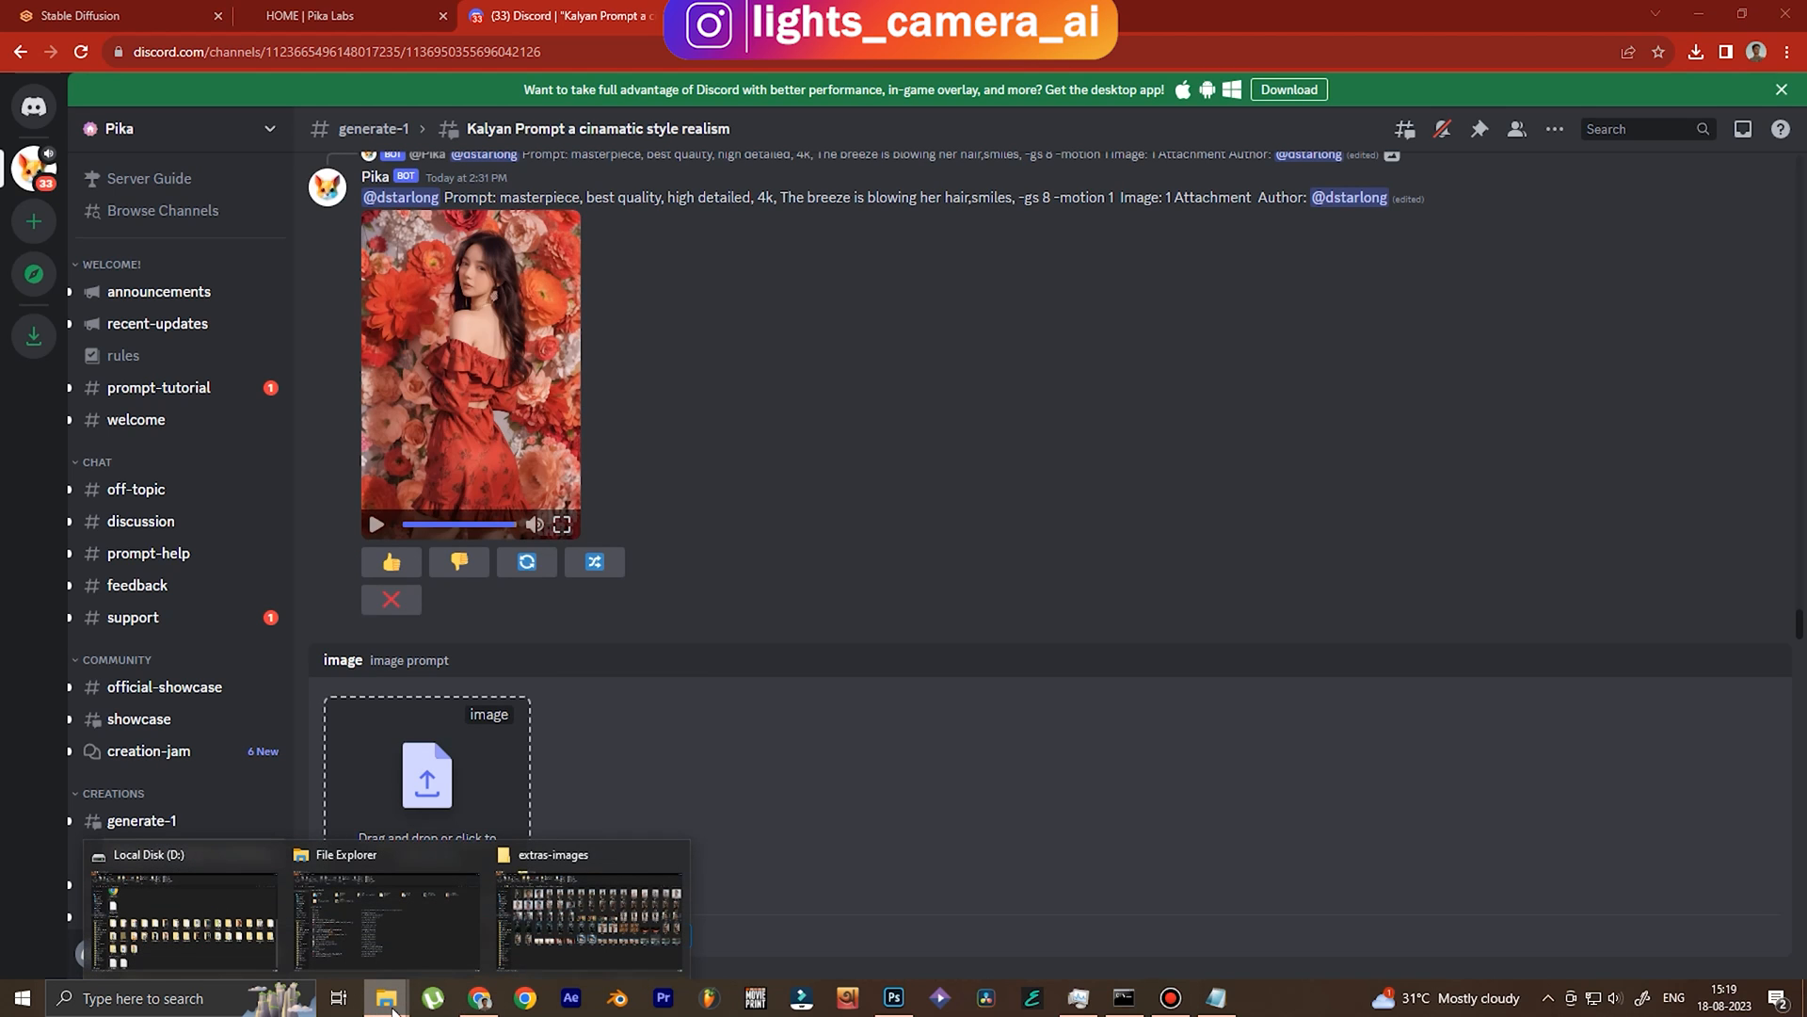
pyautogui.click(587, 910)
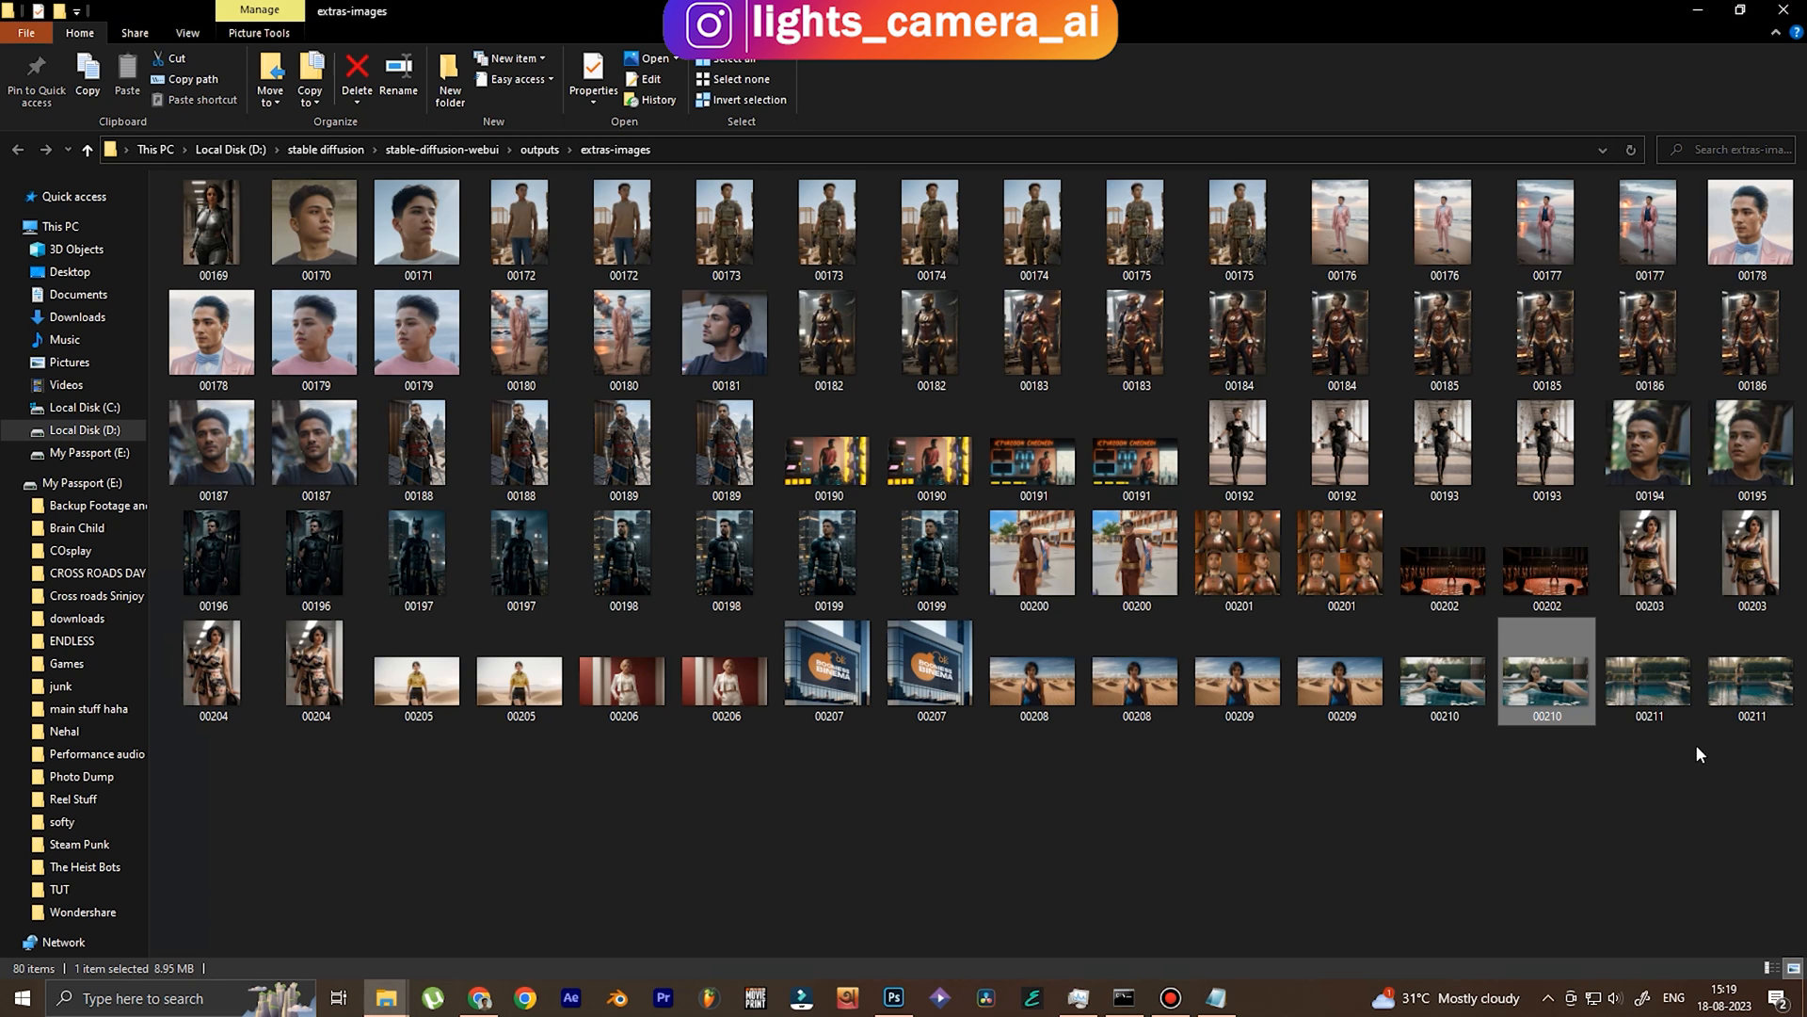
pyautogui.click(1649, 672)
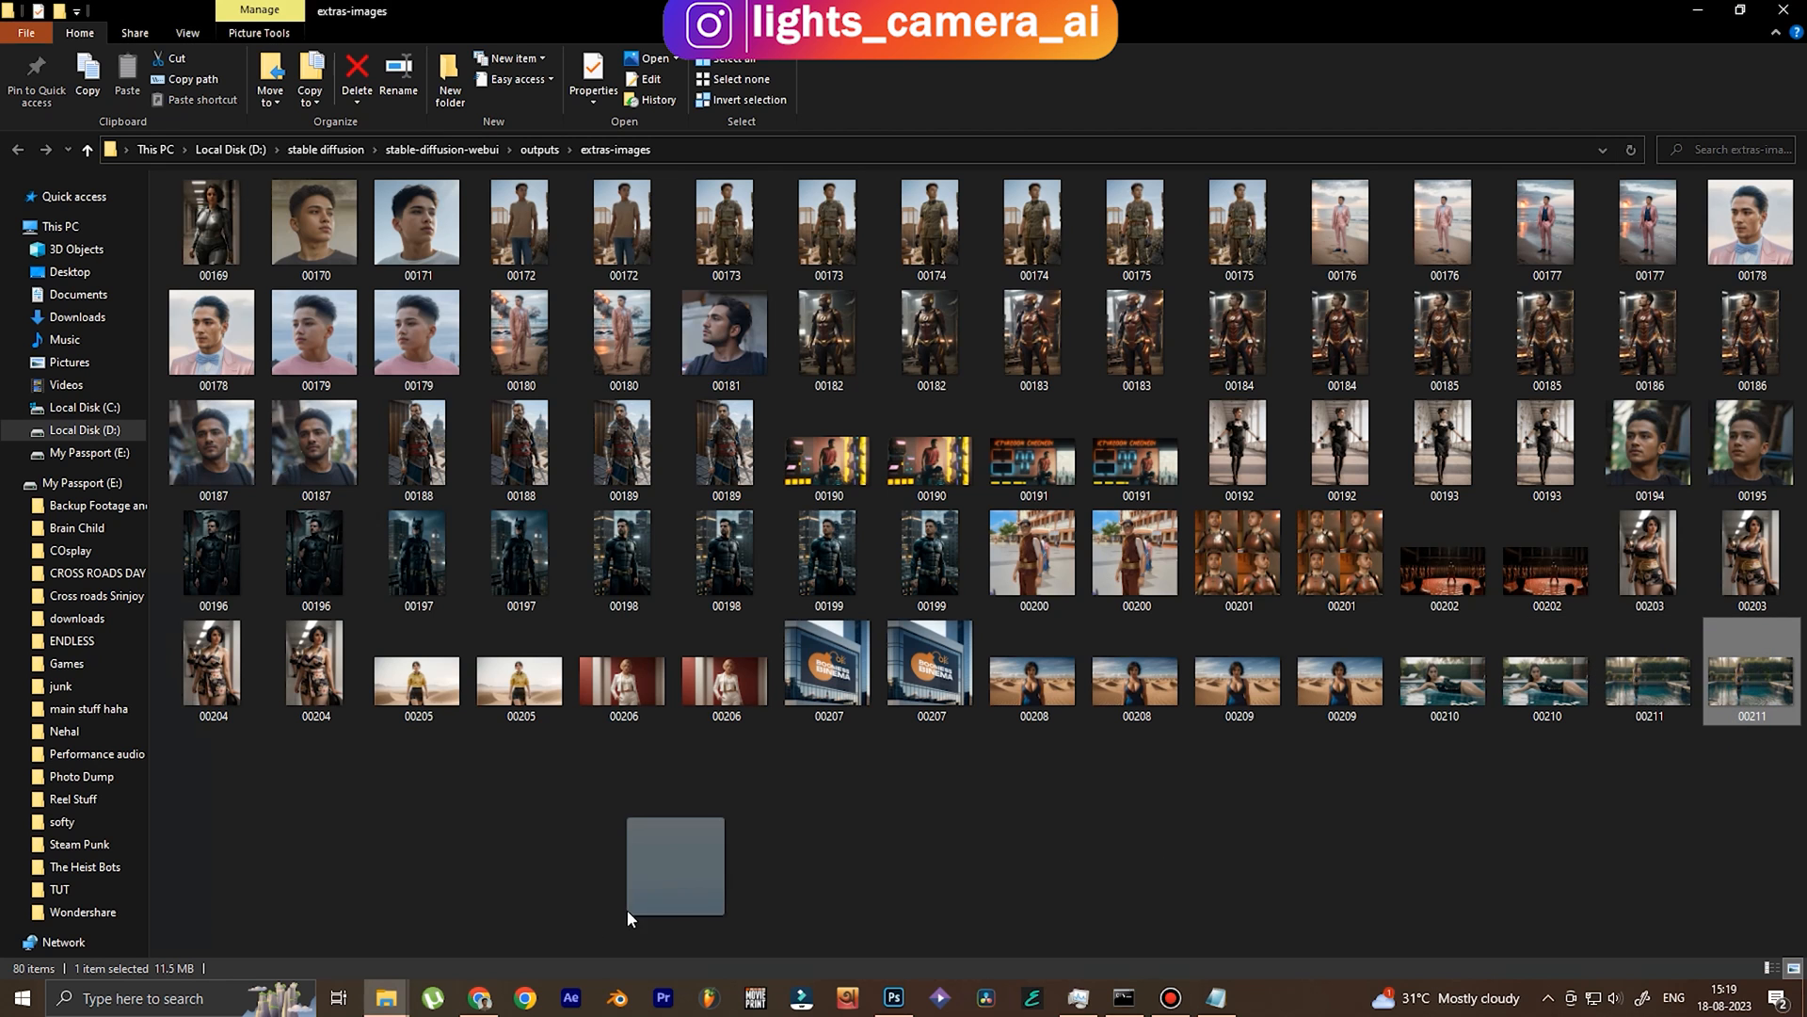
pyautogui.click(522, 997)
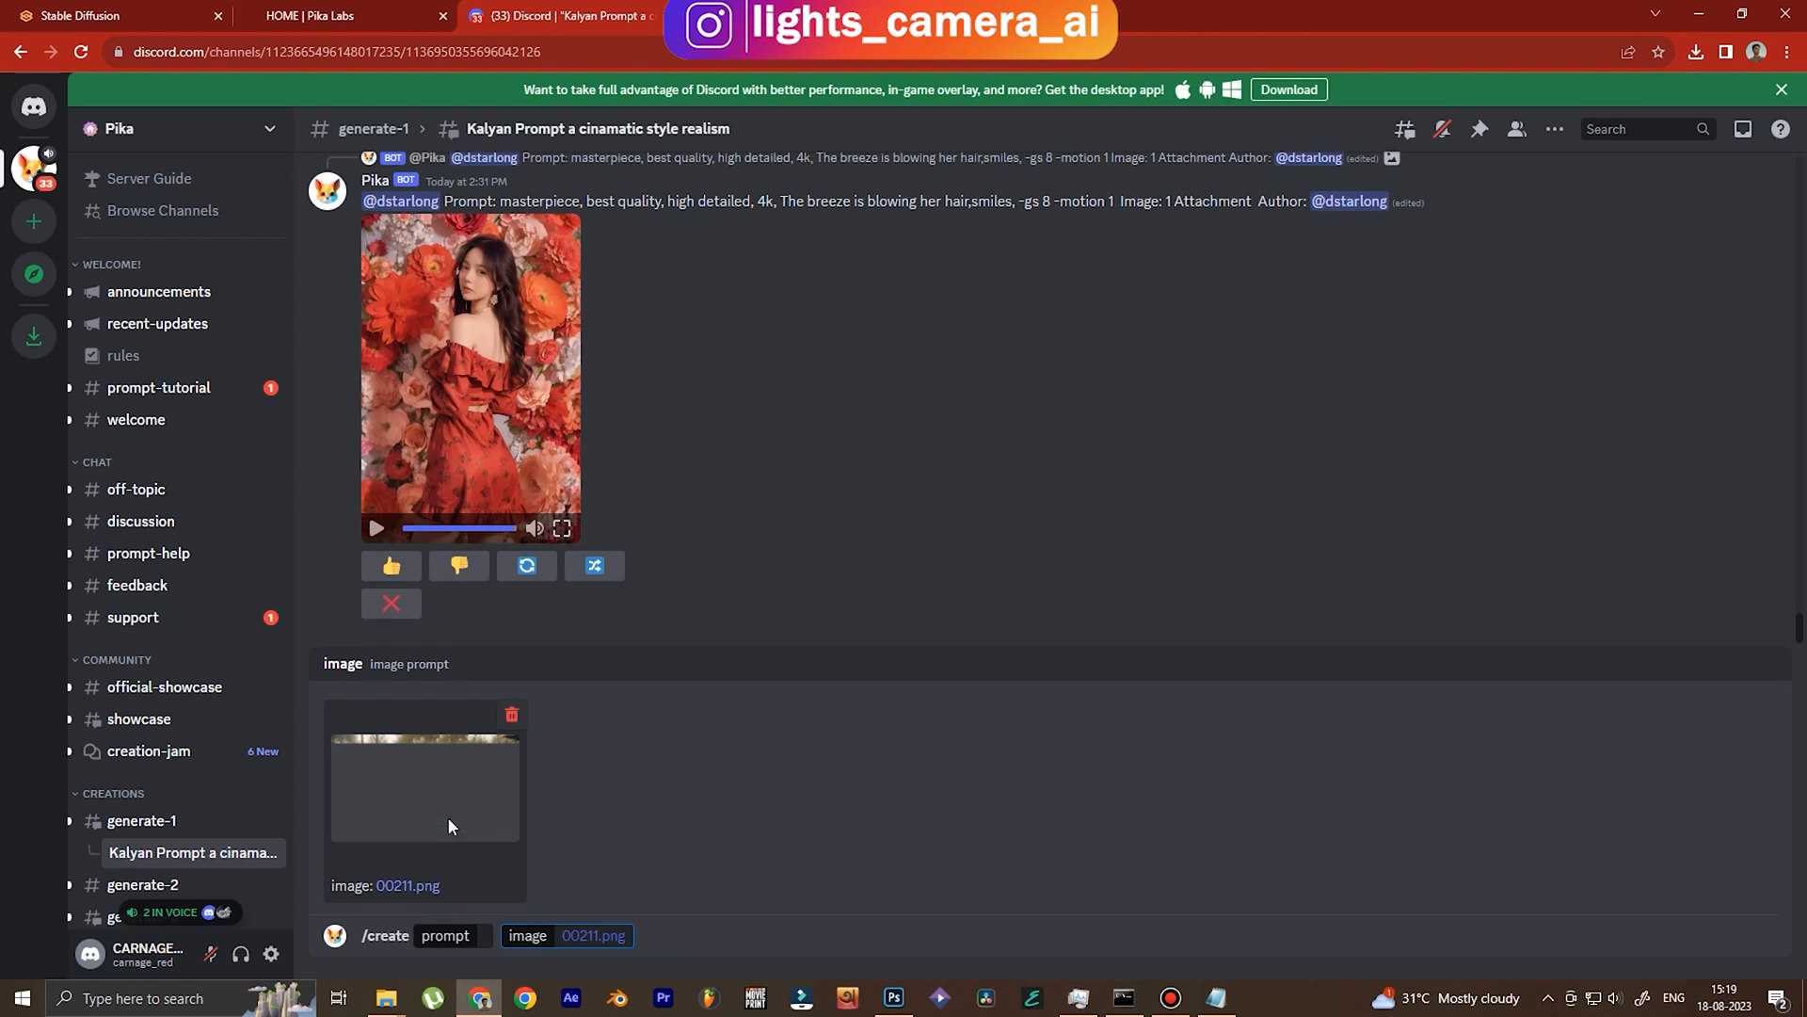
pyautogui.click(385, 998)
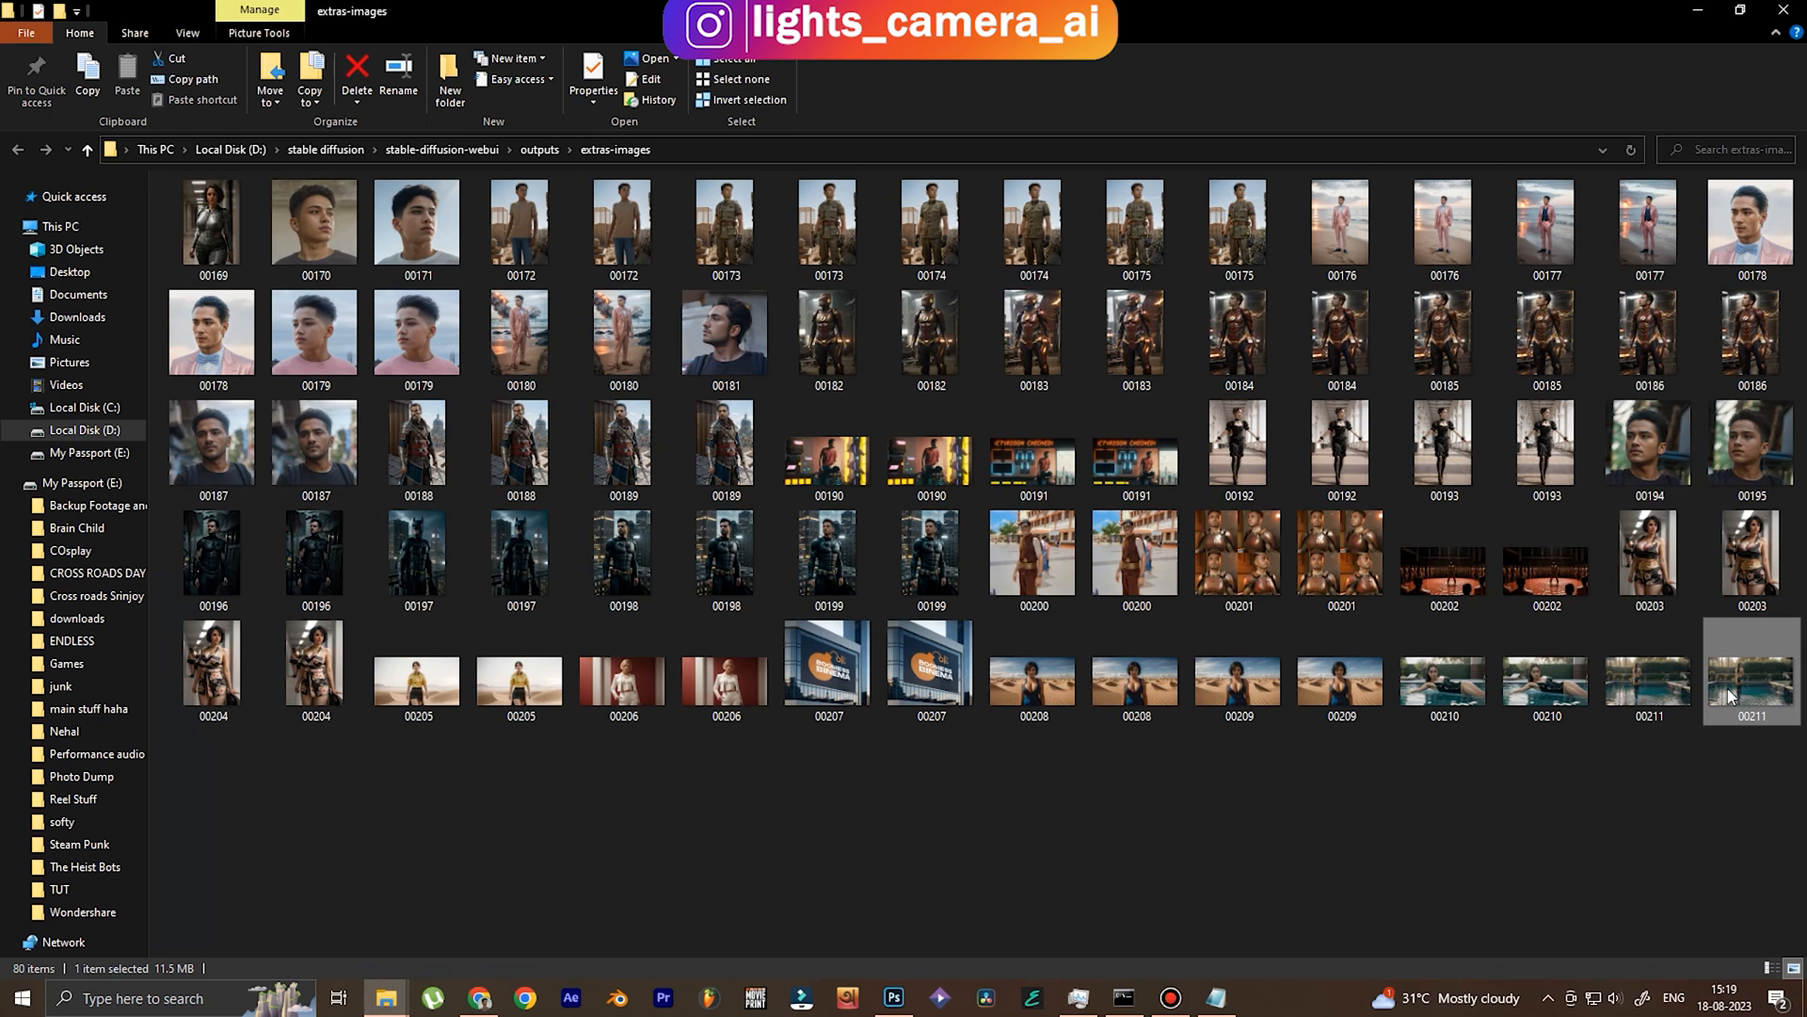
pyautogui.moveTo(1750, 669)
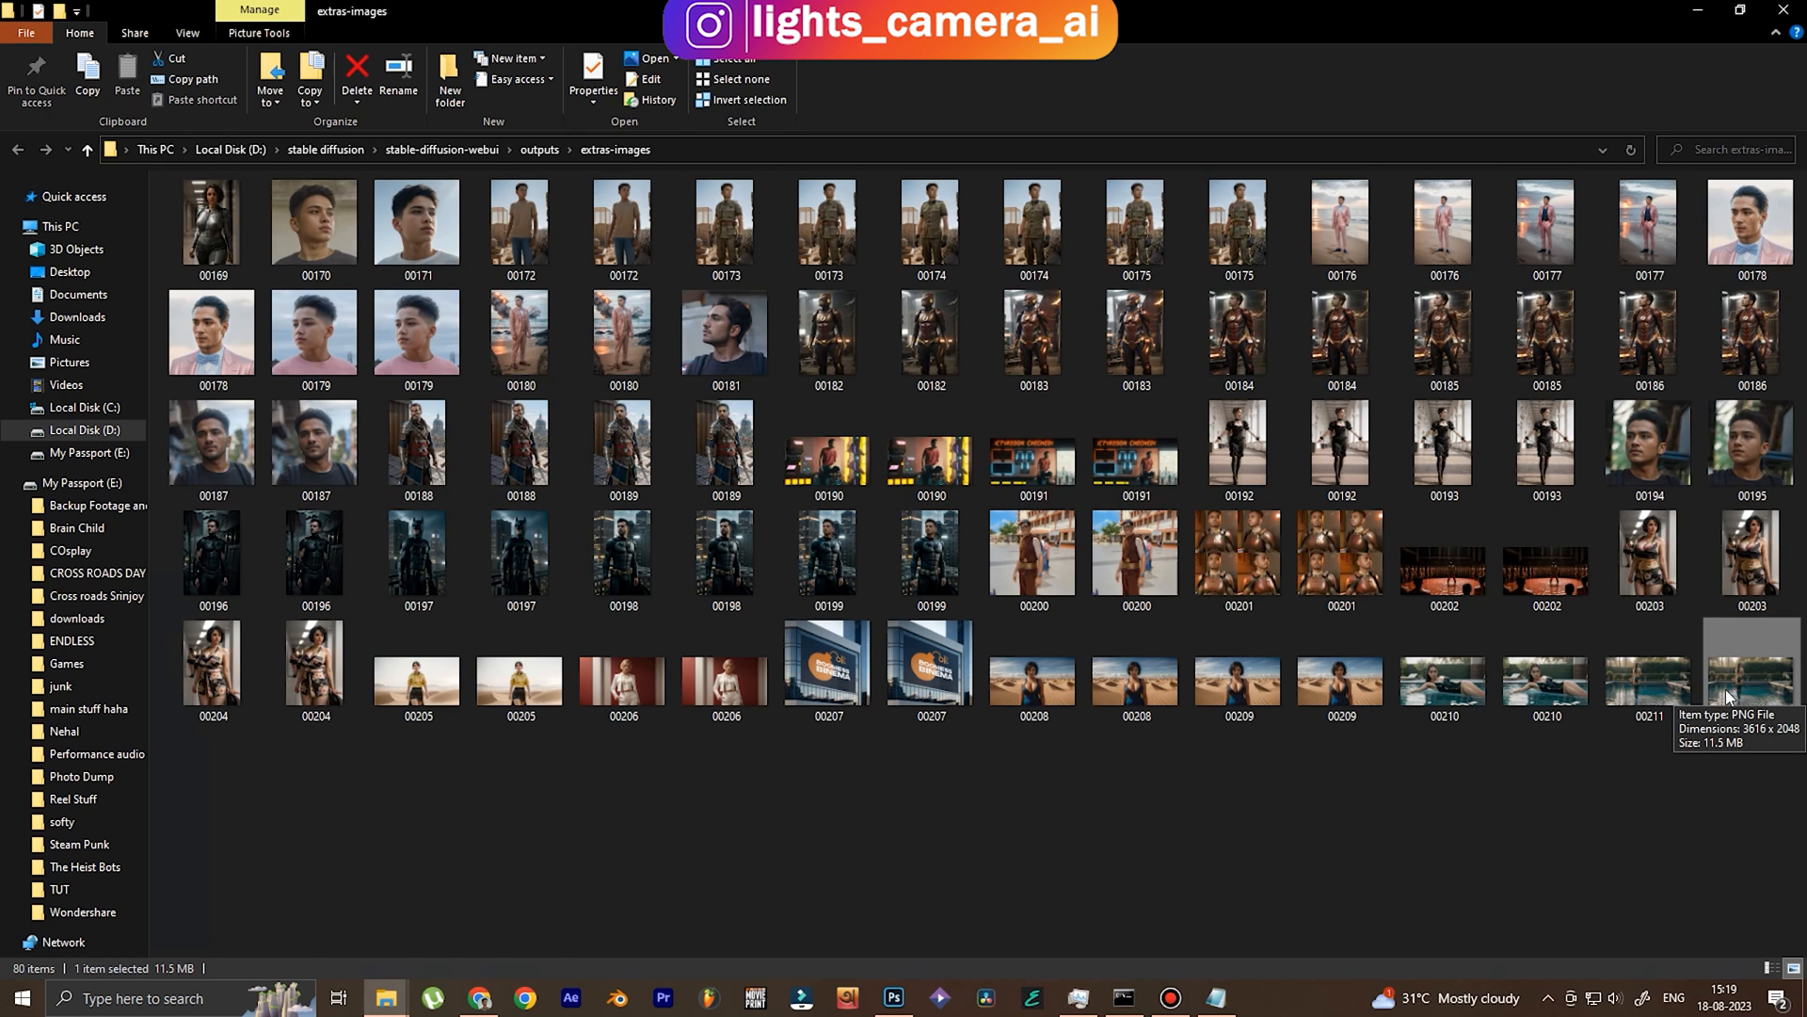
pyautogui.click(523, 997)
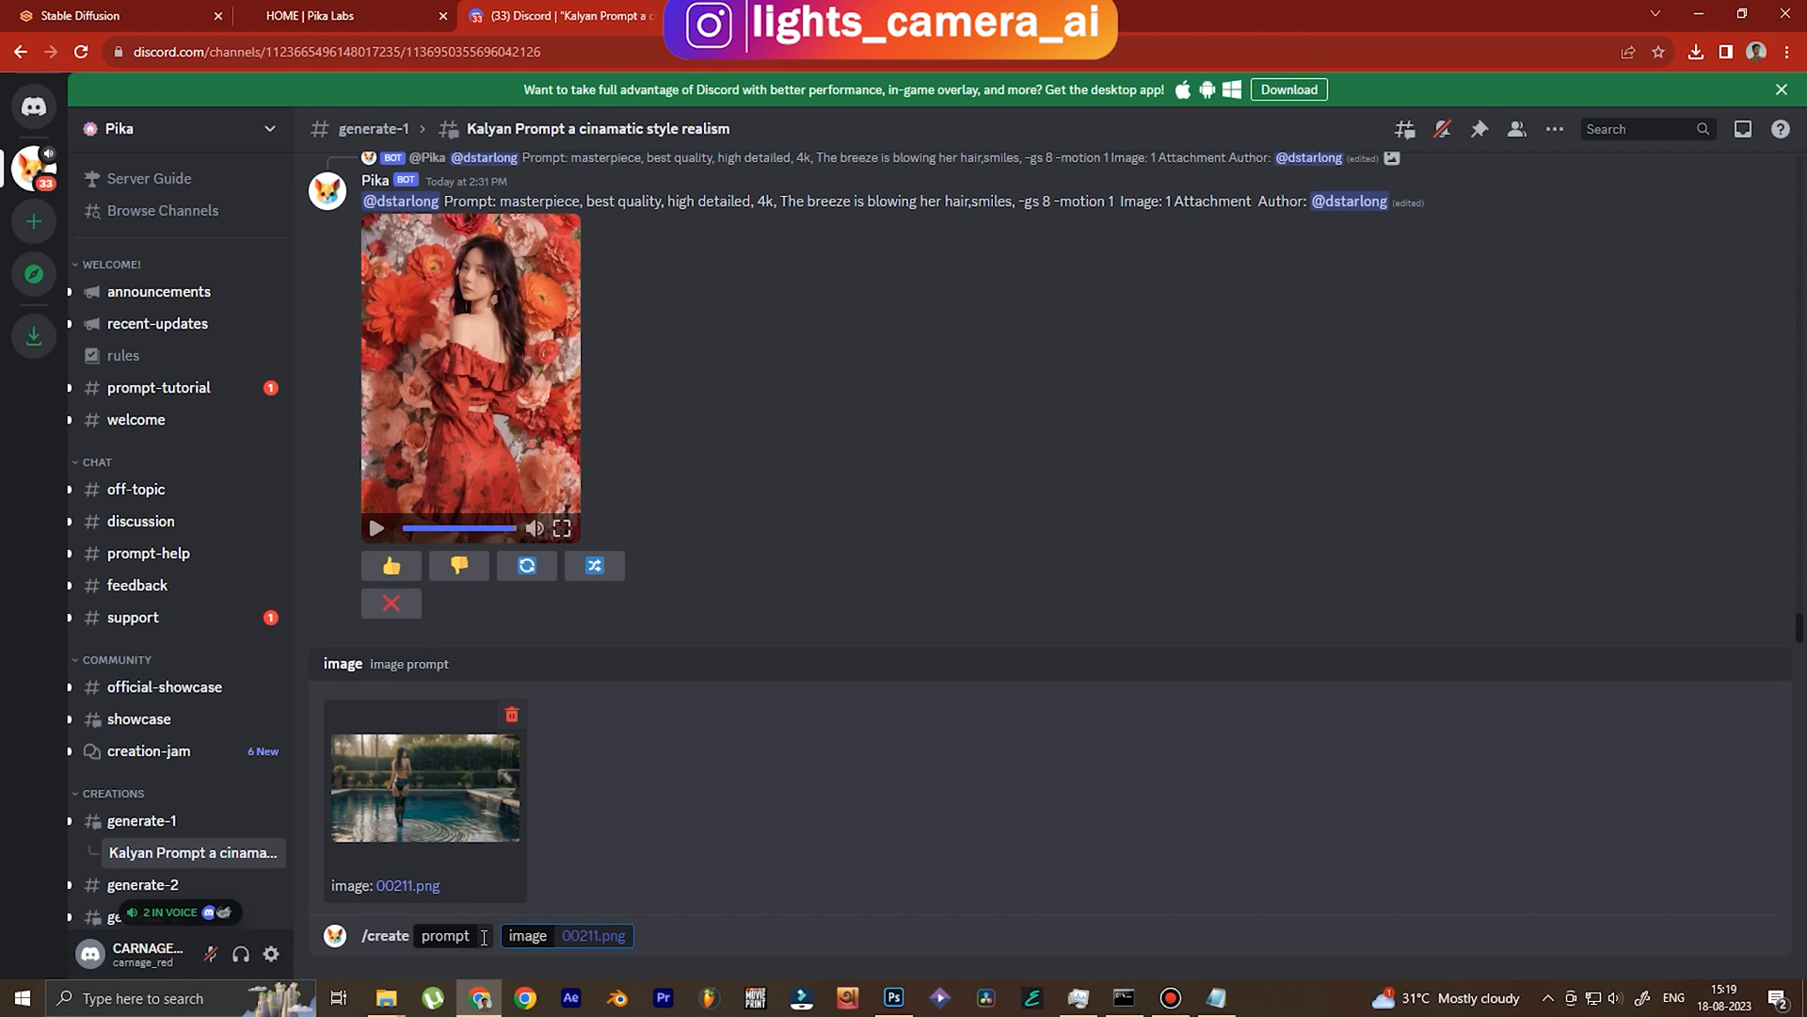
pyautogui.click(446, 935)
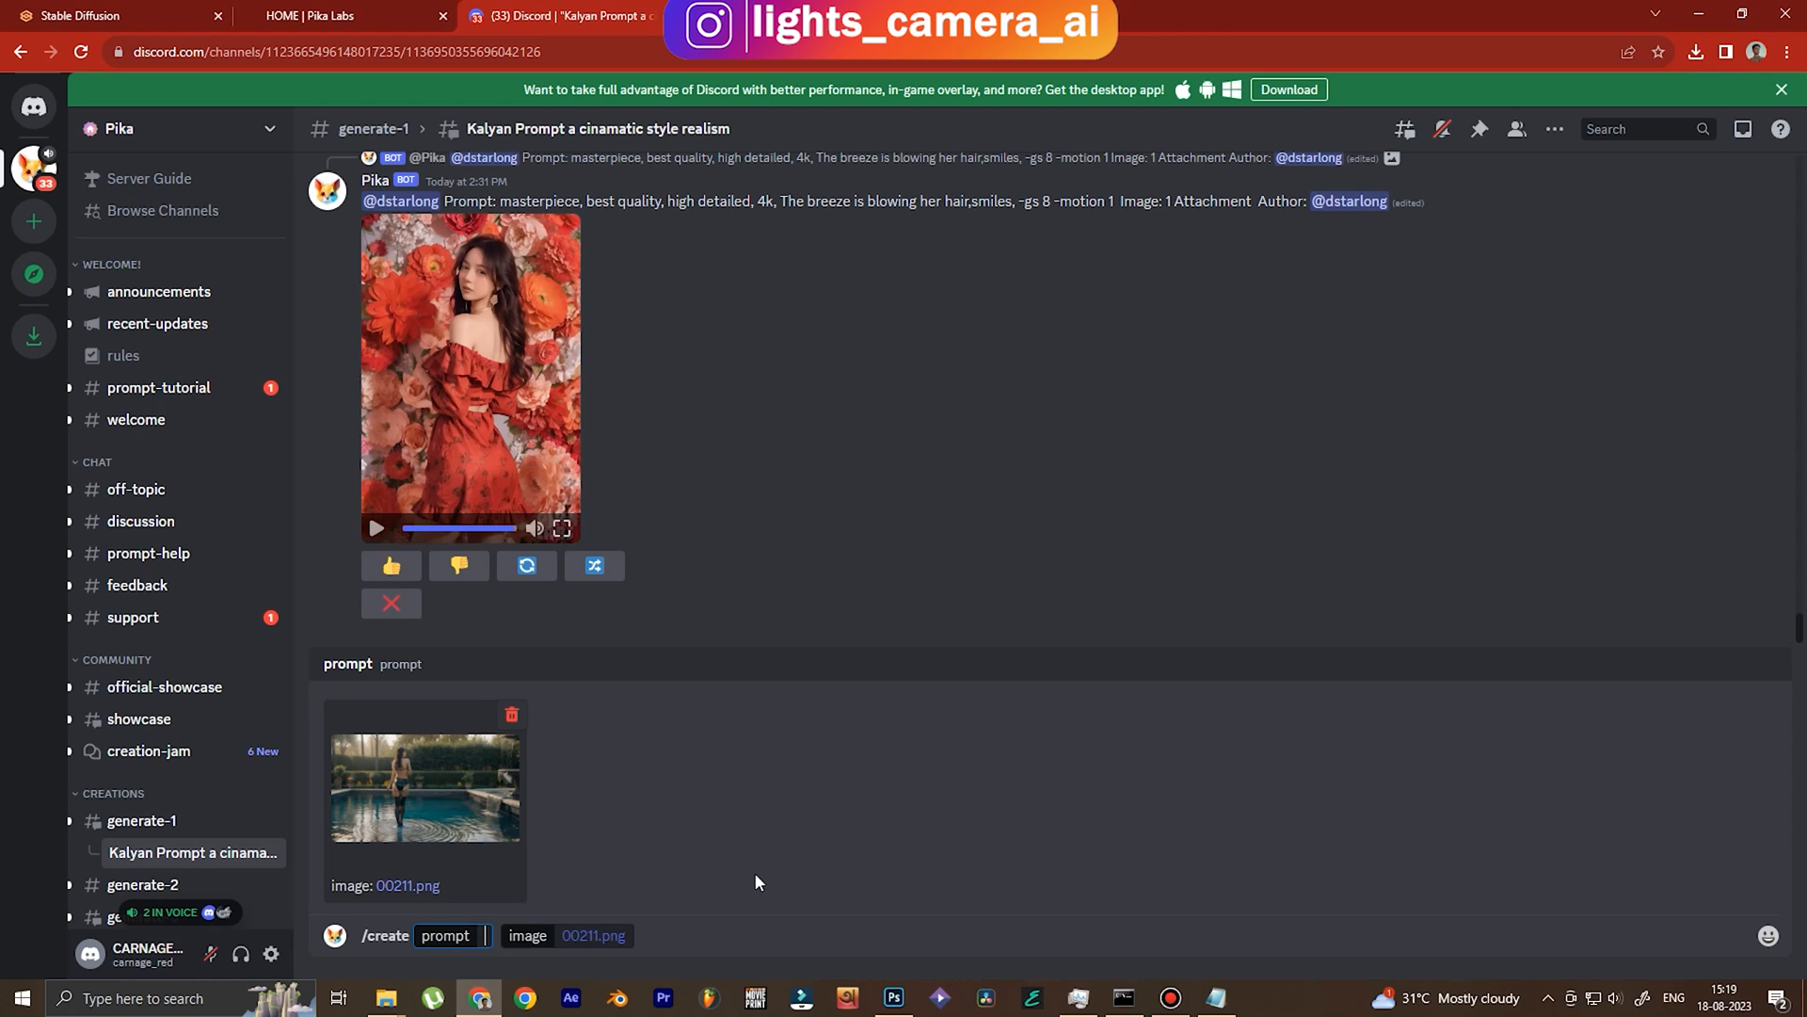
# Enter the prompt 'water ripple, girl standing, elegant movements, water flow' for 00211.png.
pyautogui.write('water')
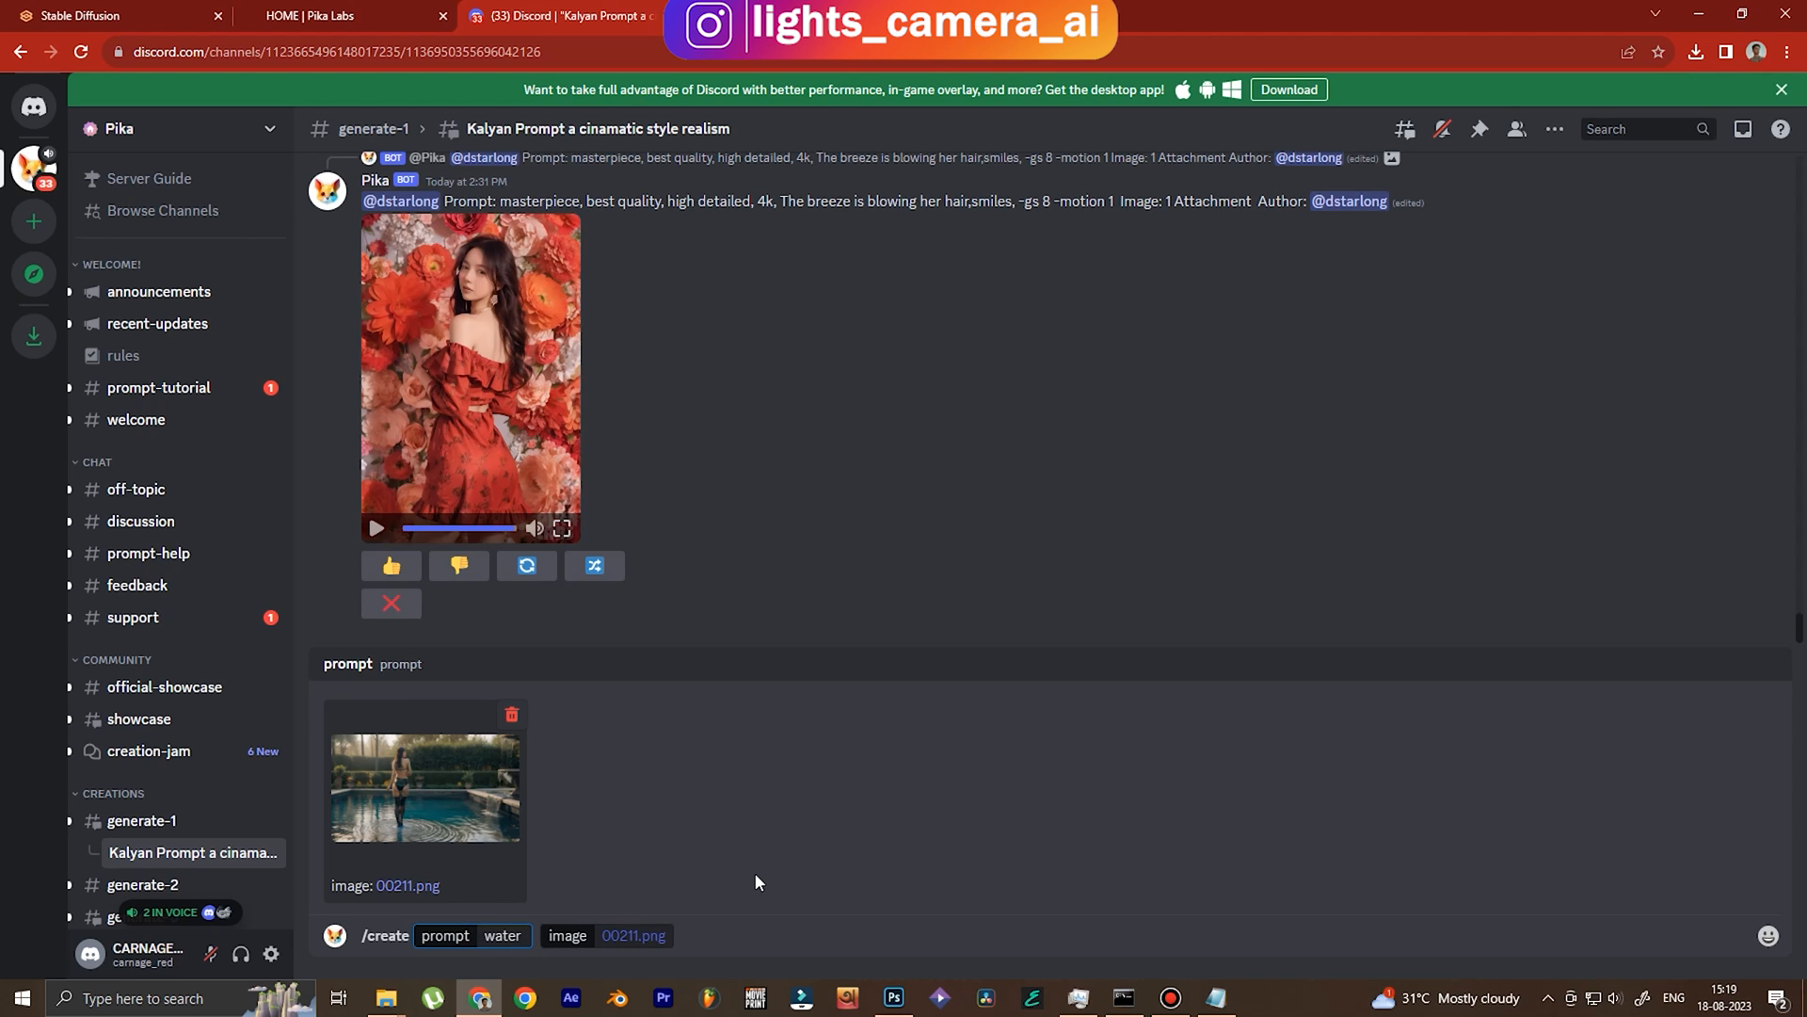
pyautogui.write('ripple,')
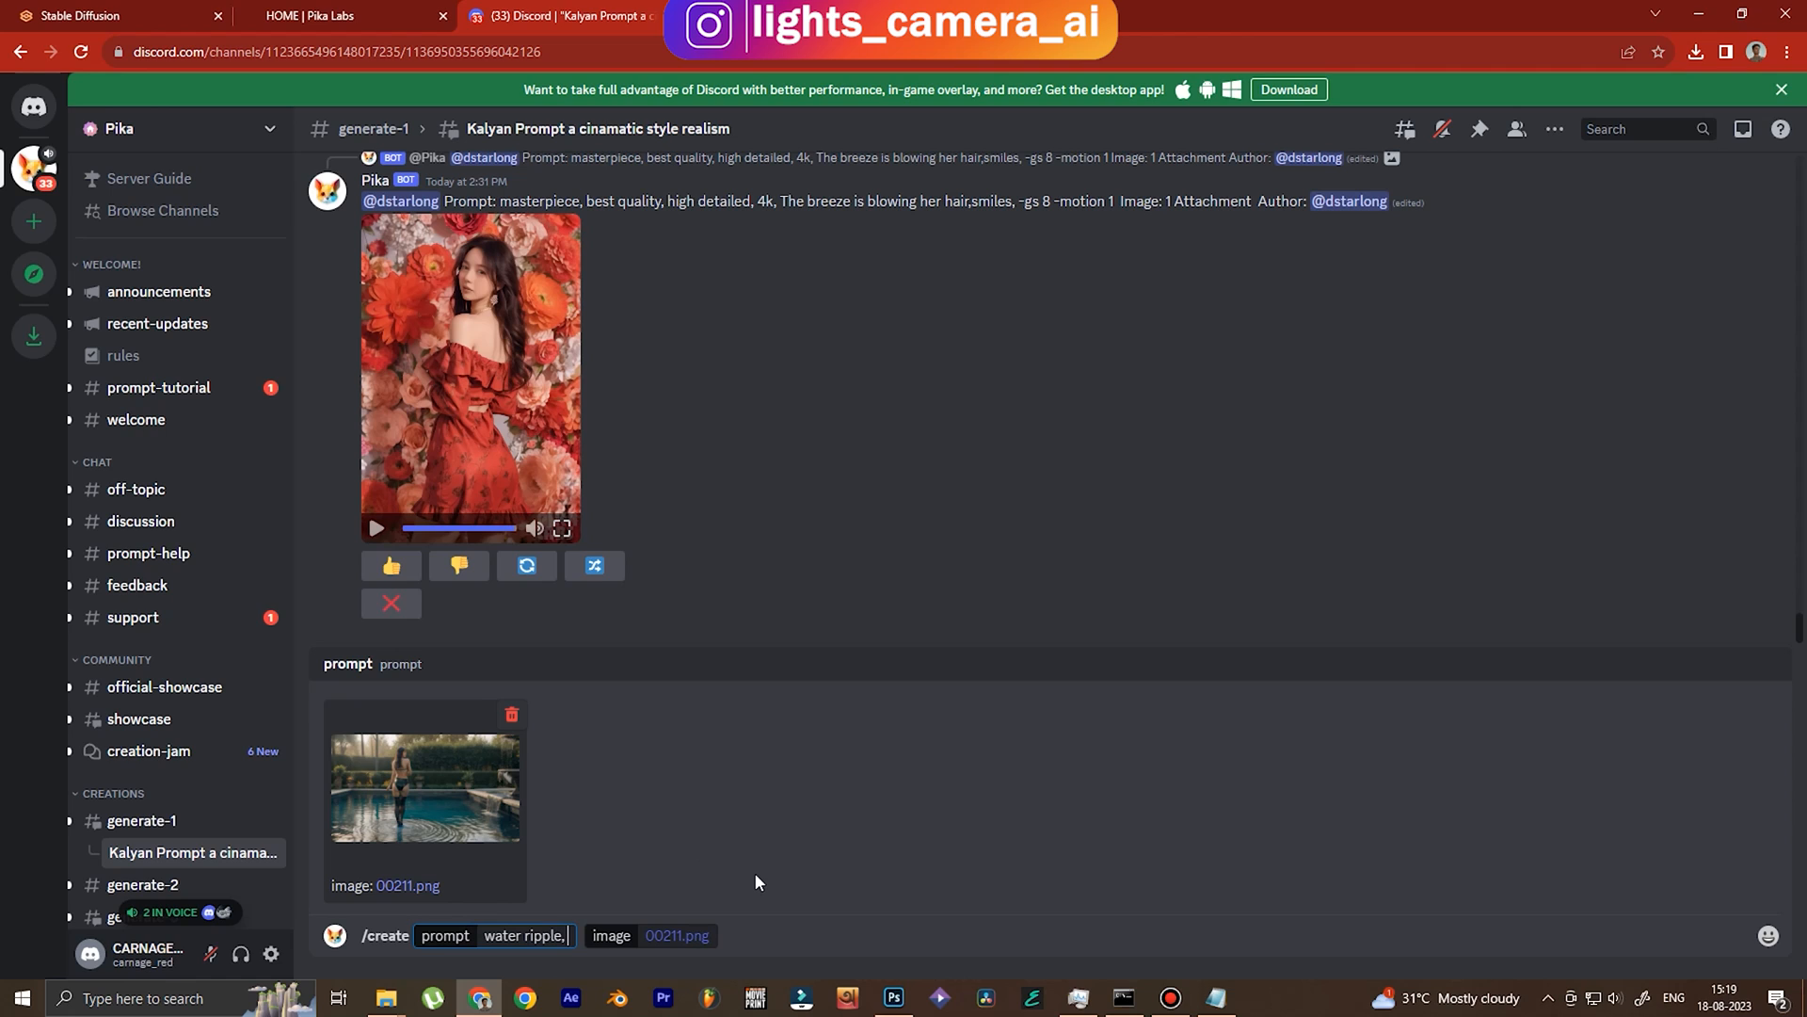
pyautogui.write('girl standing,')
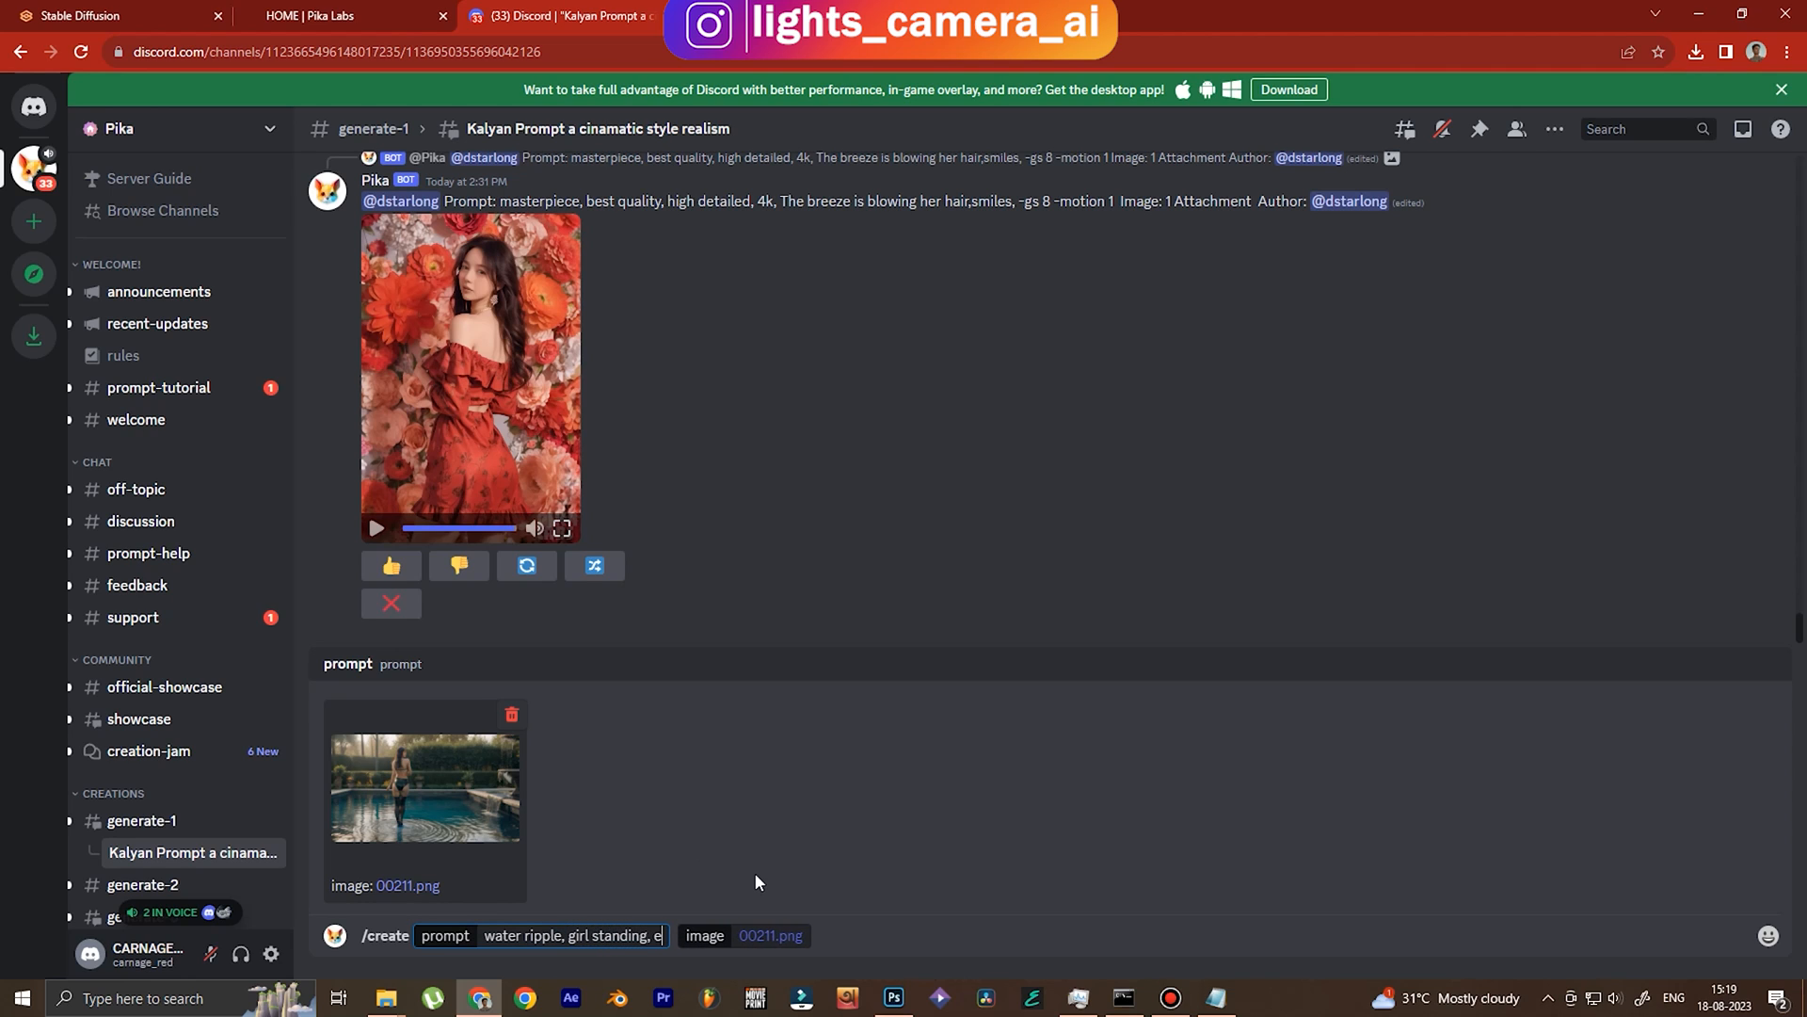
pyautogui.write('elegant movements, water')
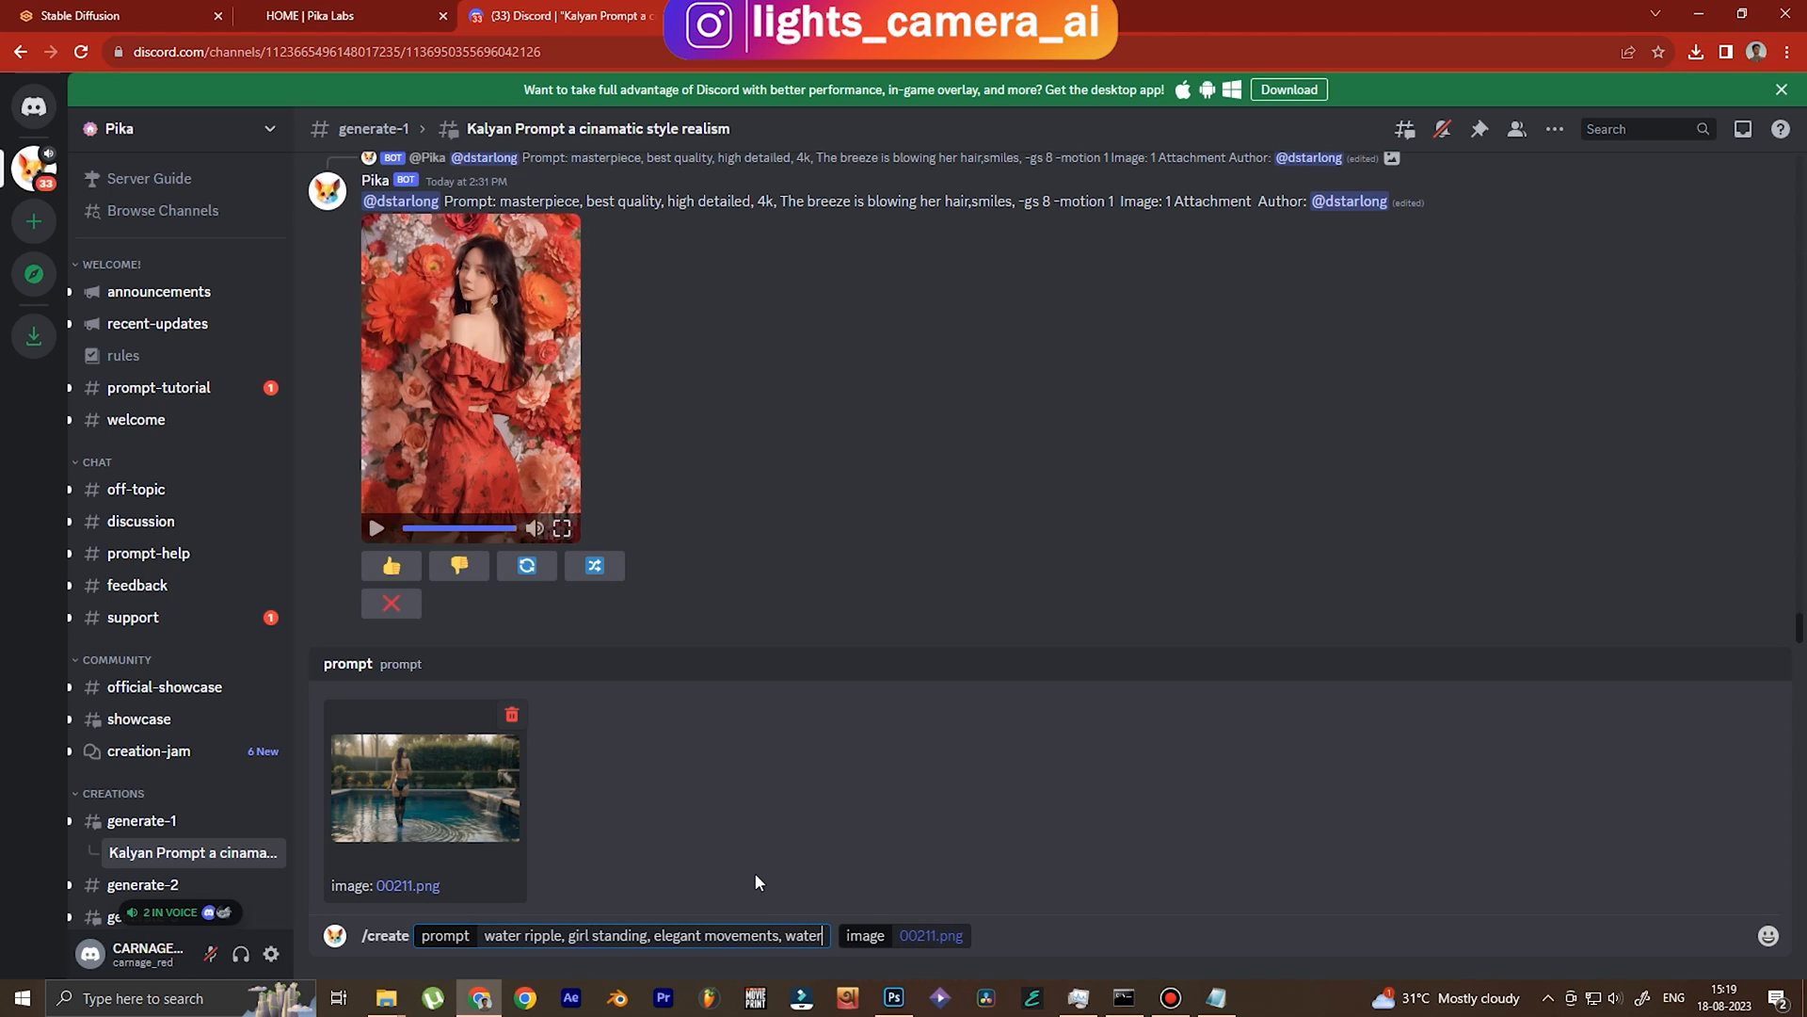
pyautogui.write('flow')
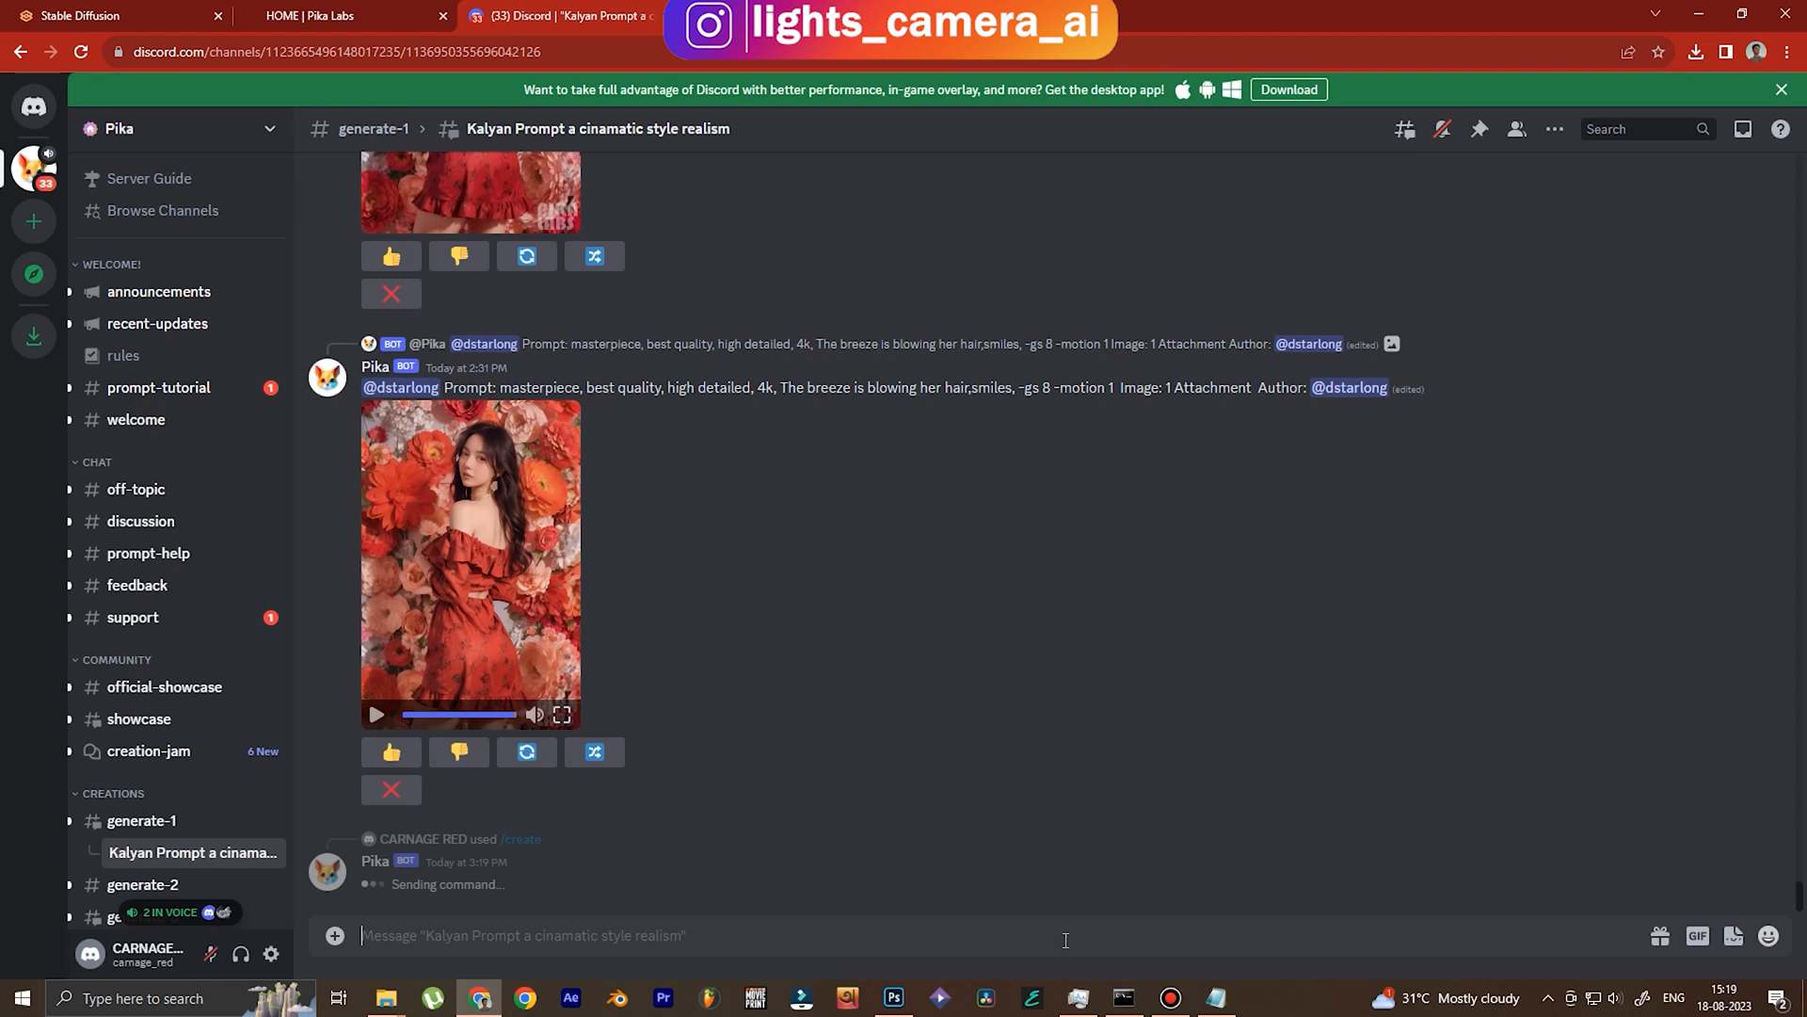
pyautogui.moveTo(851, 913)
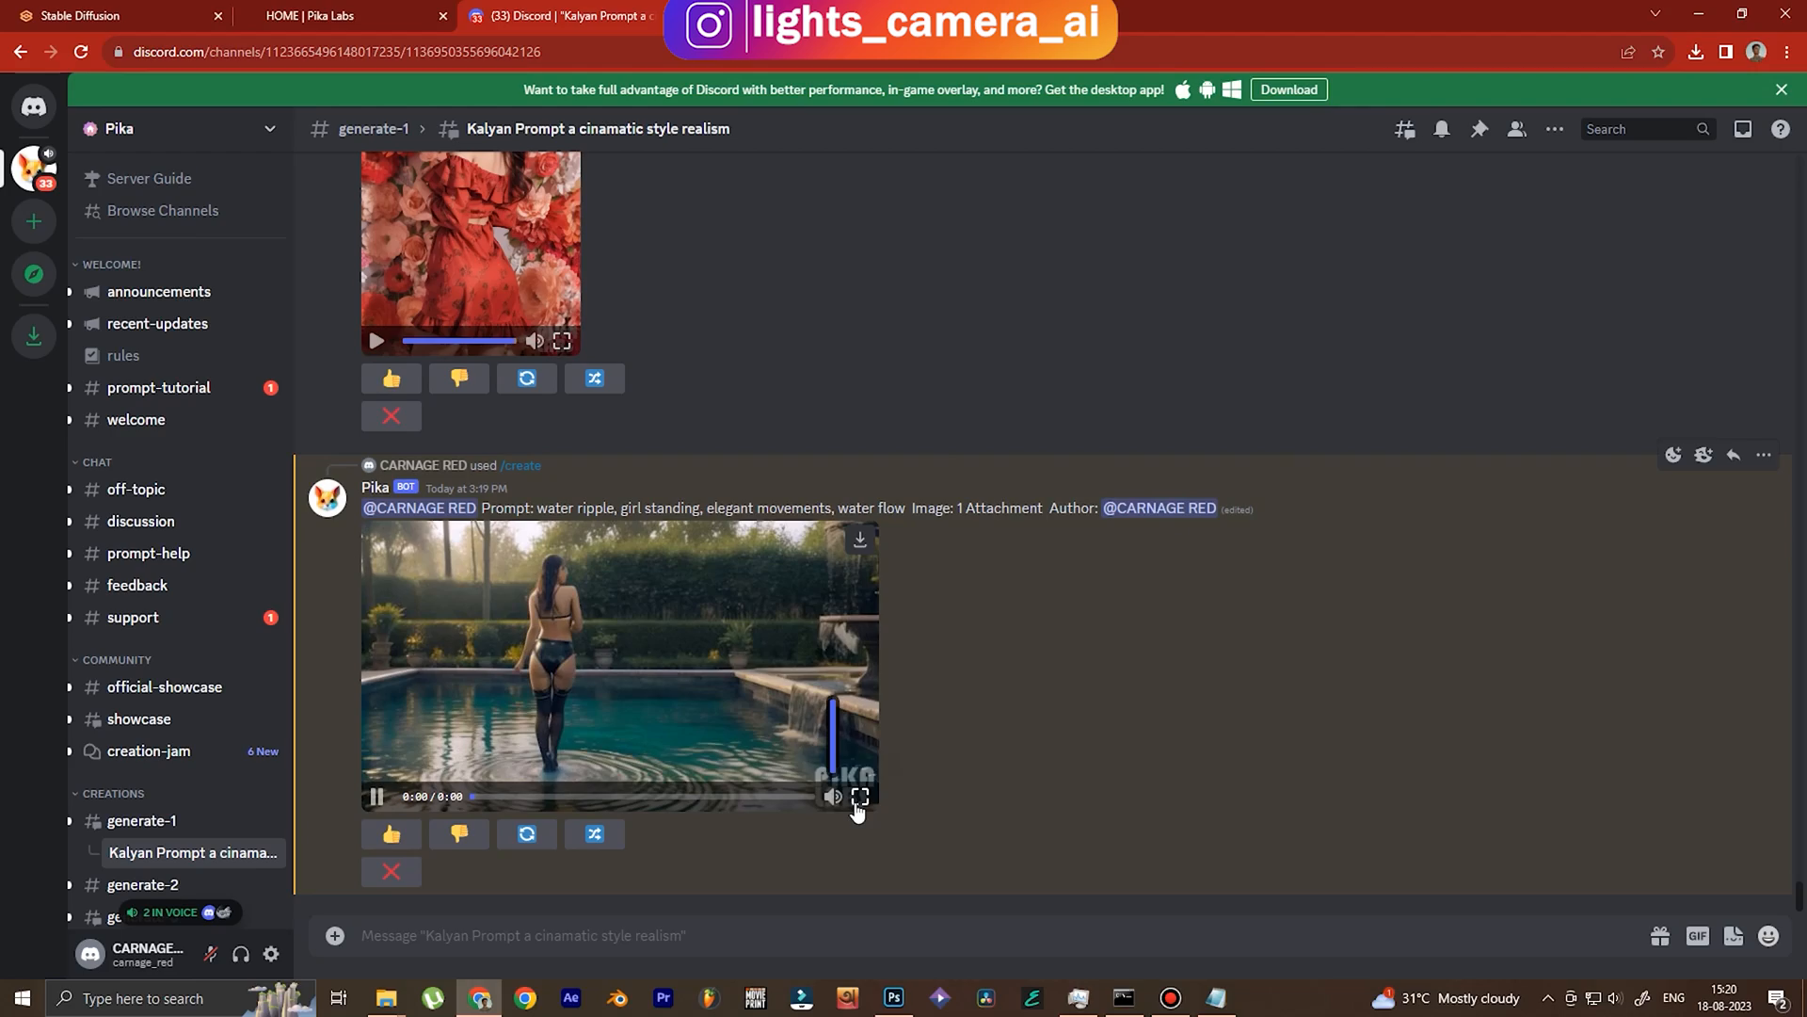
# Play the returned clip of the girl standing in the rippling pool.
pyautogui.click(376, 795)
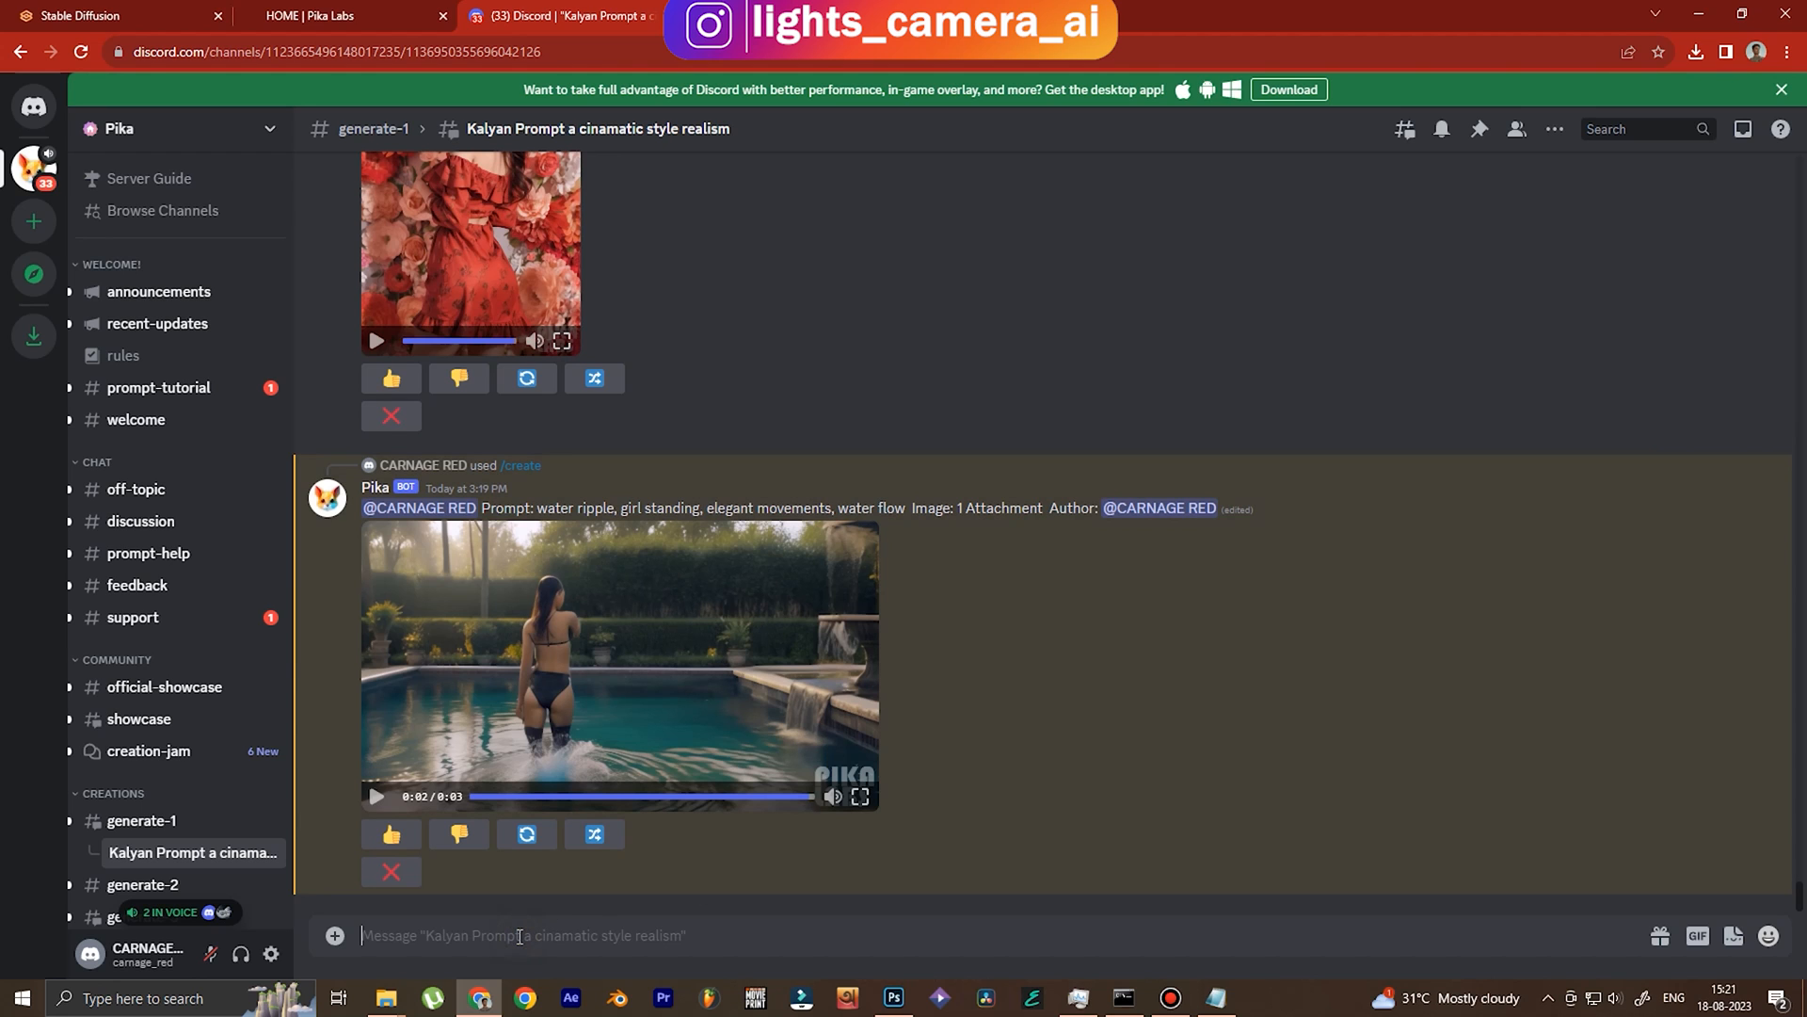
# Send /create with prompt 'very slow body movement, water ripples, eyes blink' for 00210.png.
pyautogui.write('/create prompt')
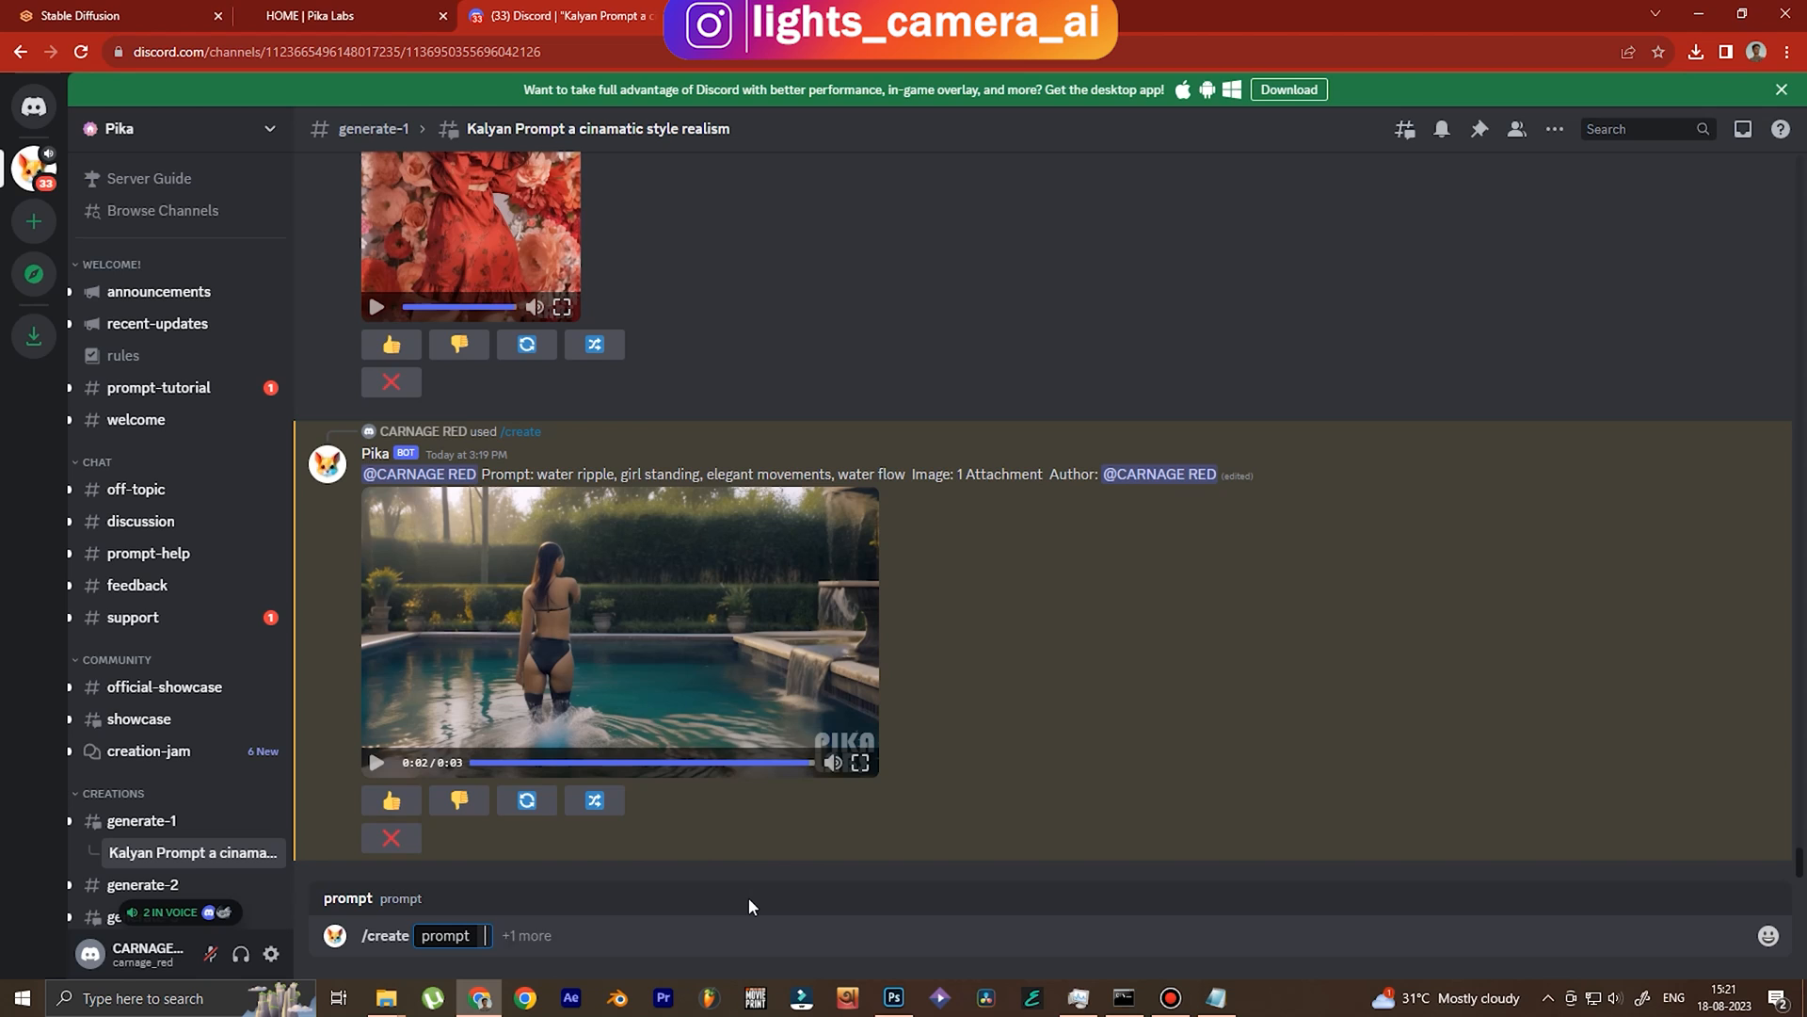
pyautogui.write('slow movement, water')
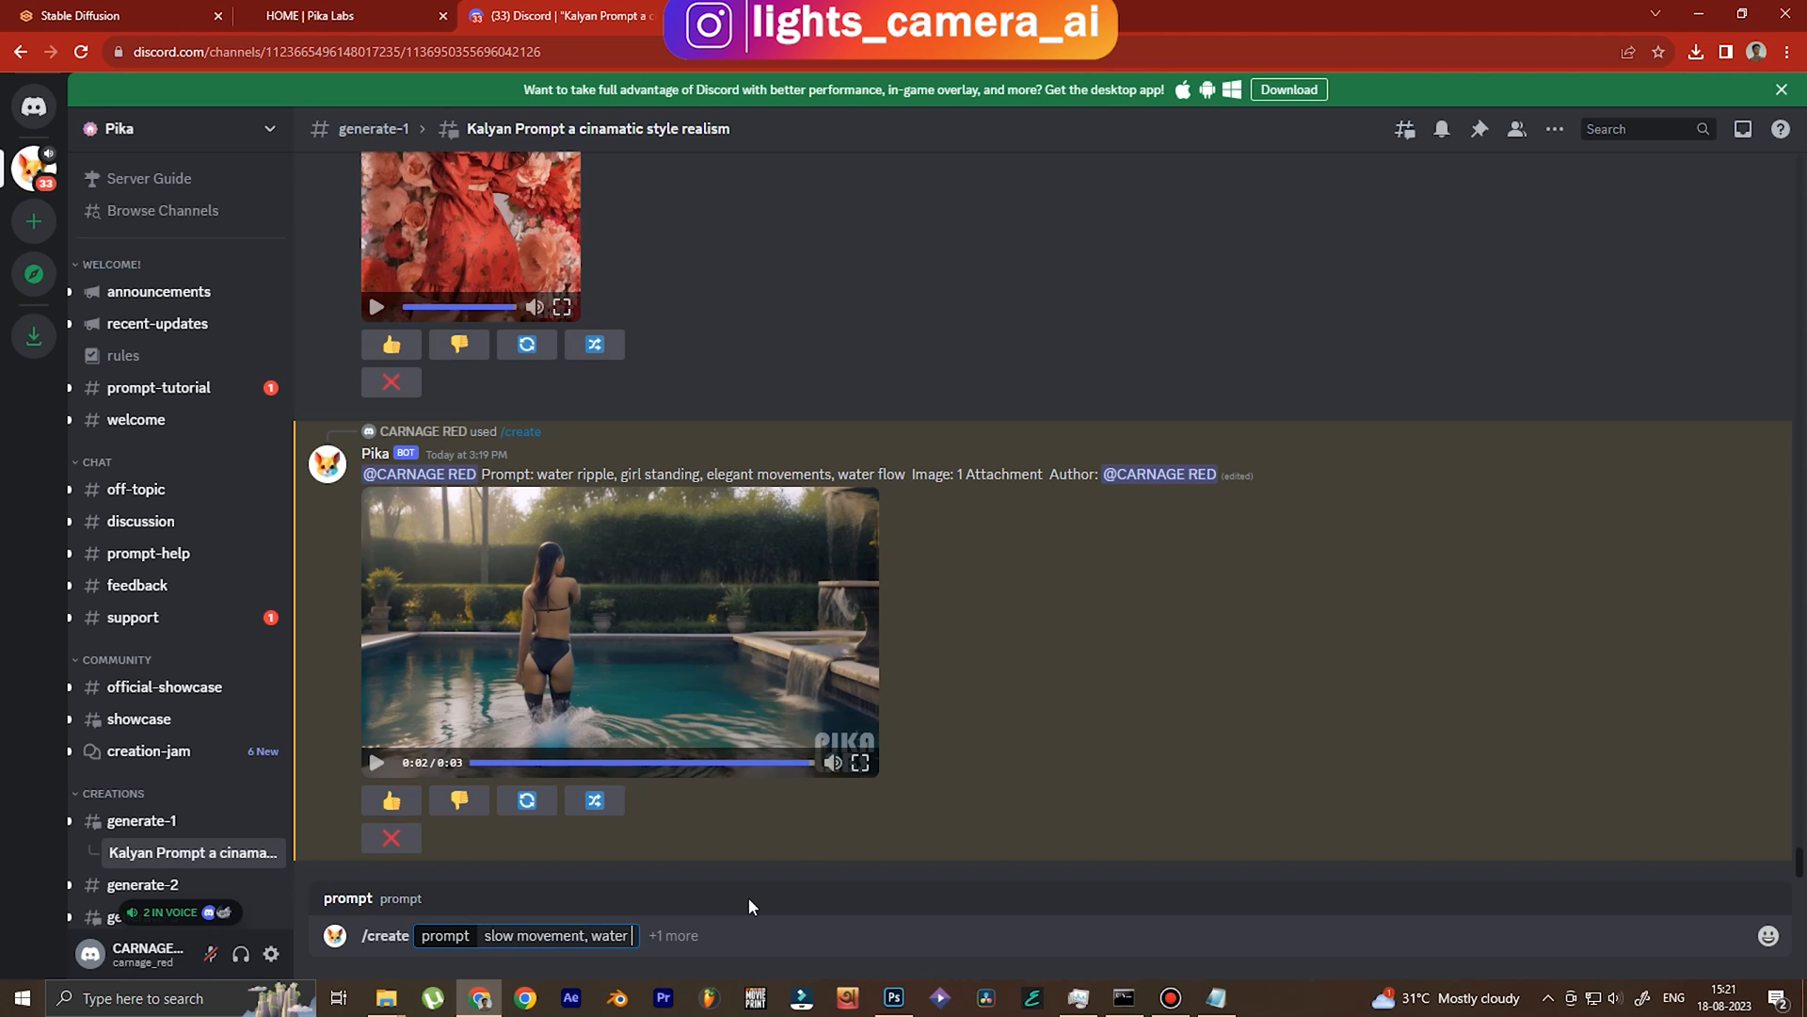
pyautogui.write('ripples,')
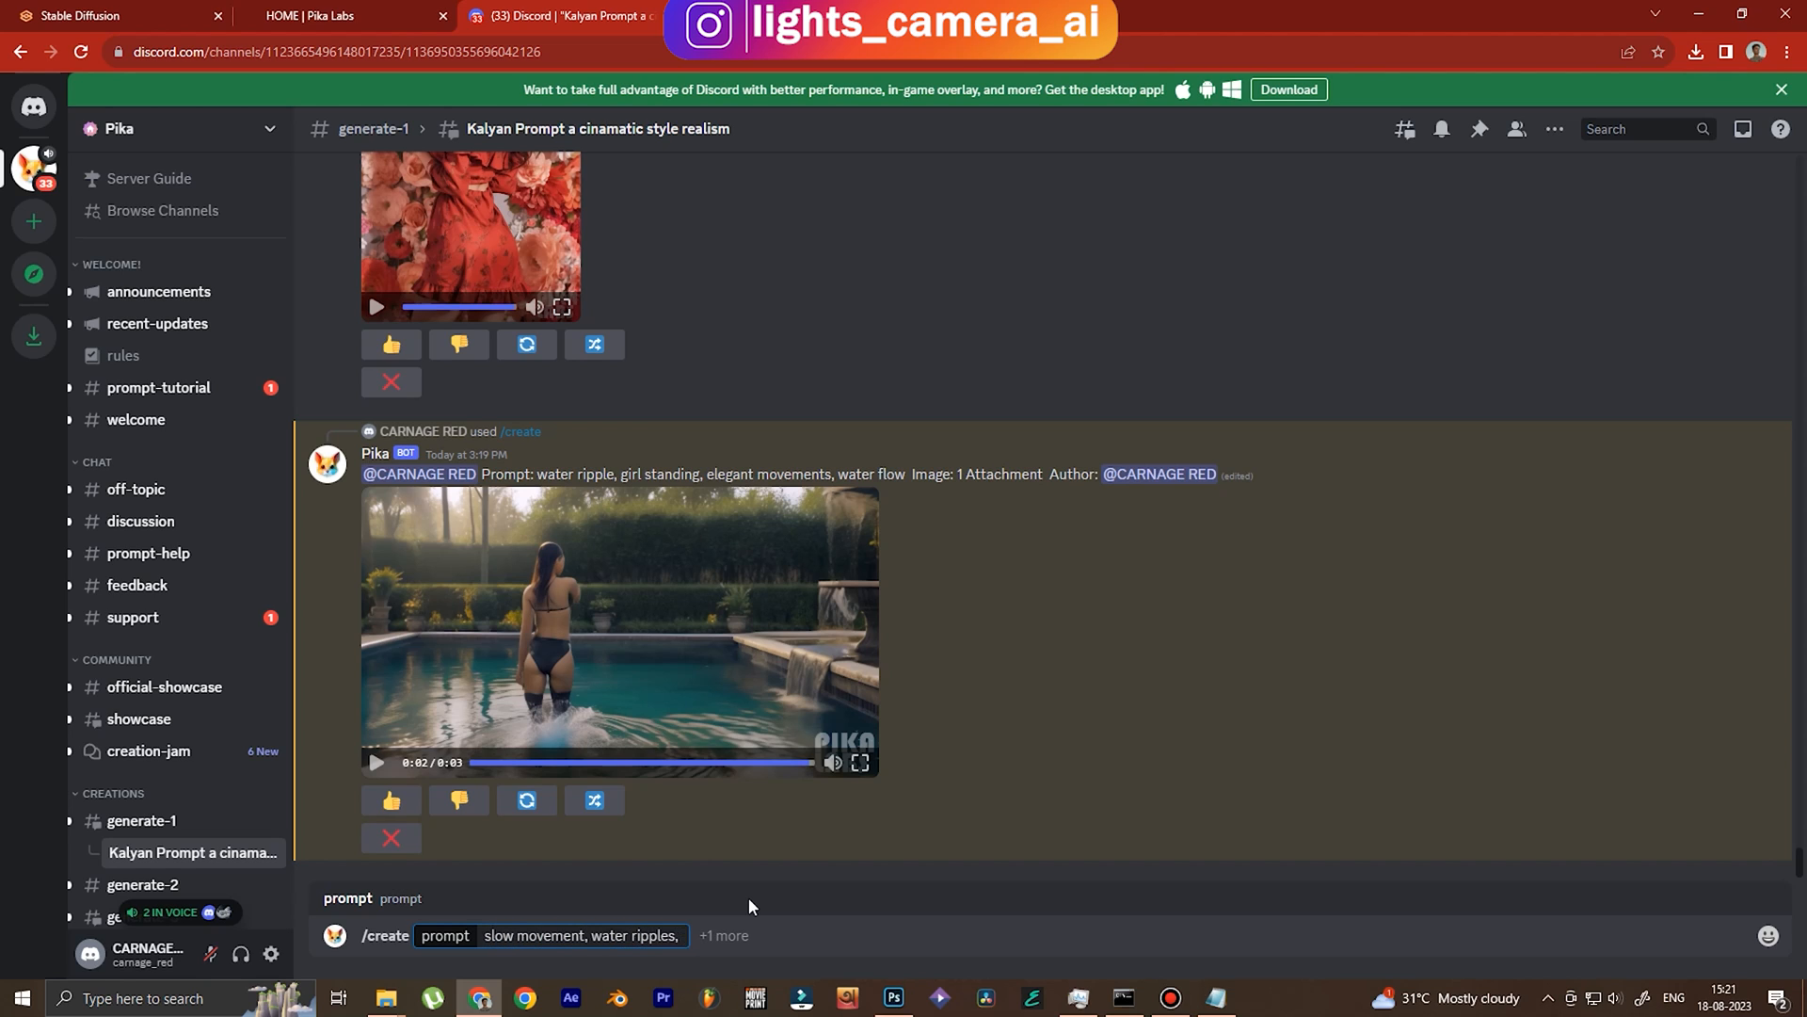
pyautogui.write('eyes blink image 00210.png')
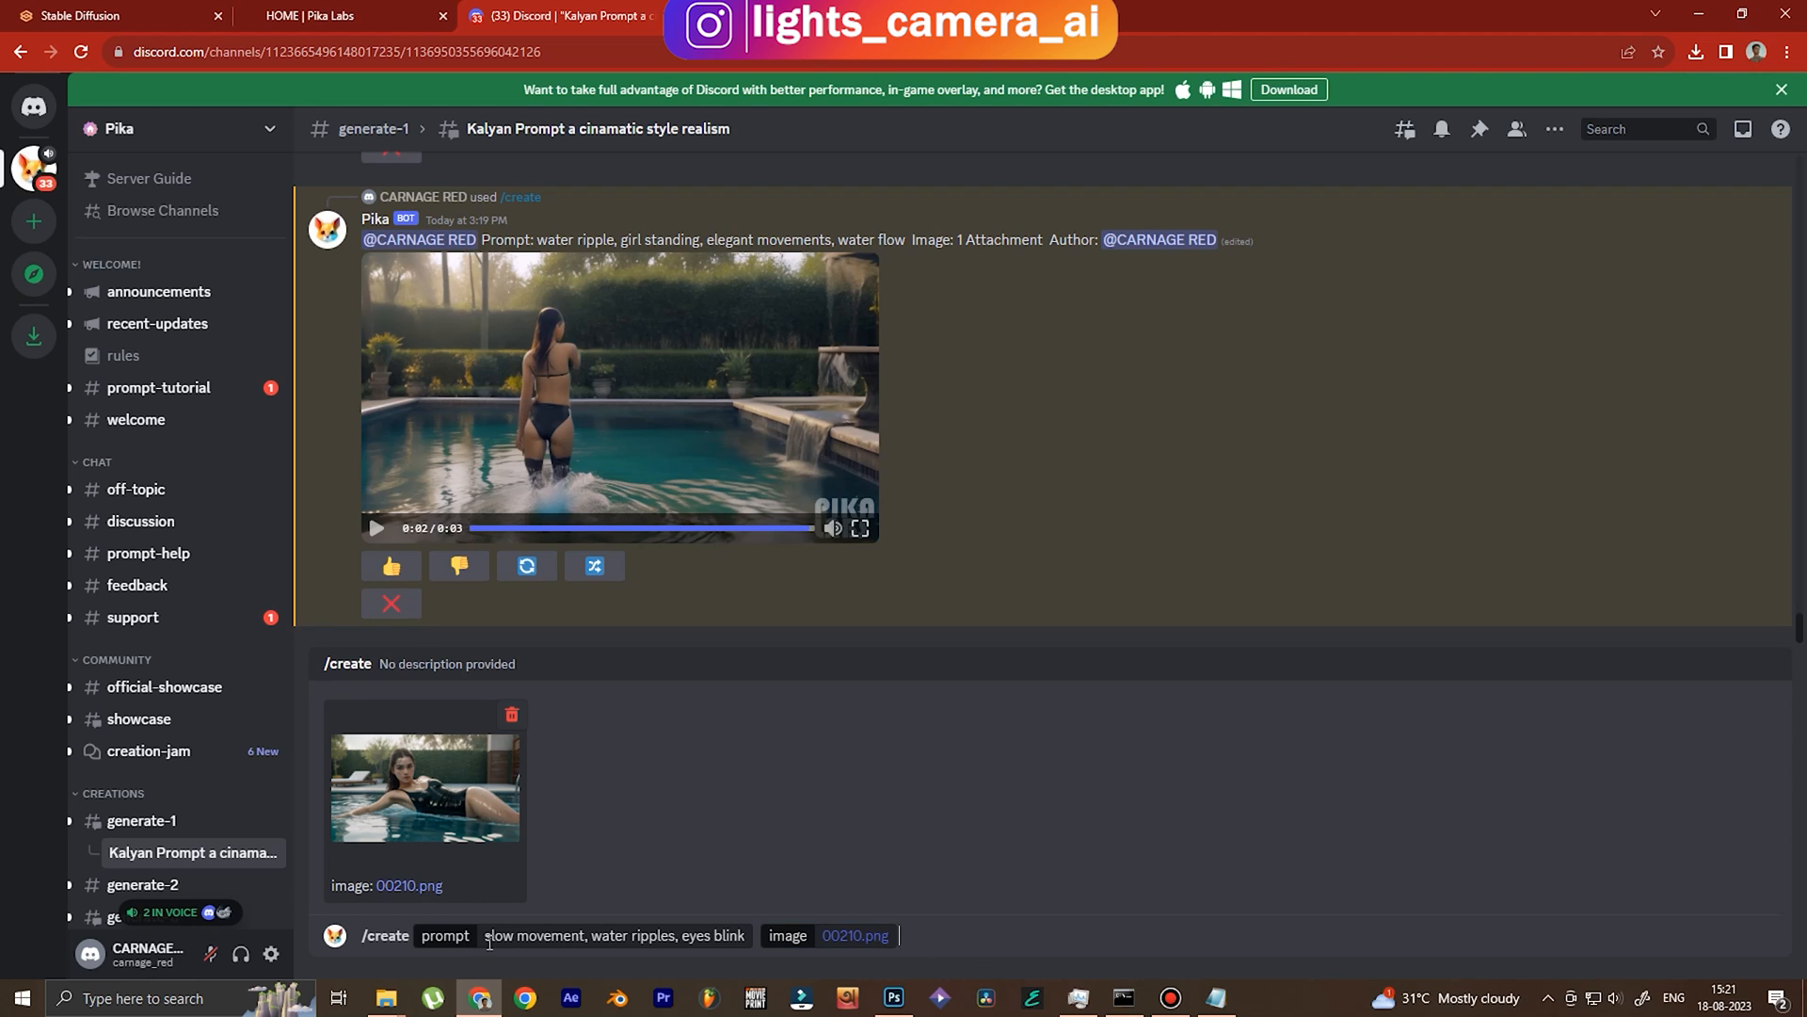
pyautogui.write('very')
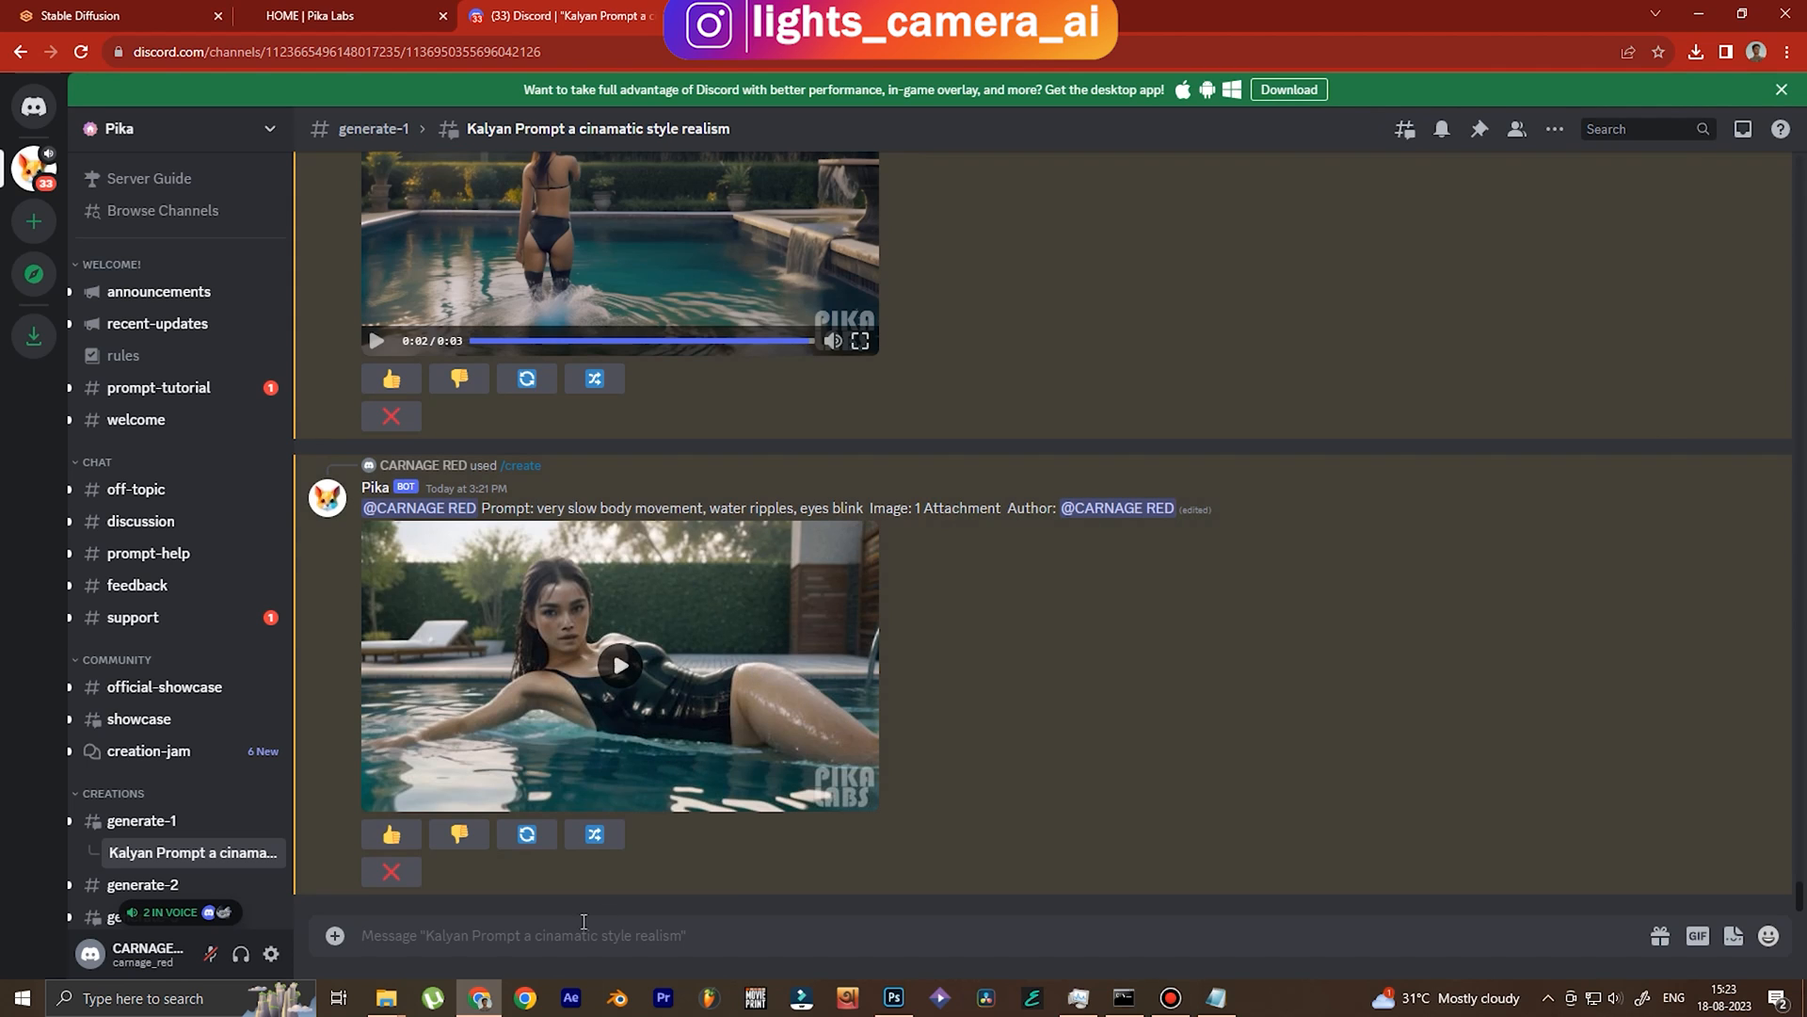
# Show the reclining-girl layer 00210 in Photoshop, then return to Discord in Chrome.
pyautogui.click(893, 998)
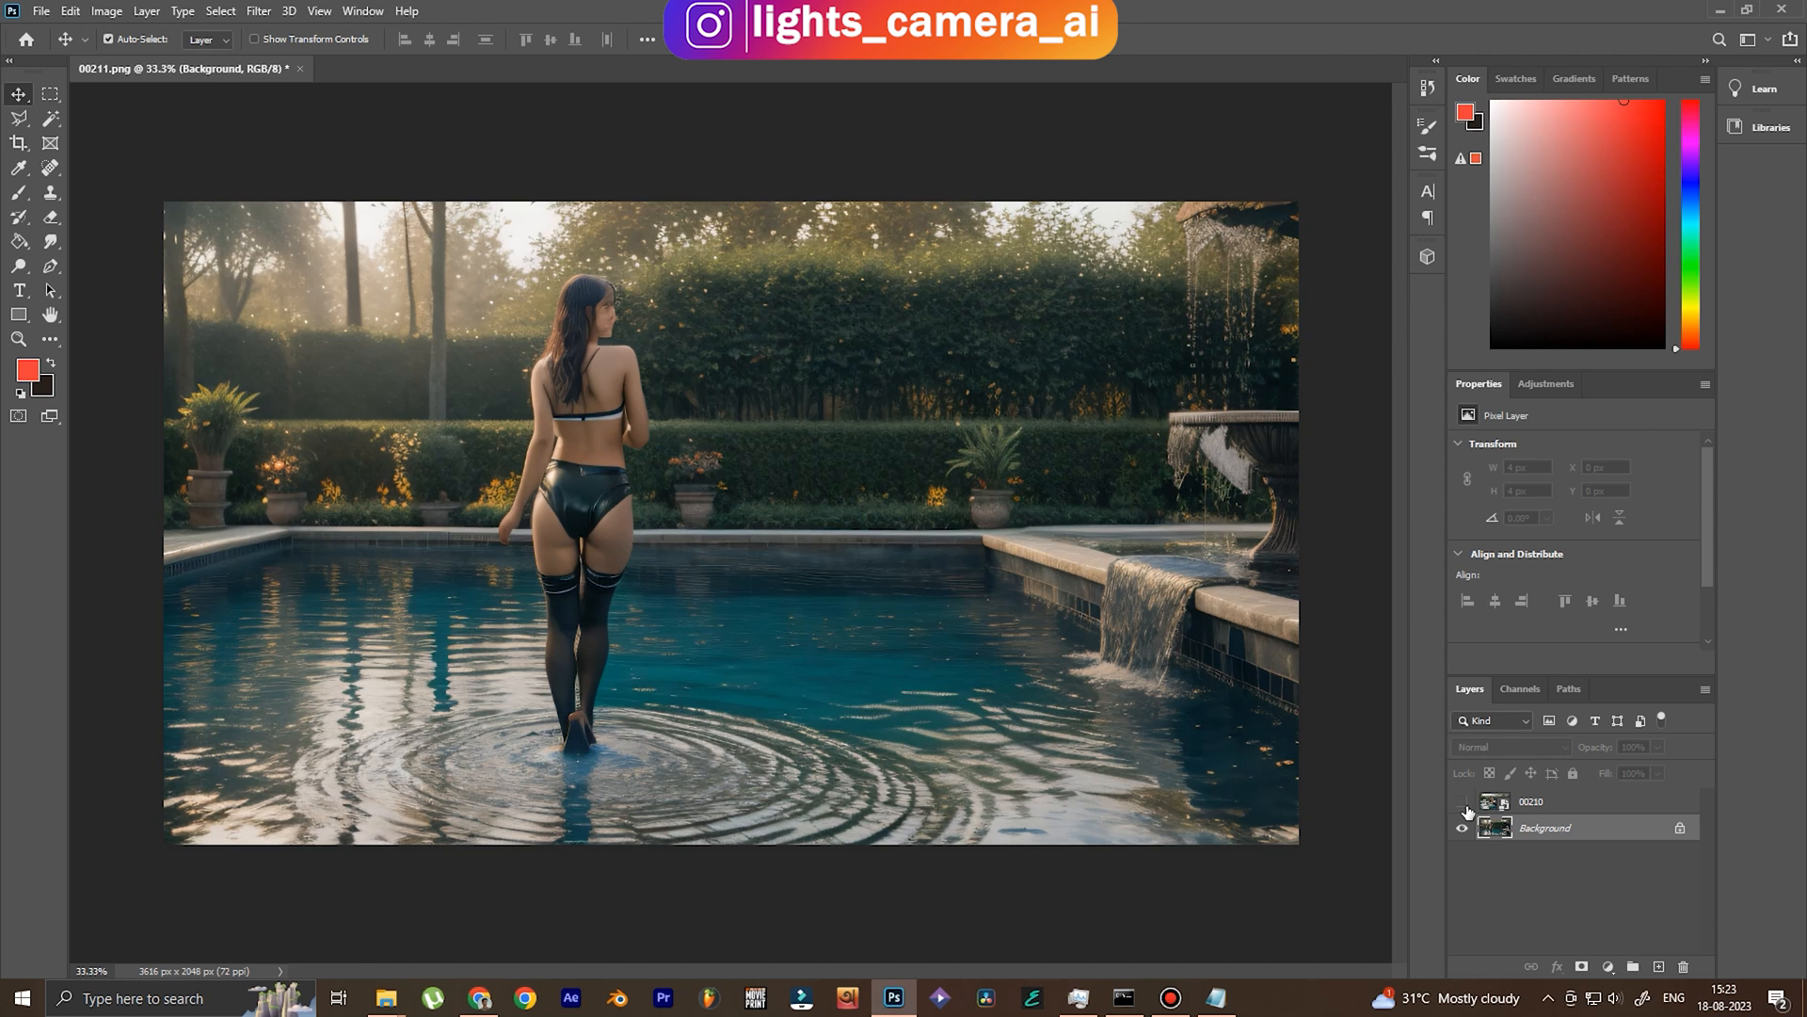
pyautogui.click(1462, 802)
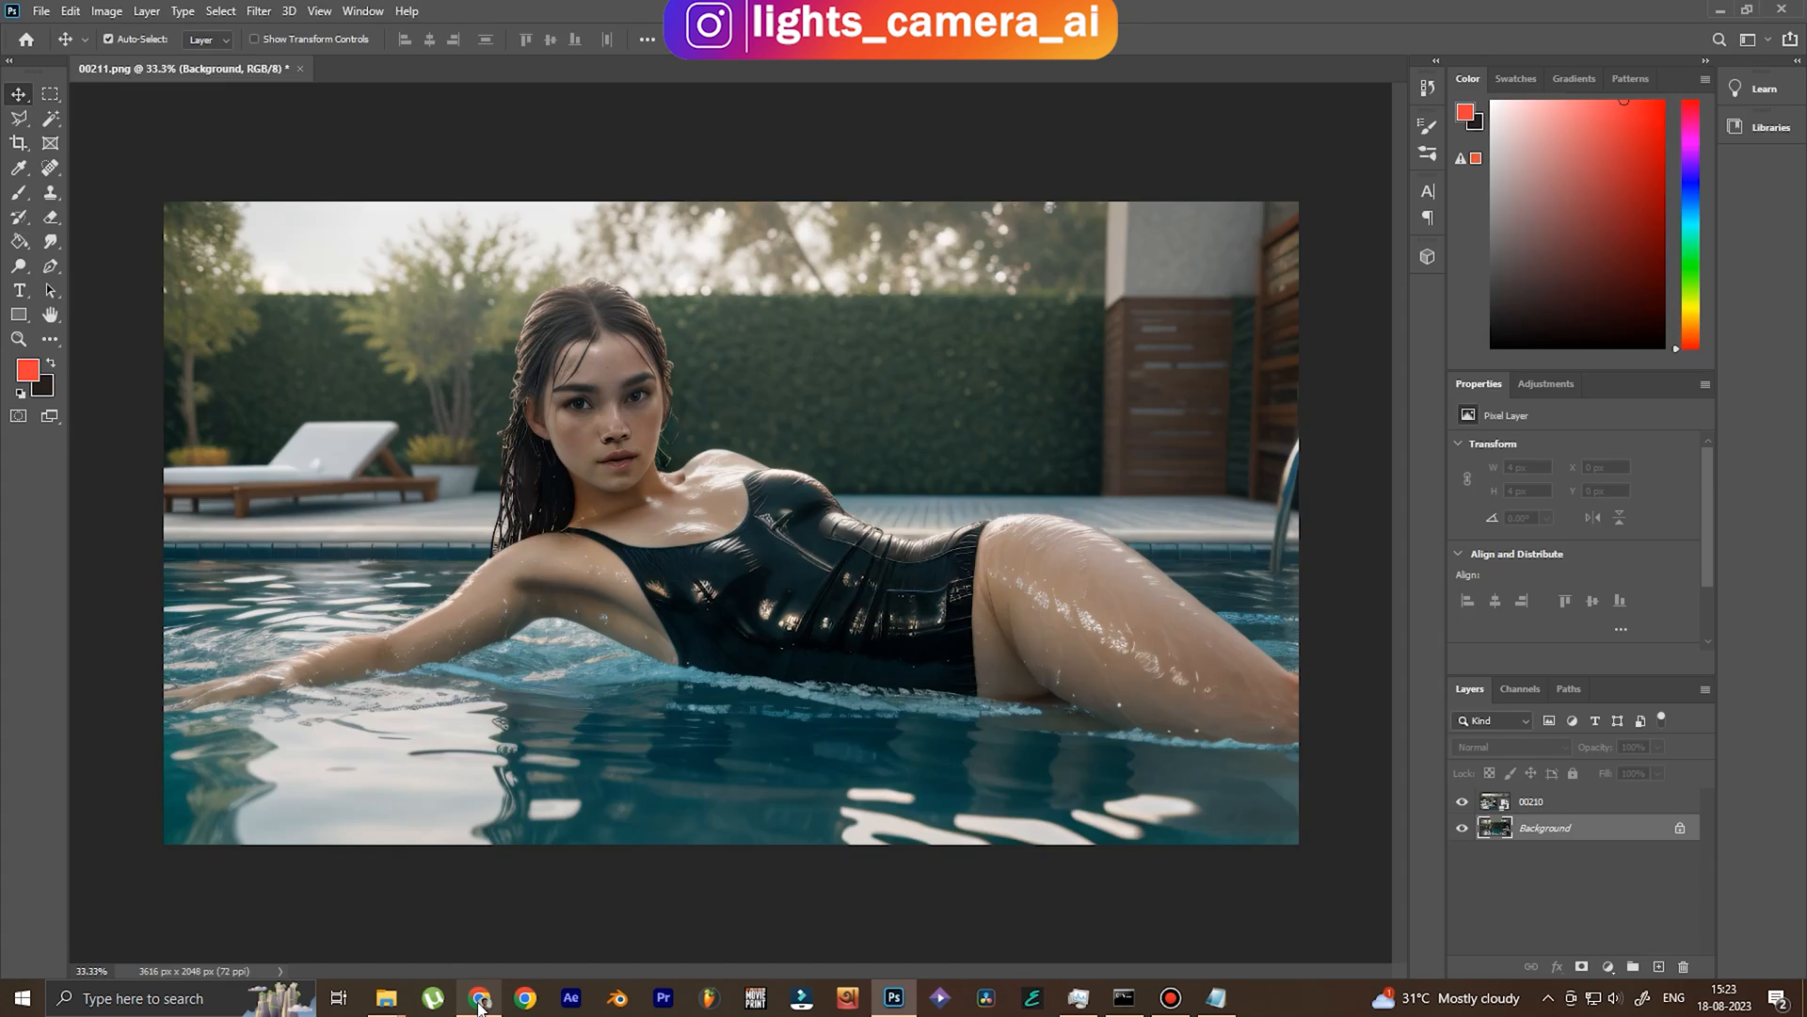
pyautogui.click(523, 998)
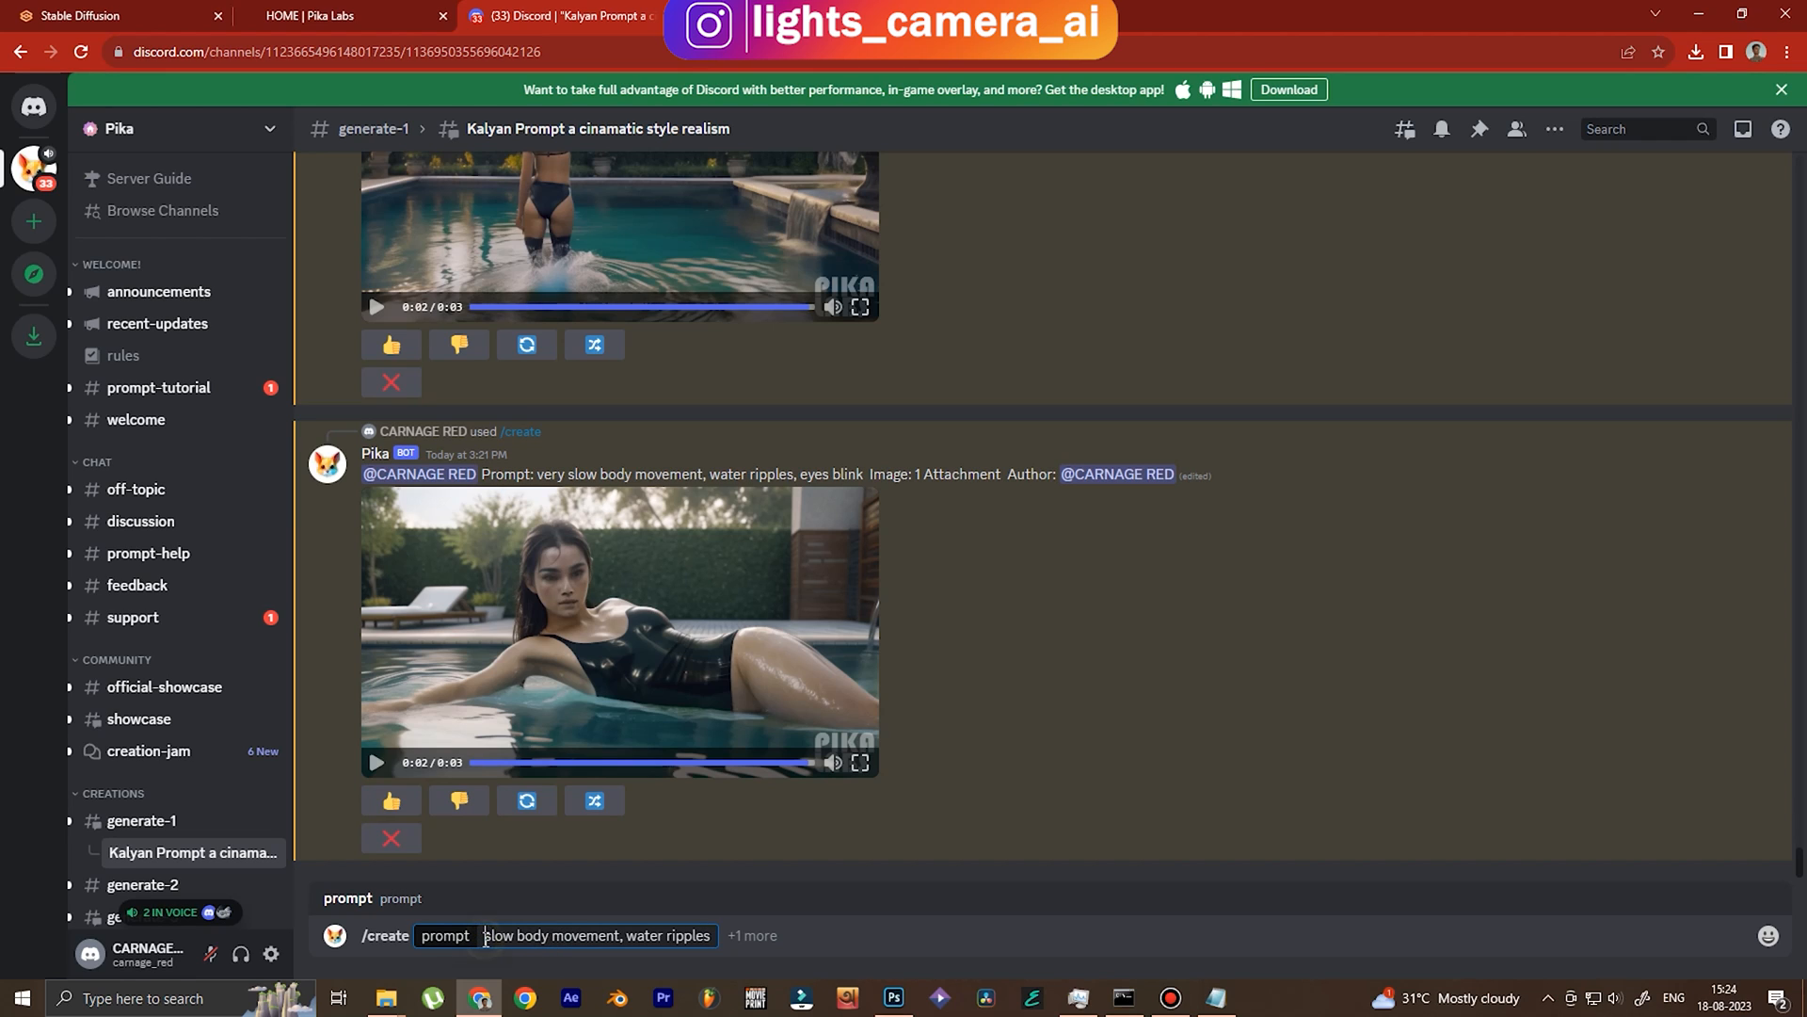
# Change the prompt to 'swimming, slow body movement, water ripples' and add the image option.
pyautogui.write('swimming,')
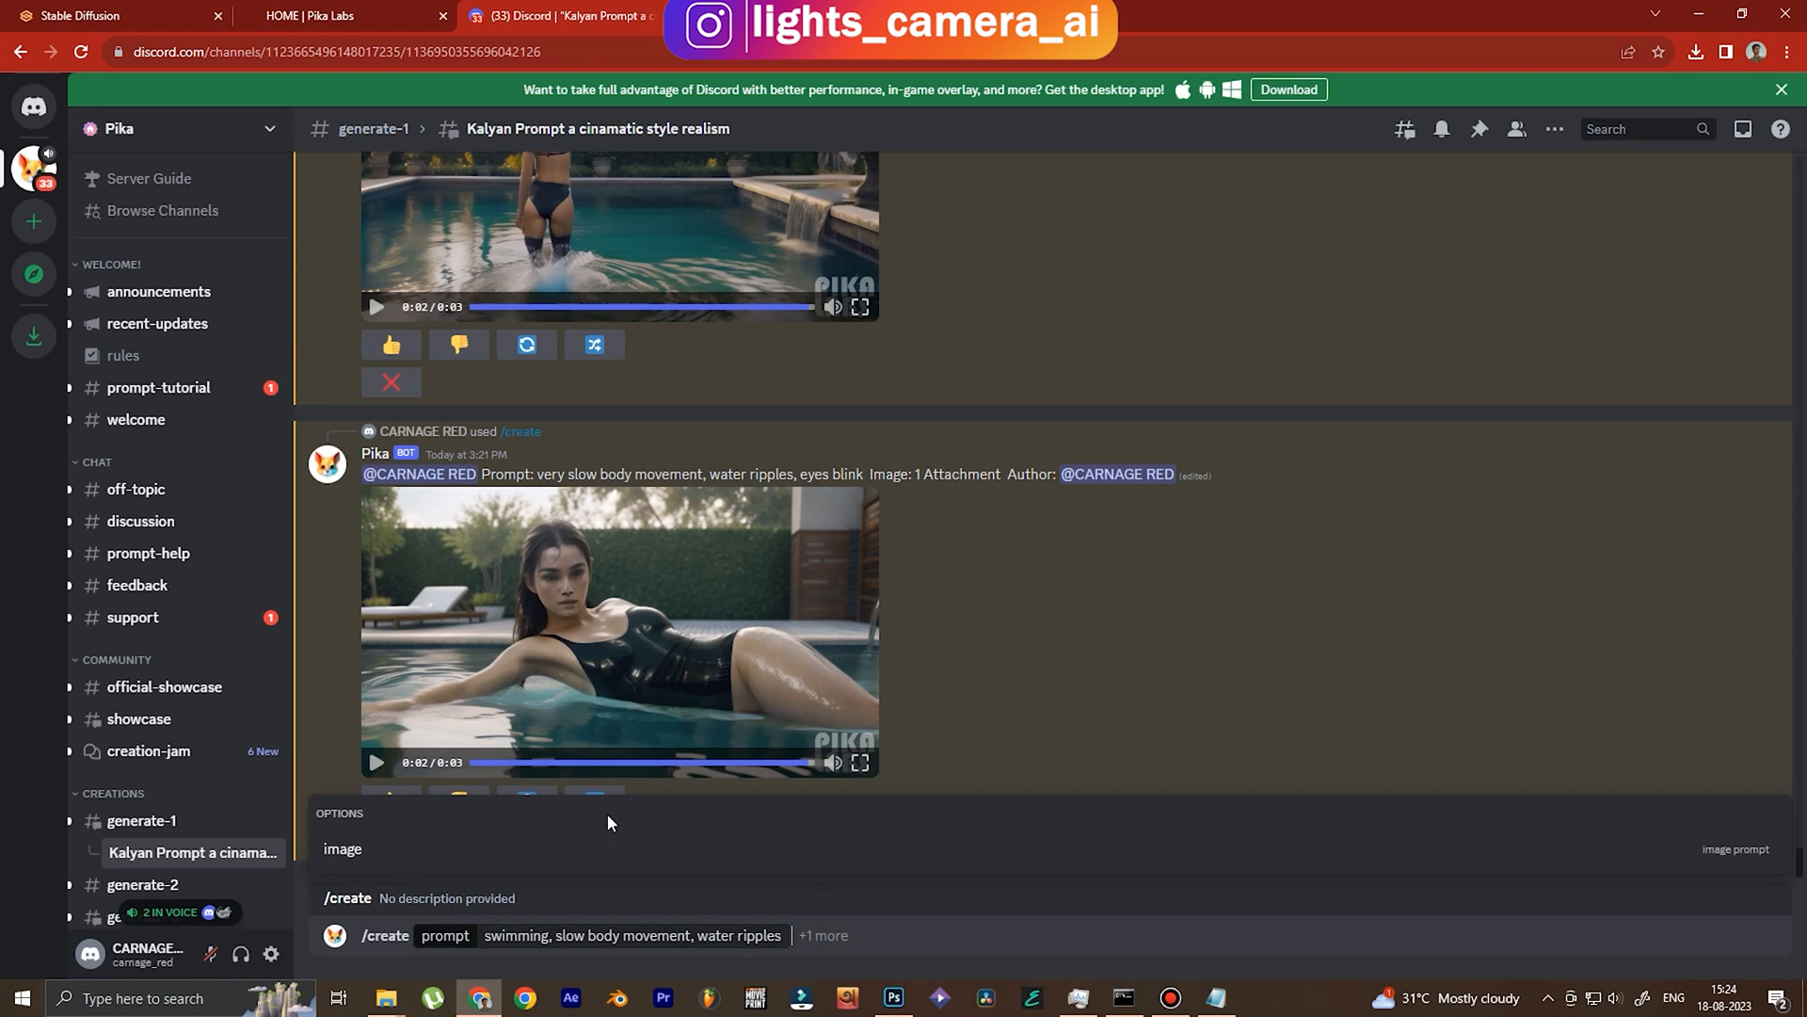
pyautogui.click(427, 818)
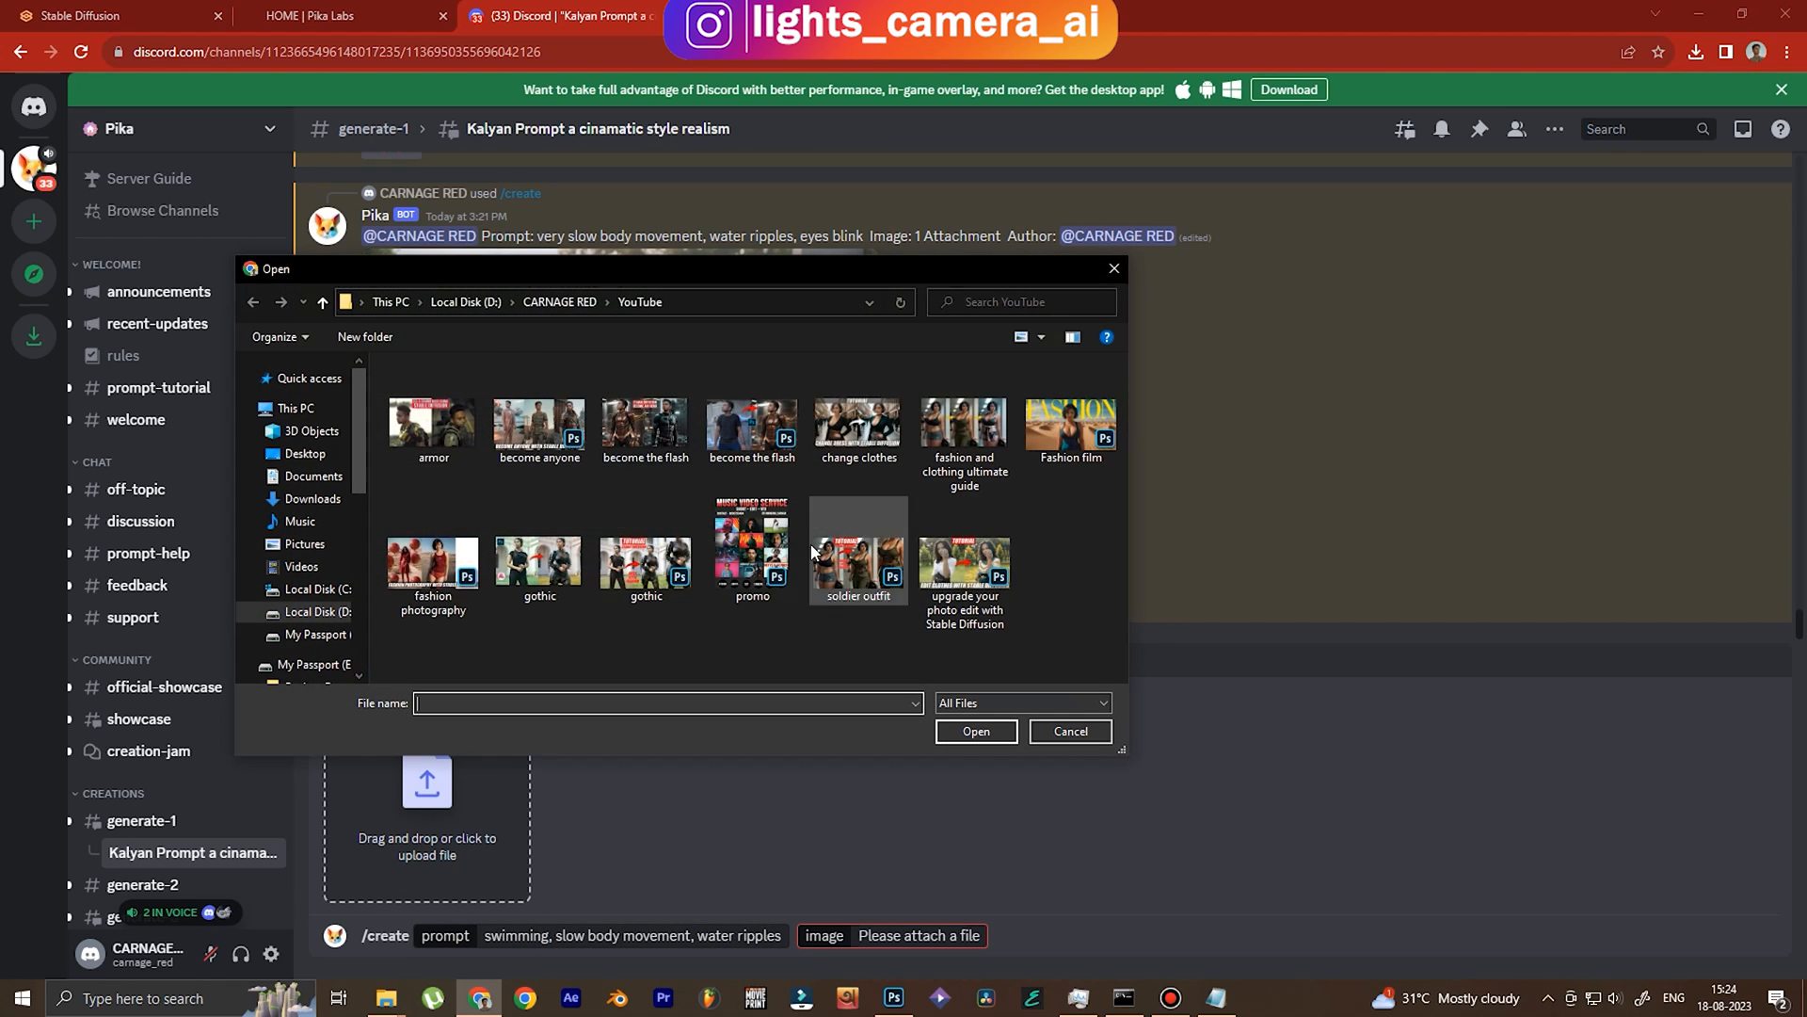
pyautogui.click(309, 378)
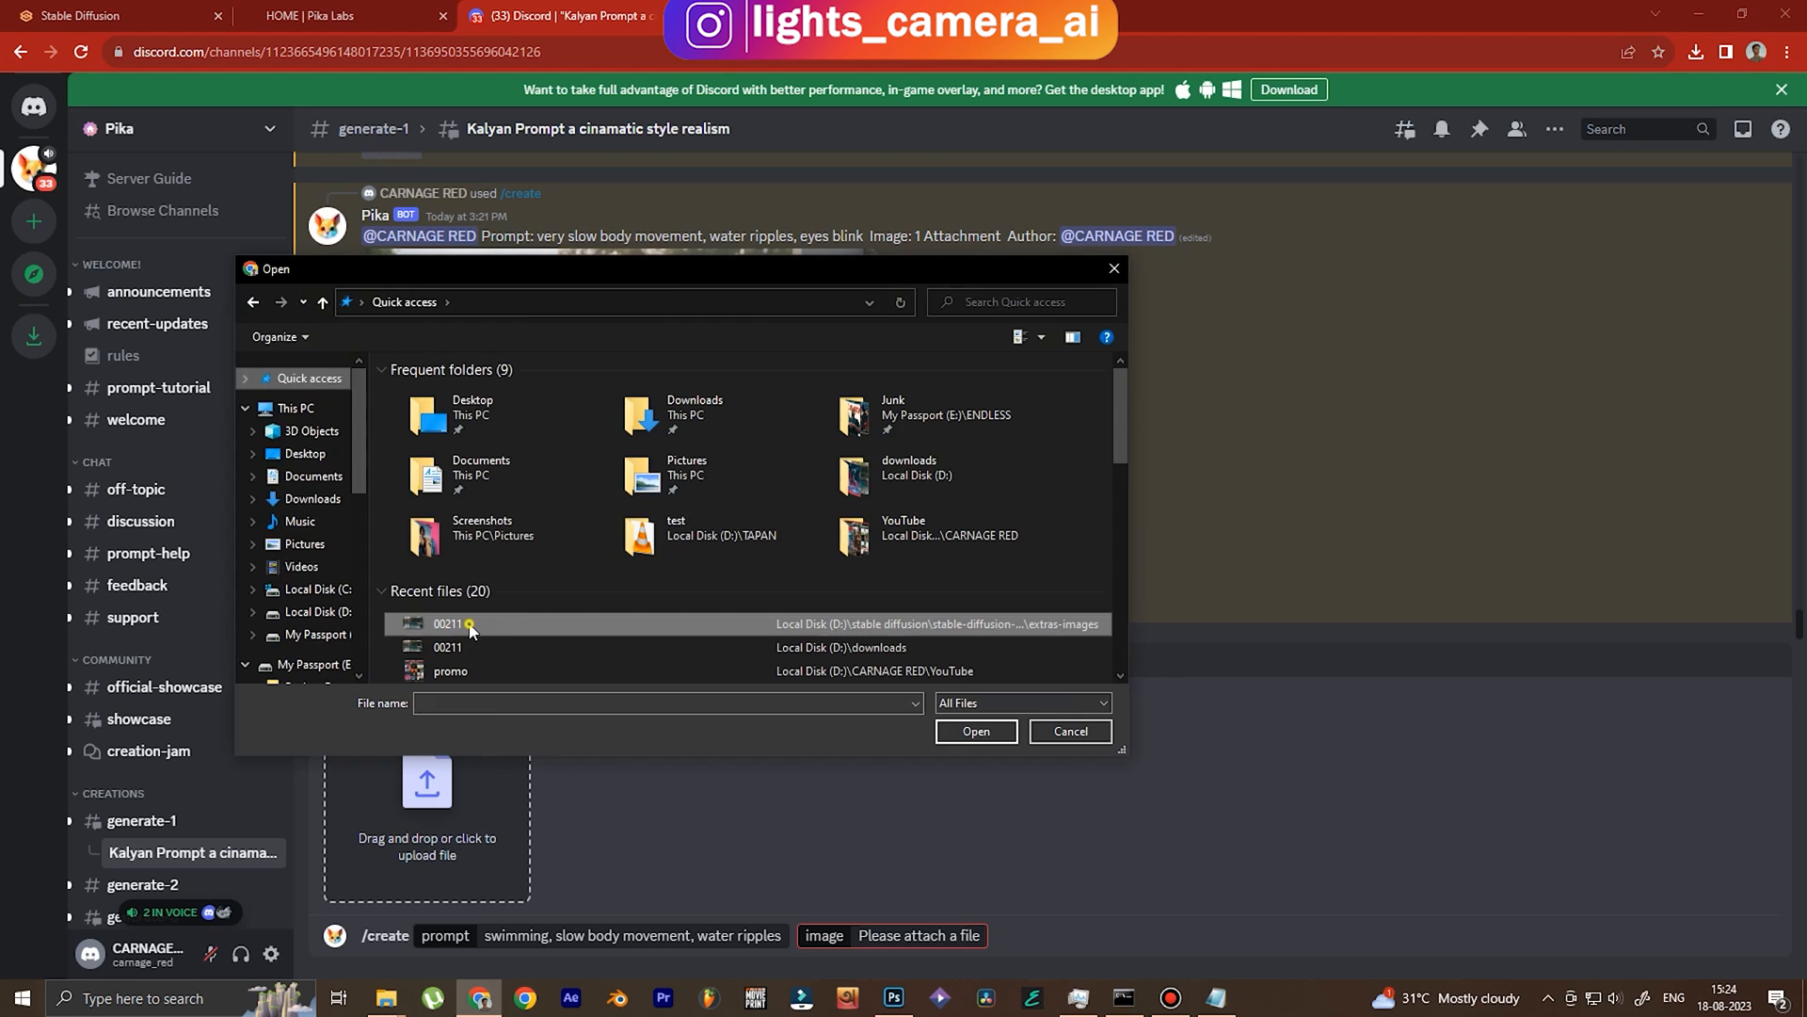
pyautogui.click(1068, 730)
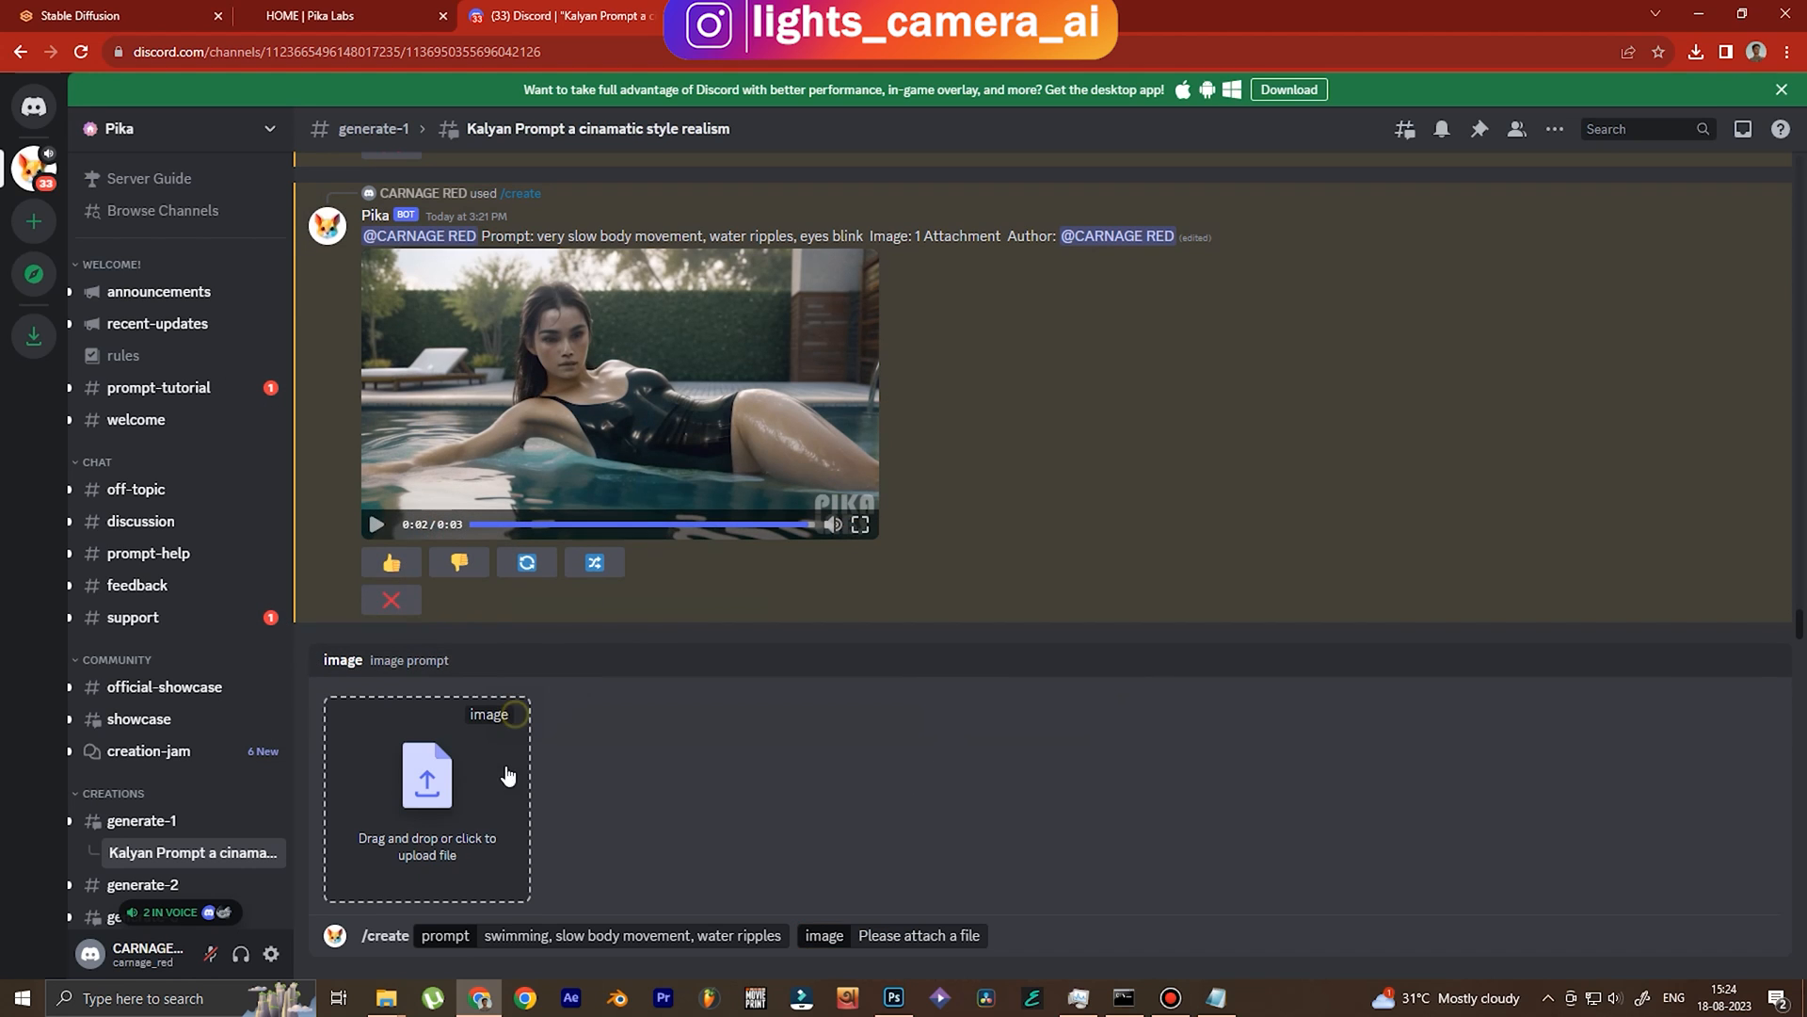
pyautogui.click(425, 796)
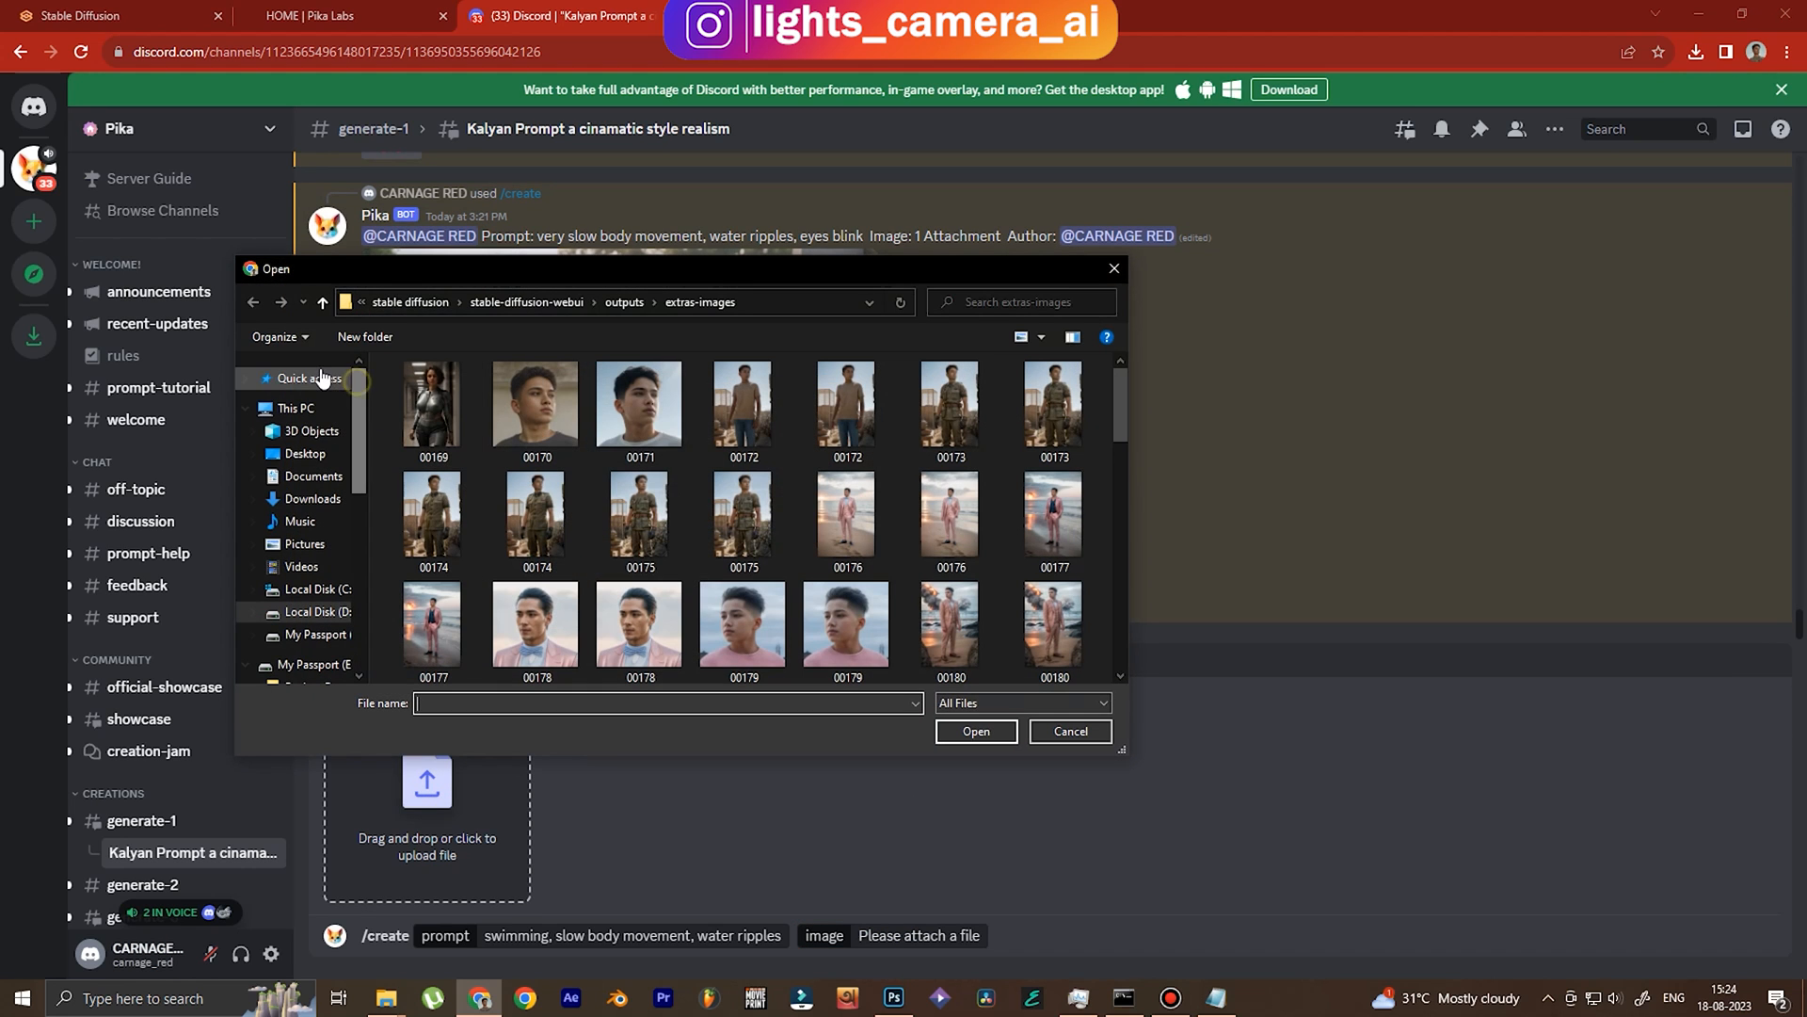
pyautogui.click(307, 379)
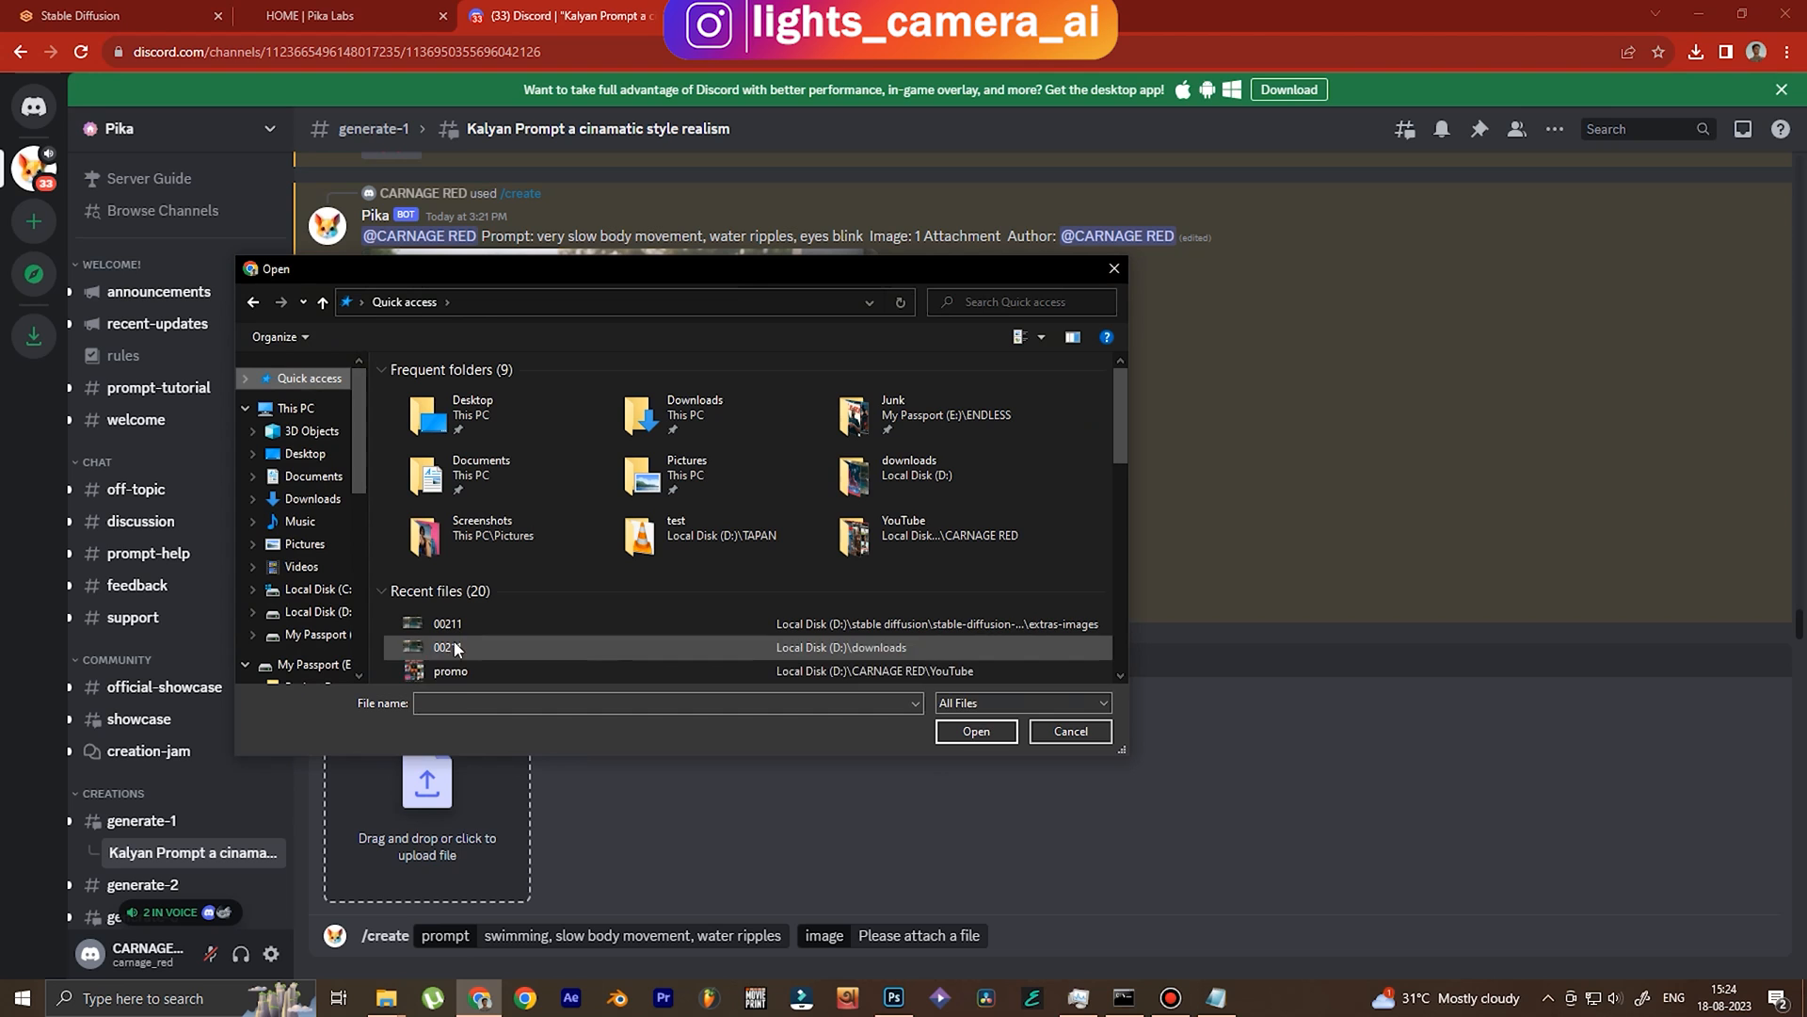
pyautogui.click(1068, 731)
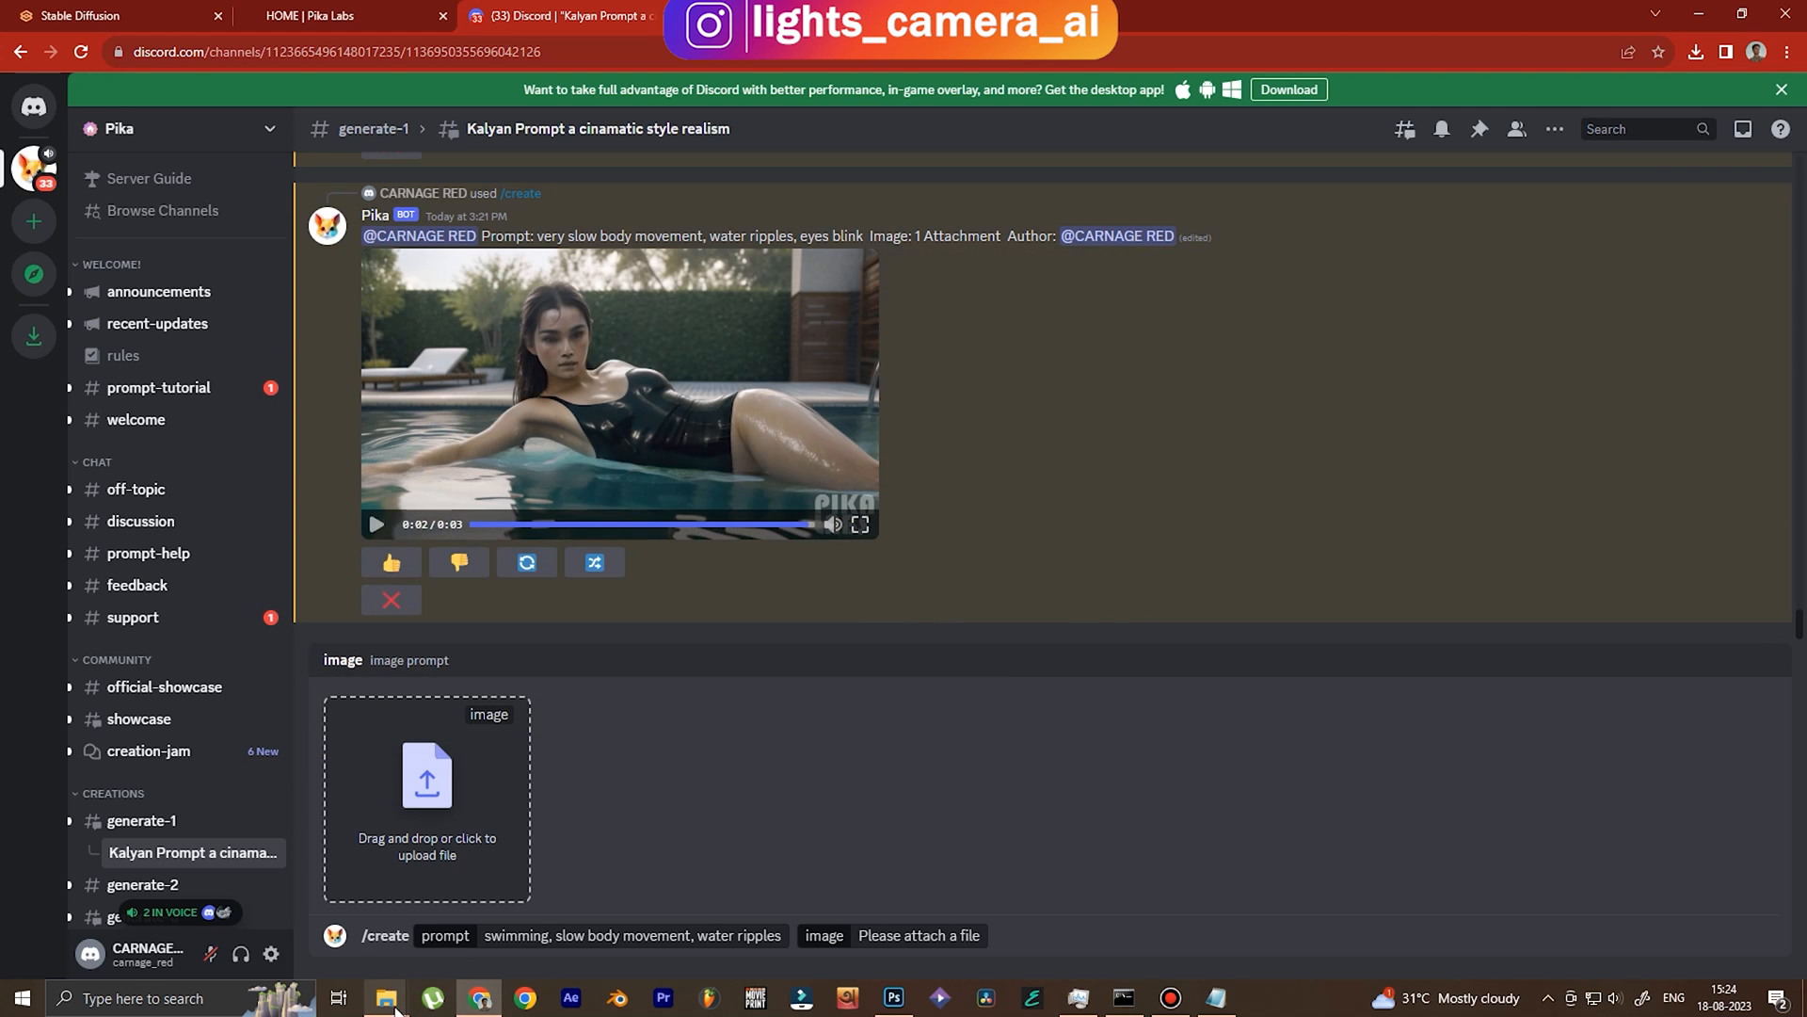
pyautogui.moveTo(385, 997)
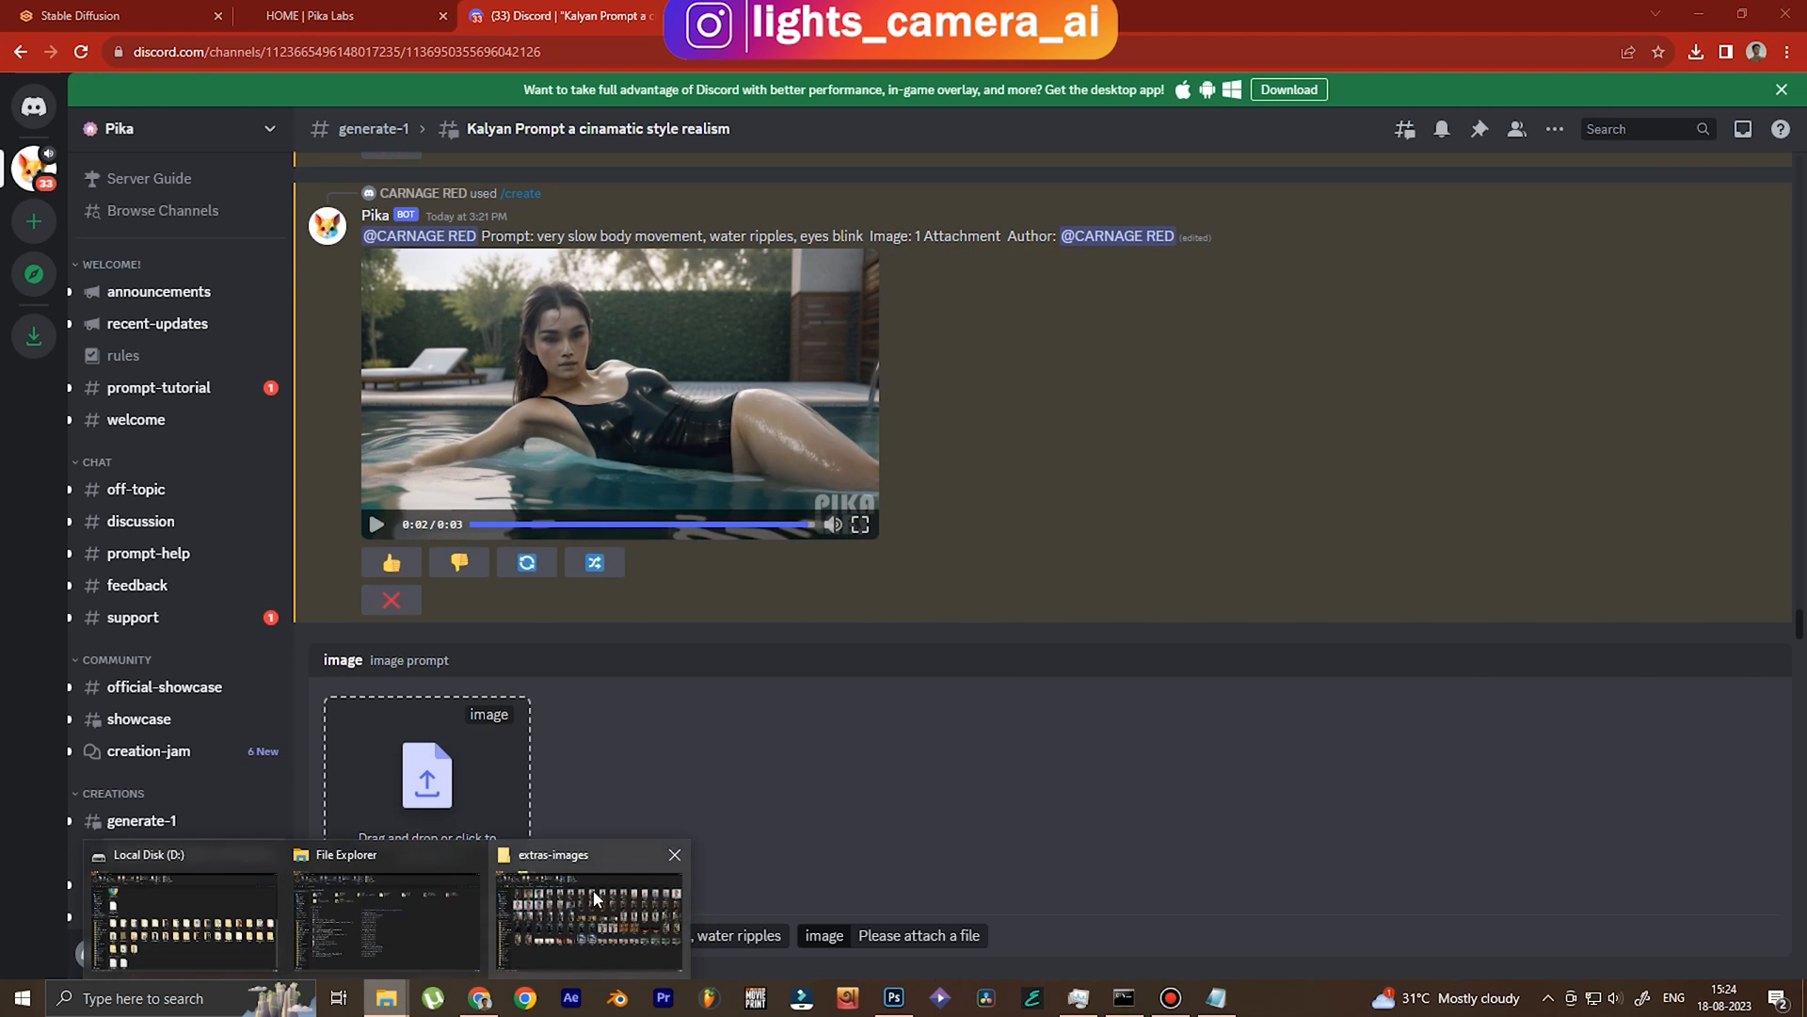
# Attach 00210.png and submit the /create command to the Pika bot.
pyautogui.click(588, 910)
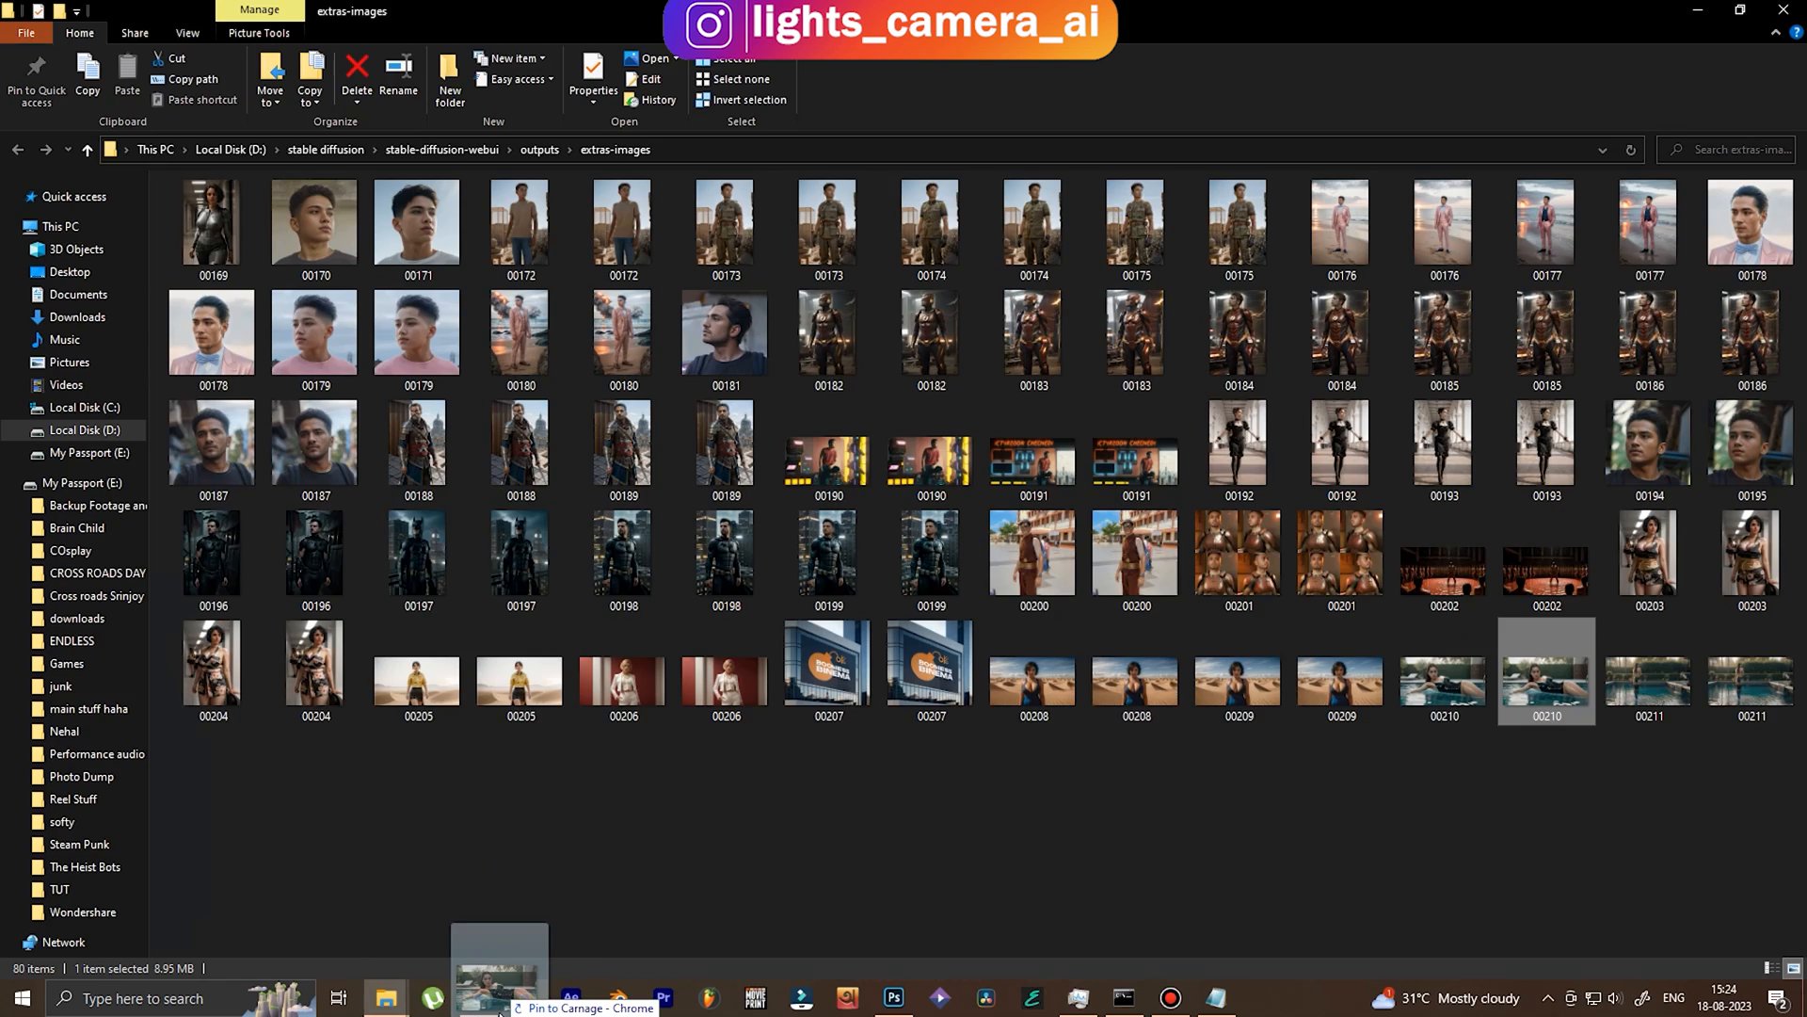
pyautogui.click(523, 997)
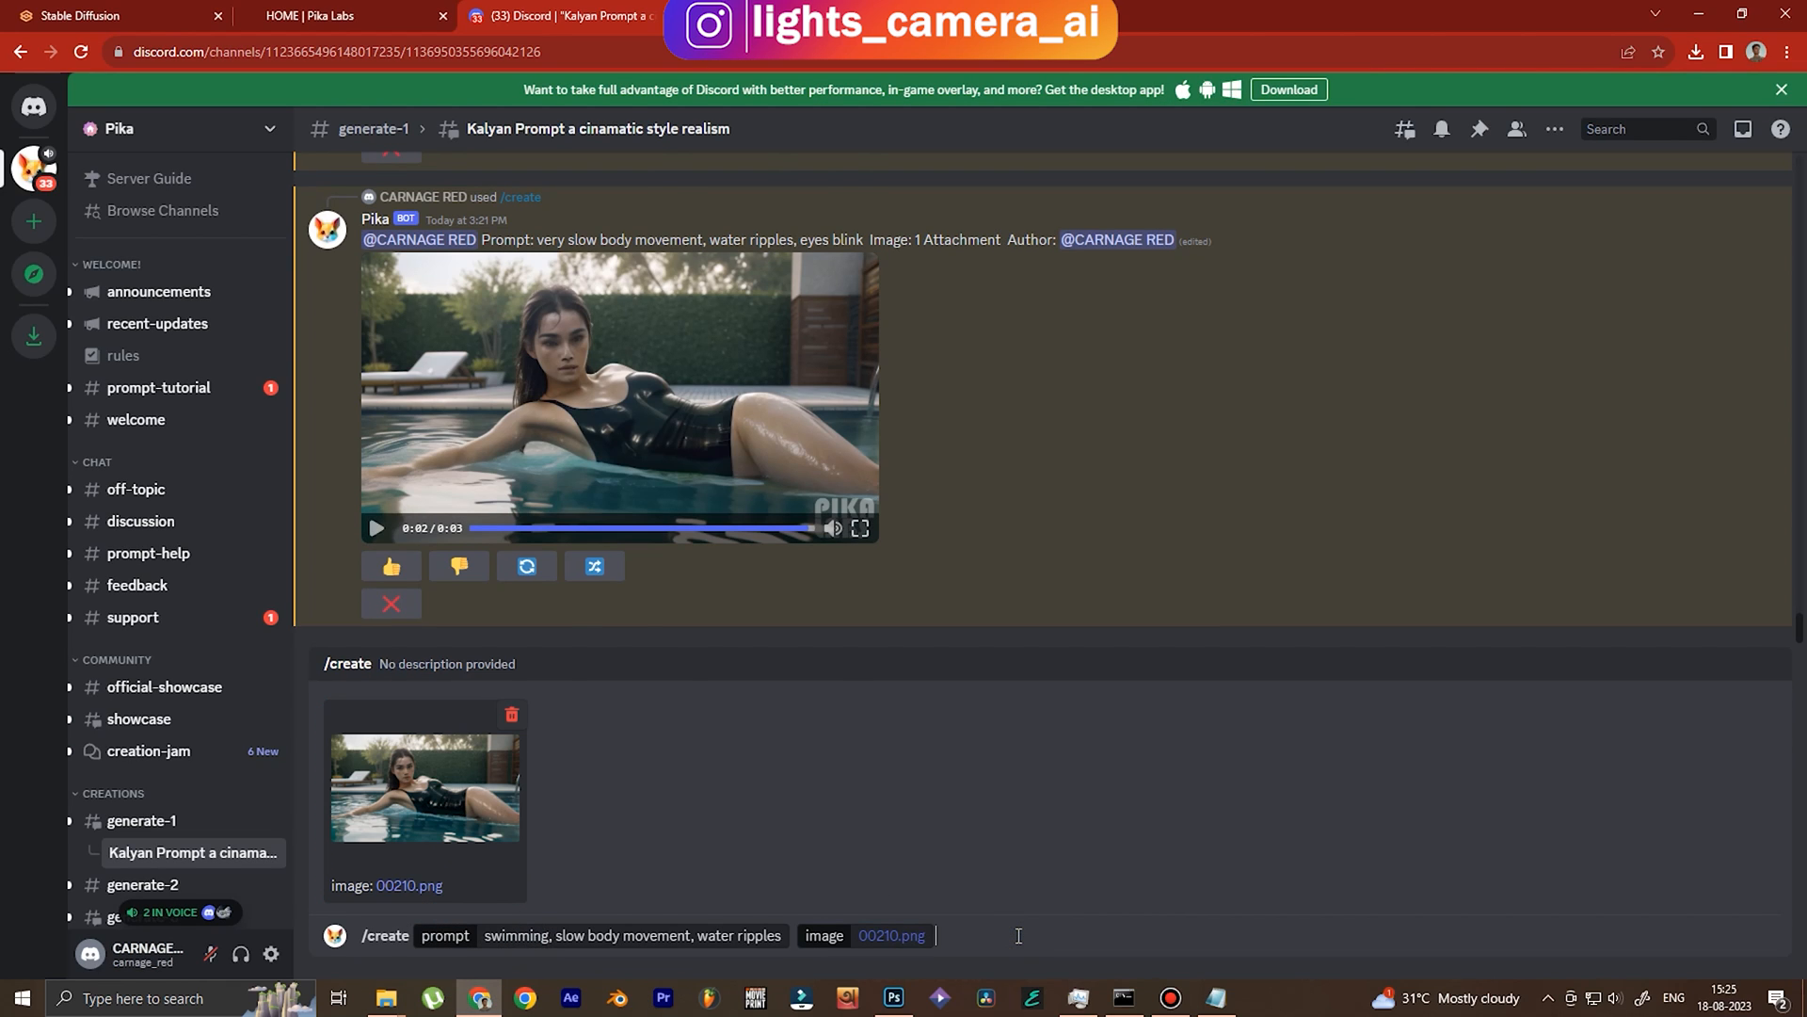
pyautogui.press('Return')
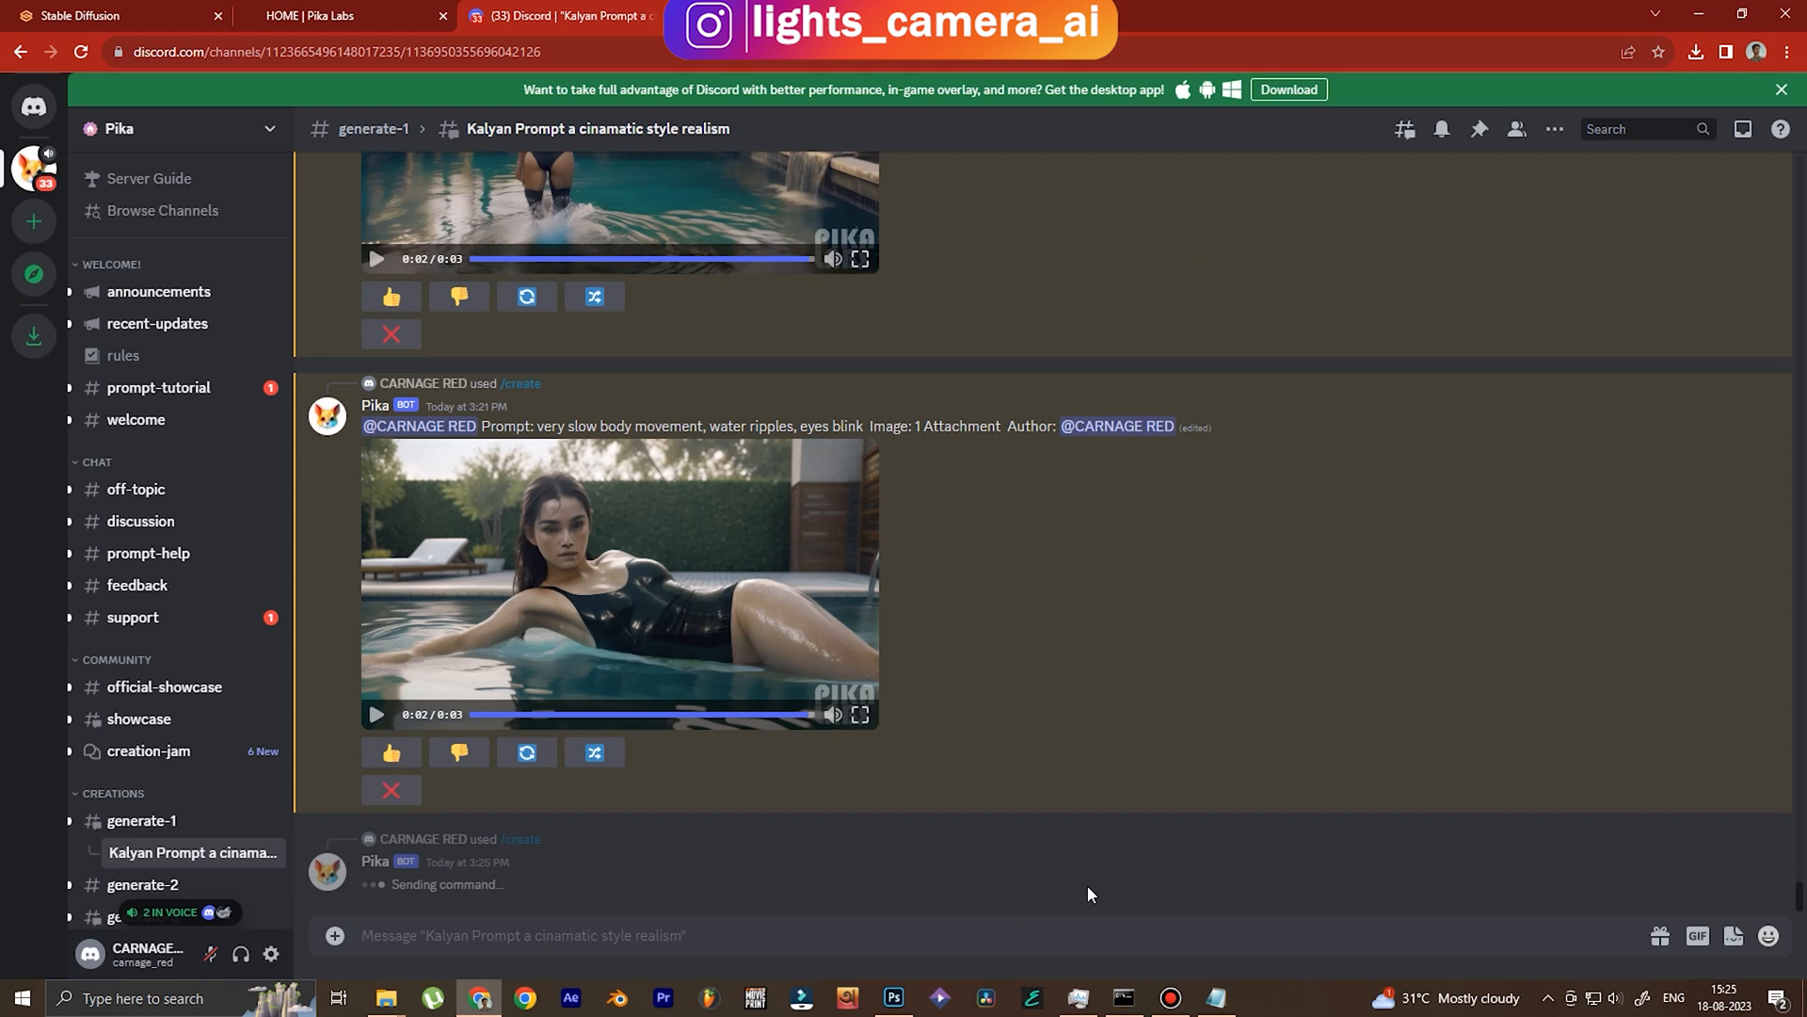
pyautogui.scroll(-3)
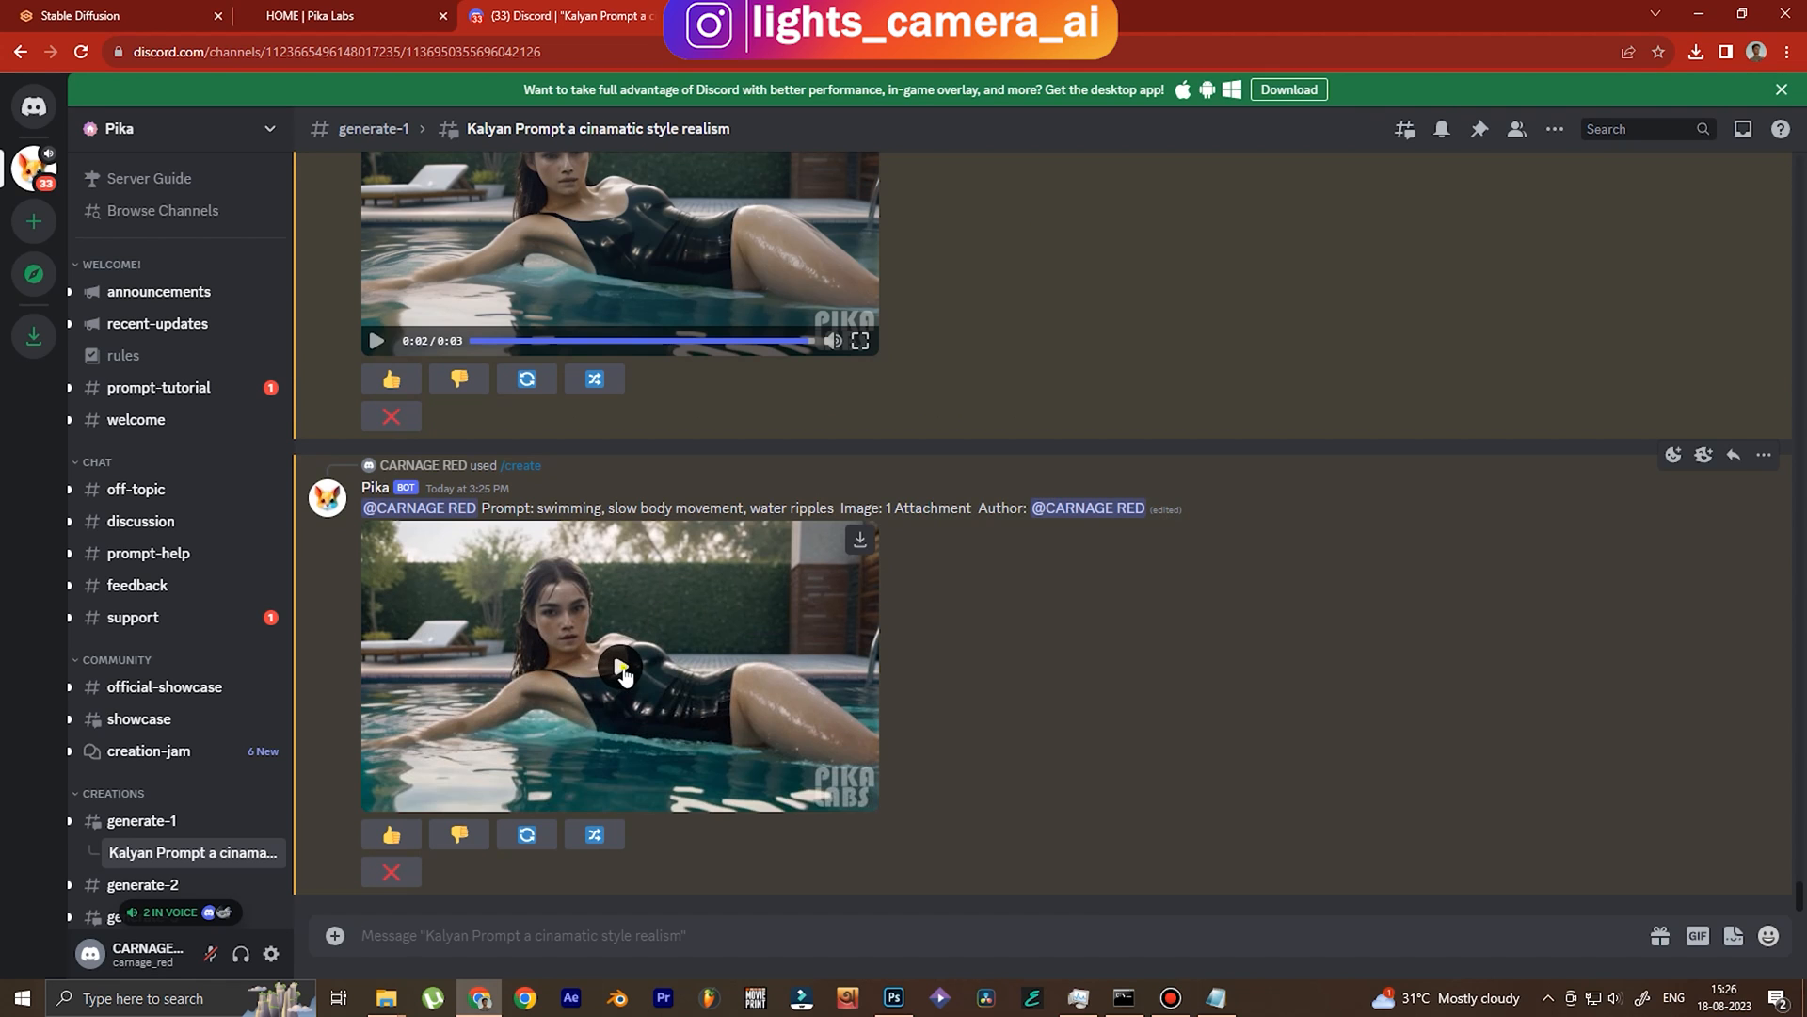